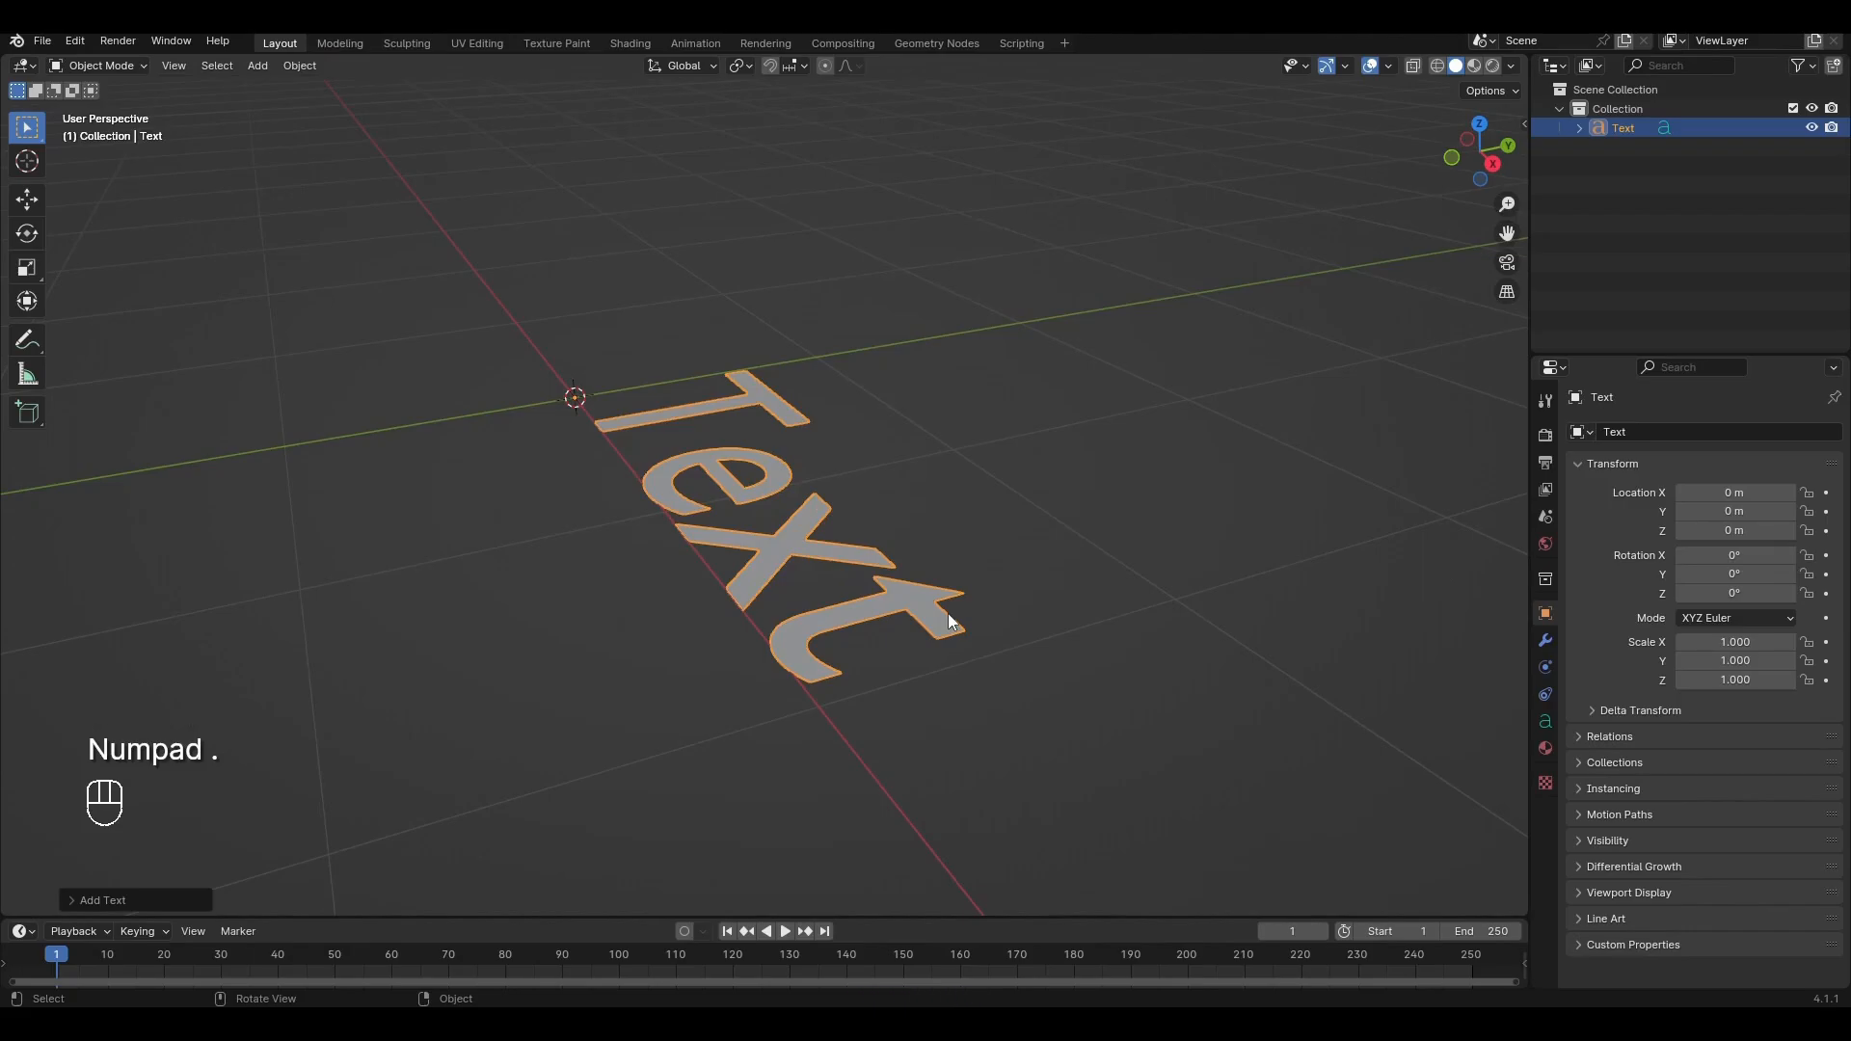
From top view, replace the text object's 'Text' content with '19'
{"action": "key", "text": "Tab"}
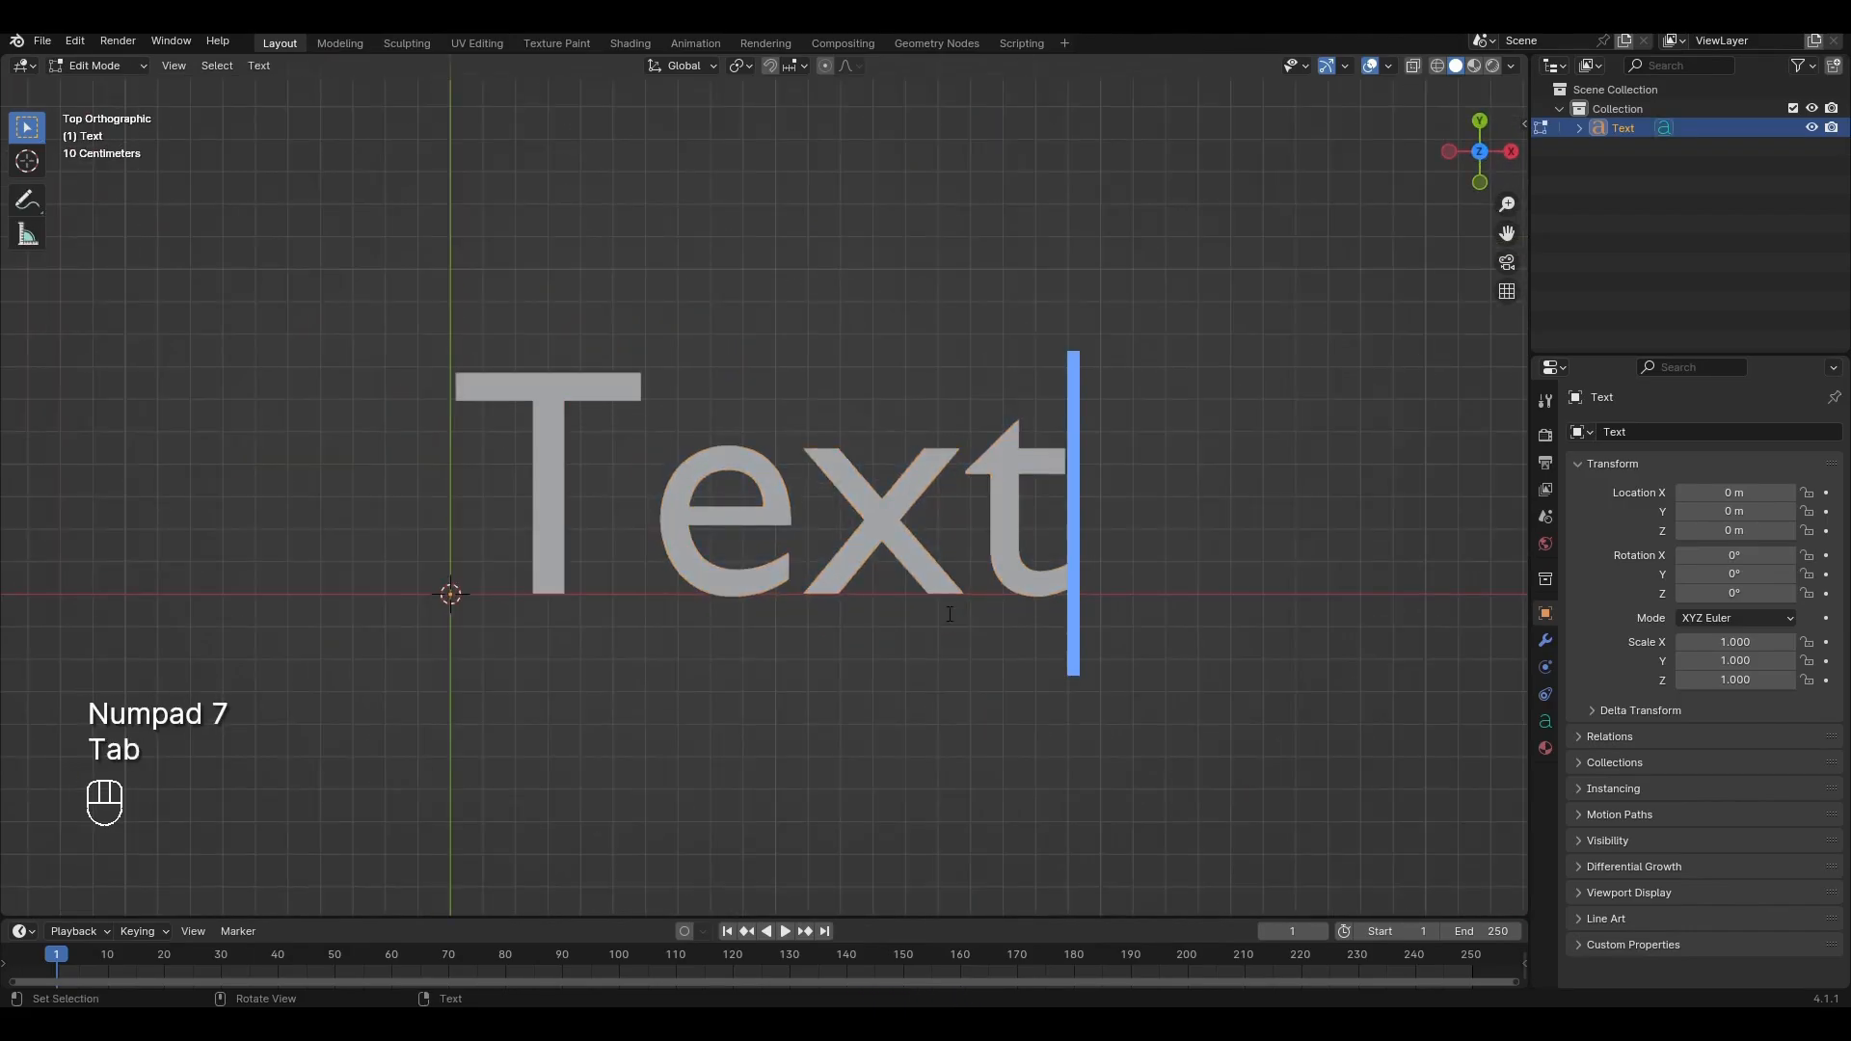
{"action": "key", "text": "Backspace"}
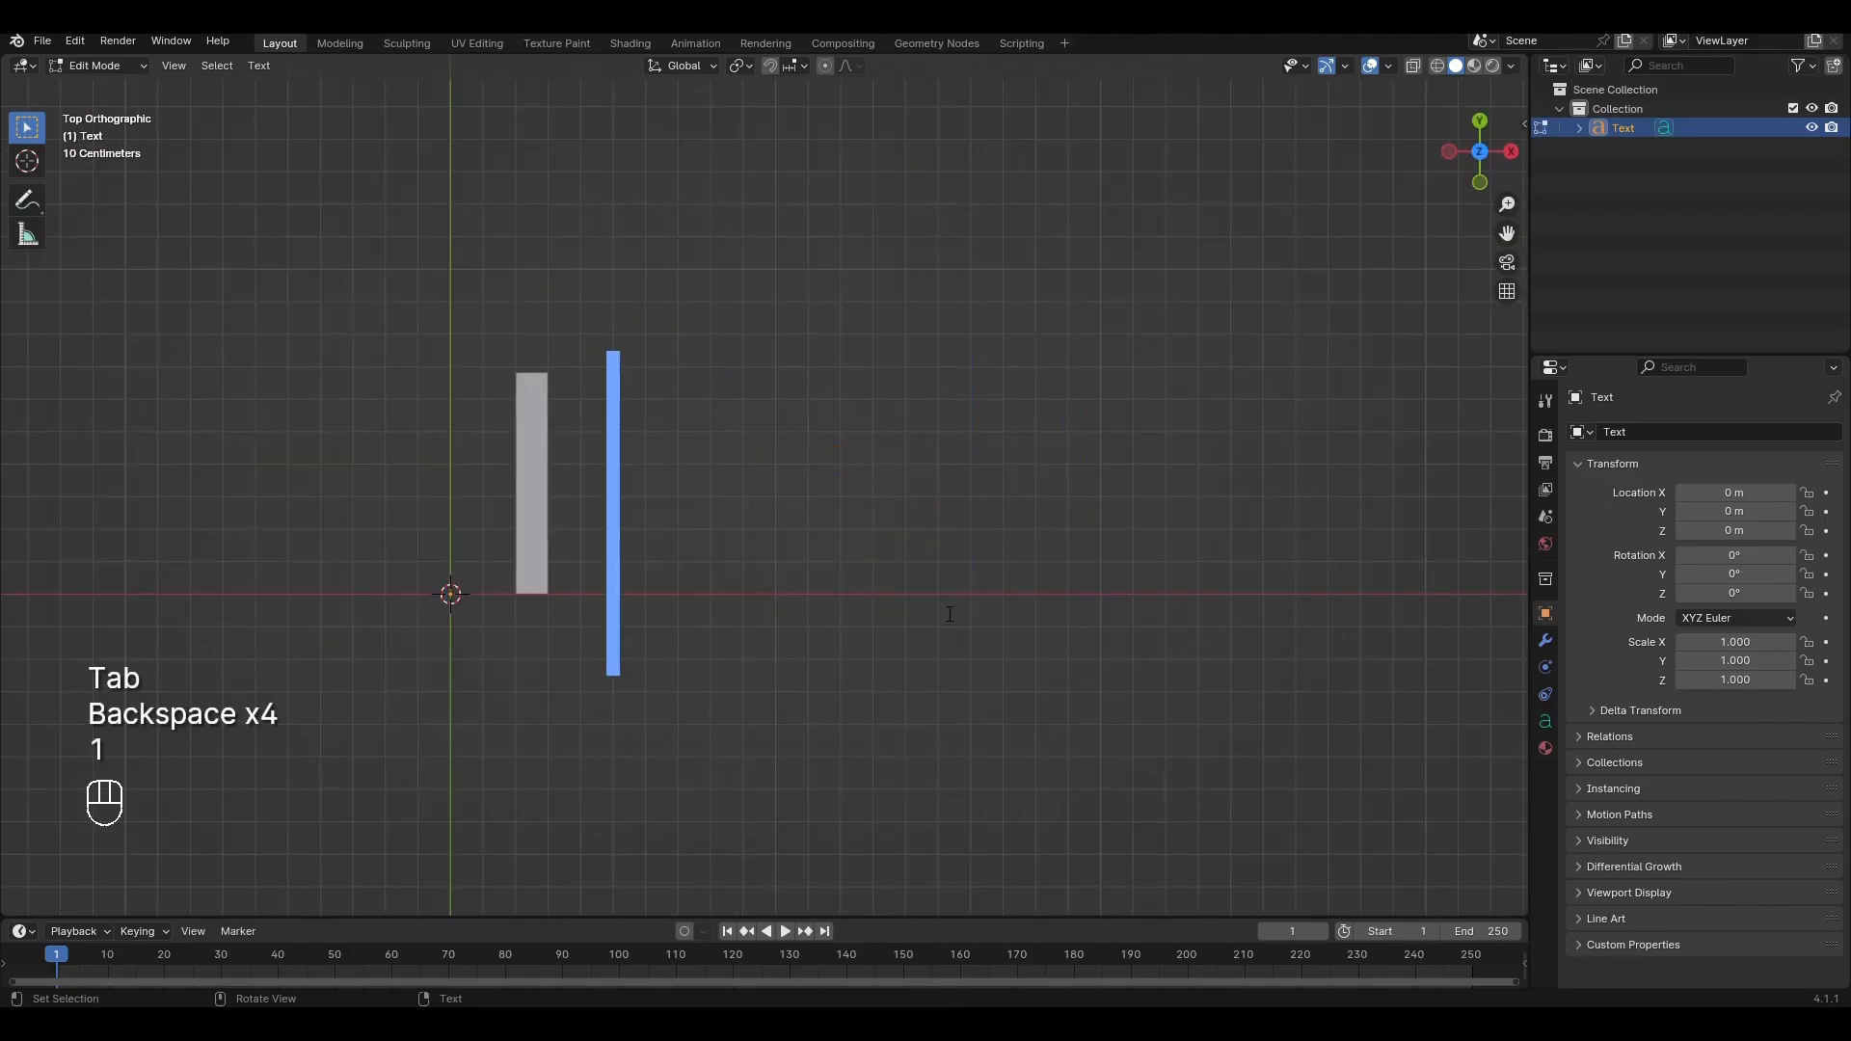
{"action": "key", "text": "Tab"}
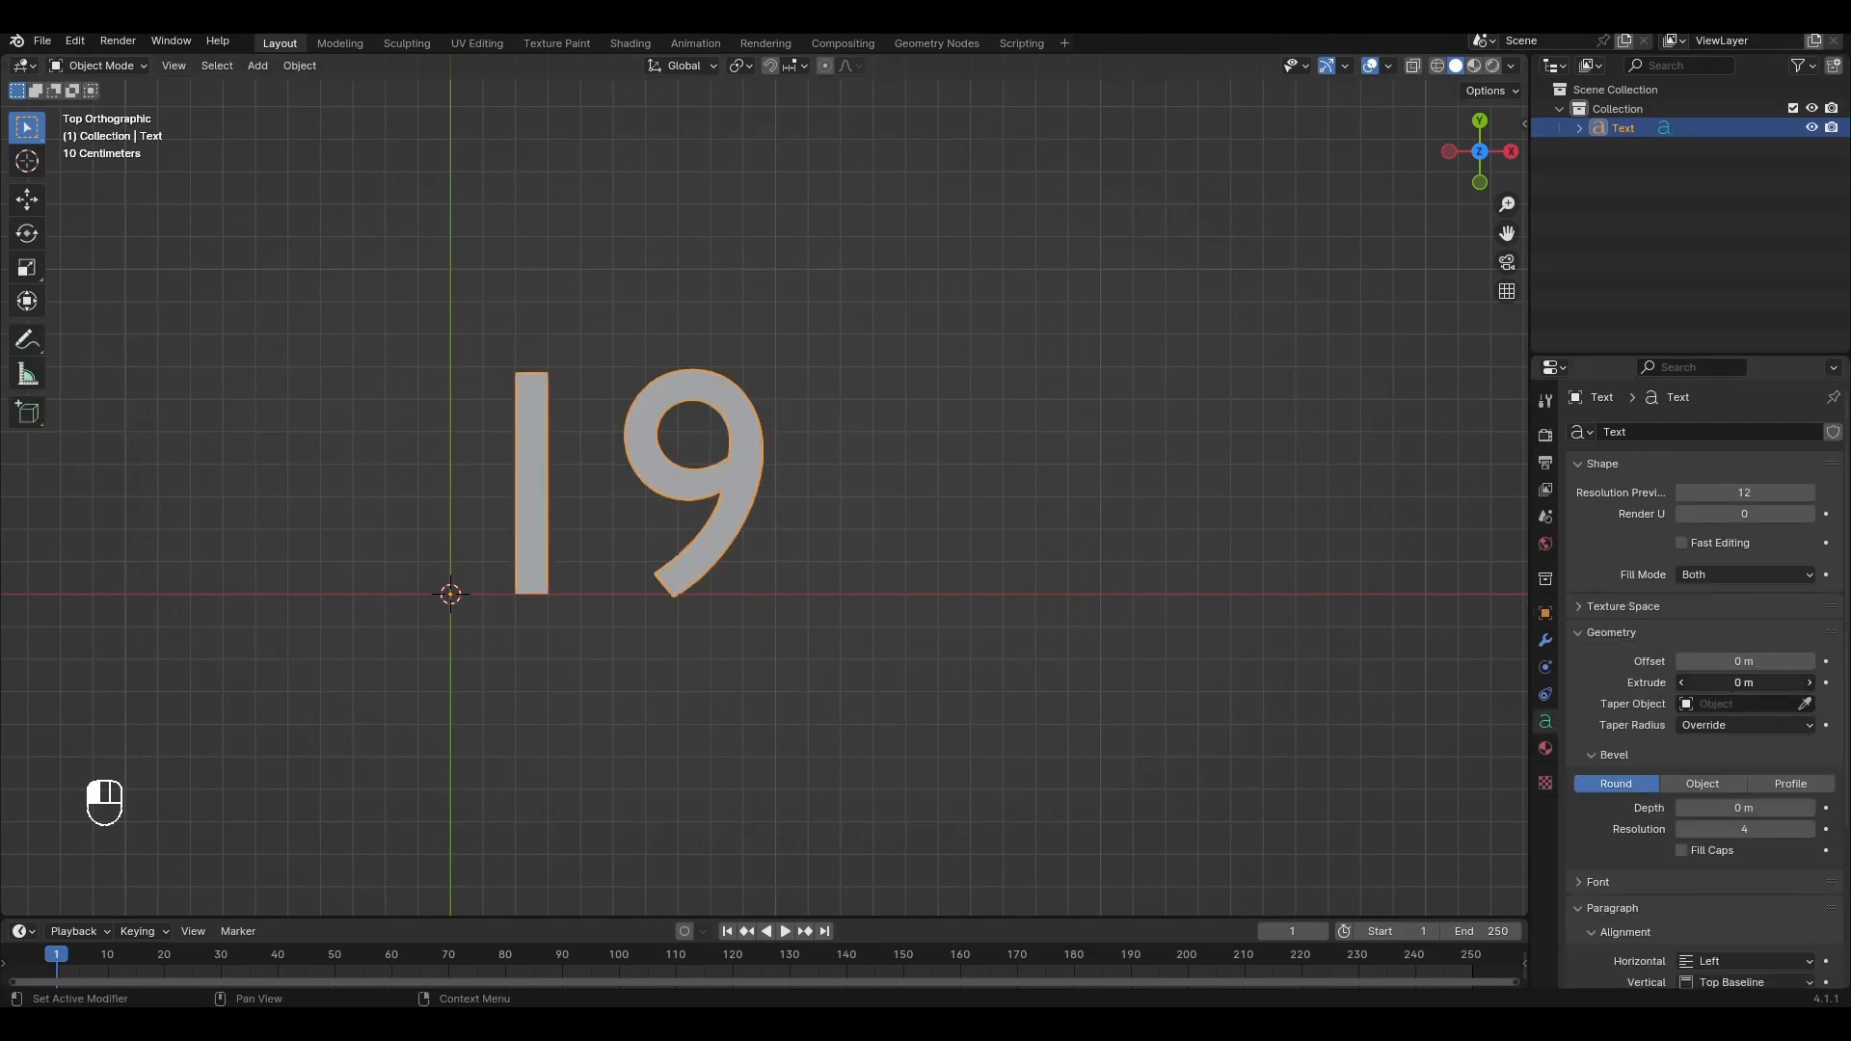
Extrude the 19 by 0.1 m and load the bubbleboddy Fat font
{"action": "left_click", "coordinate": [1744, 683]}
{"action": "type", "text": ".1"}
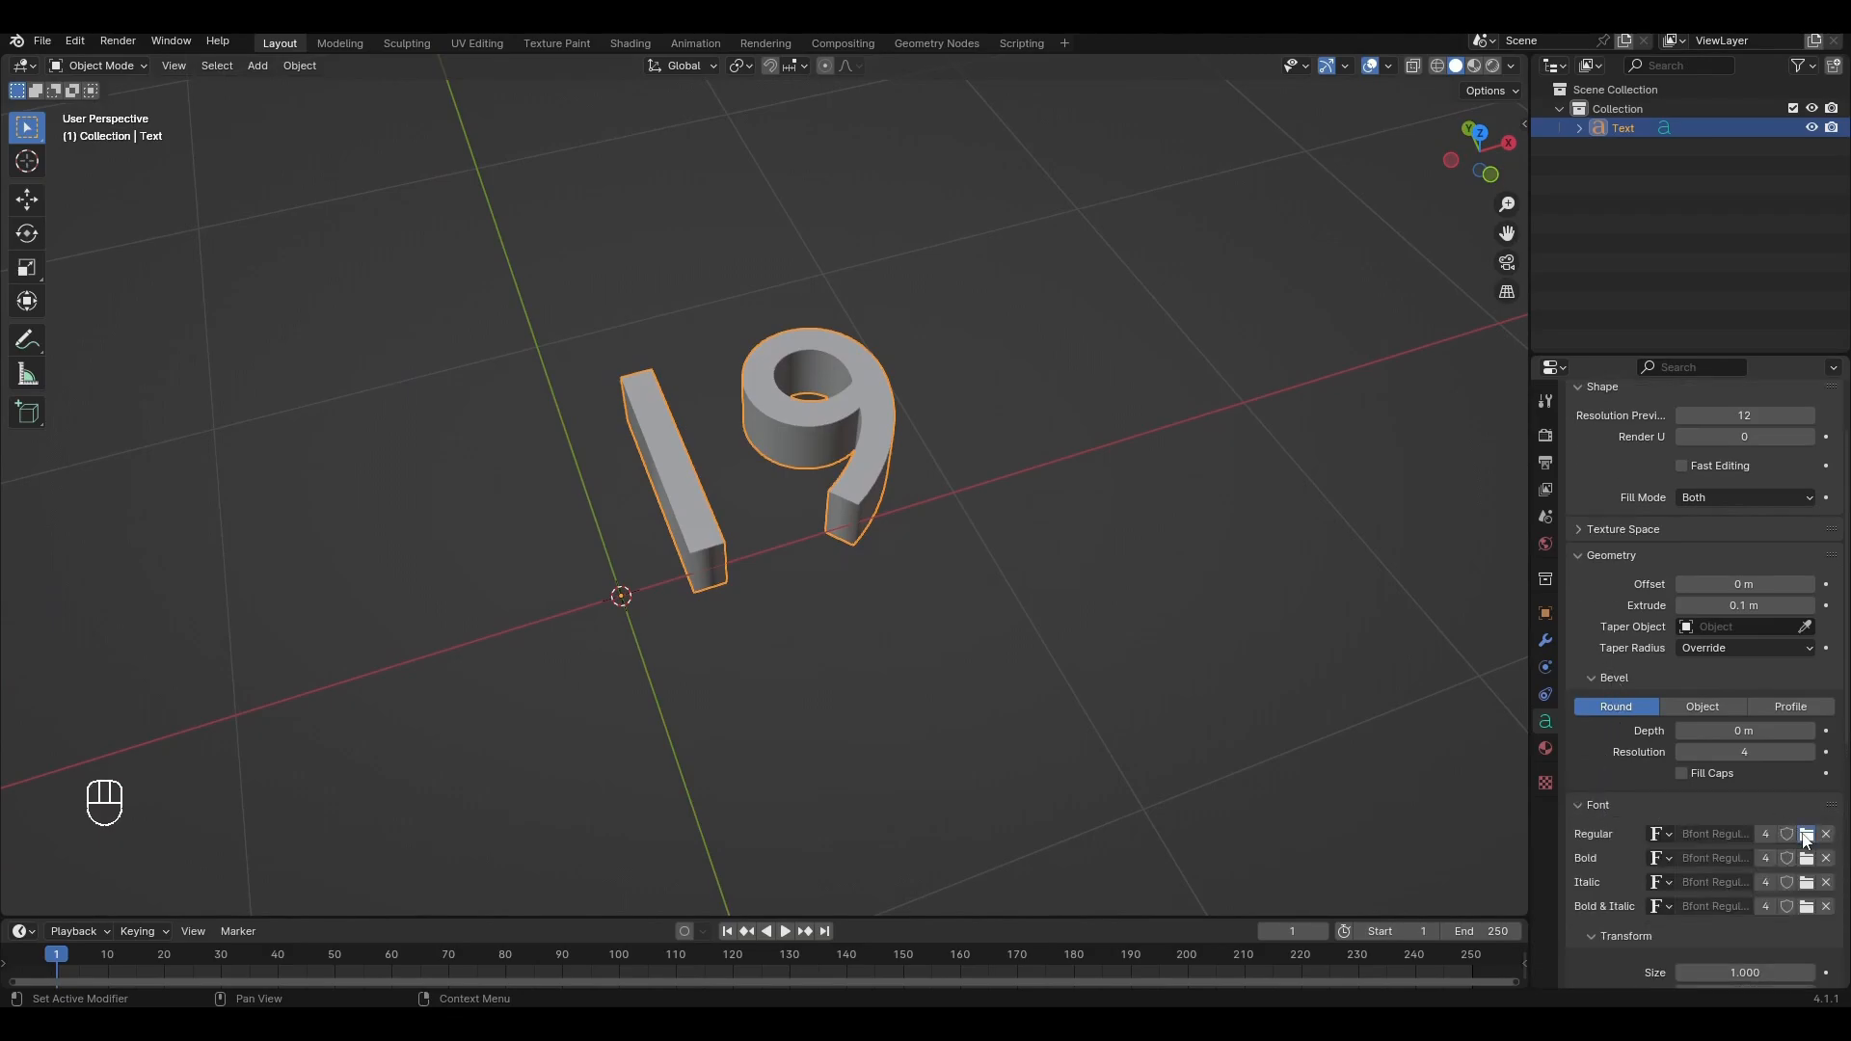
{"action": "left_click", "coordinate": [1805, 833]}
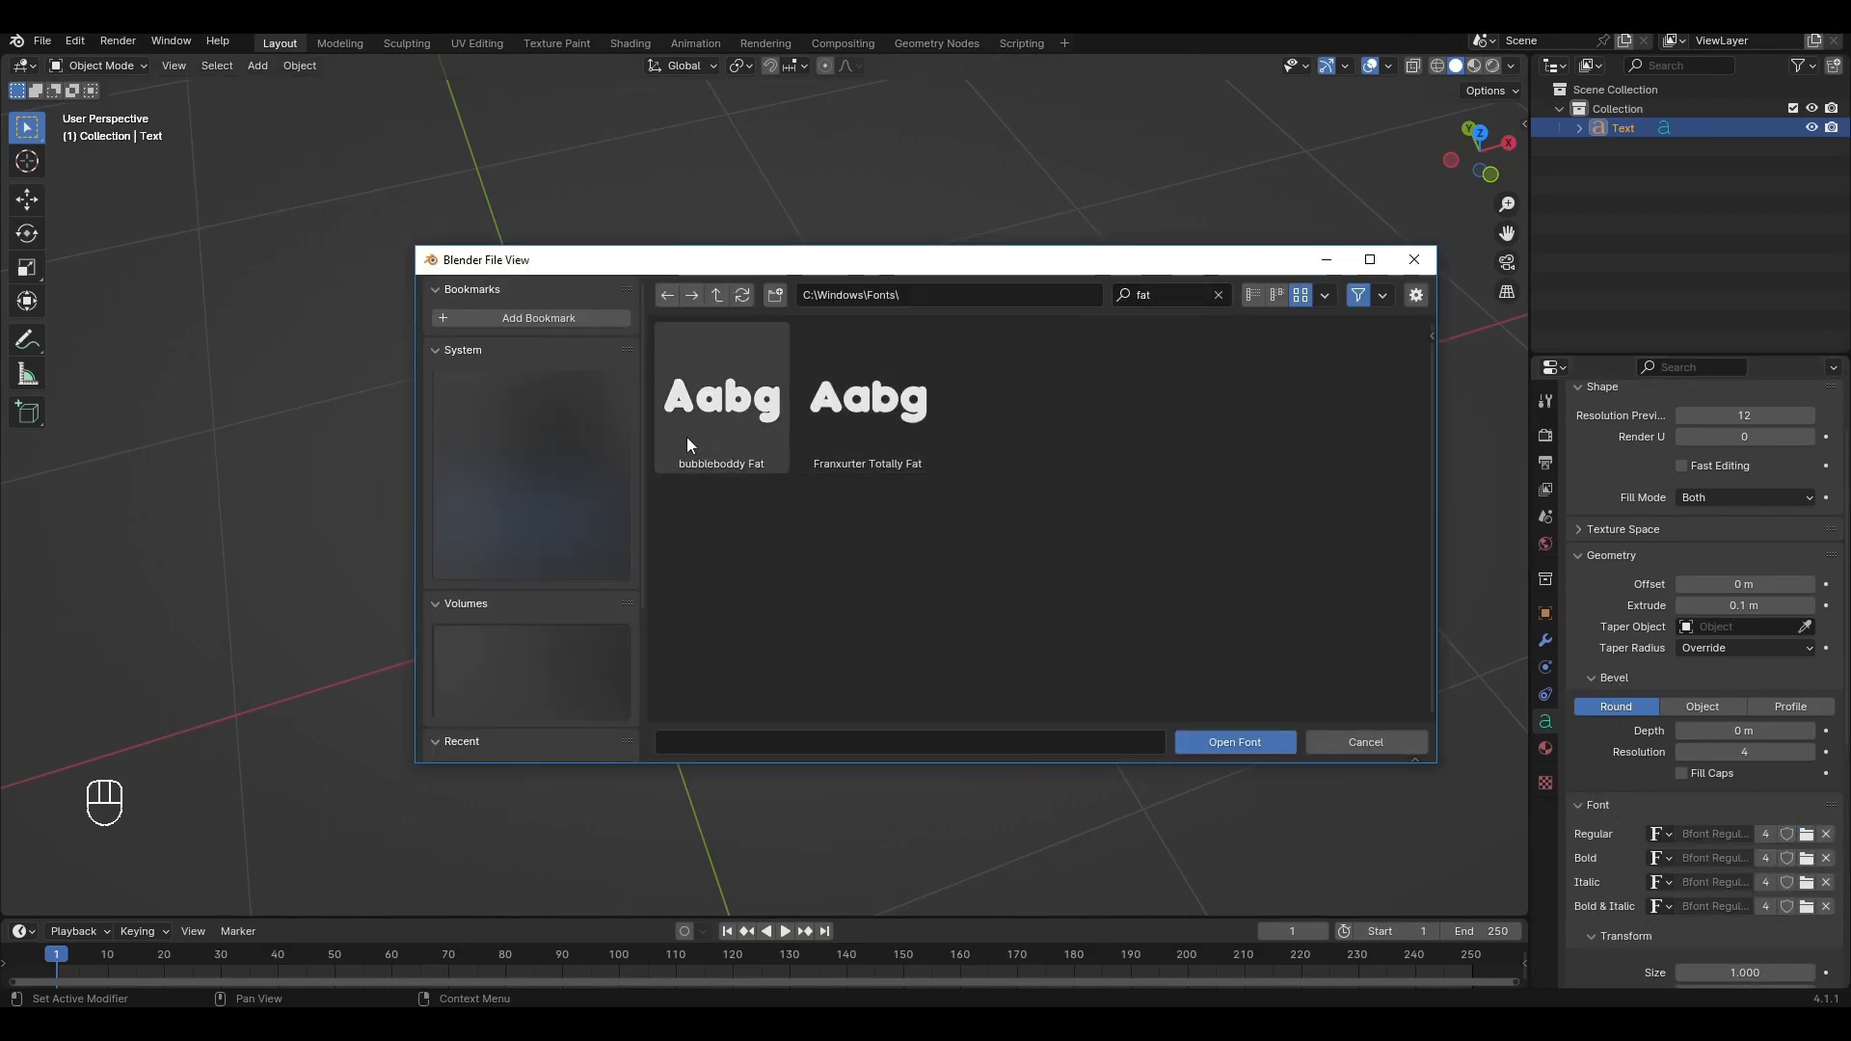
{"action": "left_click", "coordinate": [1234, 741]}
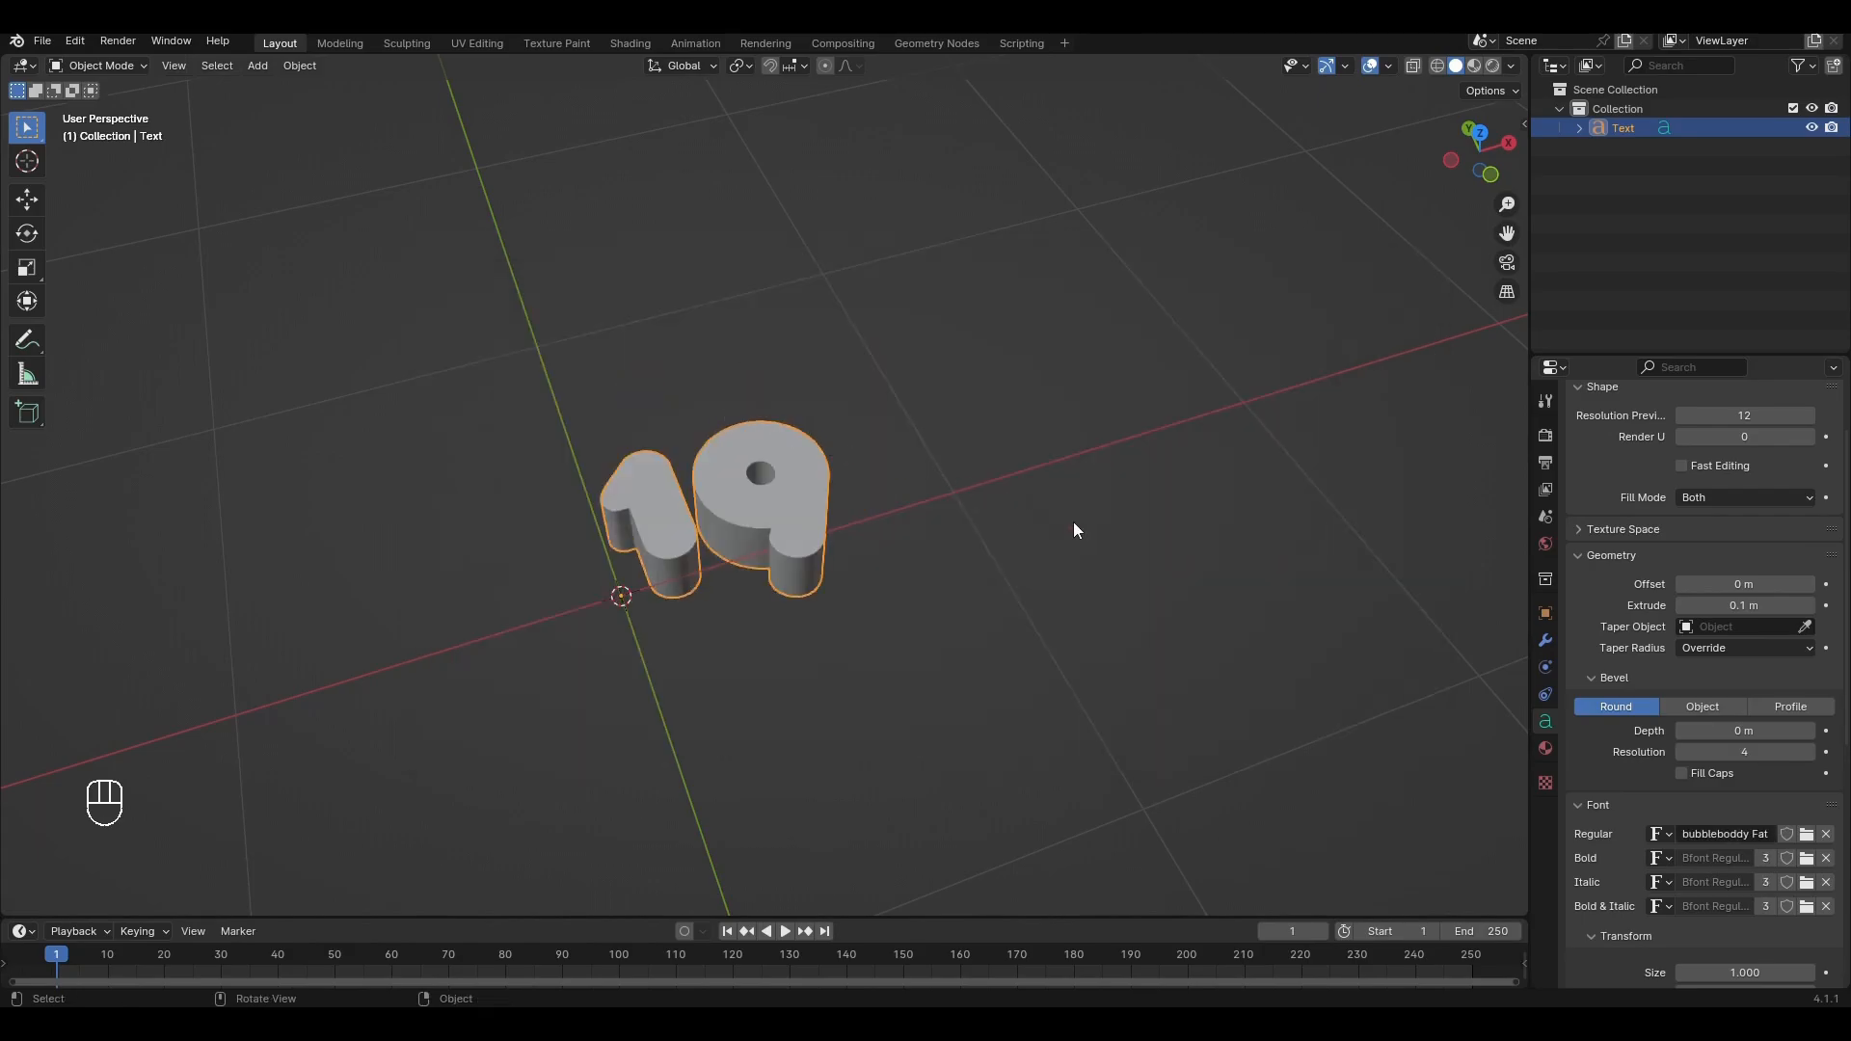
Set the text size to 2.0 and centre the horizontal alignment
{"action": "scroll", "scroll_direction": "down", "scroll_amount": 3}
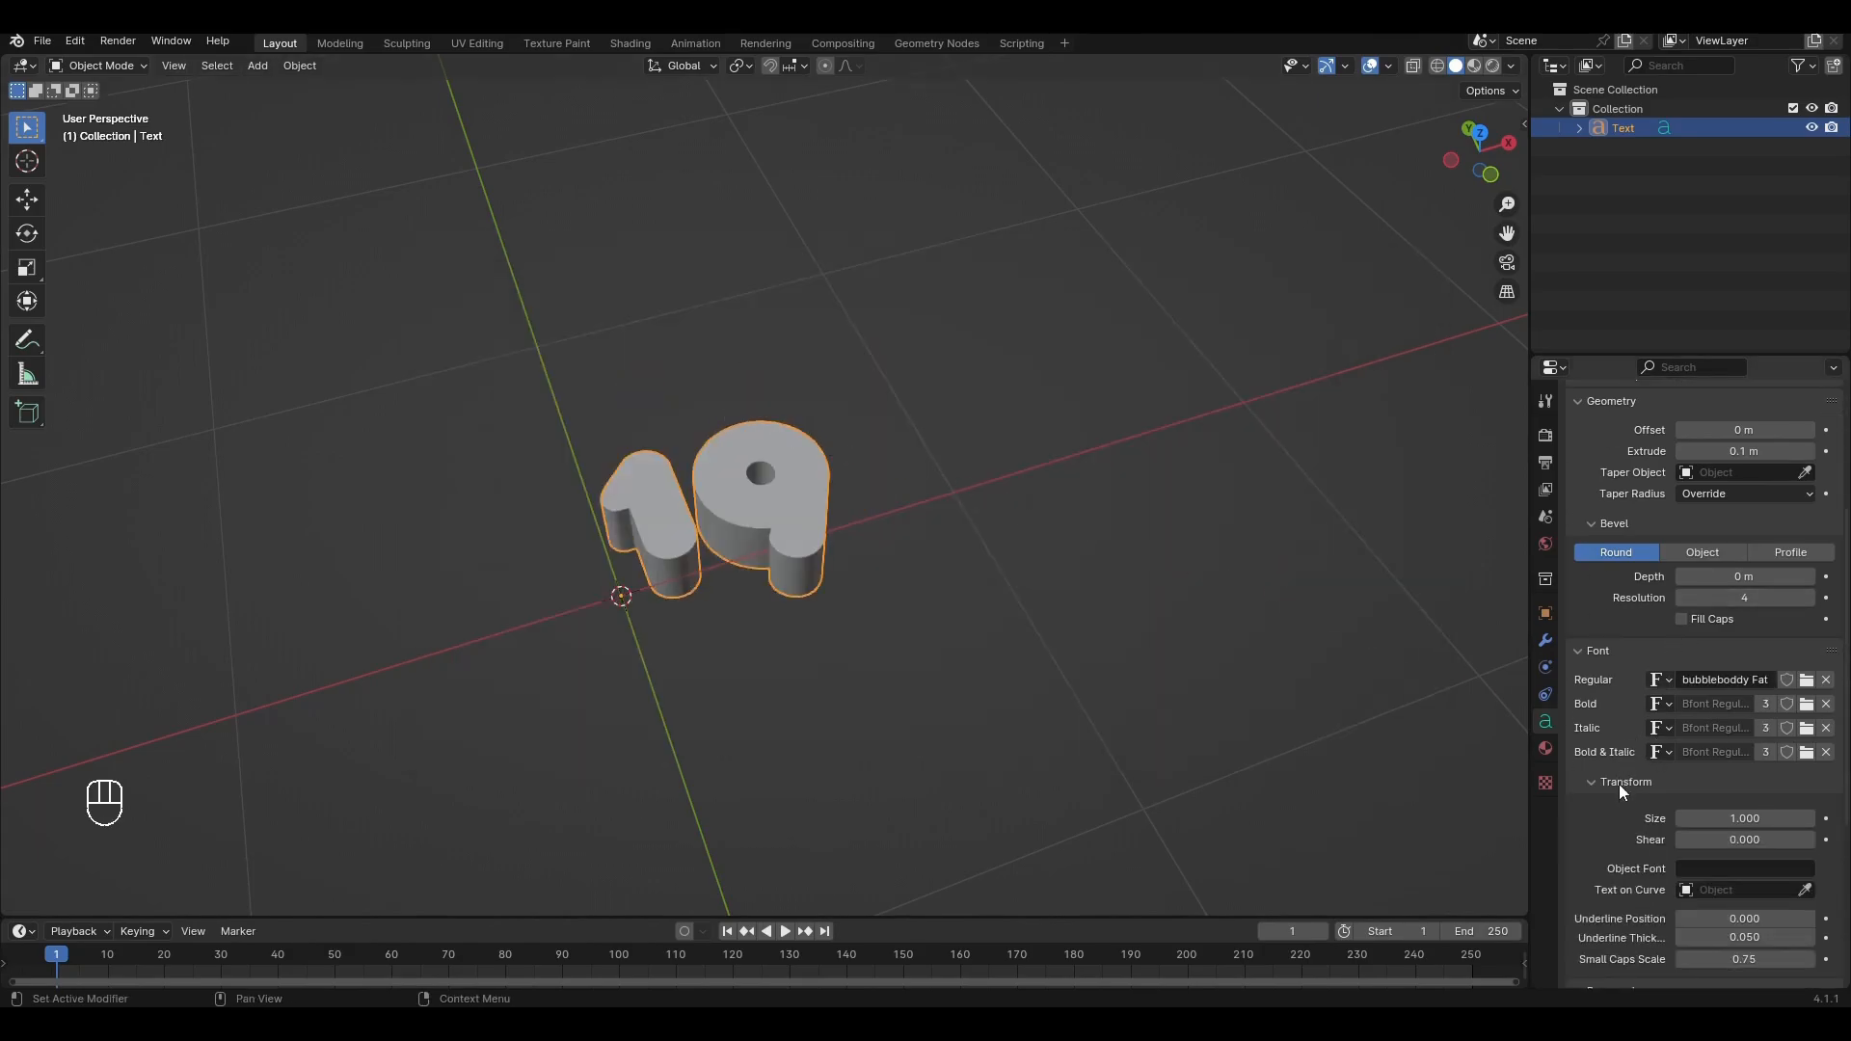
{"action": "double_click", "coordinate": [1745, 819]}
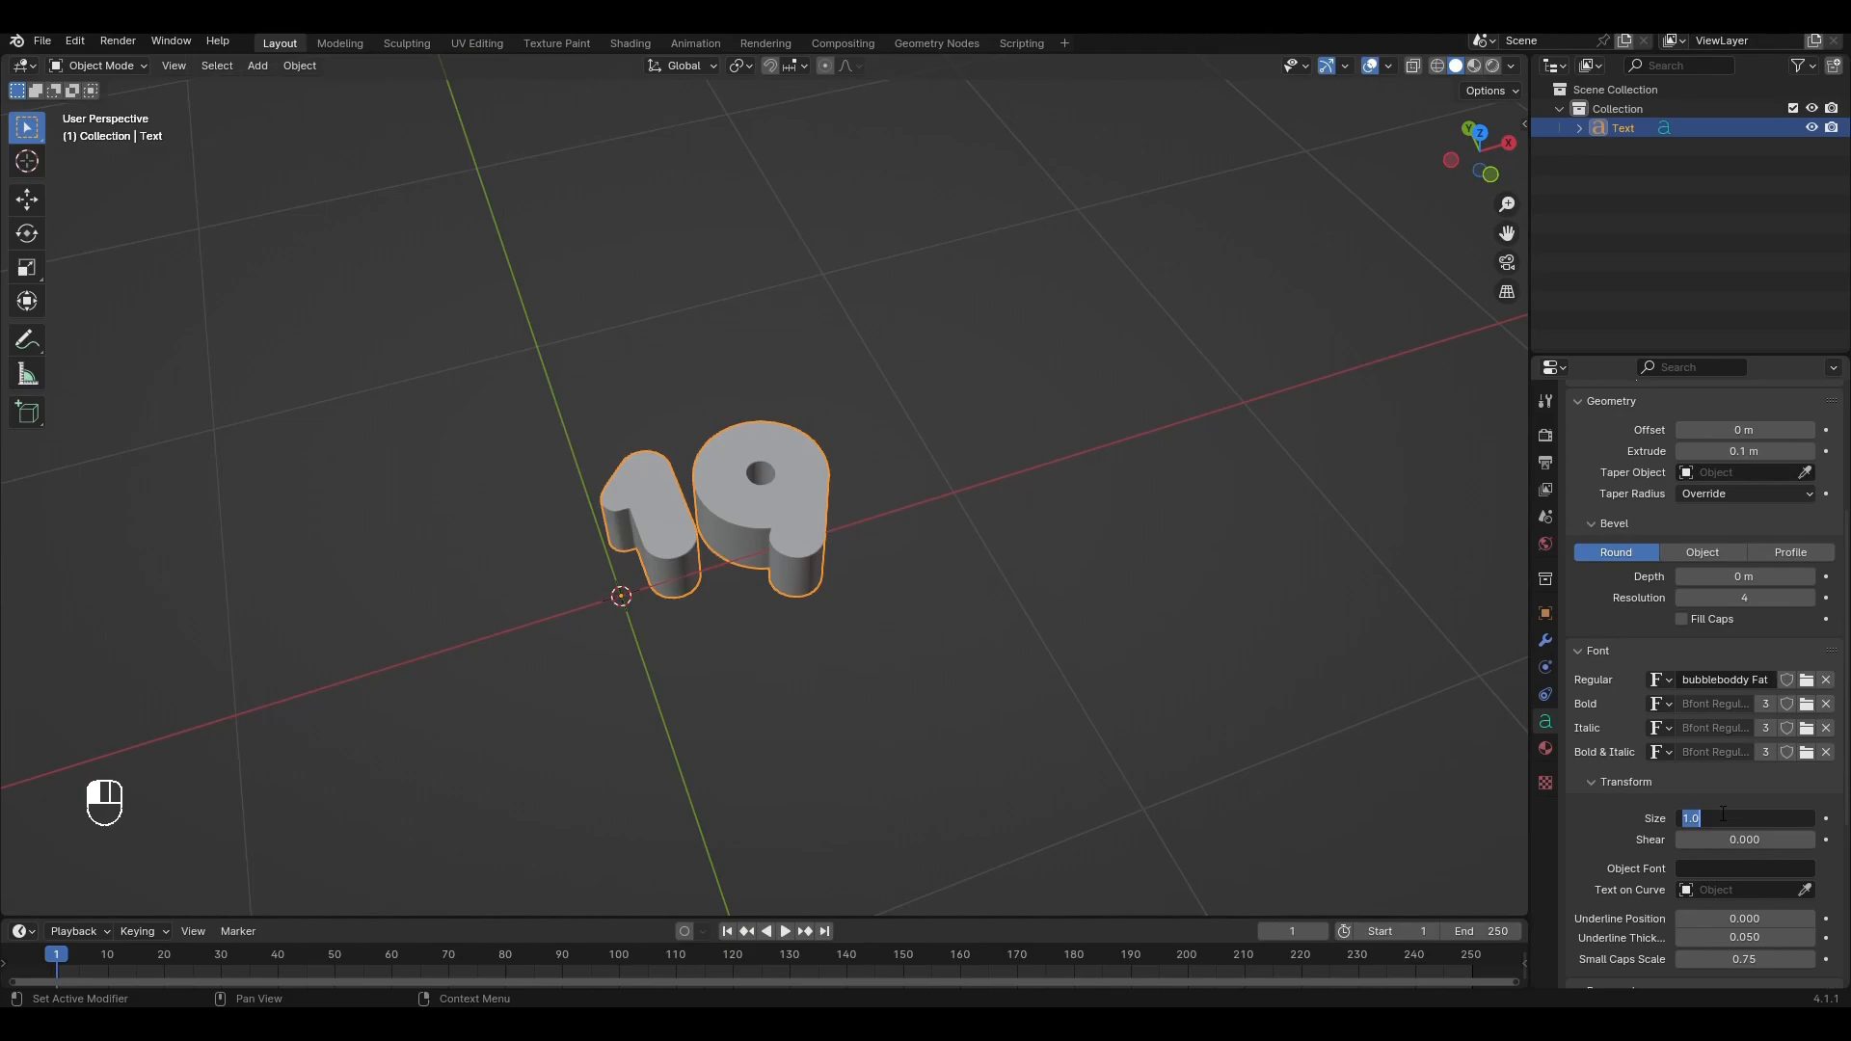
{"action": "type", "text": "2.000"}
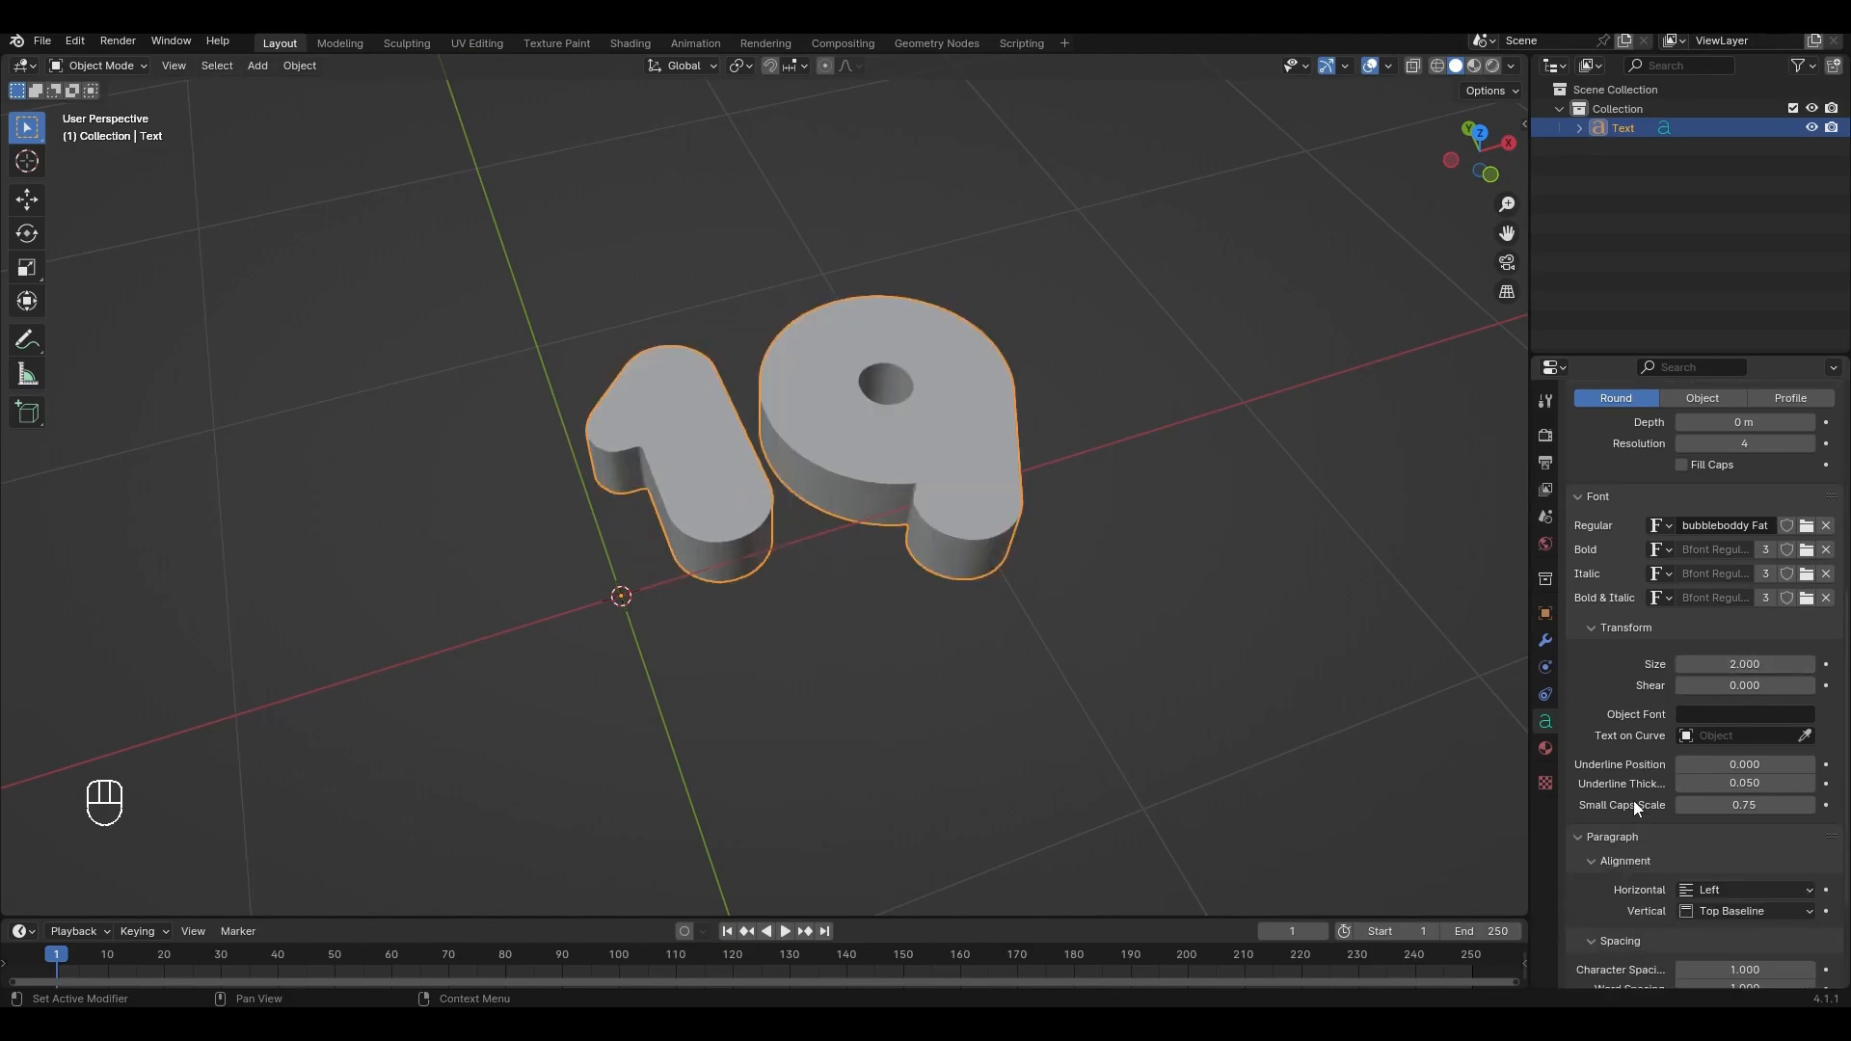
{"action": "left_click", "coordinate": [1747, 889]}
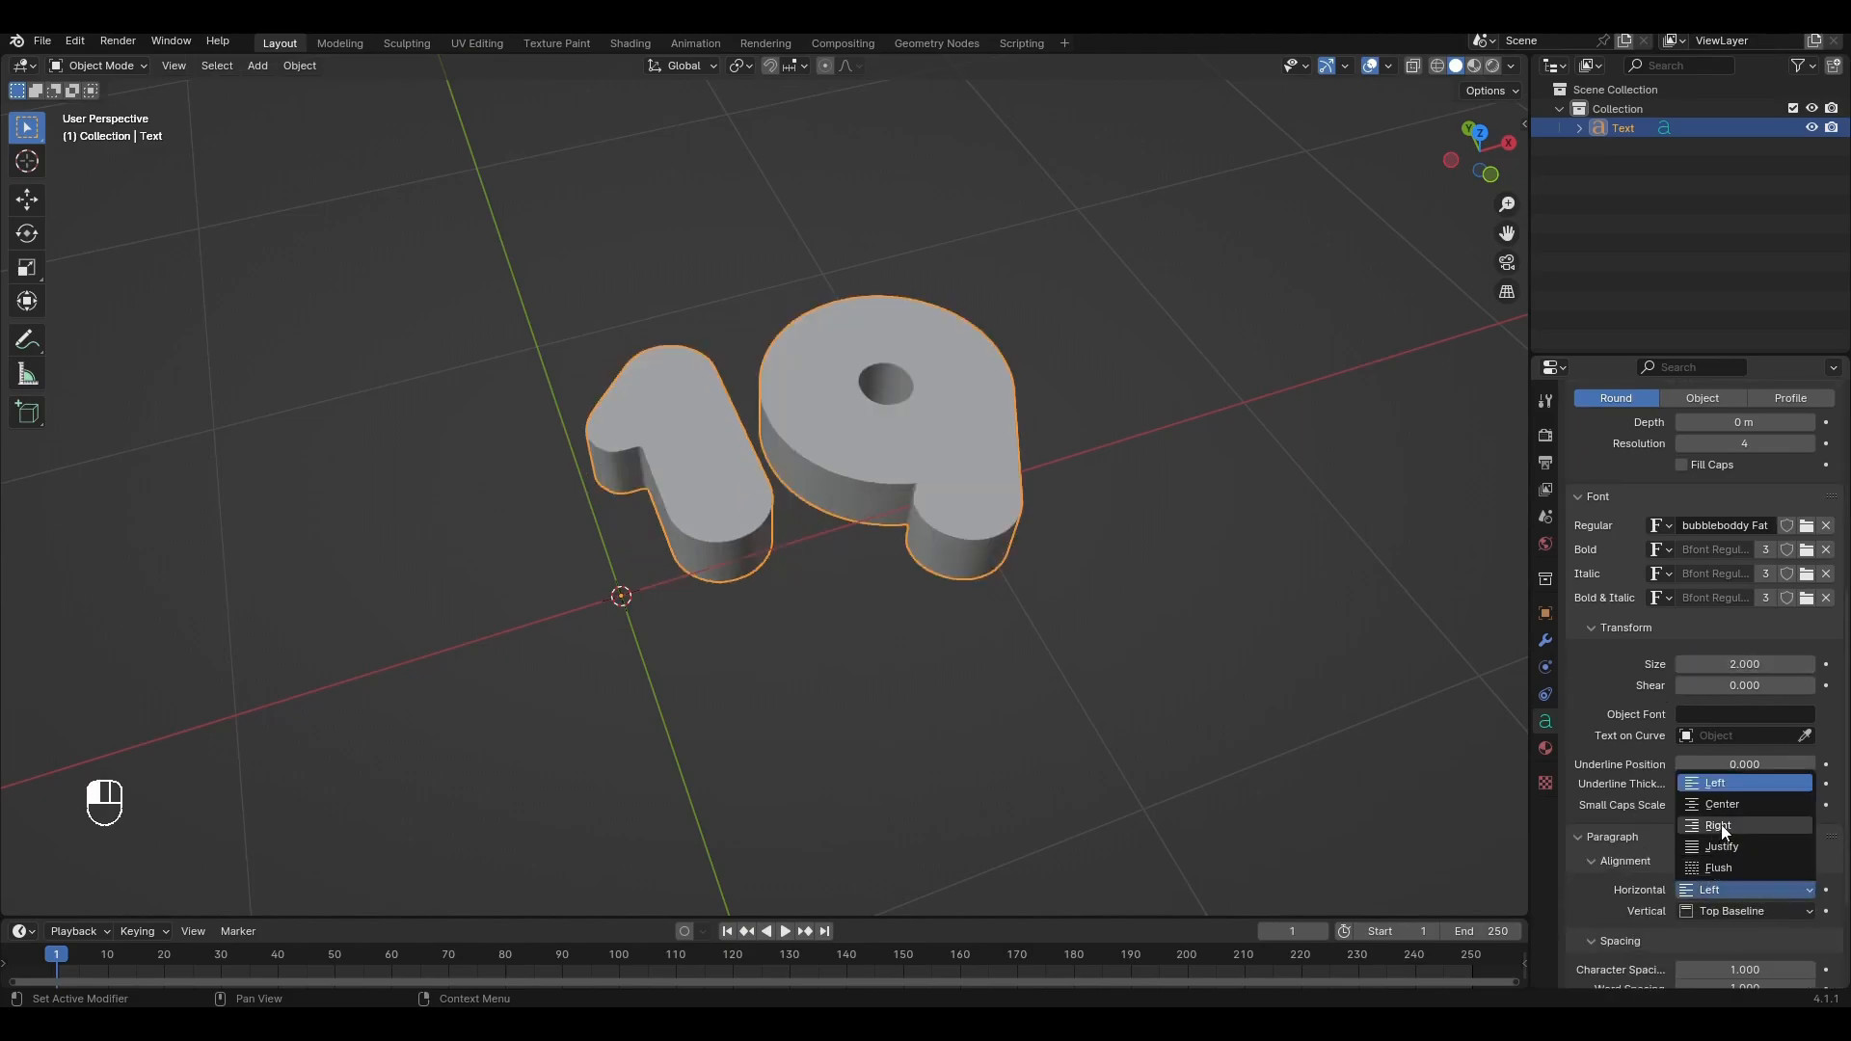
{"action": "left_click", "coordinate": [1723, 804]}
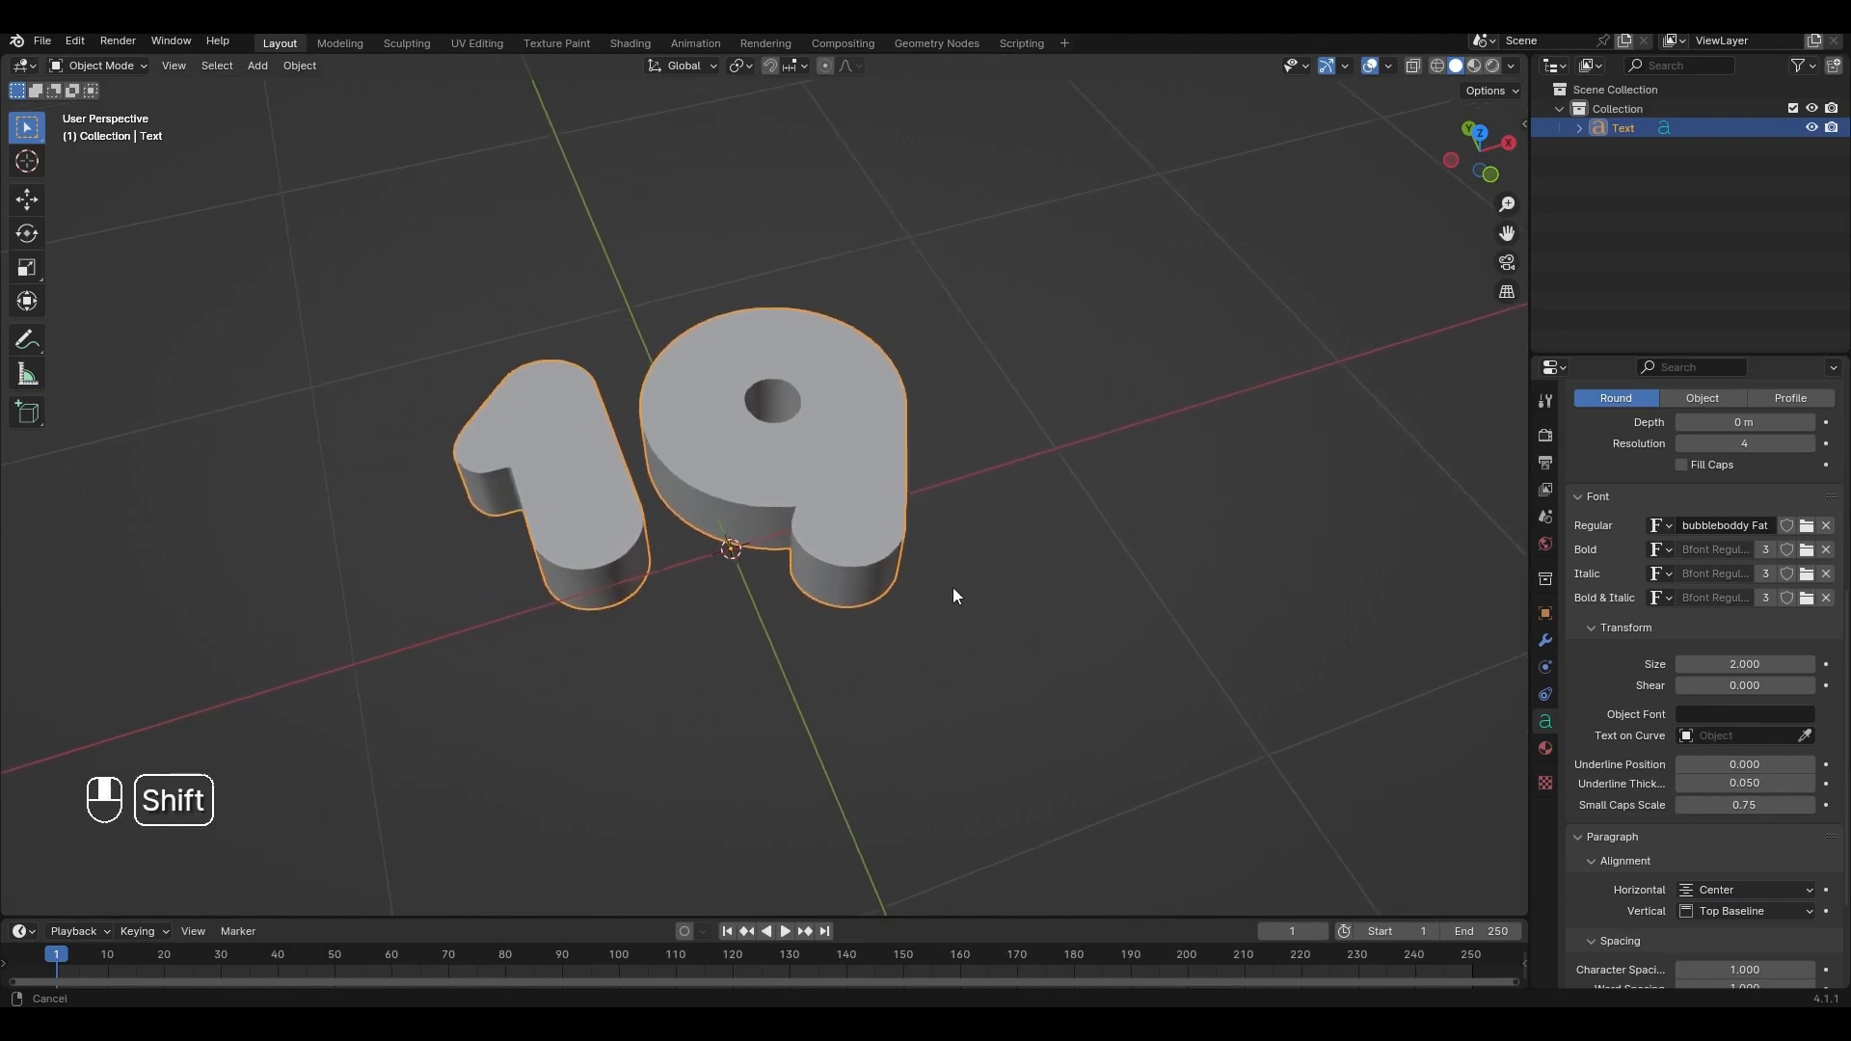
Convert the 19 text to a mesh via Object > Convert, briefly checking it in Edit Mode
{"action": "left_click", "coordinate": [299, 65]}
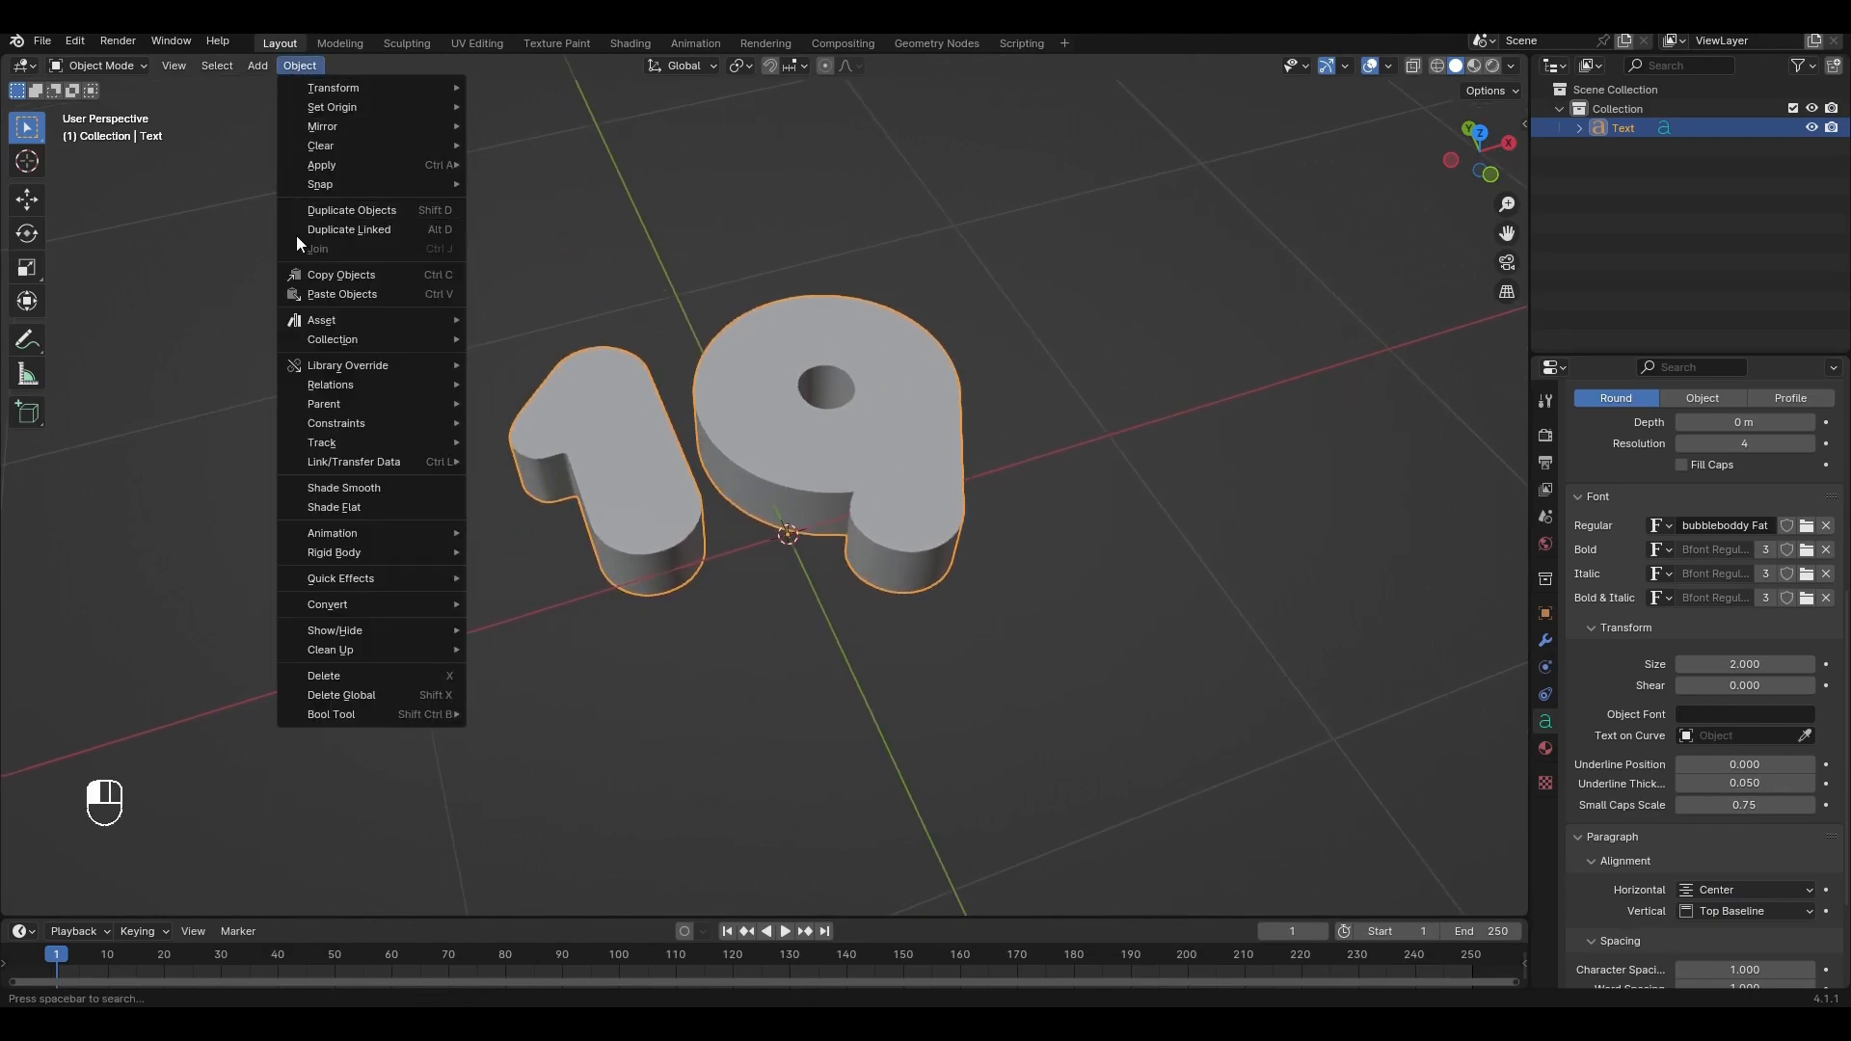
{"action": "left_click", "coordinate": [327, 604]}
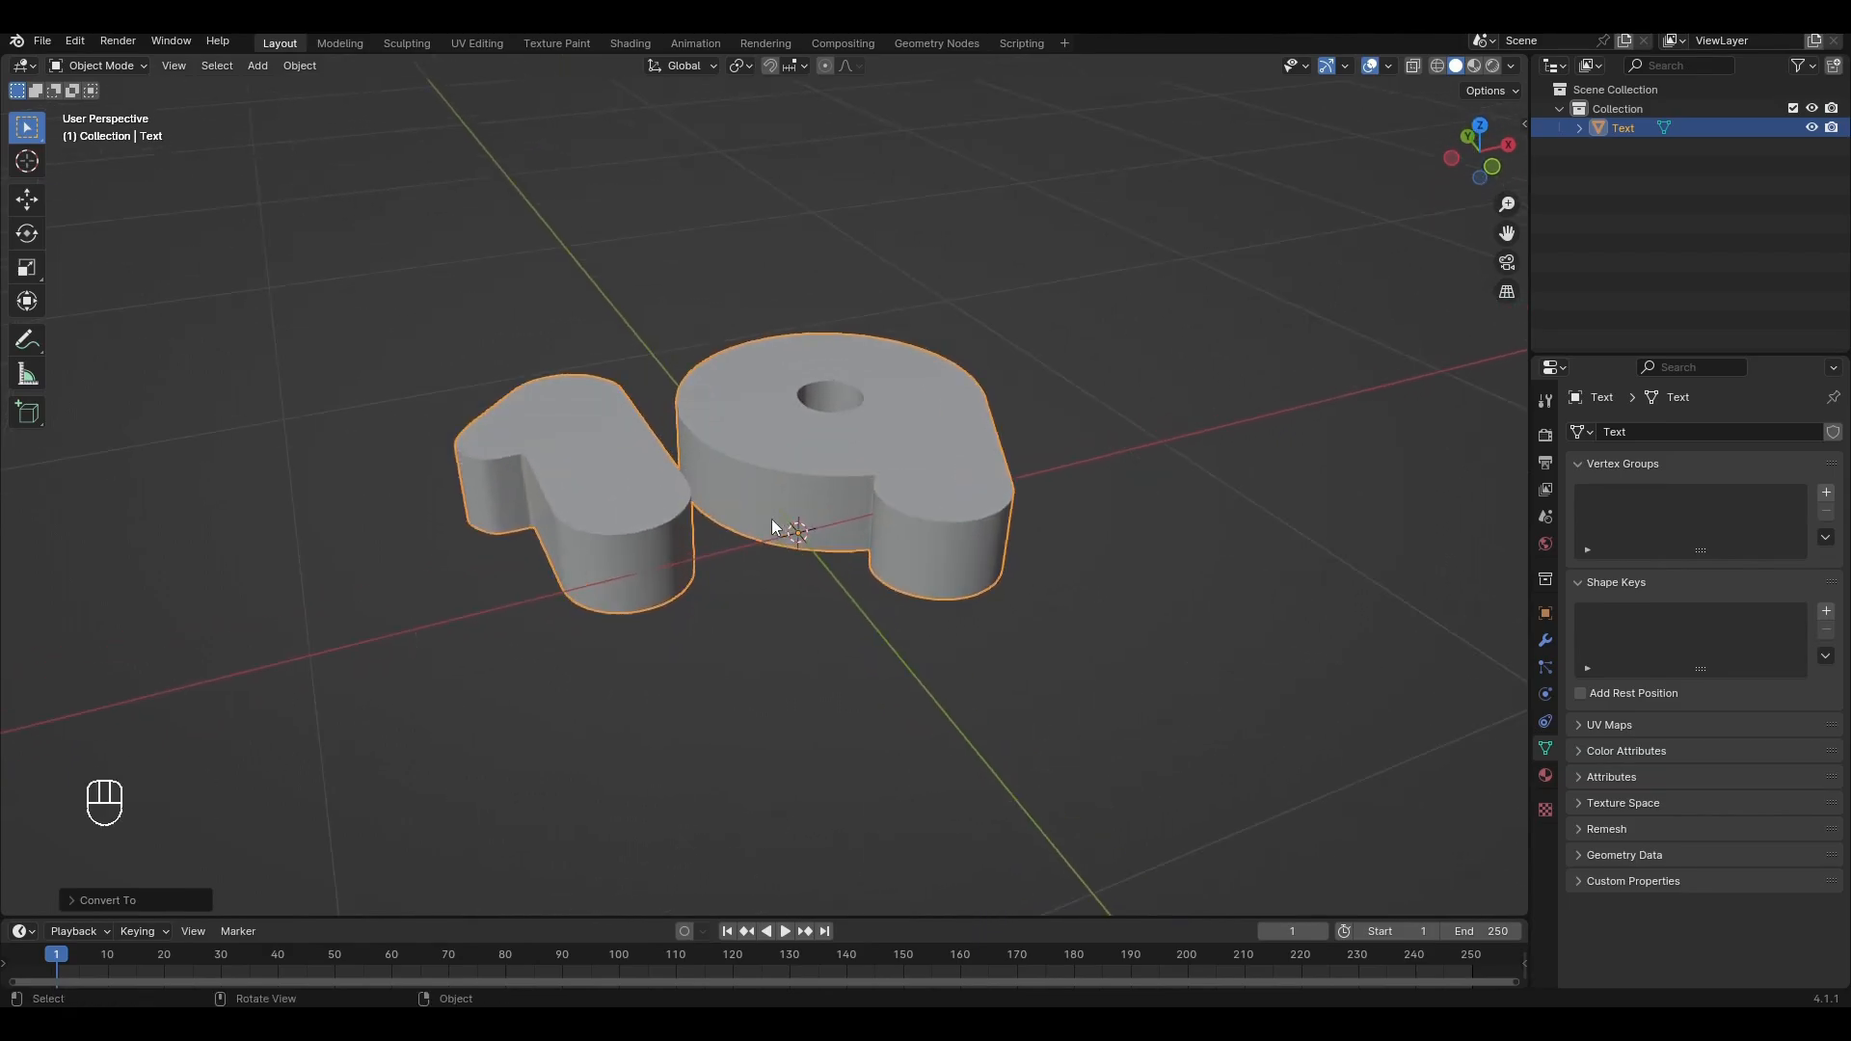
{"action": "key", "text": "Tab"}
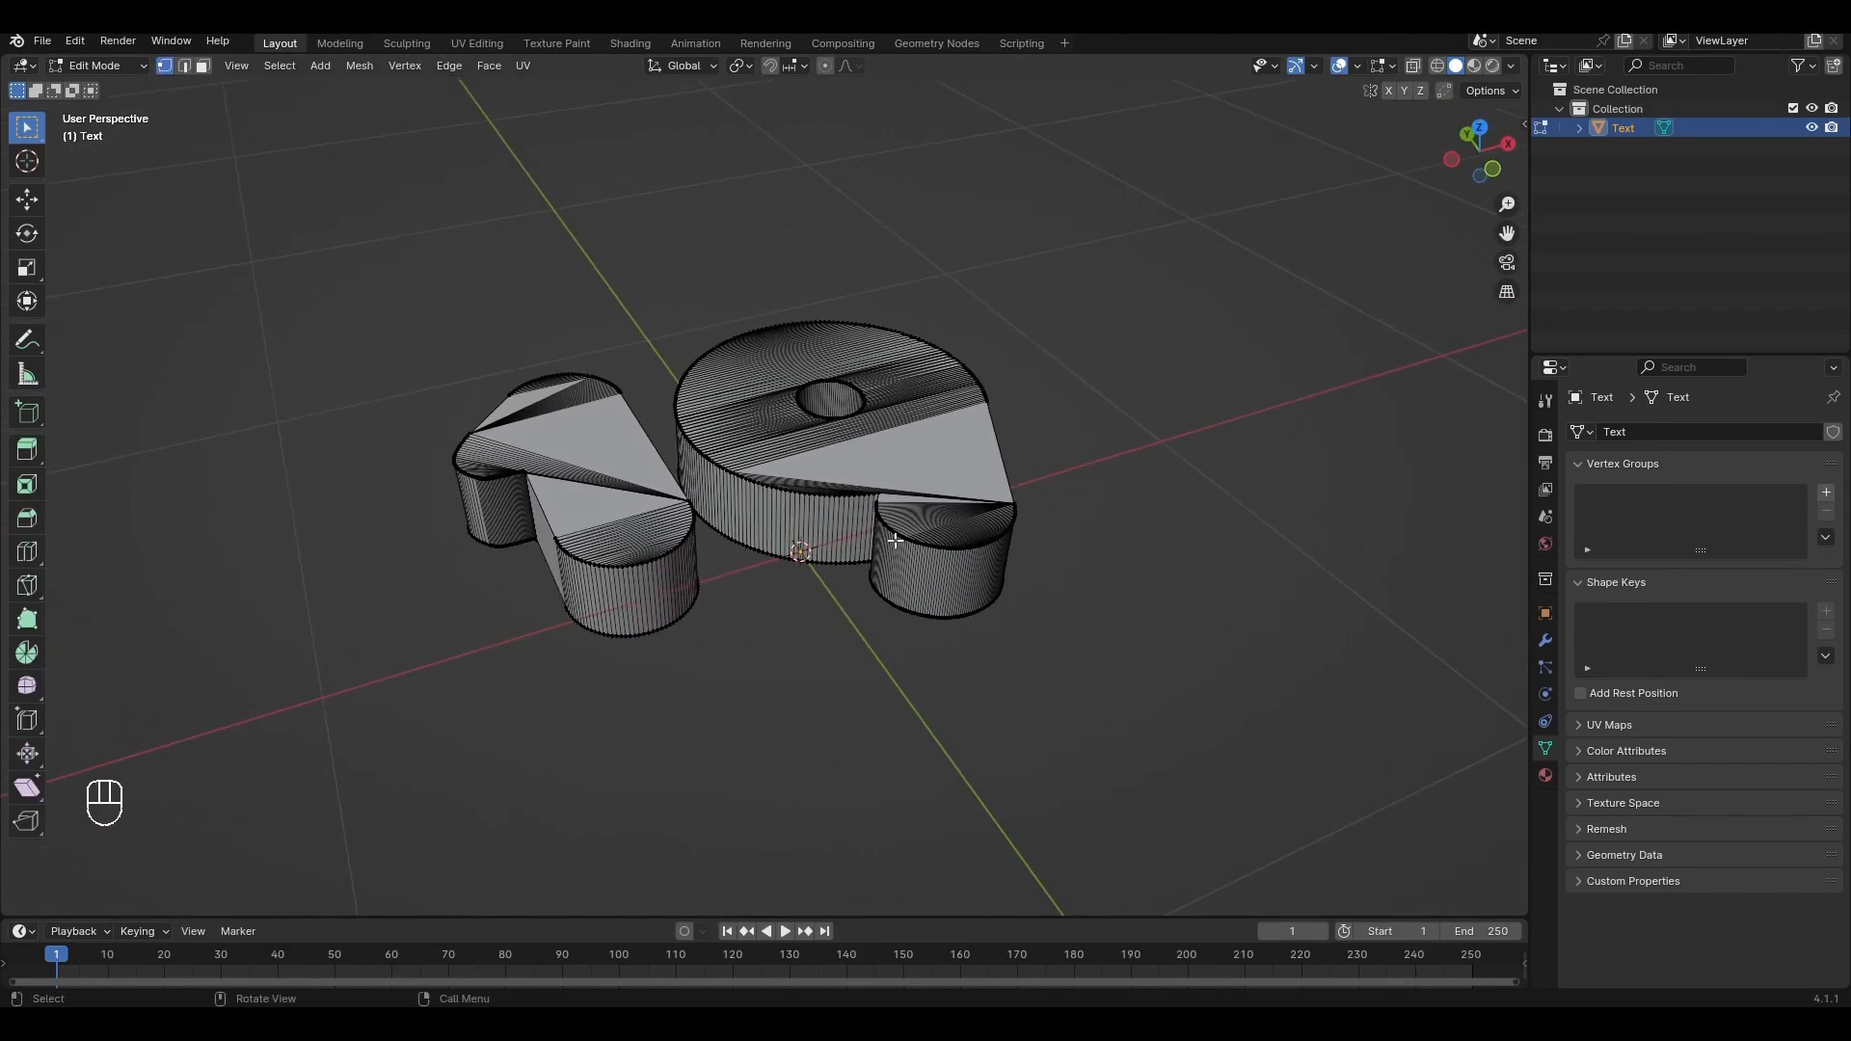
{"action": "key", "text": "Tab"}
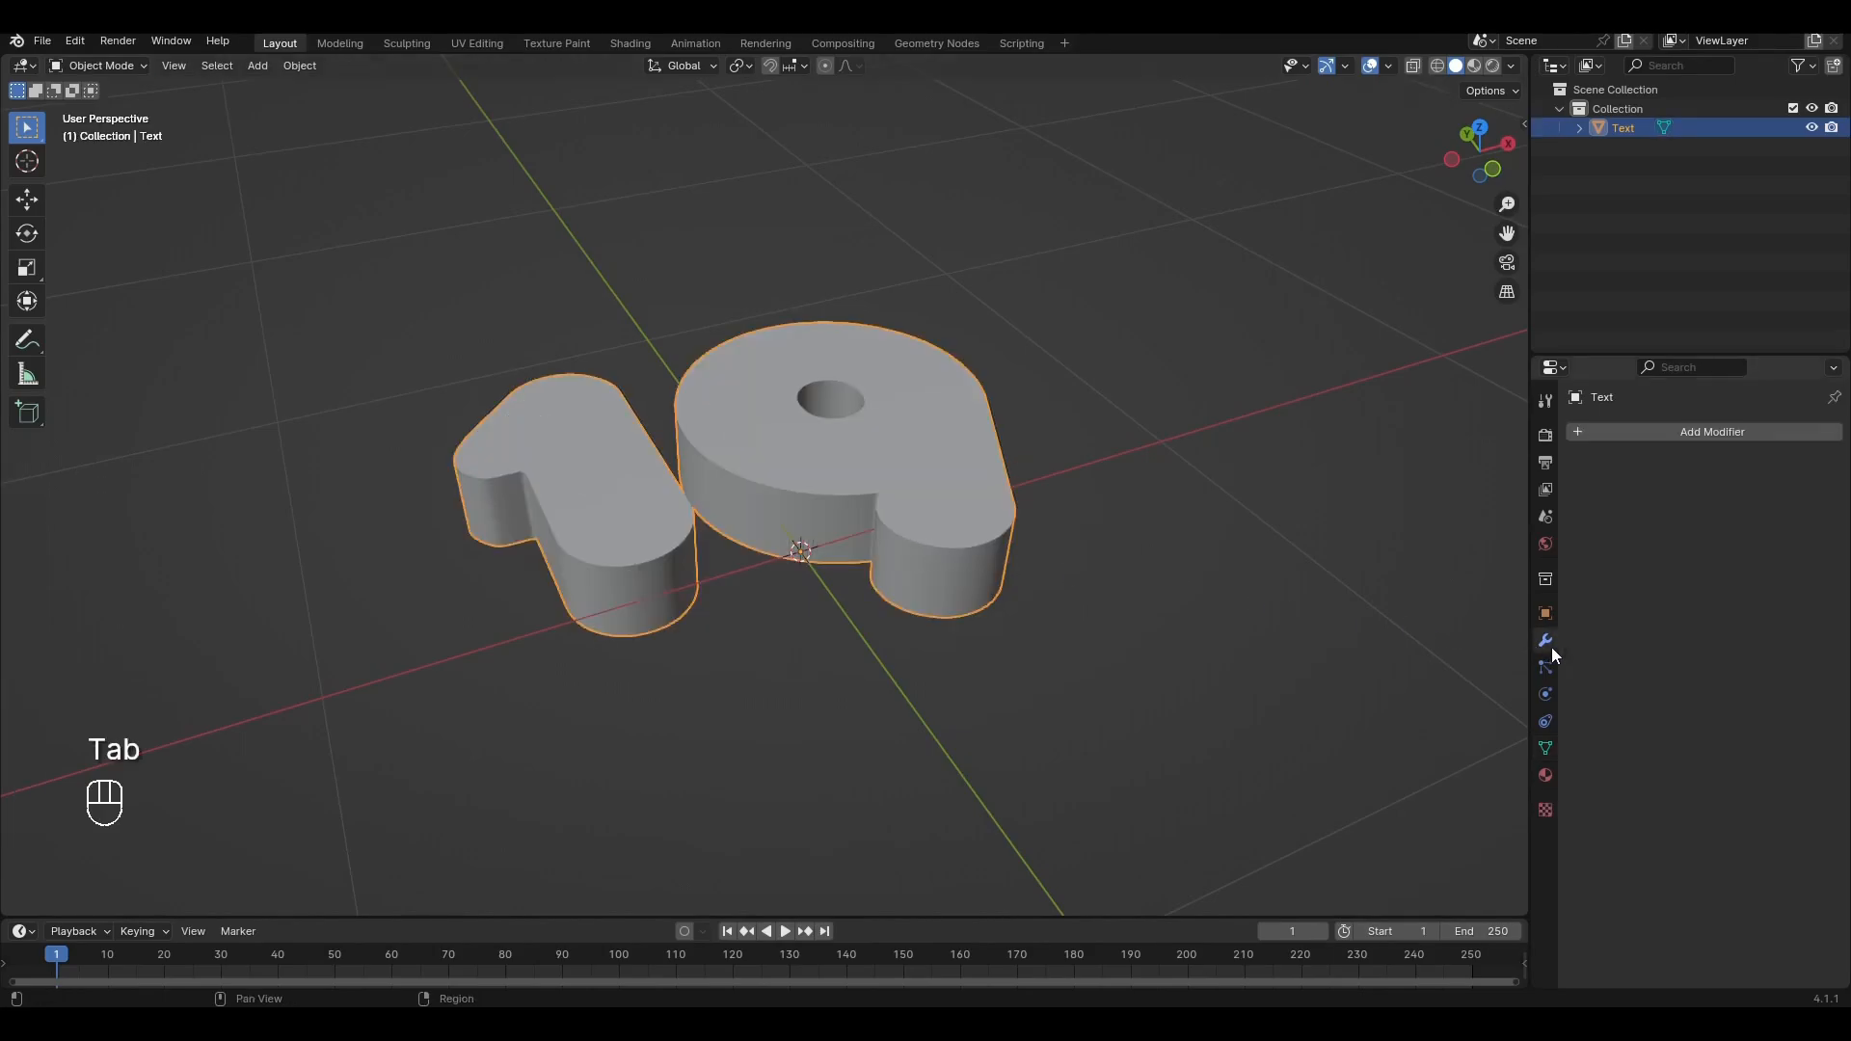
Add a Remesh modifier with a smaller voxel size and apply it
{"action": "left_click", "coordinate": [1710, 431]}
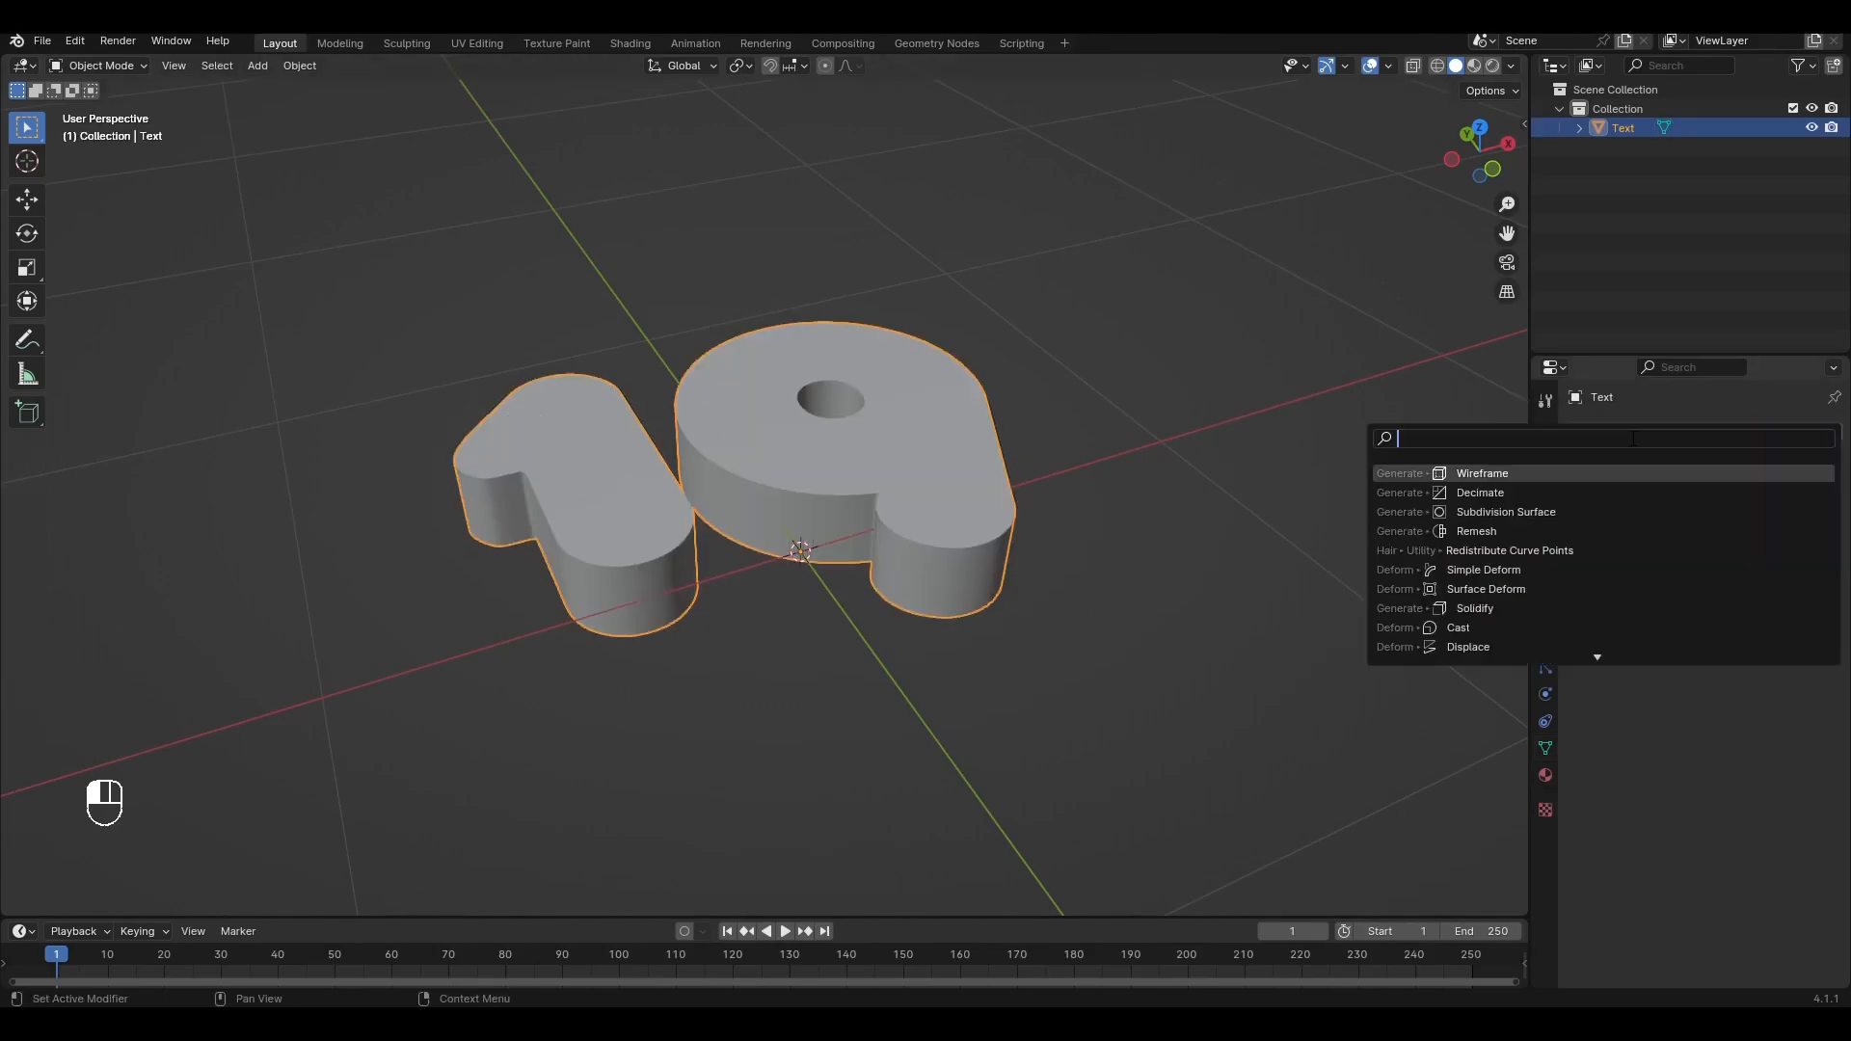
{"action": "left_click", "coordinate": [1474, 530]}
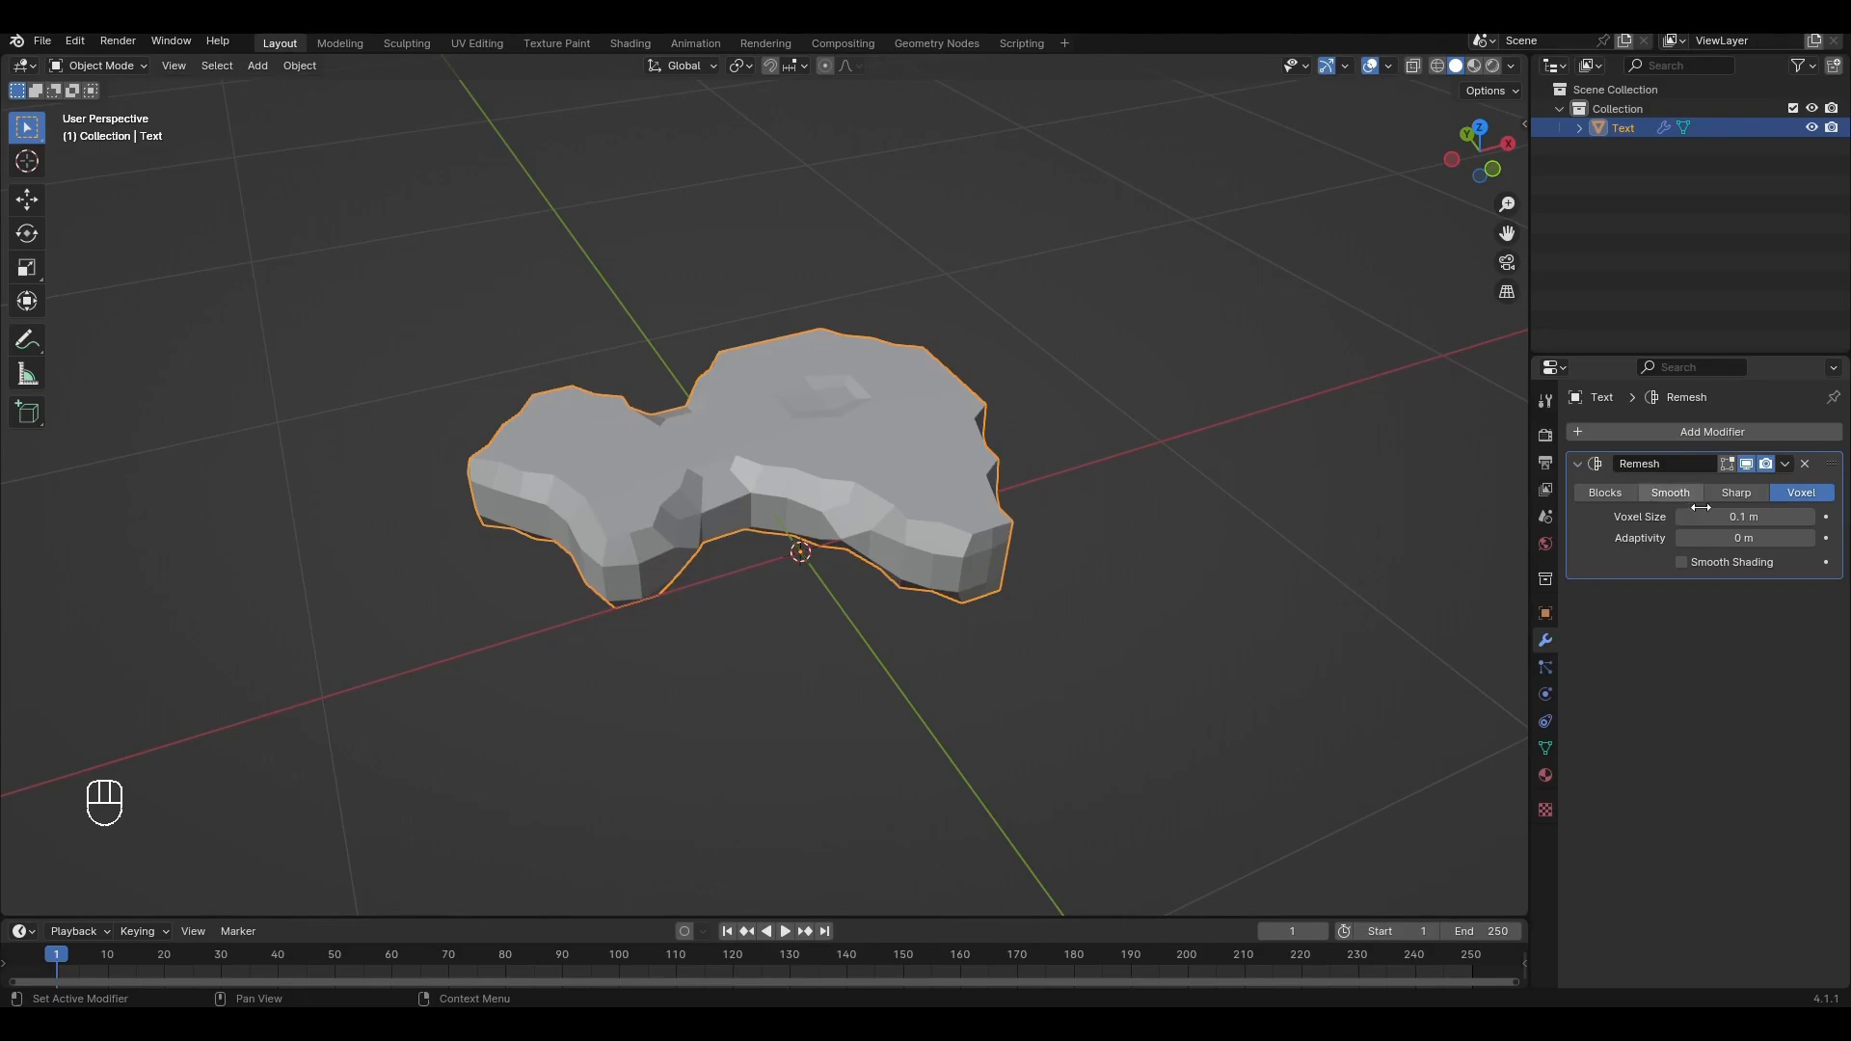
{"action": "left_click", "coordinate": [1744, 516]}
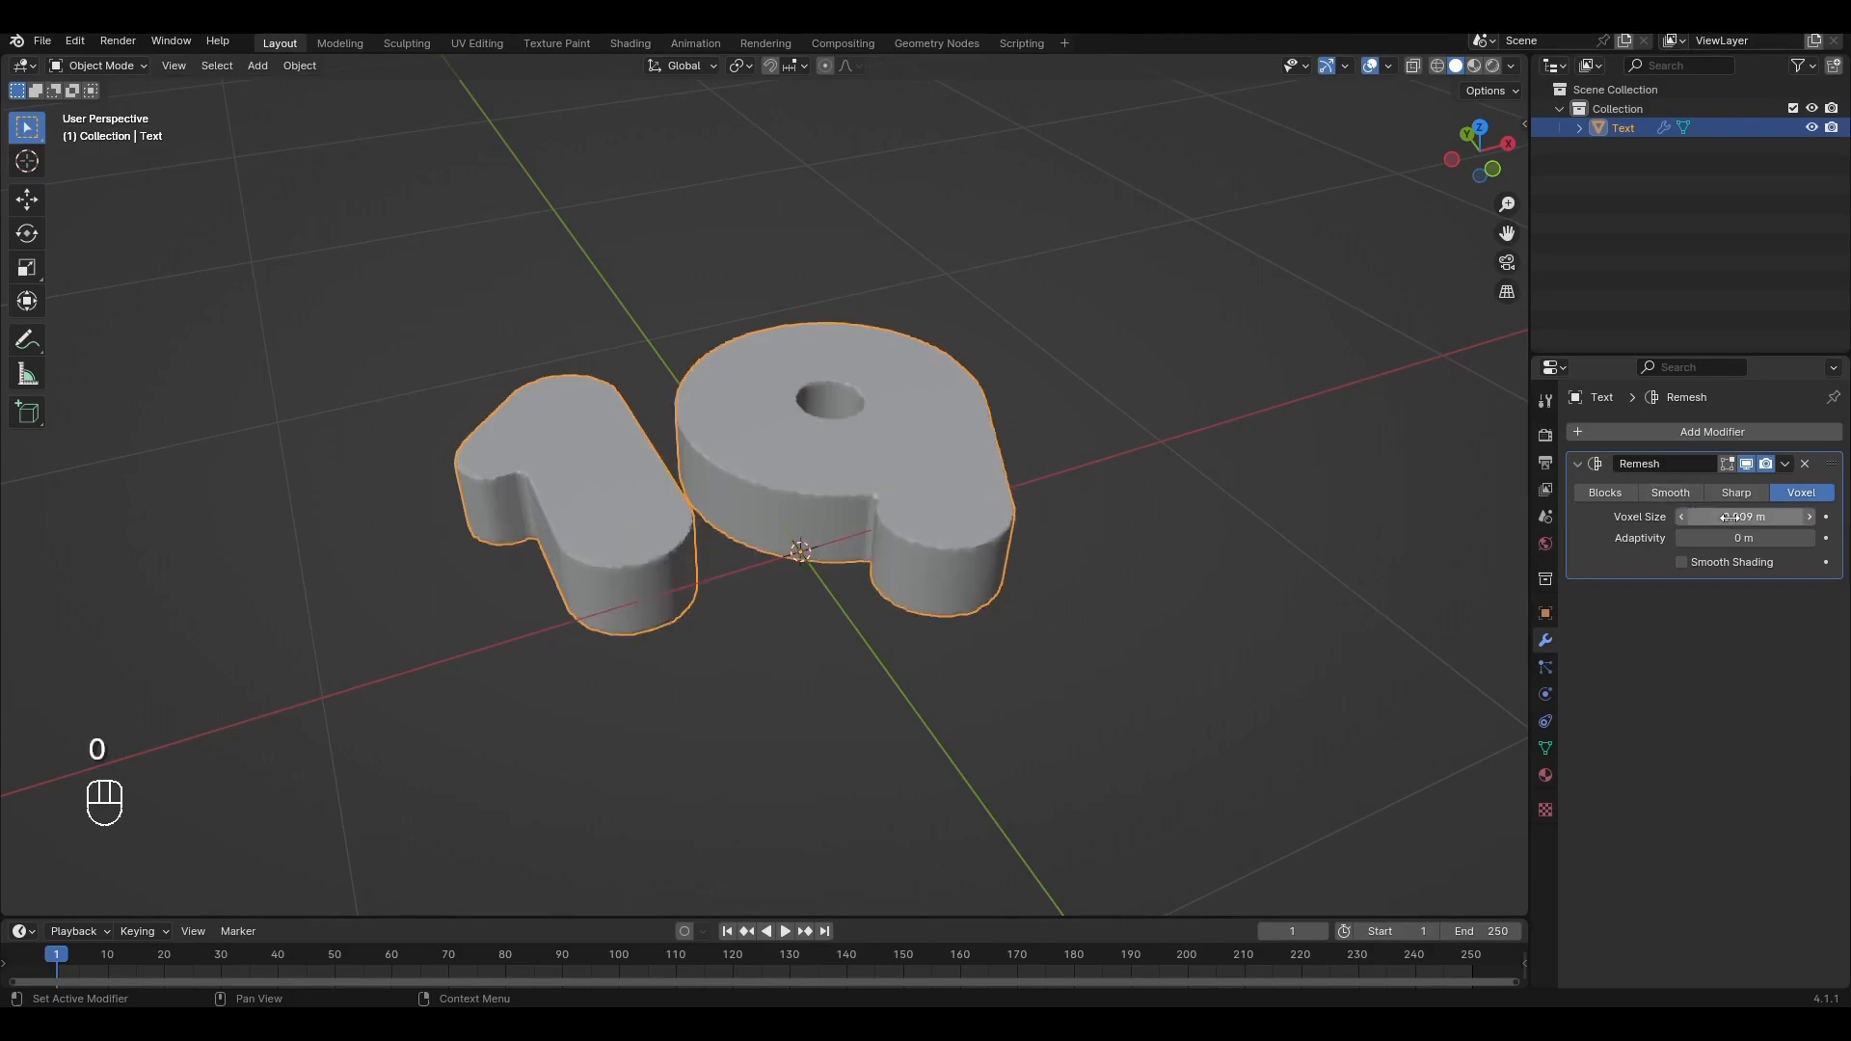
{"action": "left_click", "coordinate": [1787, 463]}
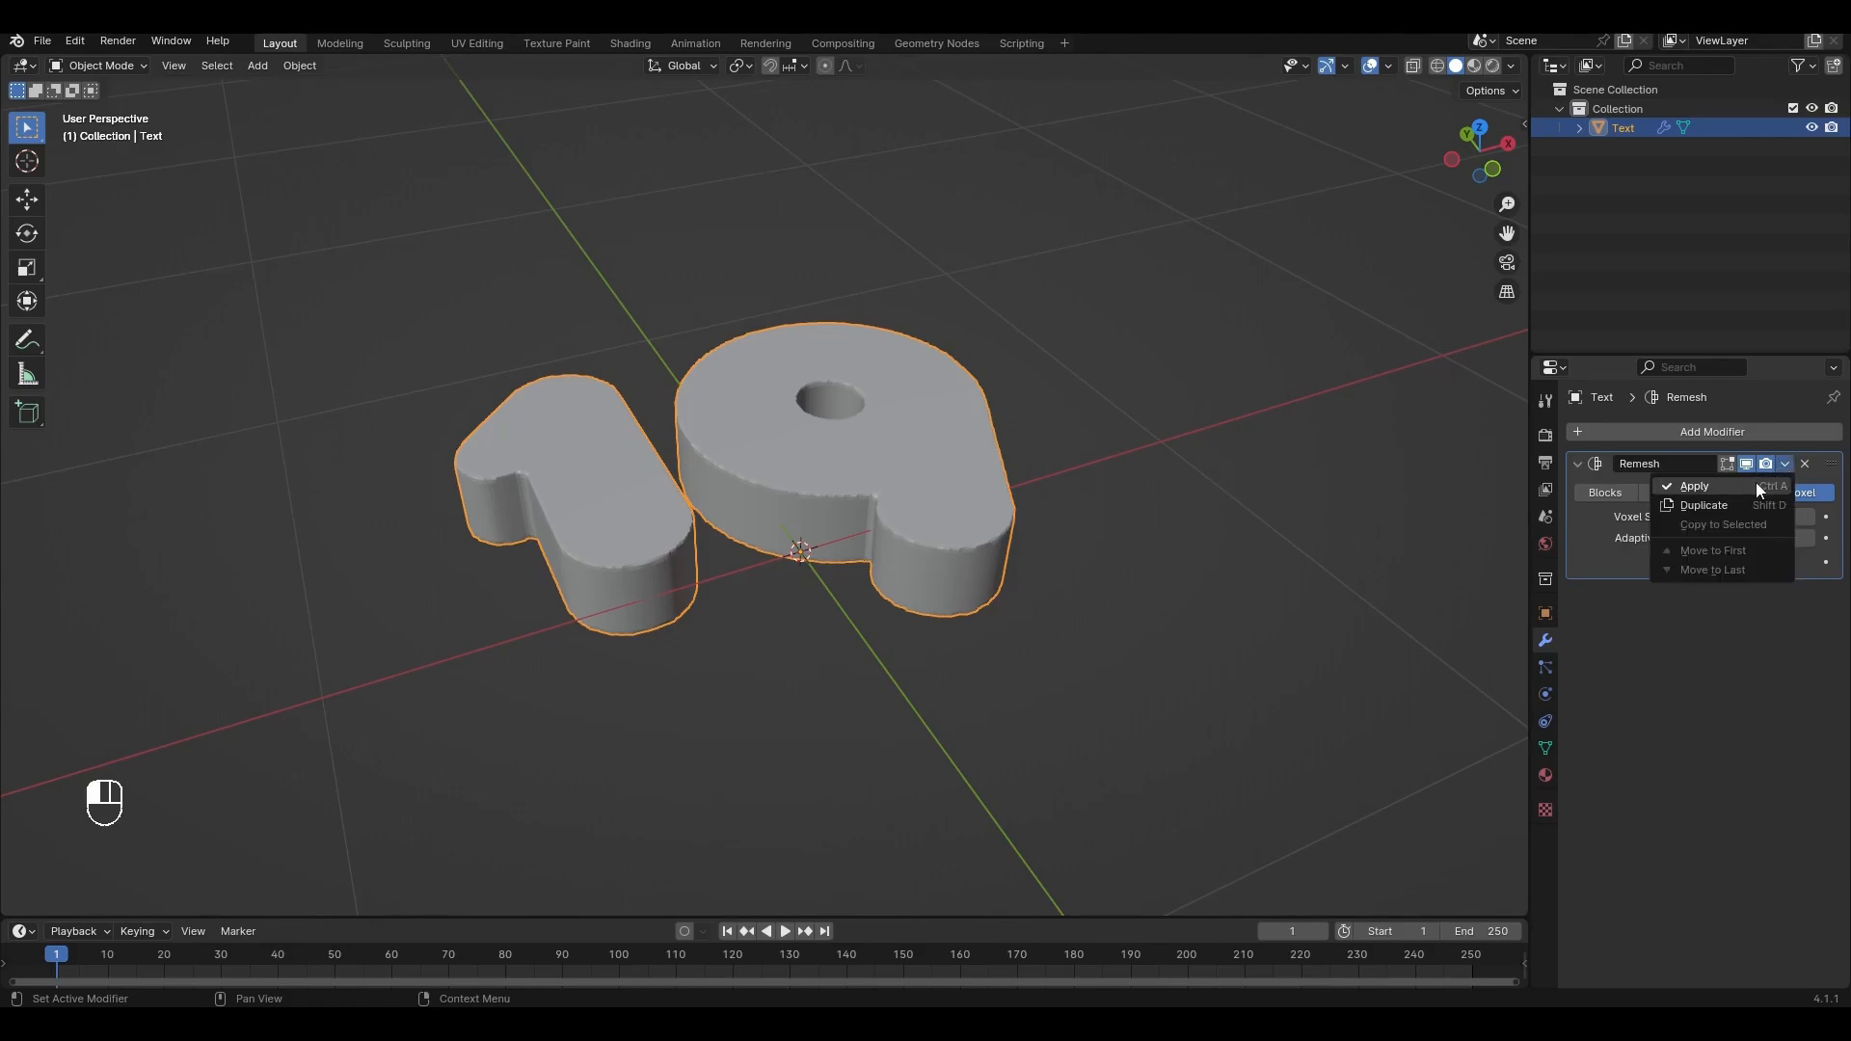
{"action": "left_click", "coordinate": [1693, 485]}
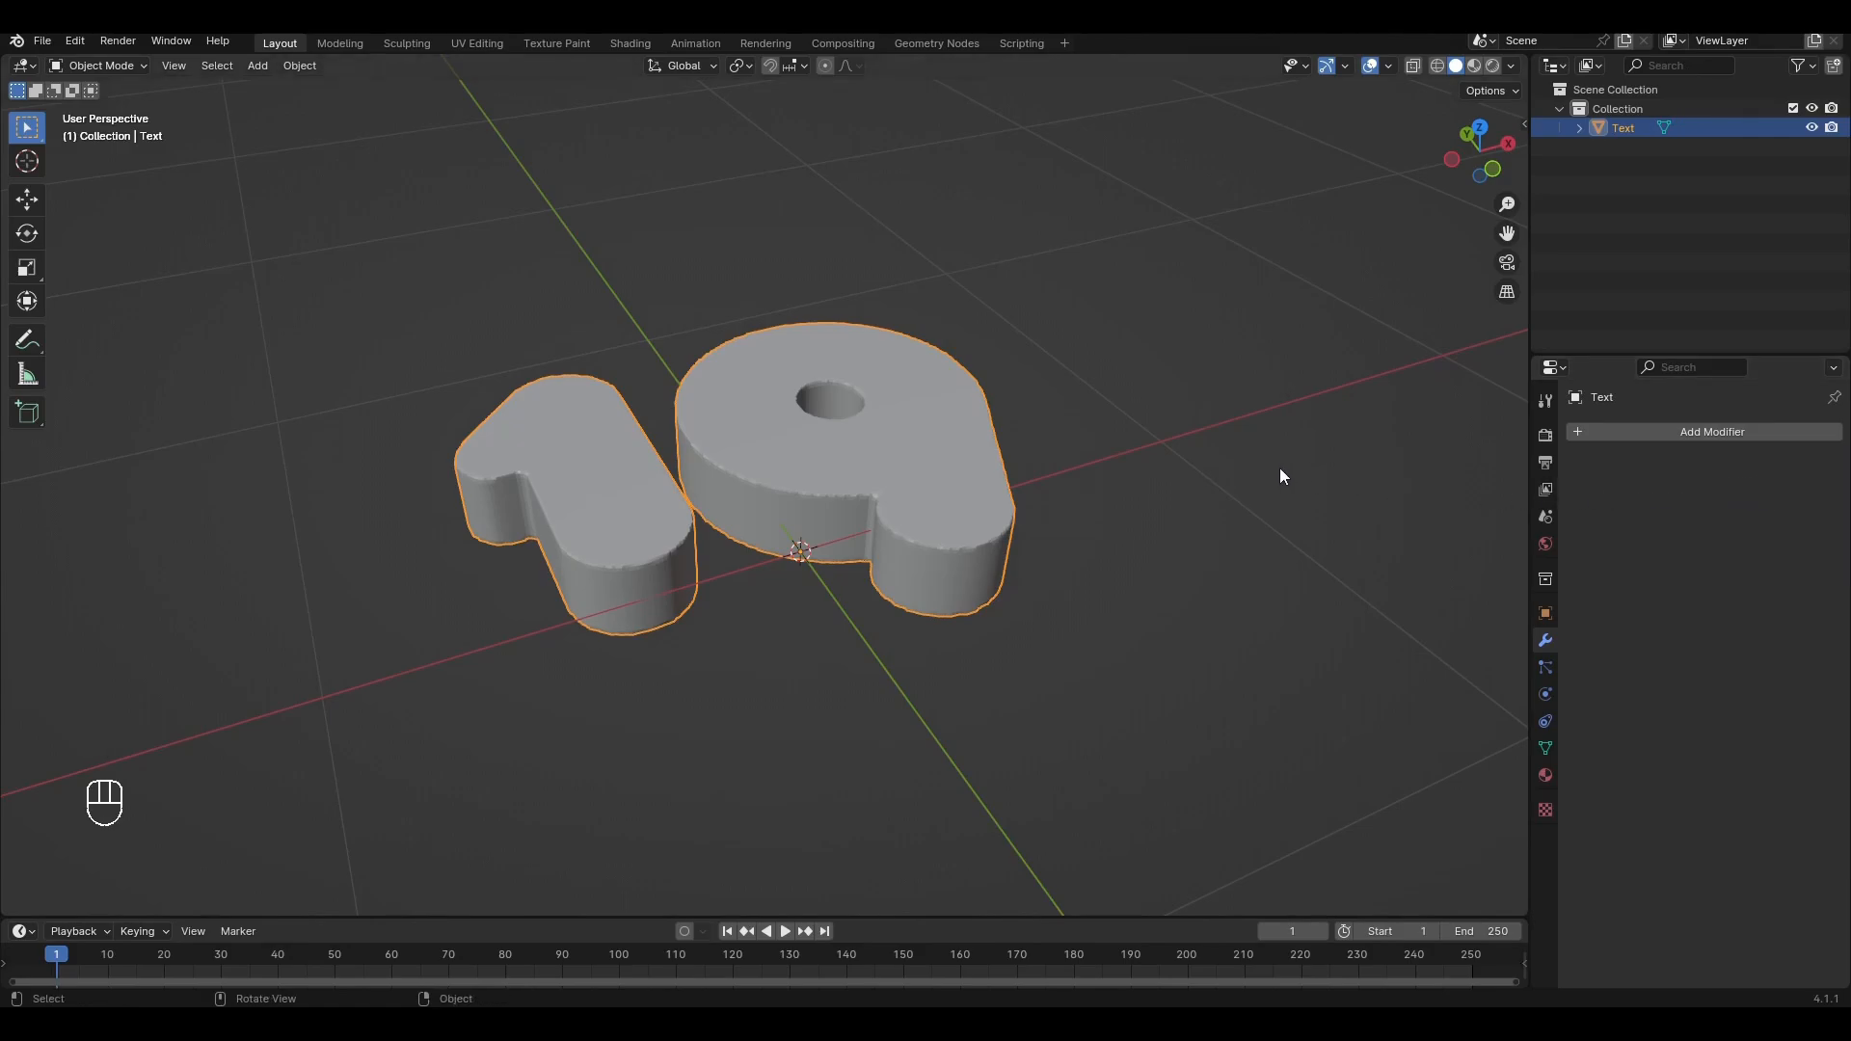
In Edit Mode, assign the 19's sharp outline edges to a new vertex group
{"action": "key", "text": "Tab"}
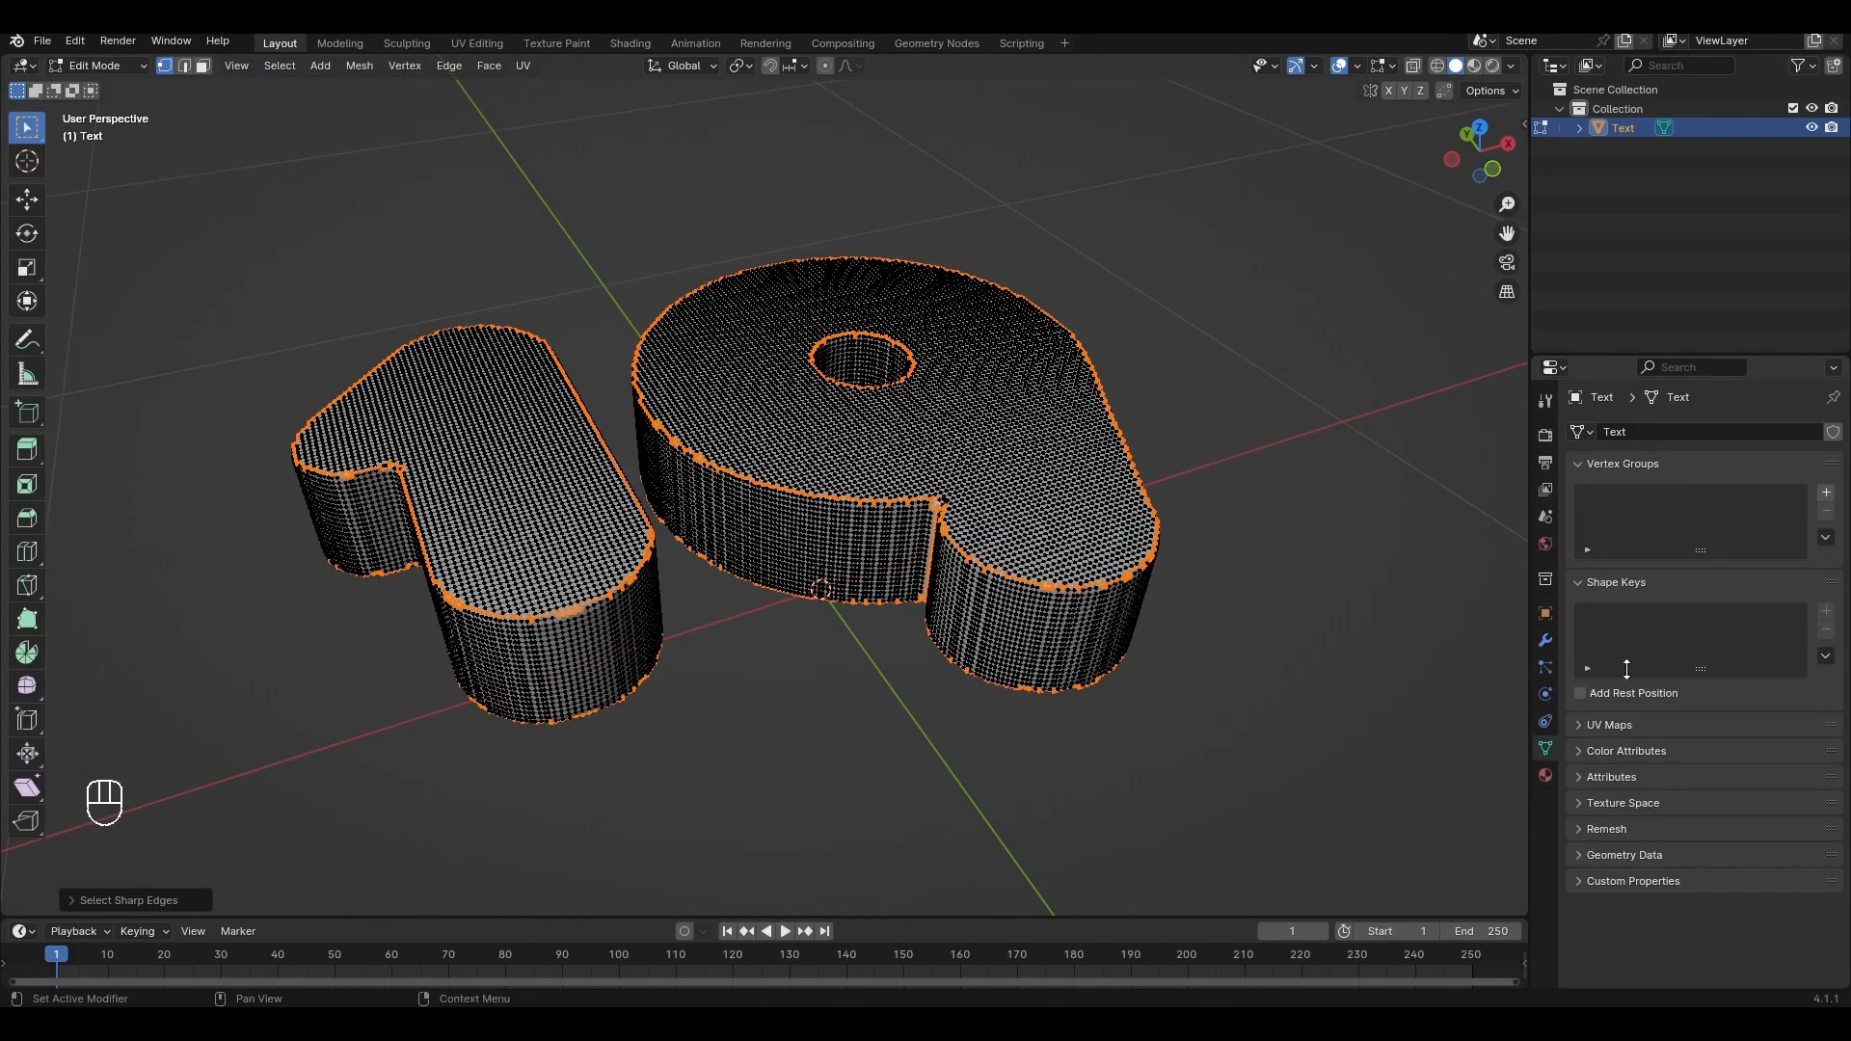
{"action": "left_click", "coordinate": [1823, 491]}
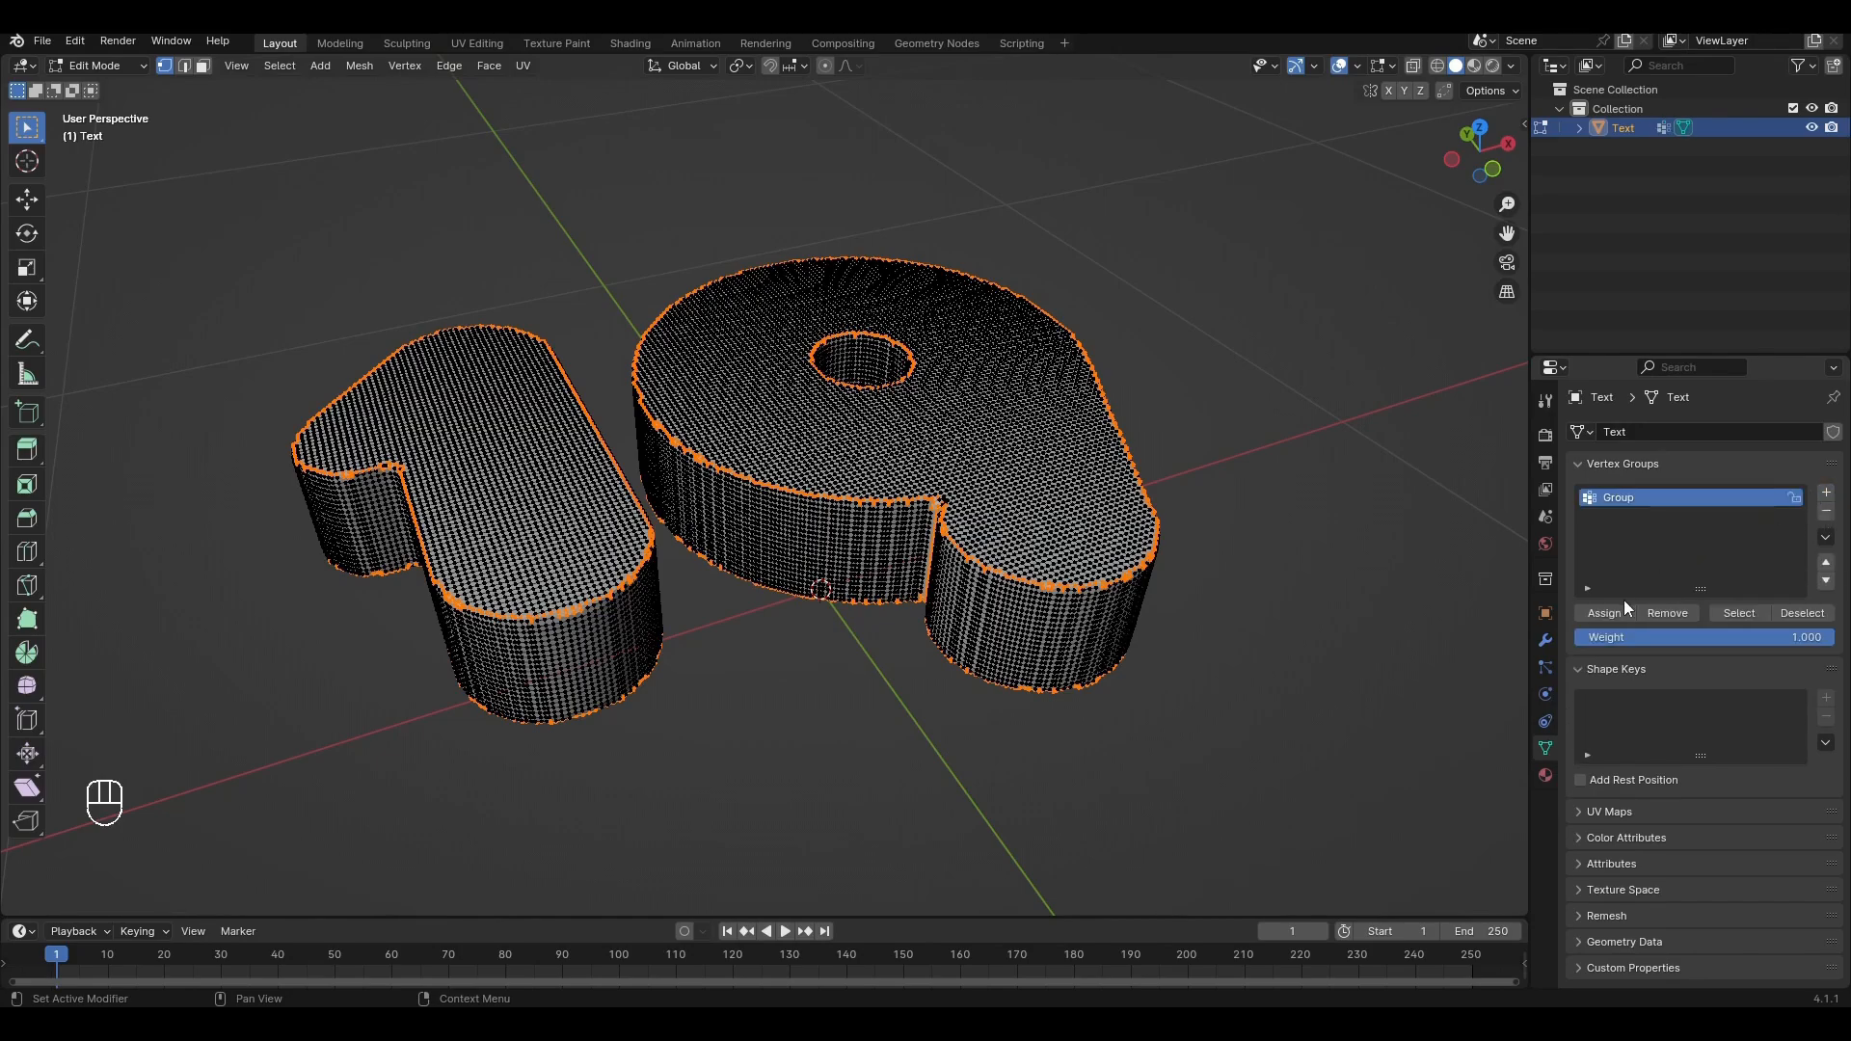
{"action": "key", "text": "Tab"}
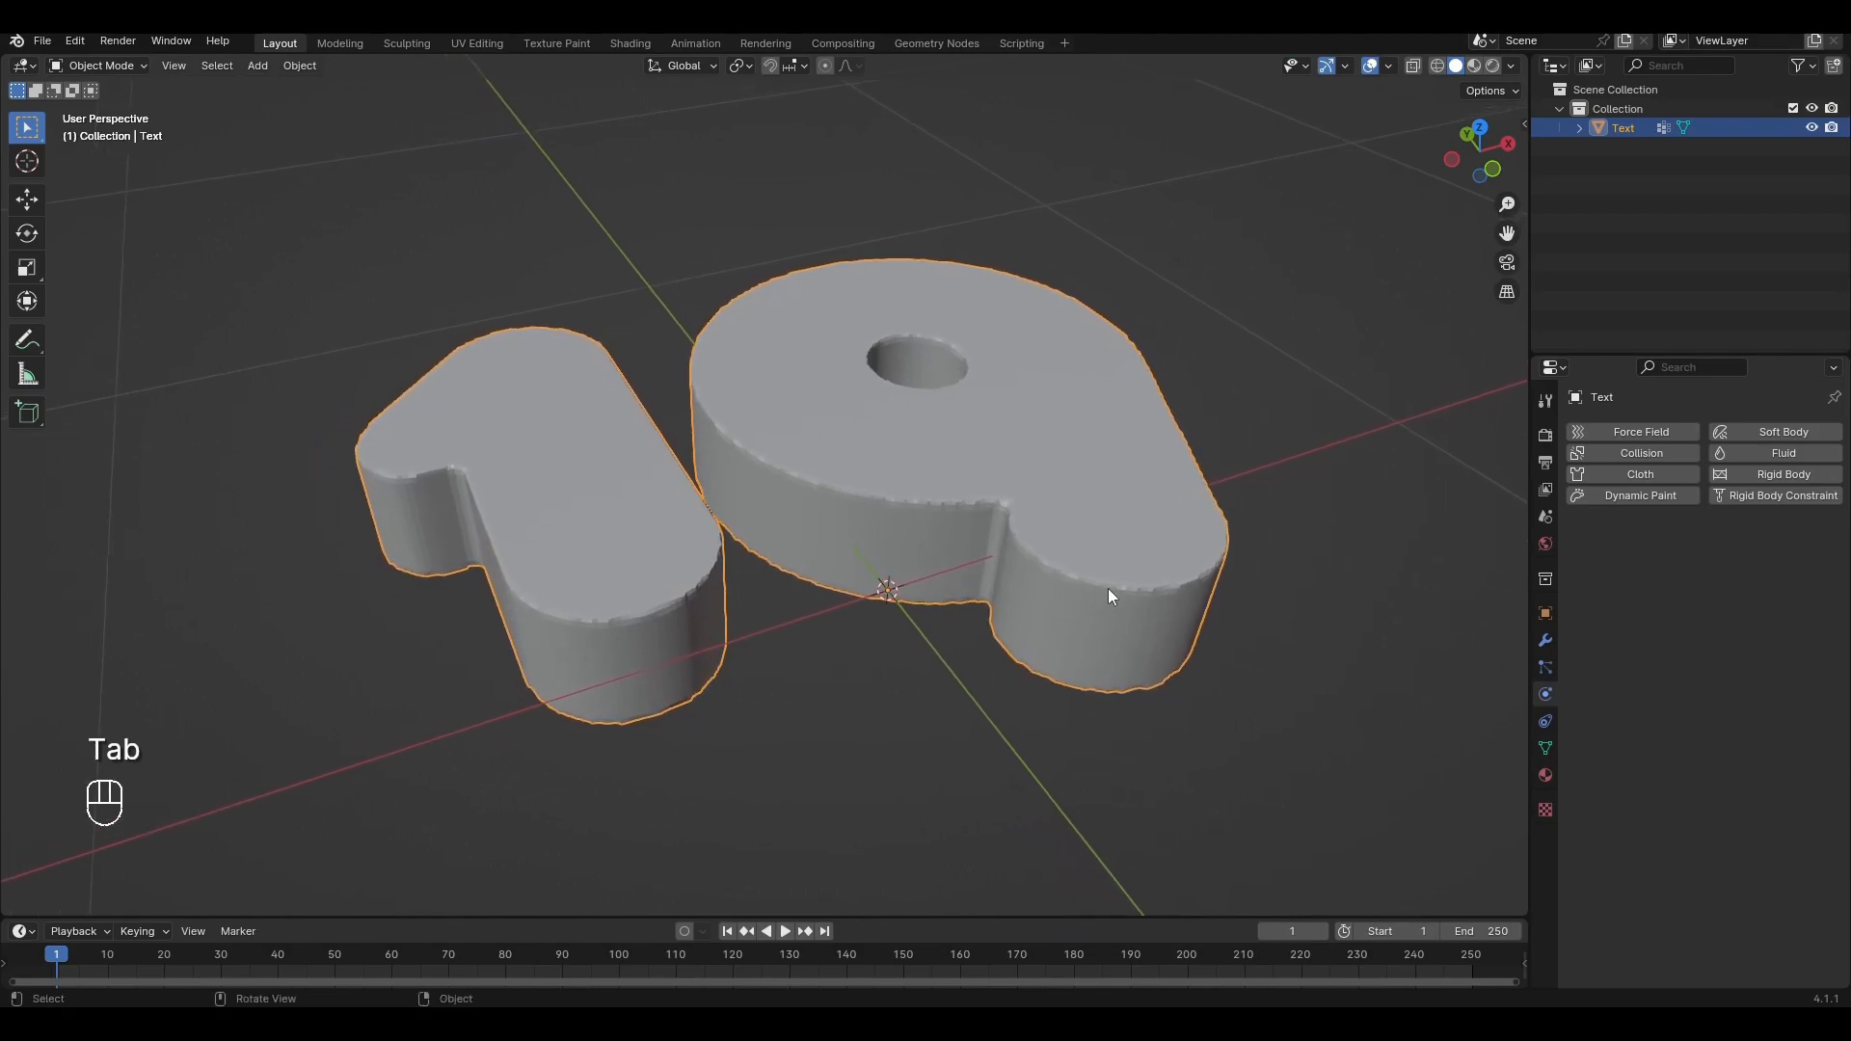
Add cloth physics, pinned to vertex group 'Group' with shrinking factor -0.3
{"action": "left_click", "coordinate": [1639, 474]}
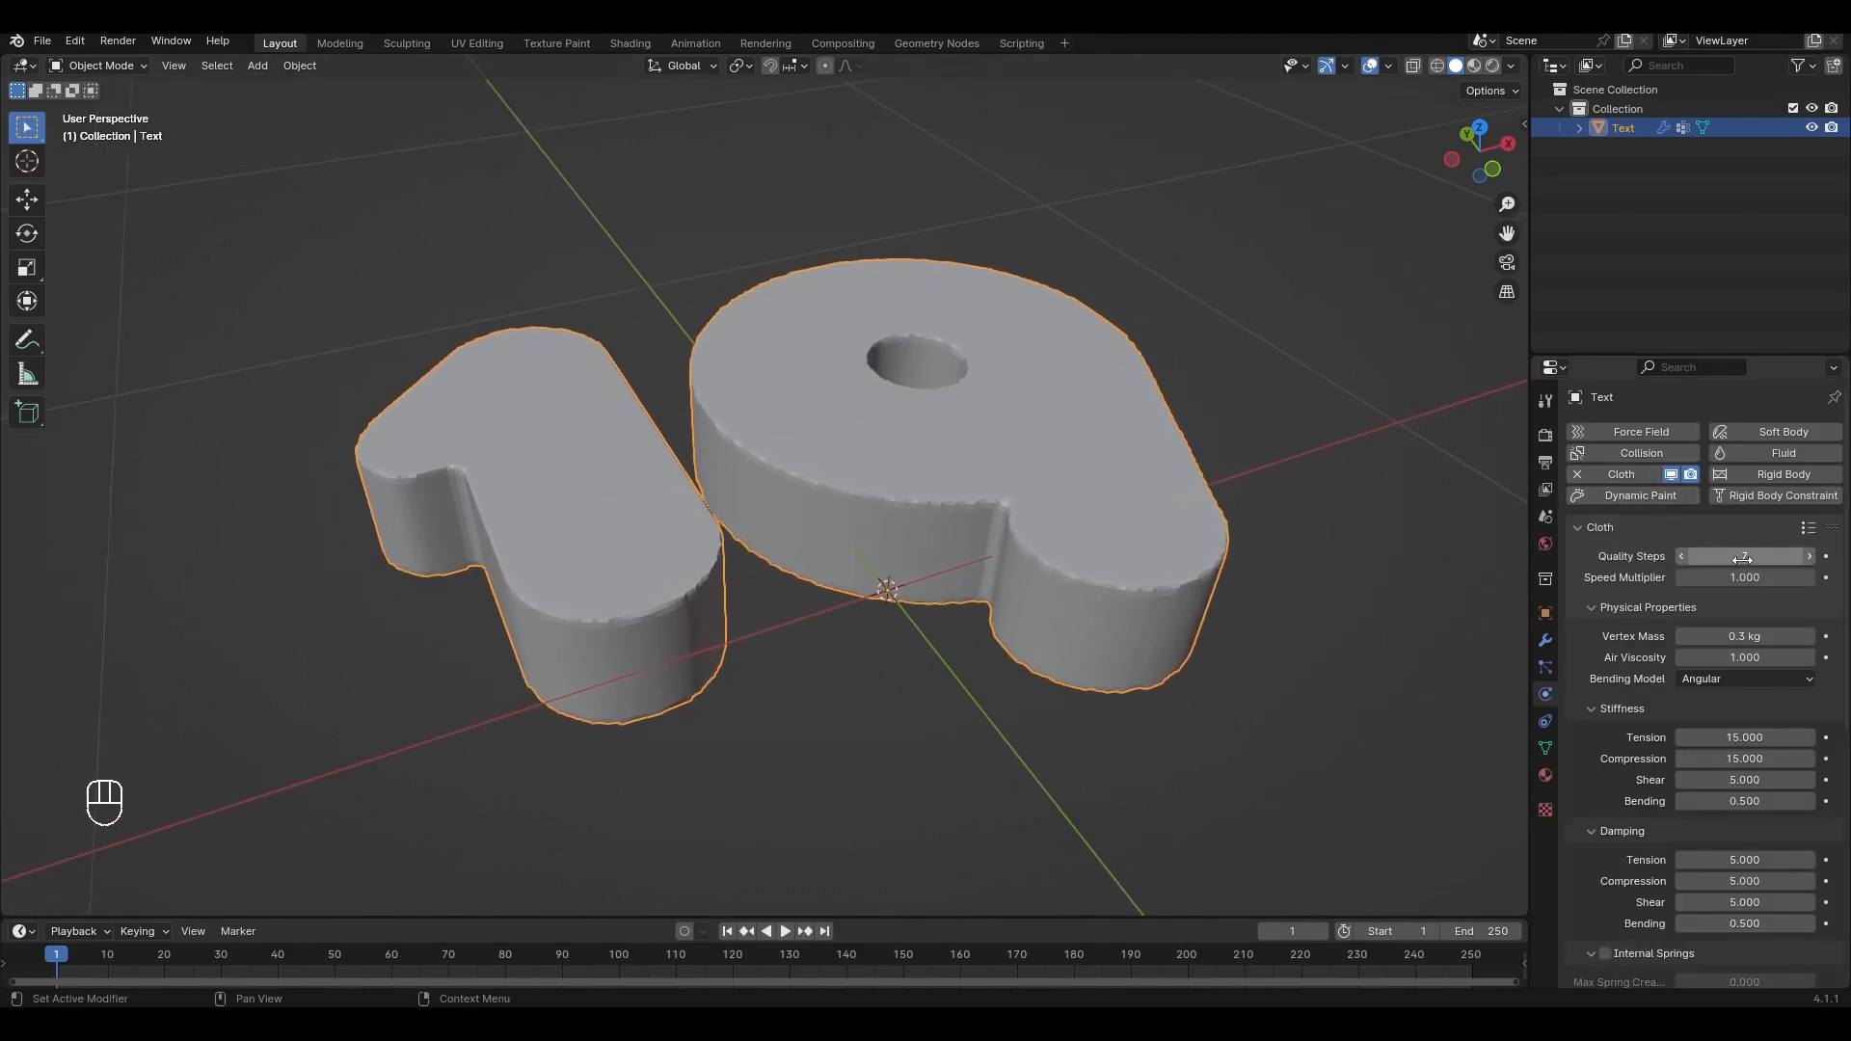
{"action": "scroll", "scroll_direction": "down", "scroll_amount": 3}
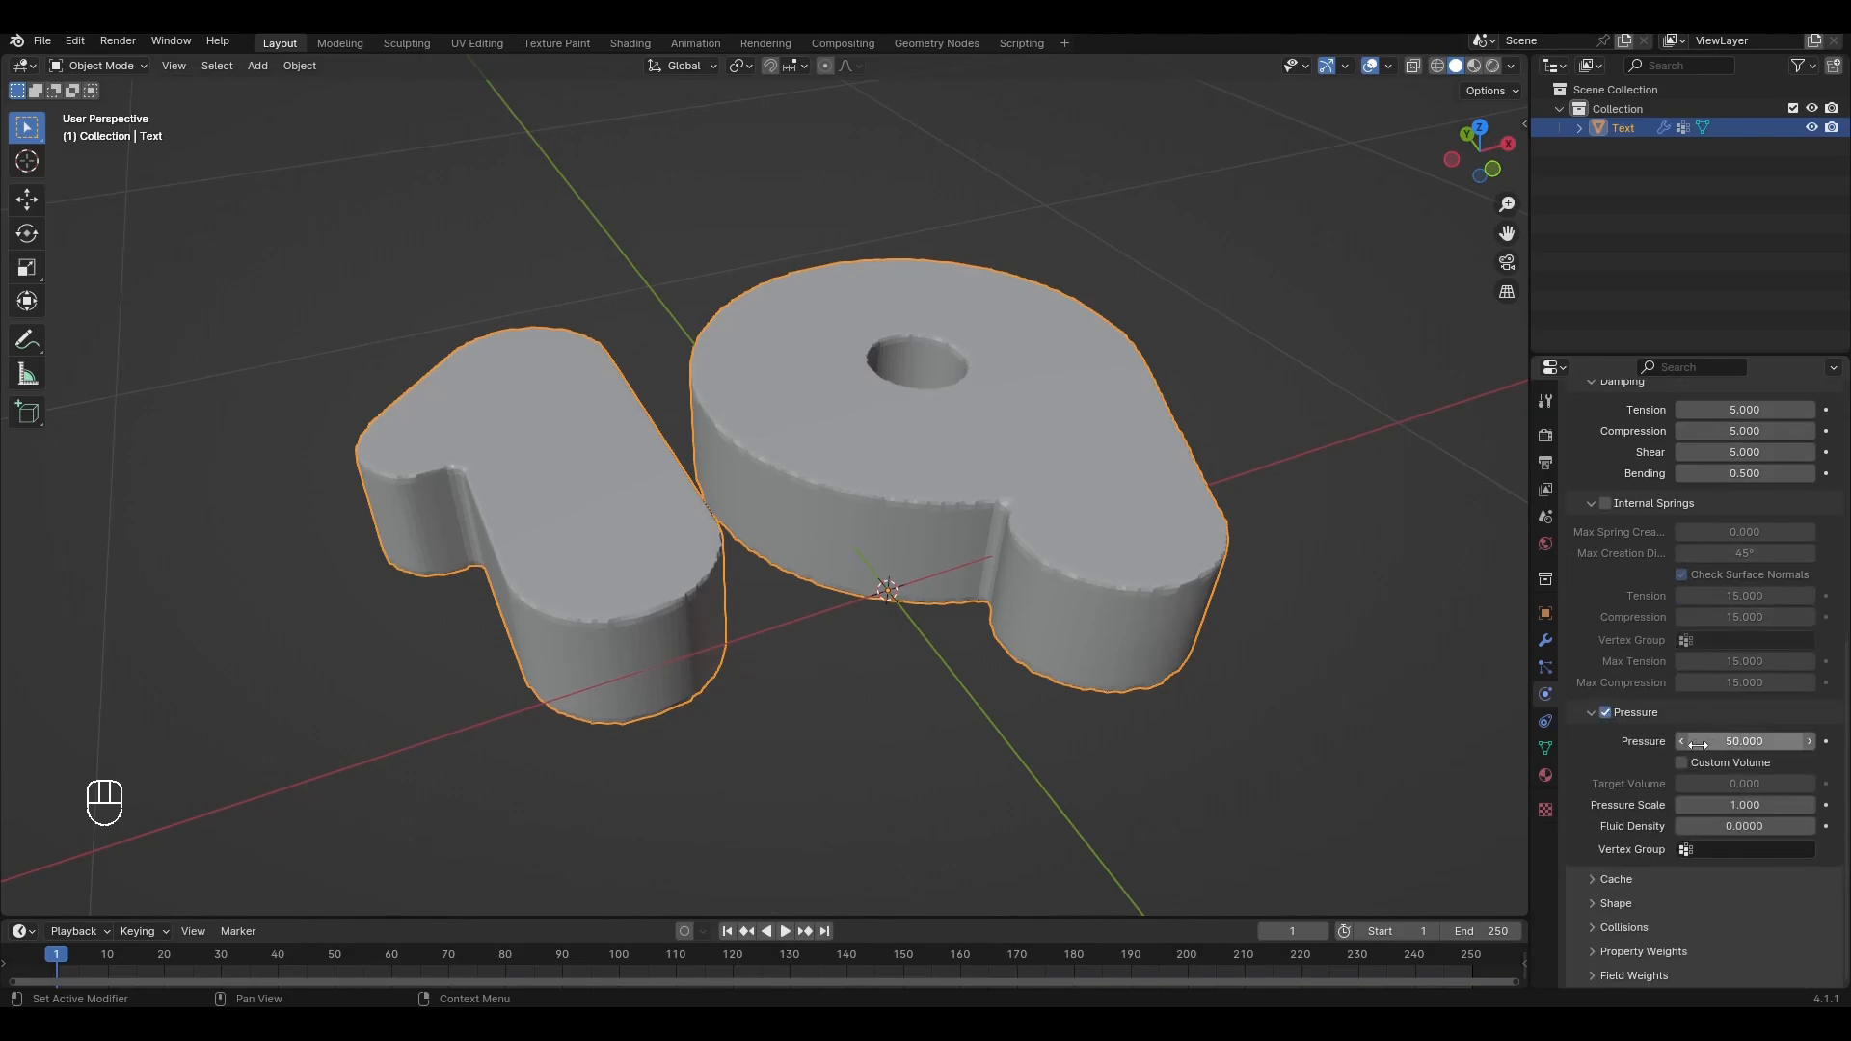
{"action": "scroll", "scroll_direction": "down", "scroll_amount": 3}
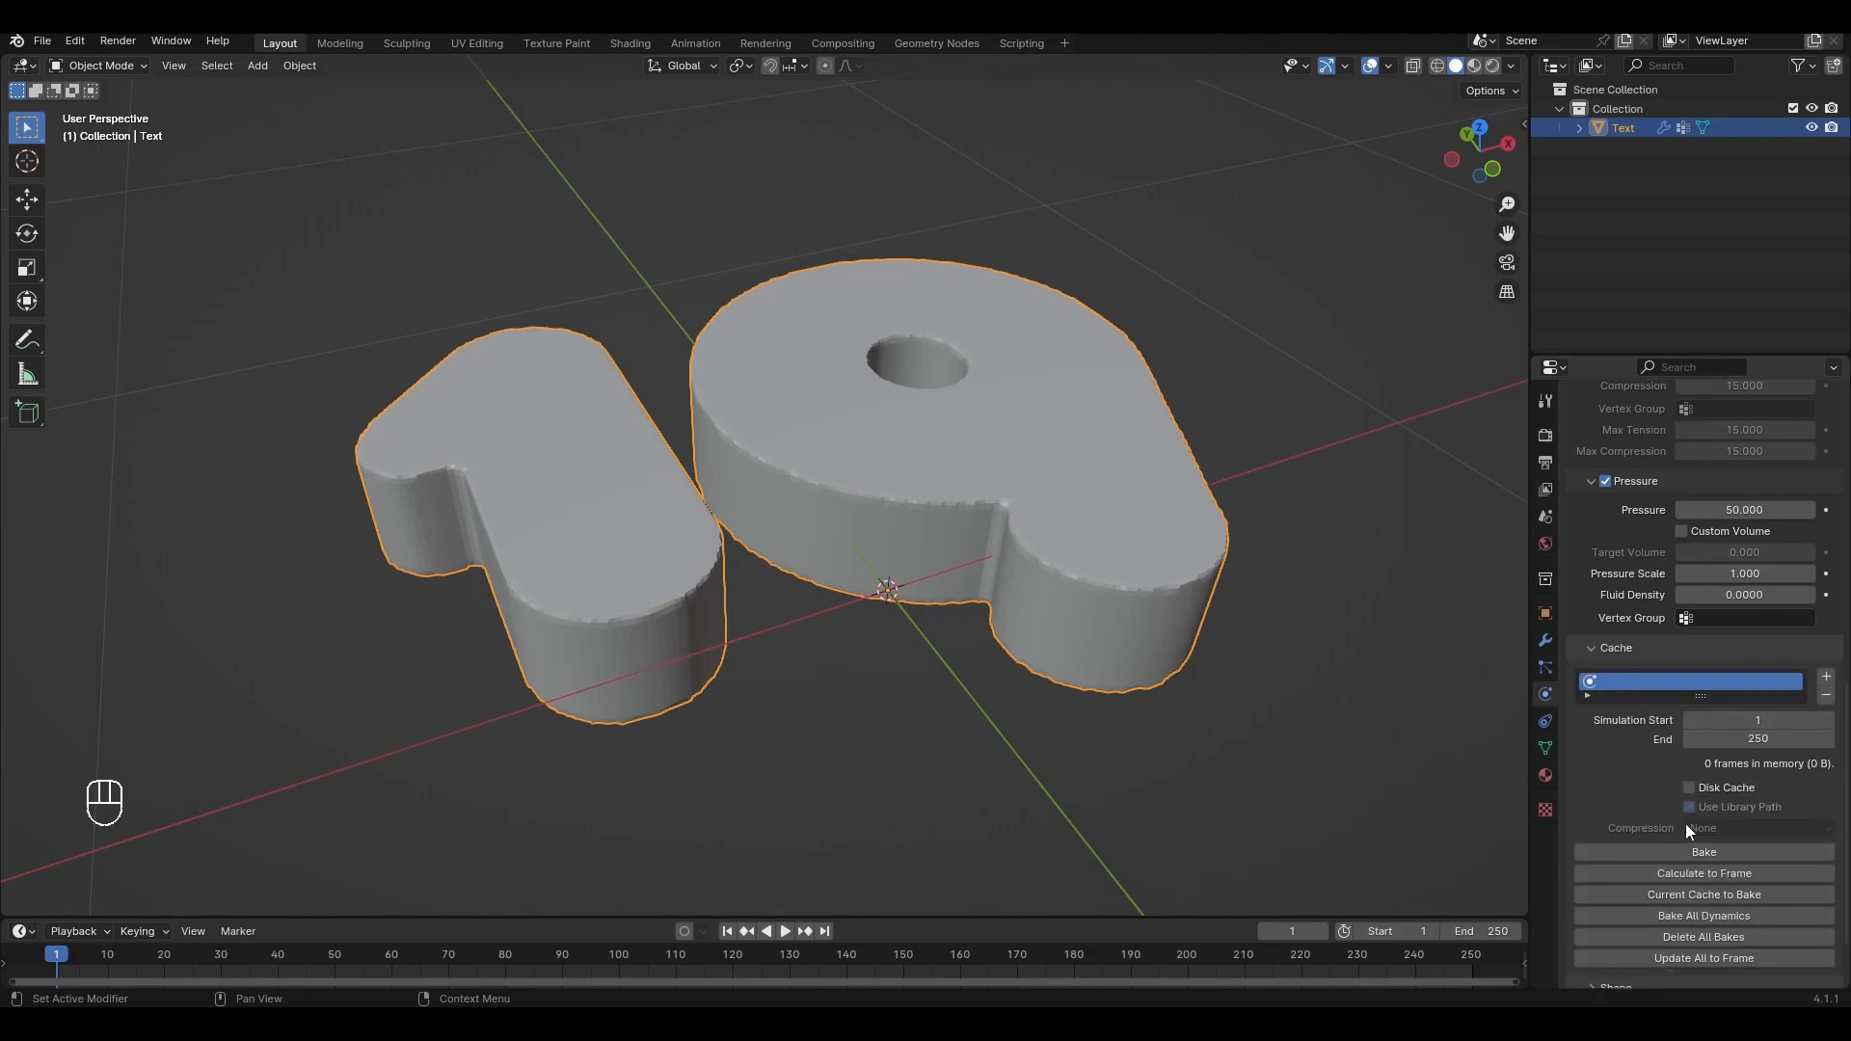
{"action": "left_click", "coordinate": [1756, 737]}
{"action": "type", "text": "50"}
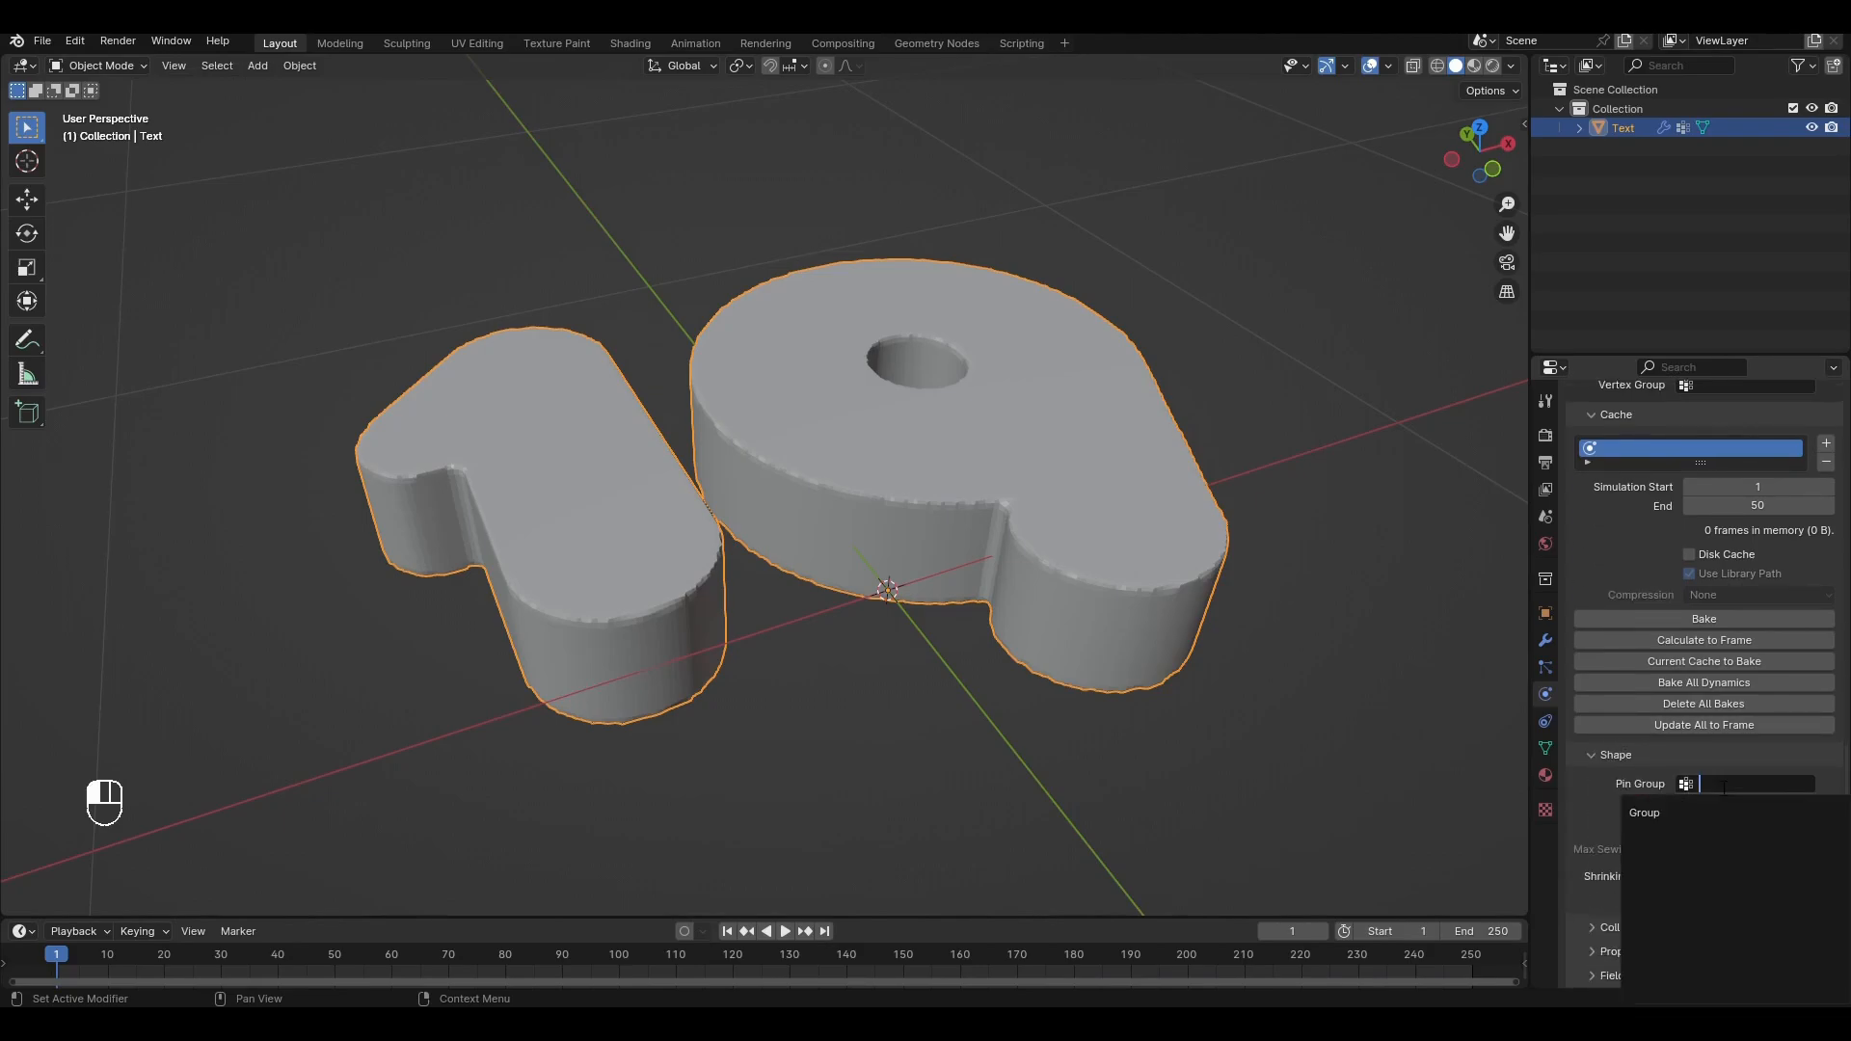
{"action": "left_click", "coordinate": [1645, 812]}
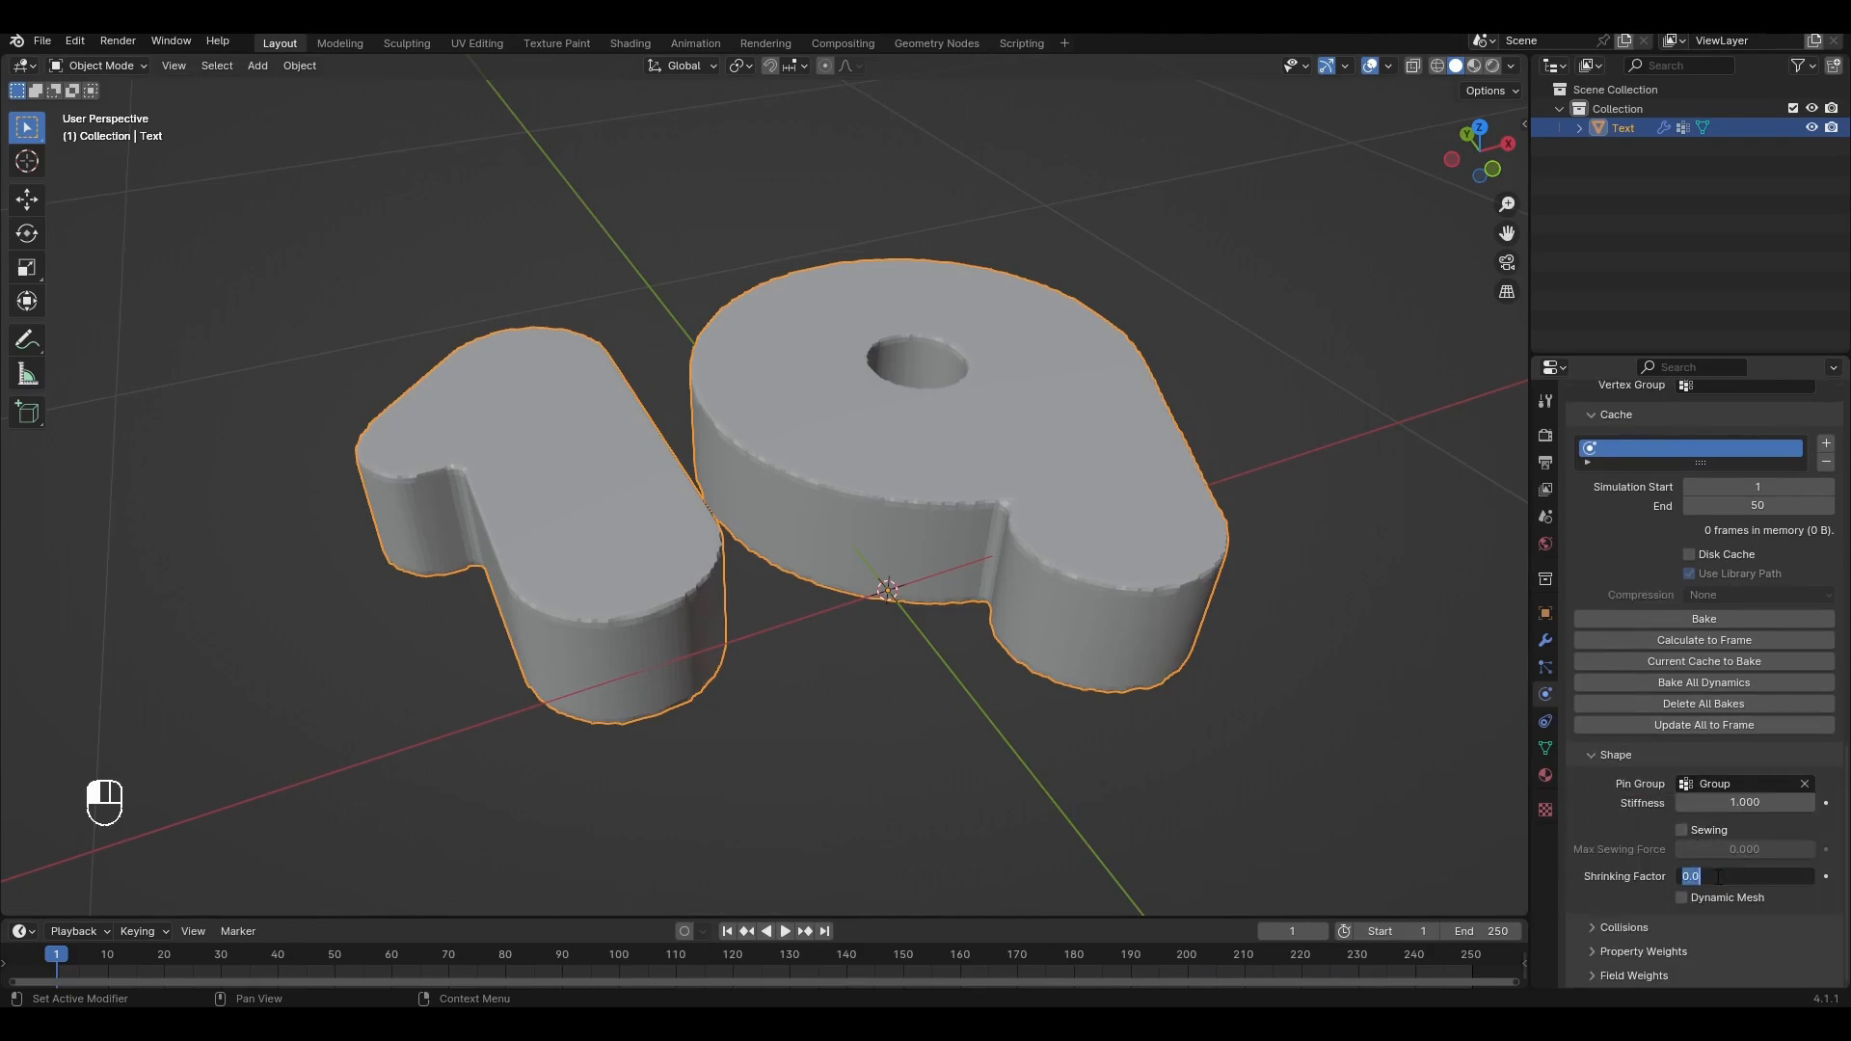
{"action": "type", "text": "-.3"}
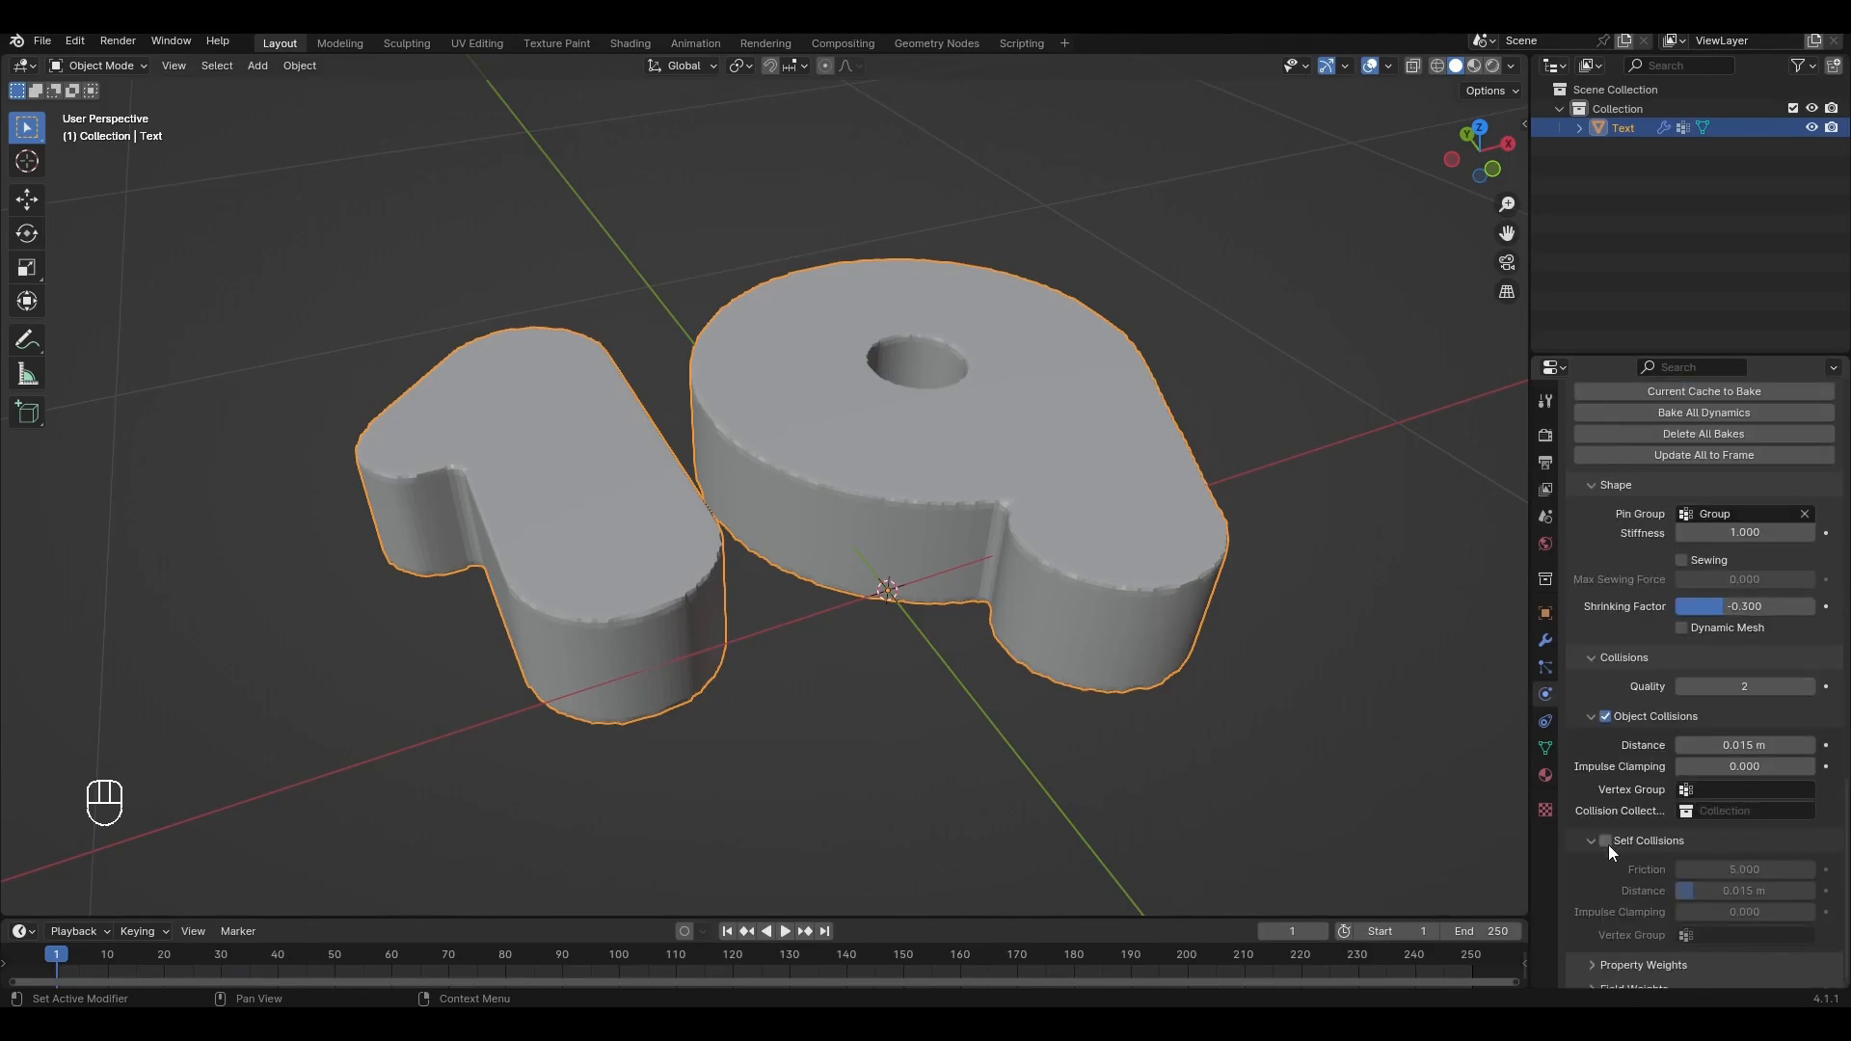
Enable cloth self collisions with object and self distances of 0.0015 m
{"action": "left_click", "coordinate": [1605, 840]}
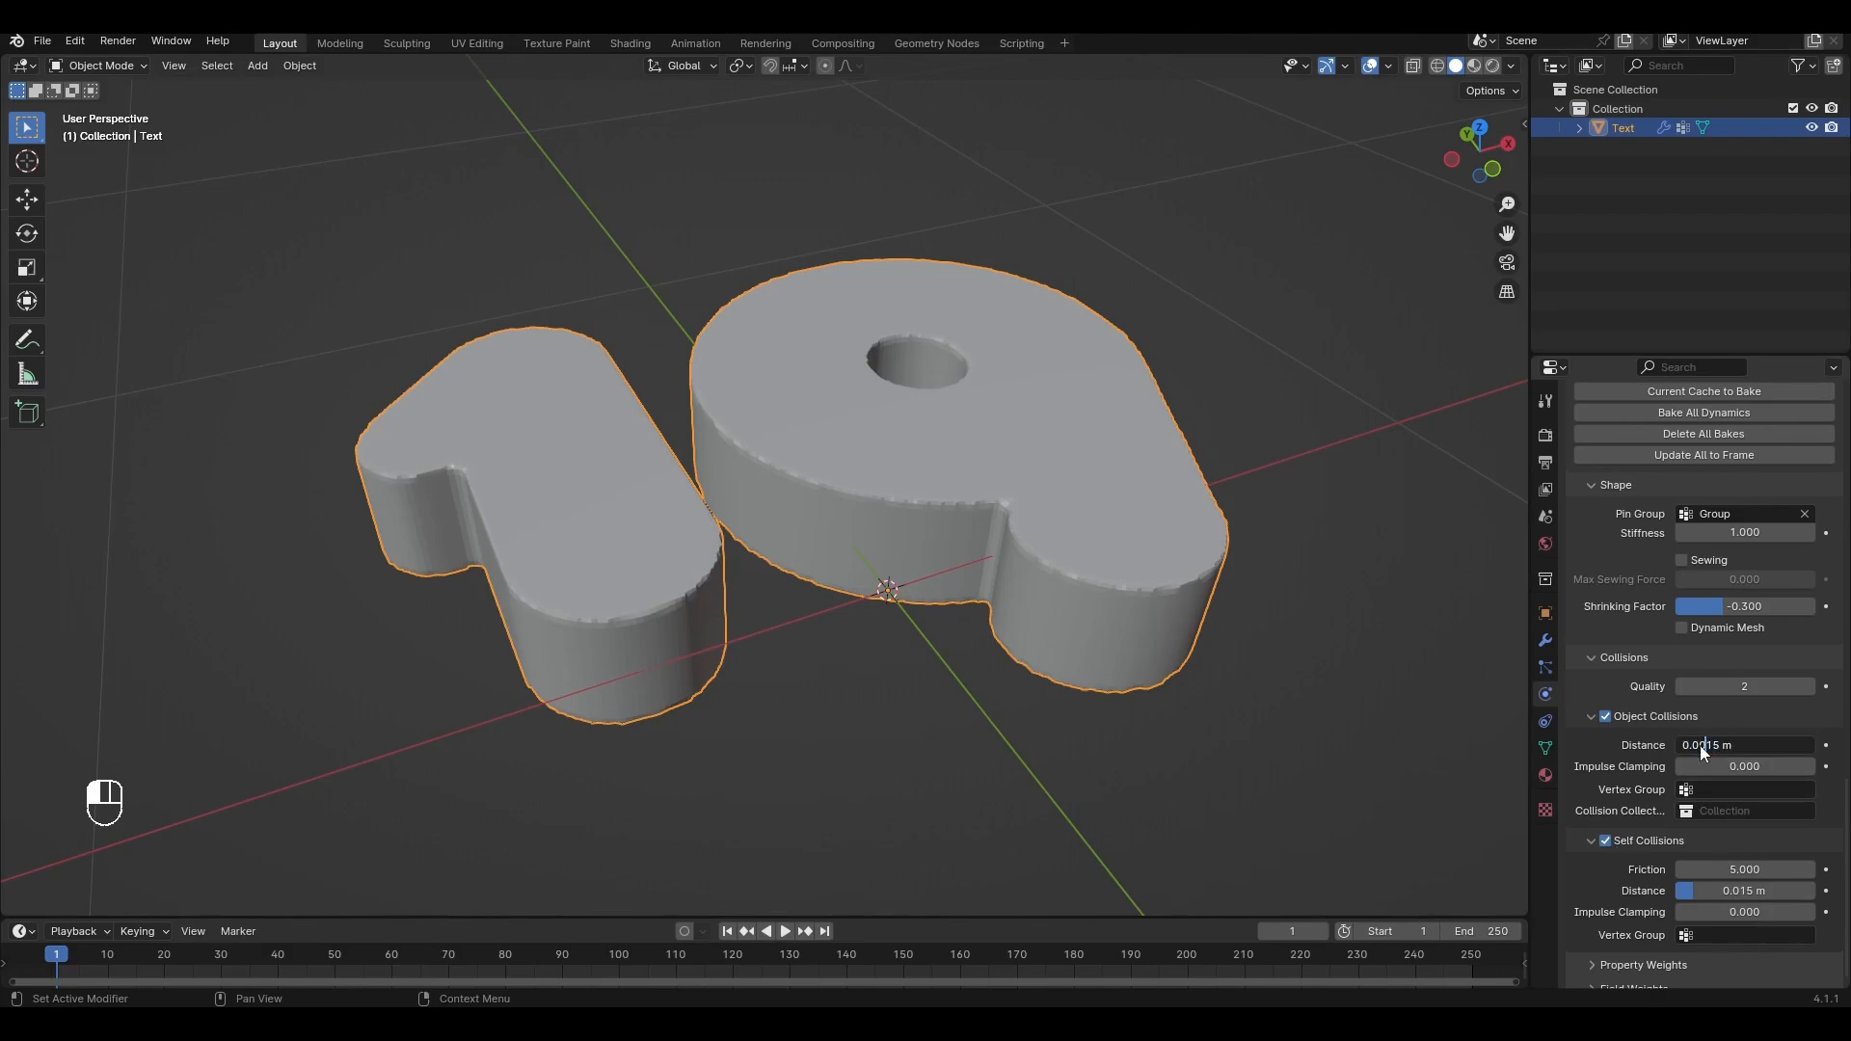
{"action": "left_click", "coordinate": [1744, 889]}
{"action": "type", "text": "0"}
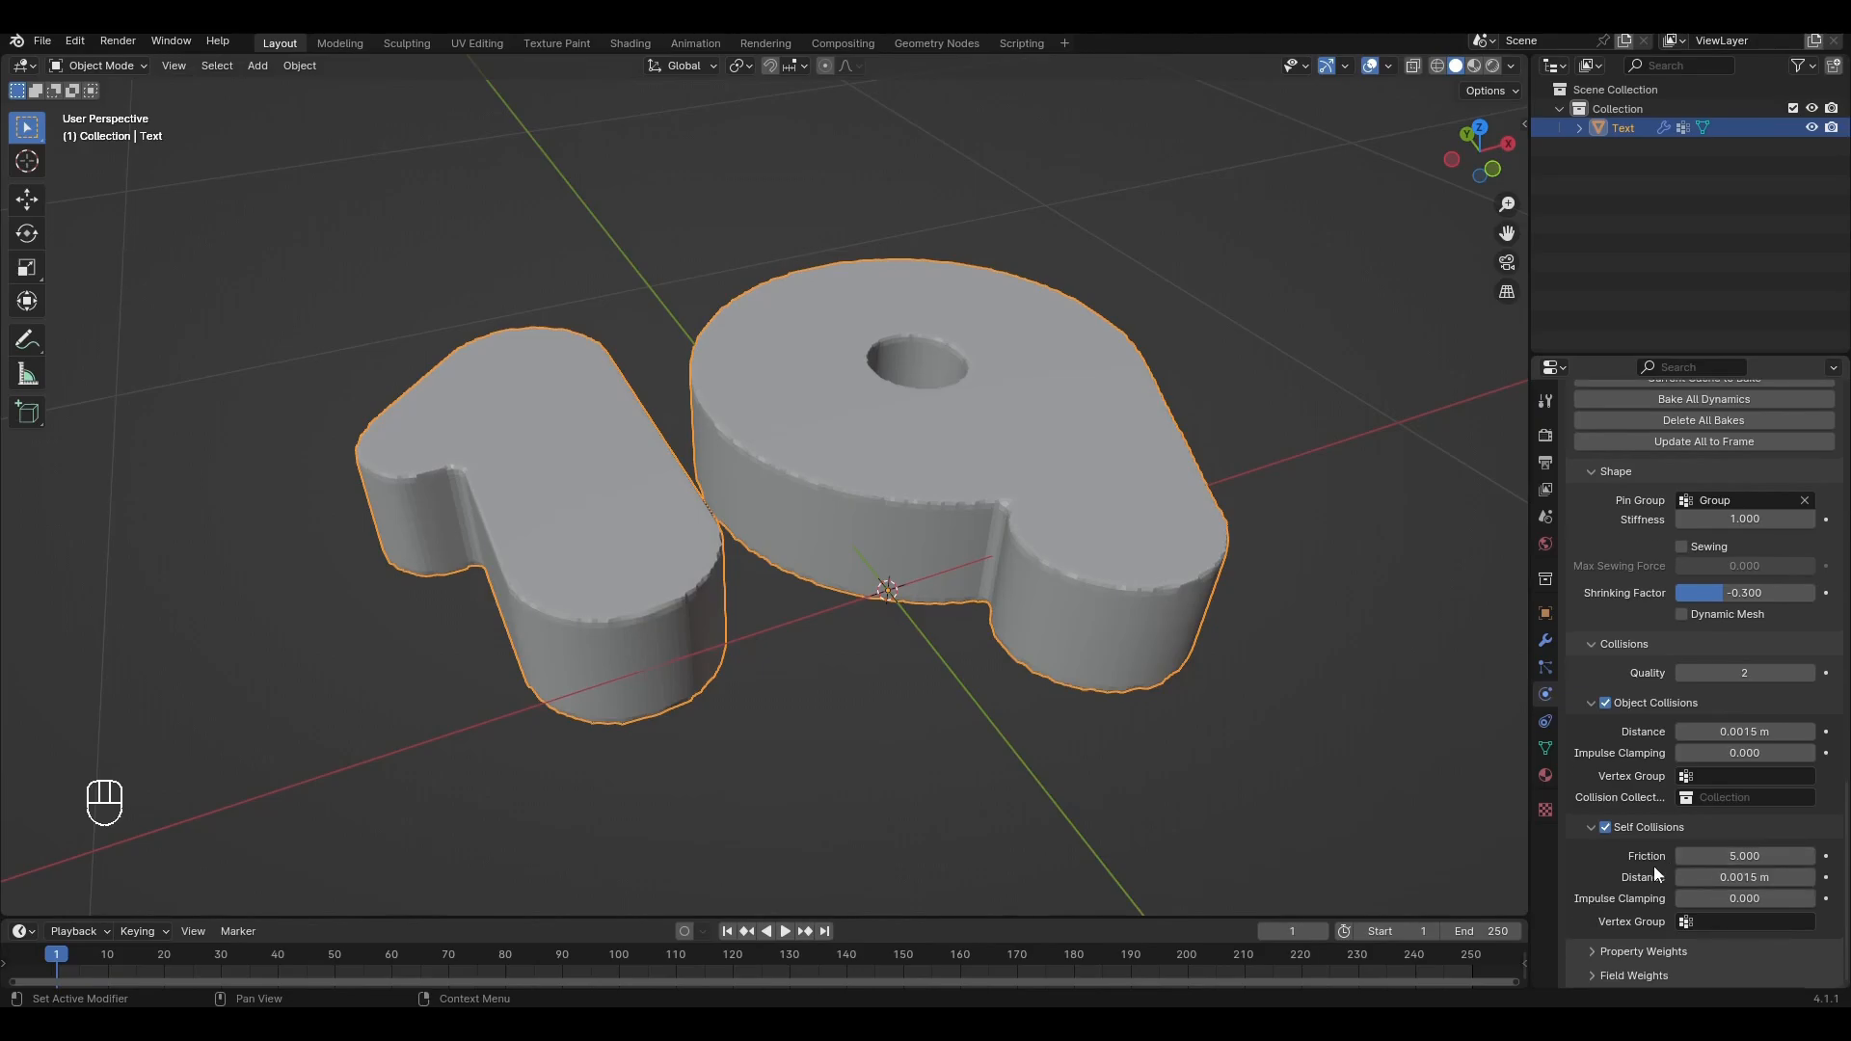
{"action": "scroll", "scroll_direction": "down", "scroll_amount": 3}
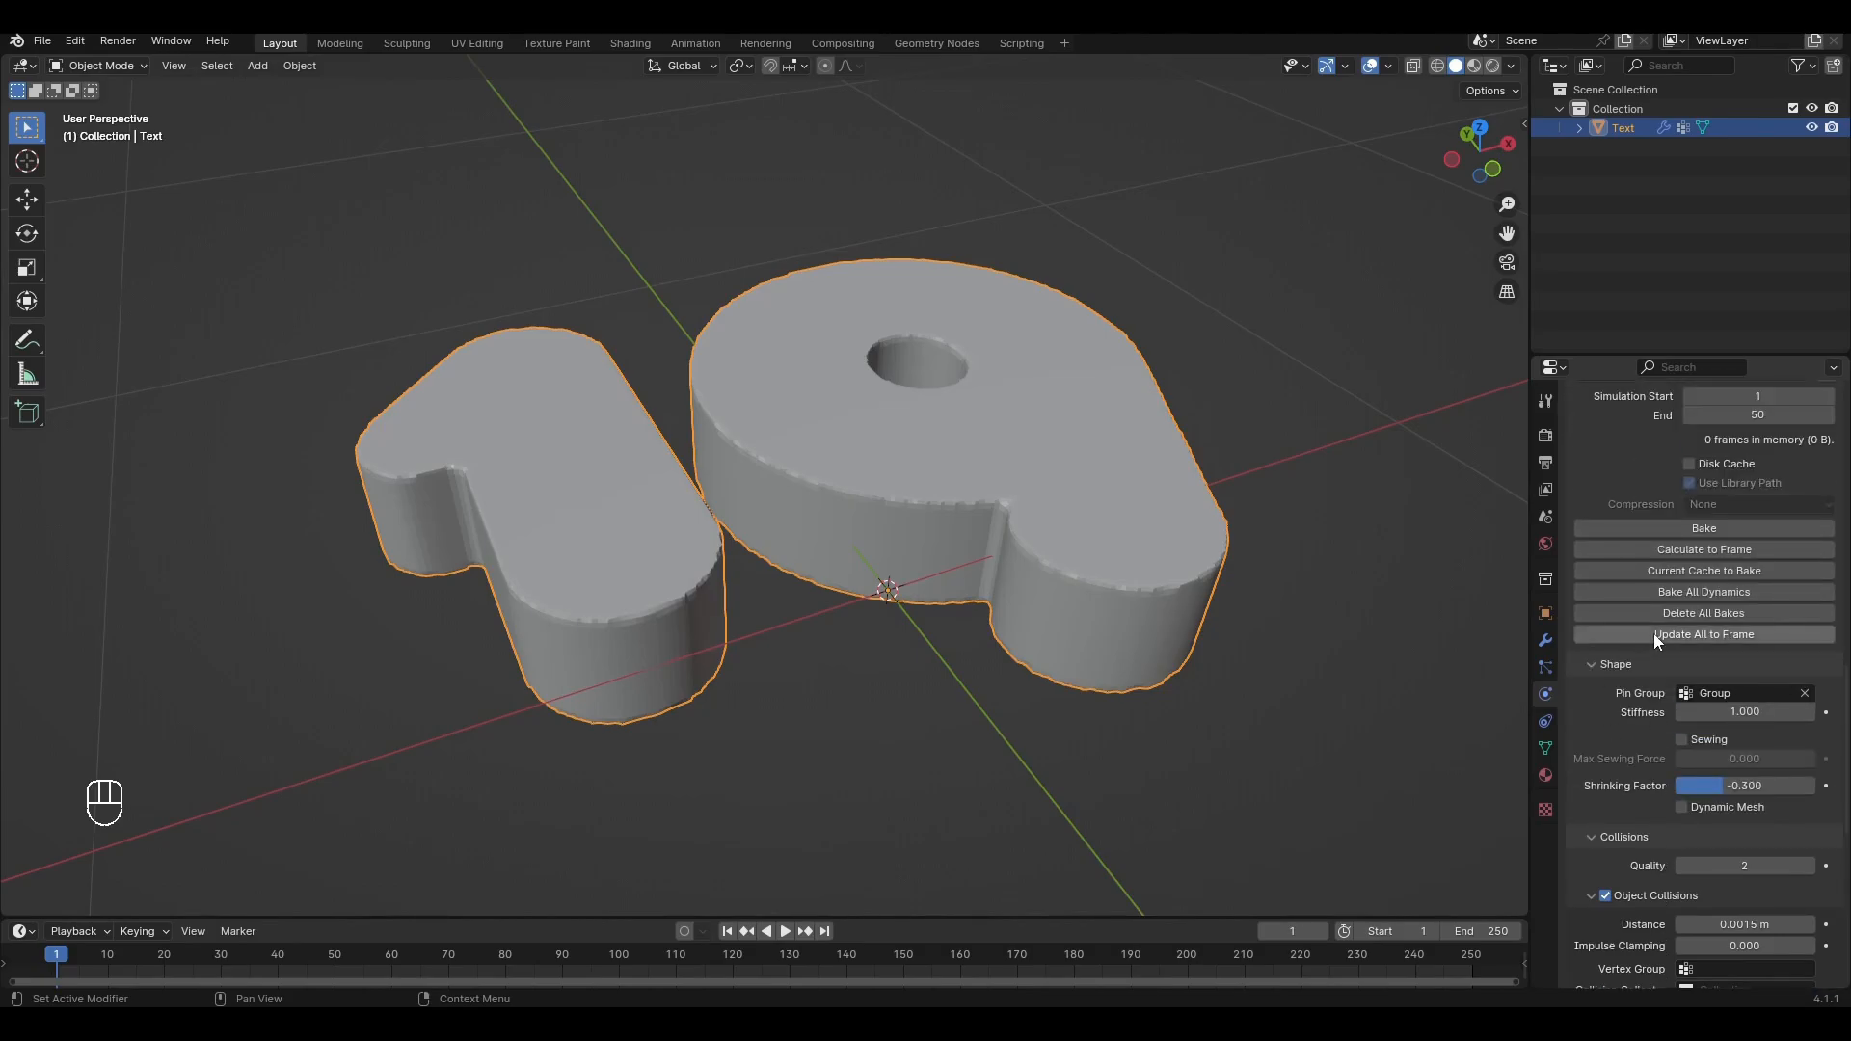
Bake the cloth inflation and play it back to the final inflated frame
{"action": "left_click", "coordinate": [1703, 527]}
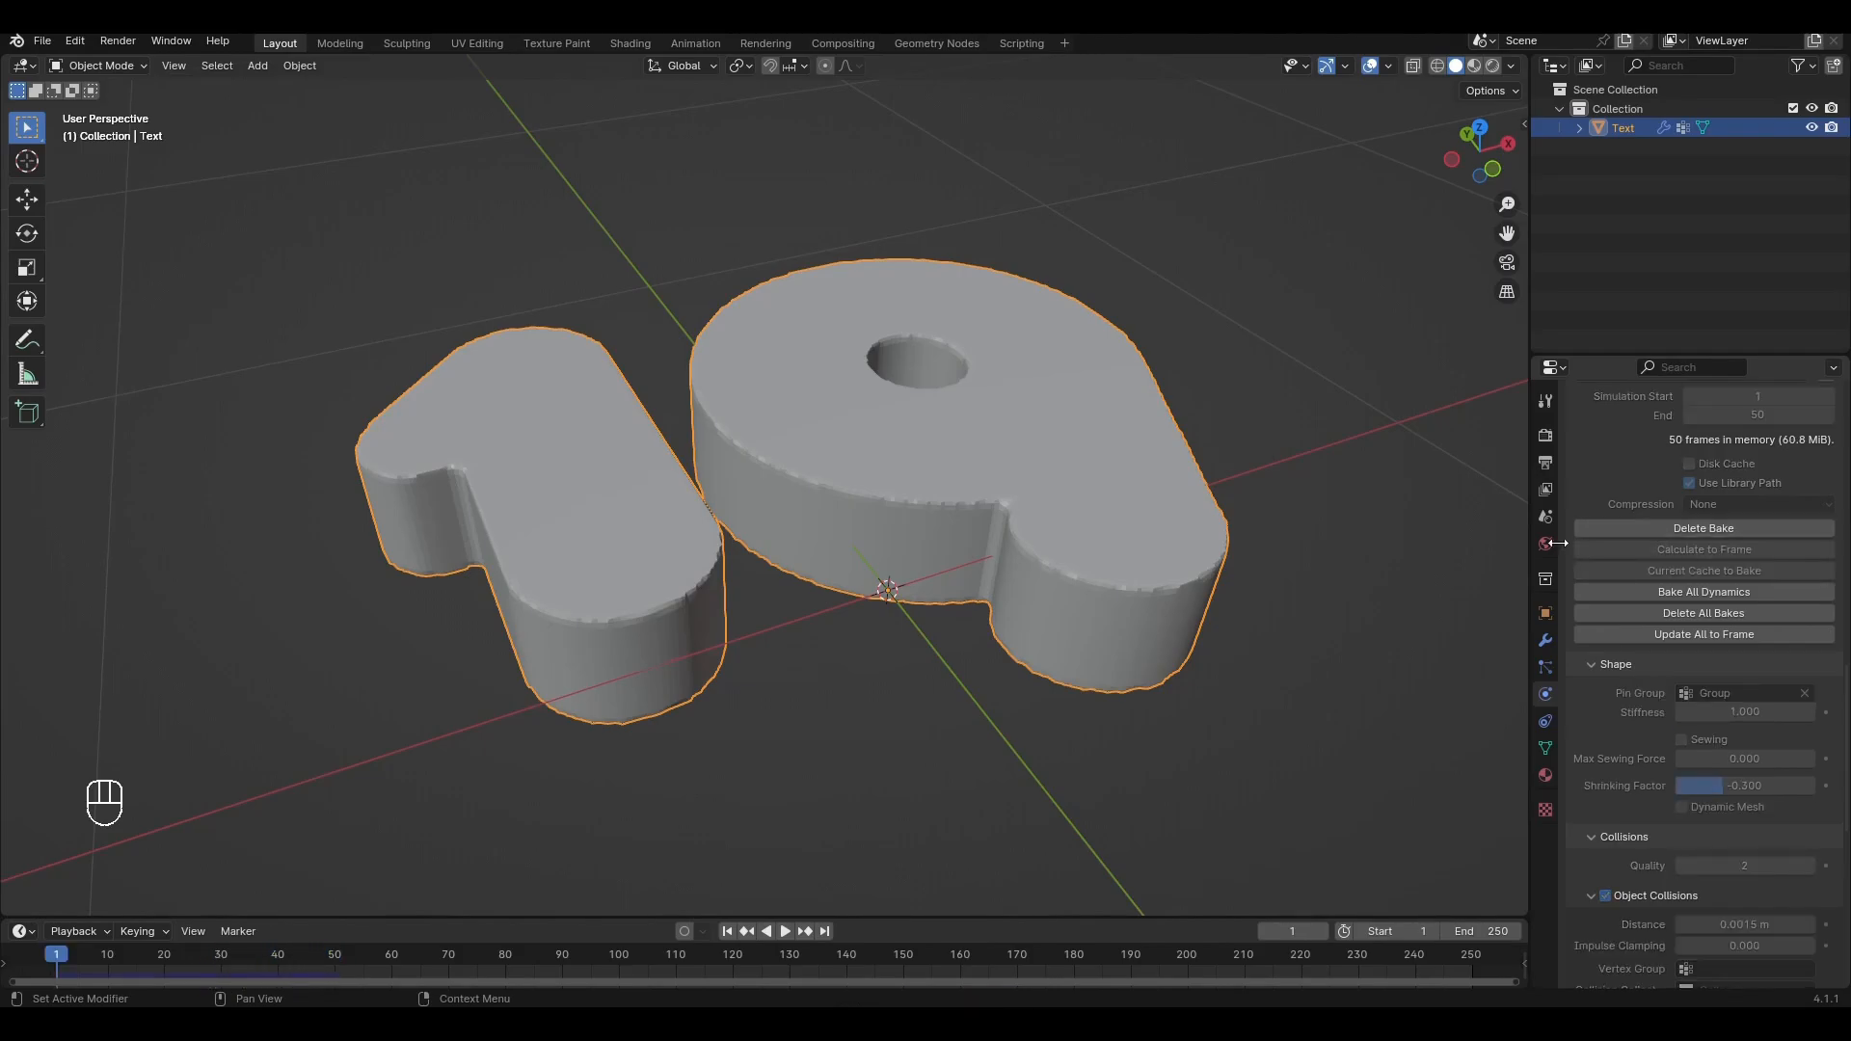
{"action": "key", "text": "space"}
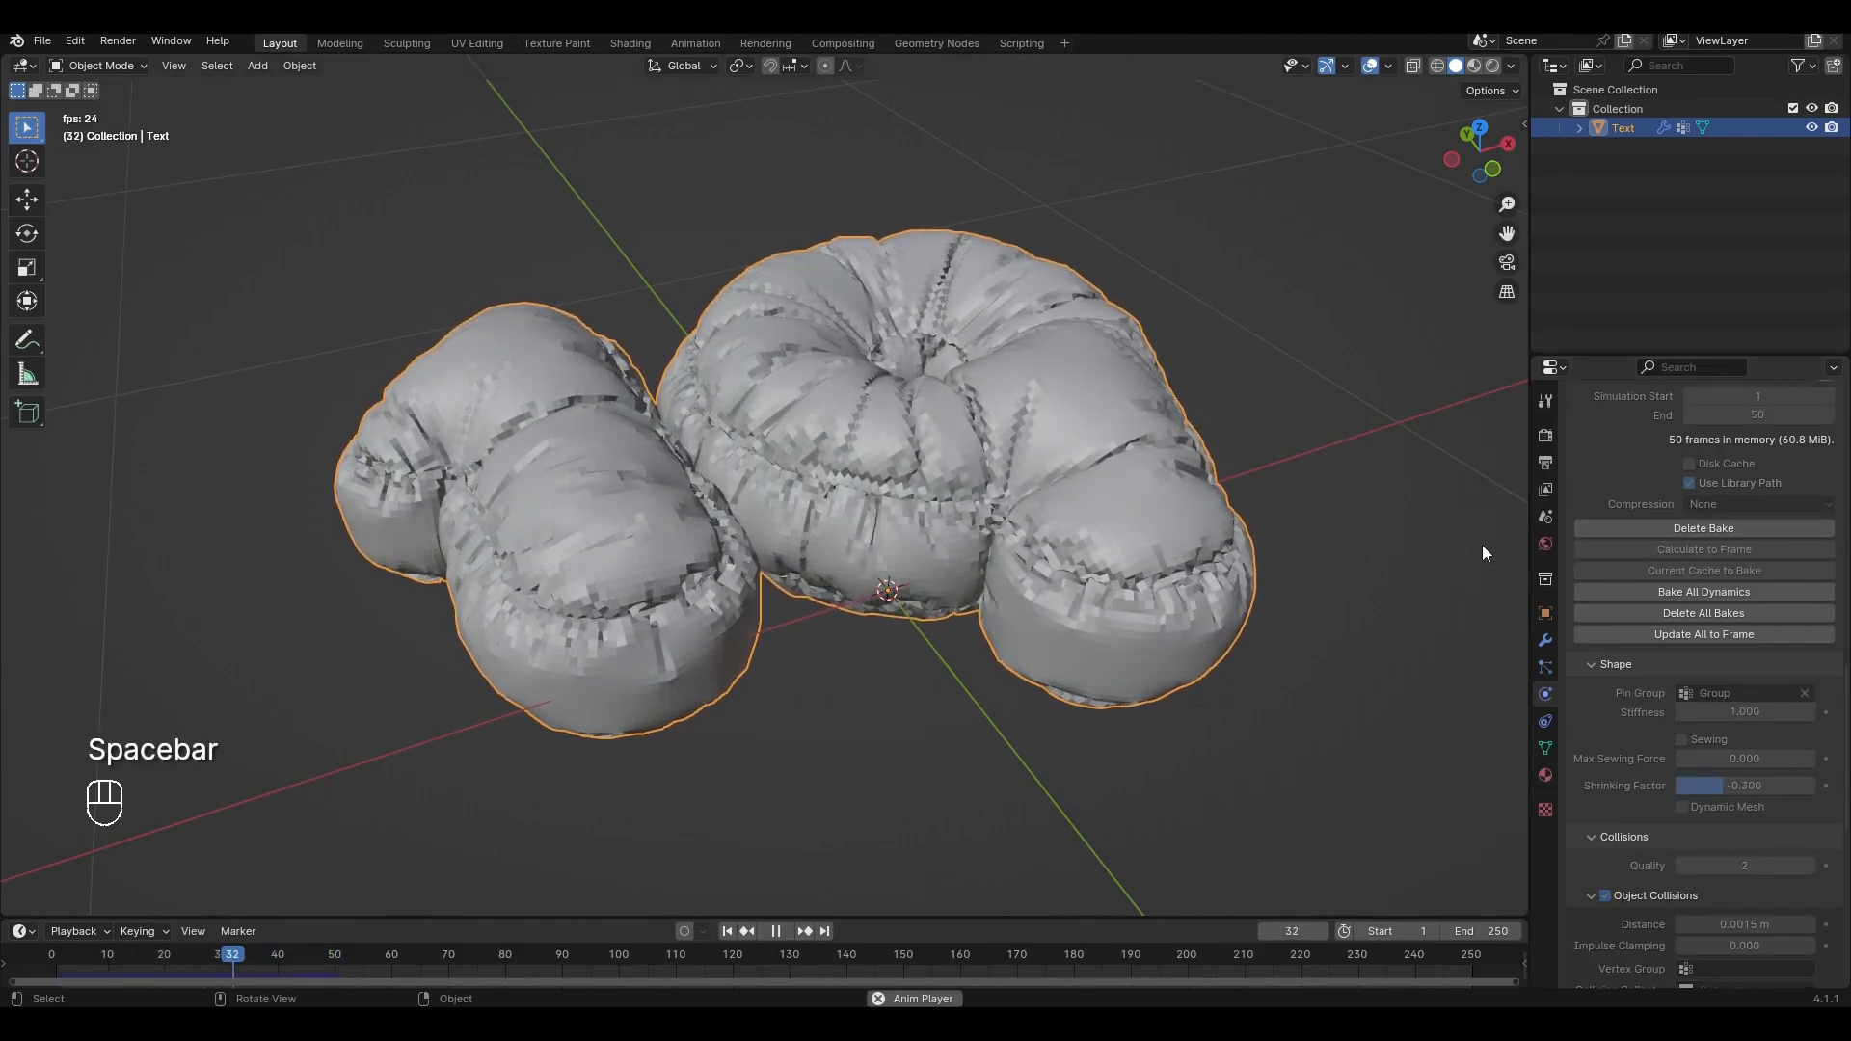
{"action": "key", "text": "space"}
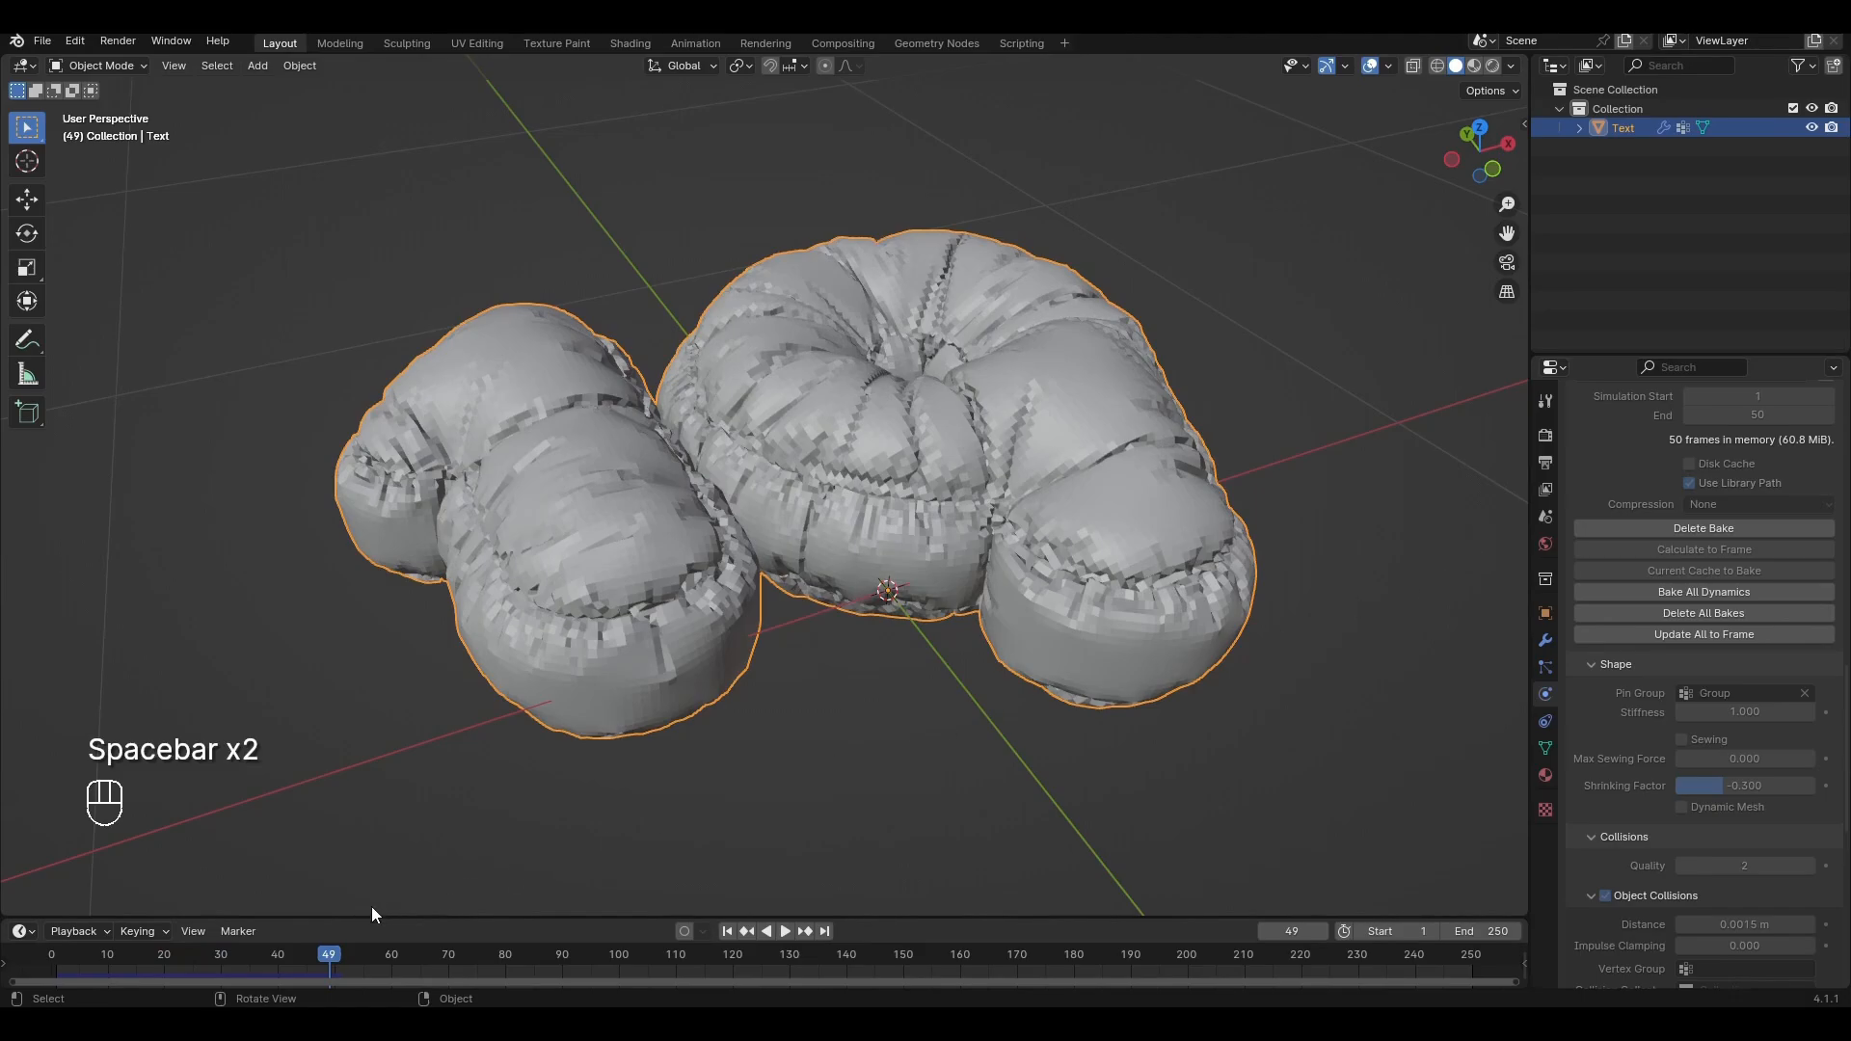
{"action": "key", "text": "space"}
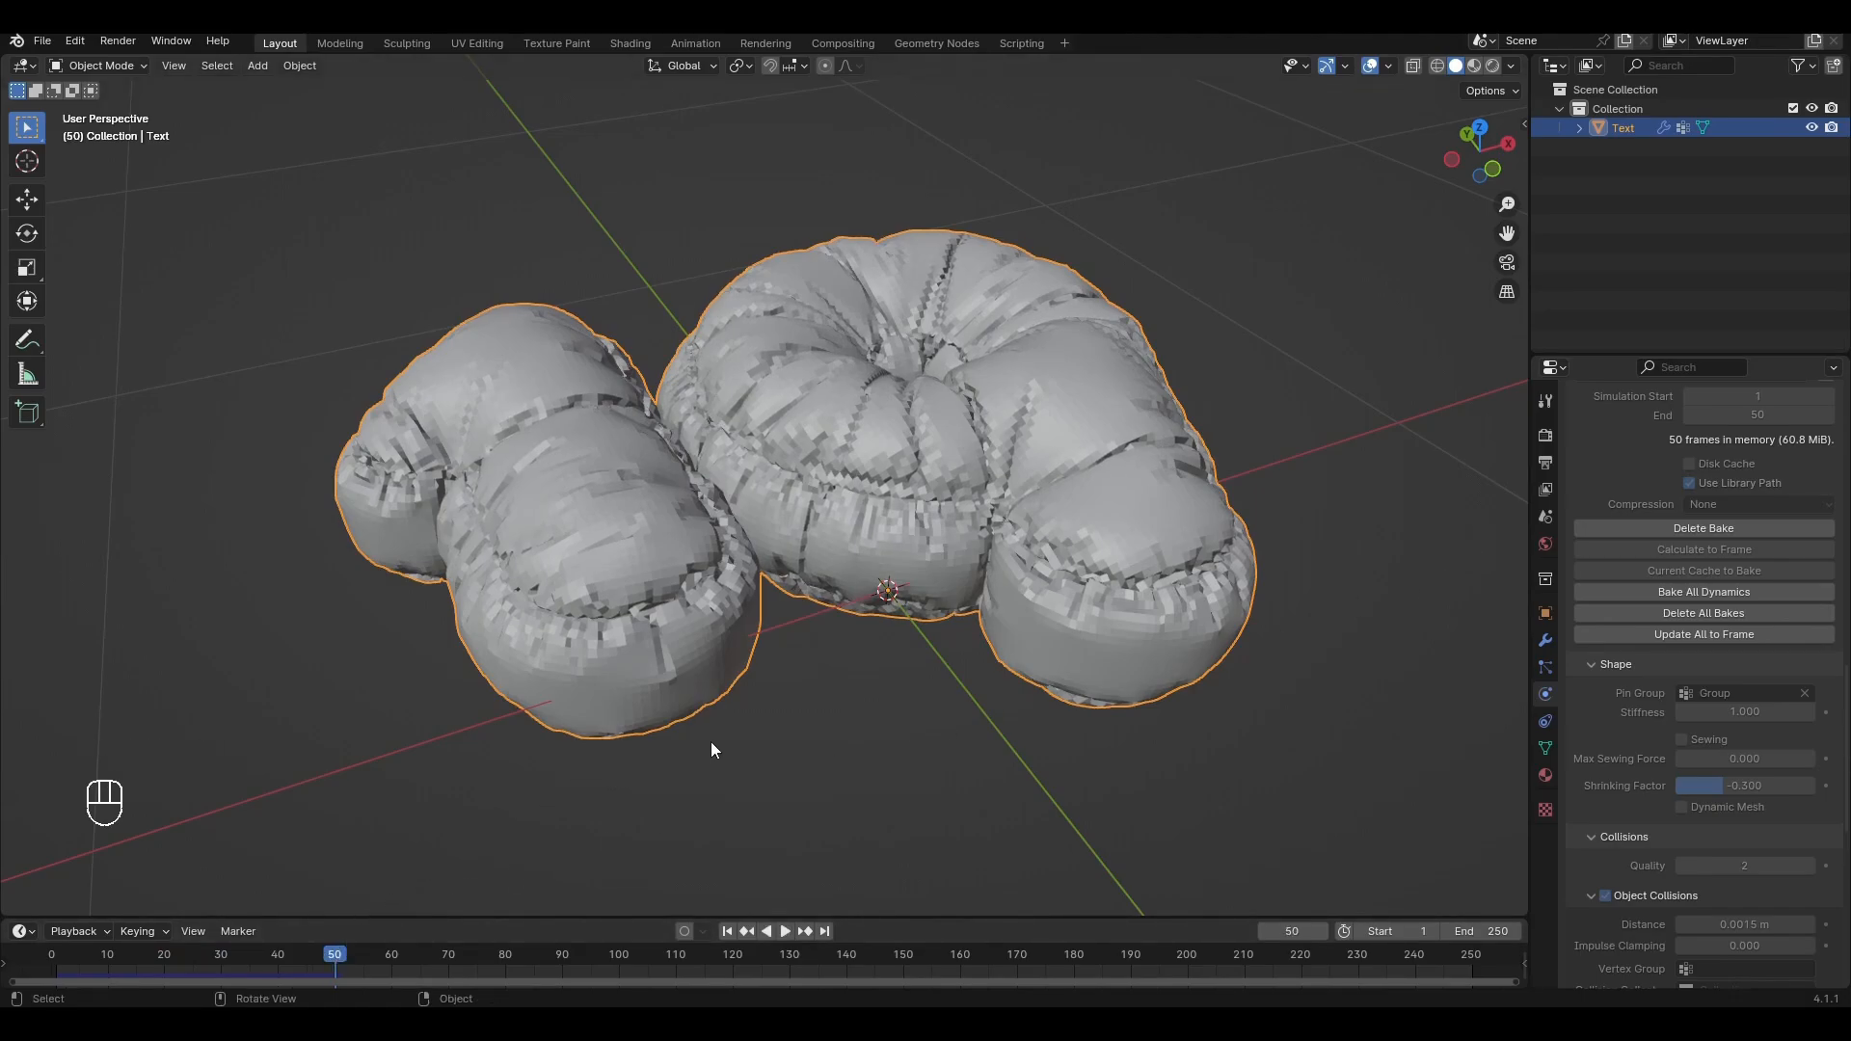
Shade the puffy 19 smooth and apply the Cloth modifier
{"action": "right_click", "coordinate": [712, 751]}
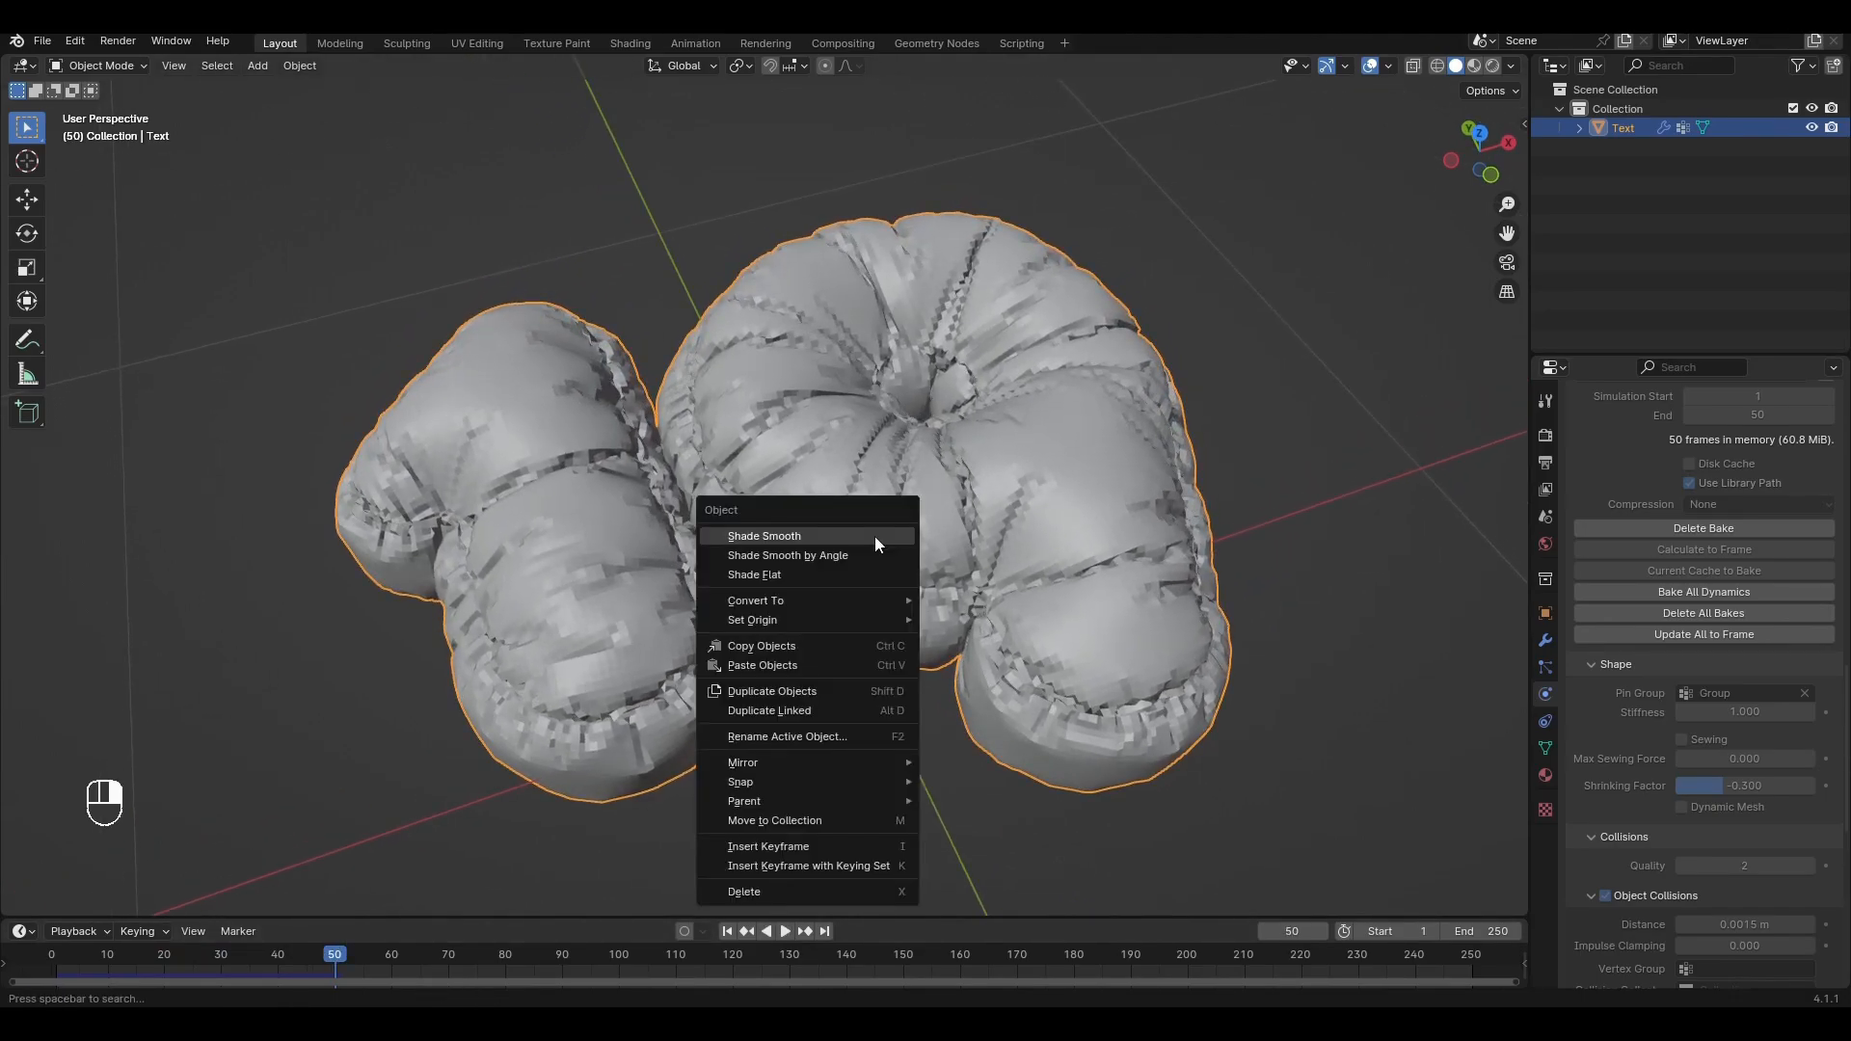
{"action": "left_click", "coordinate": [762, 535]}
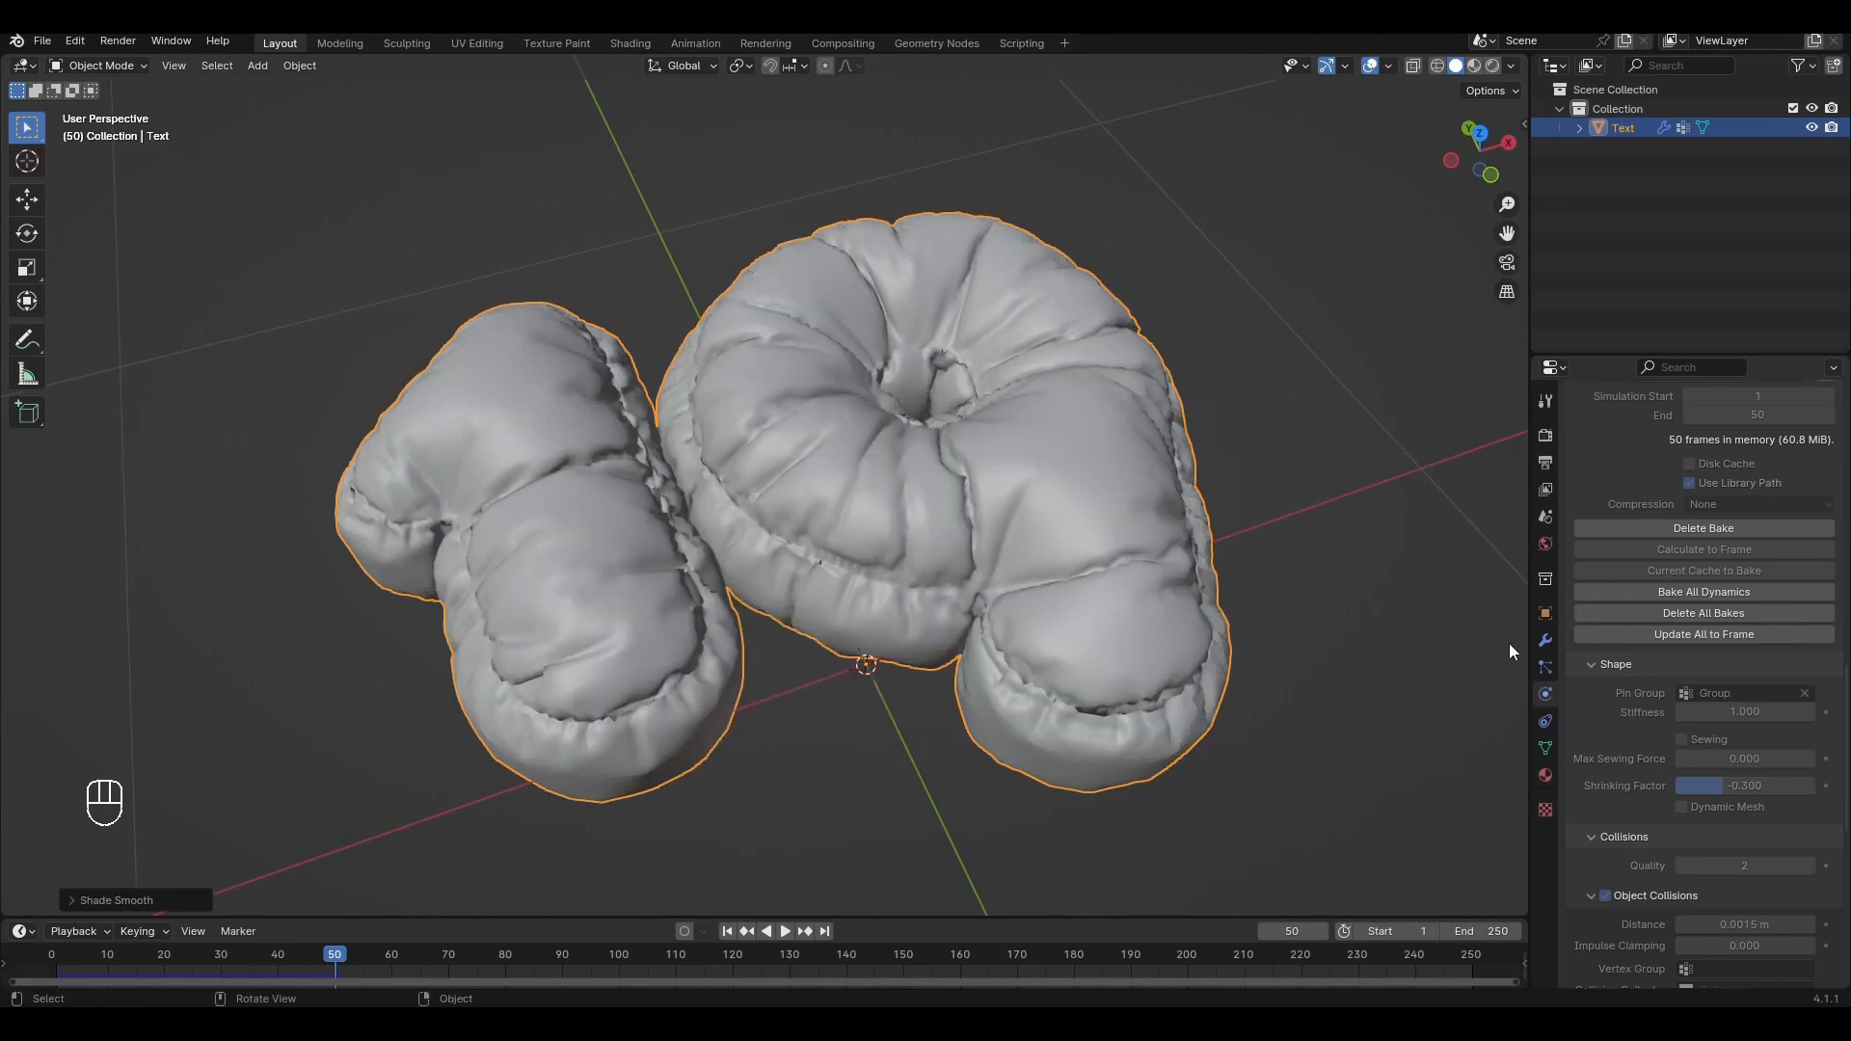
{"action": "left_click", "coordinate": [1786, 463]}
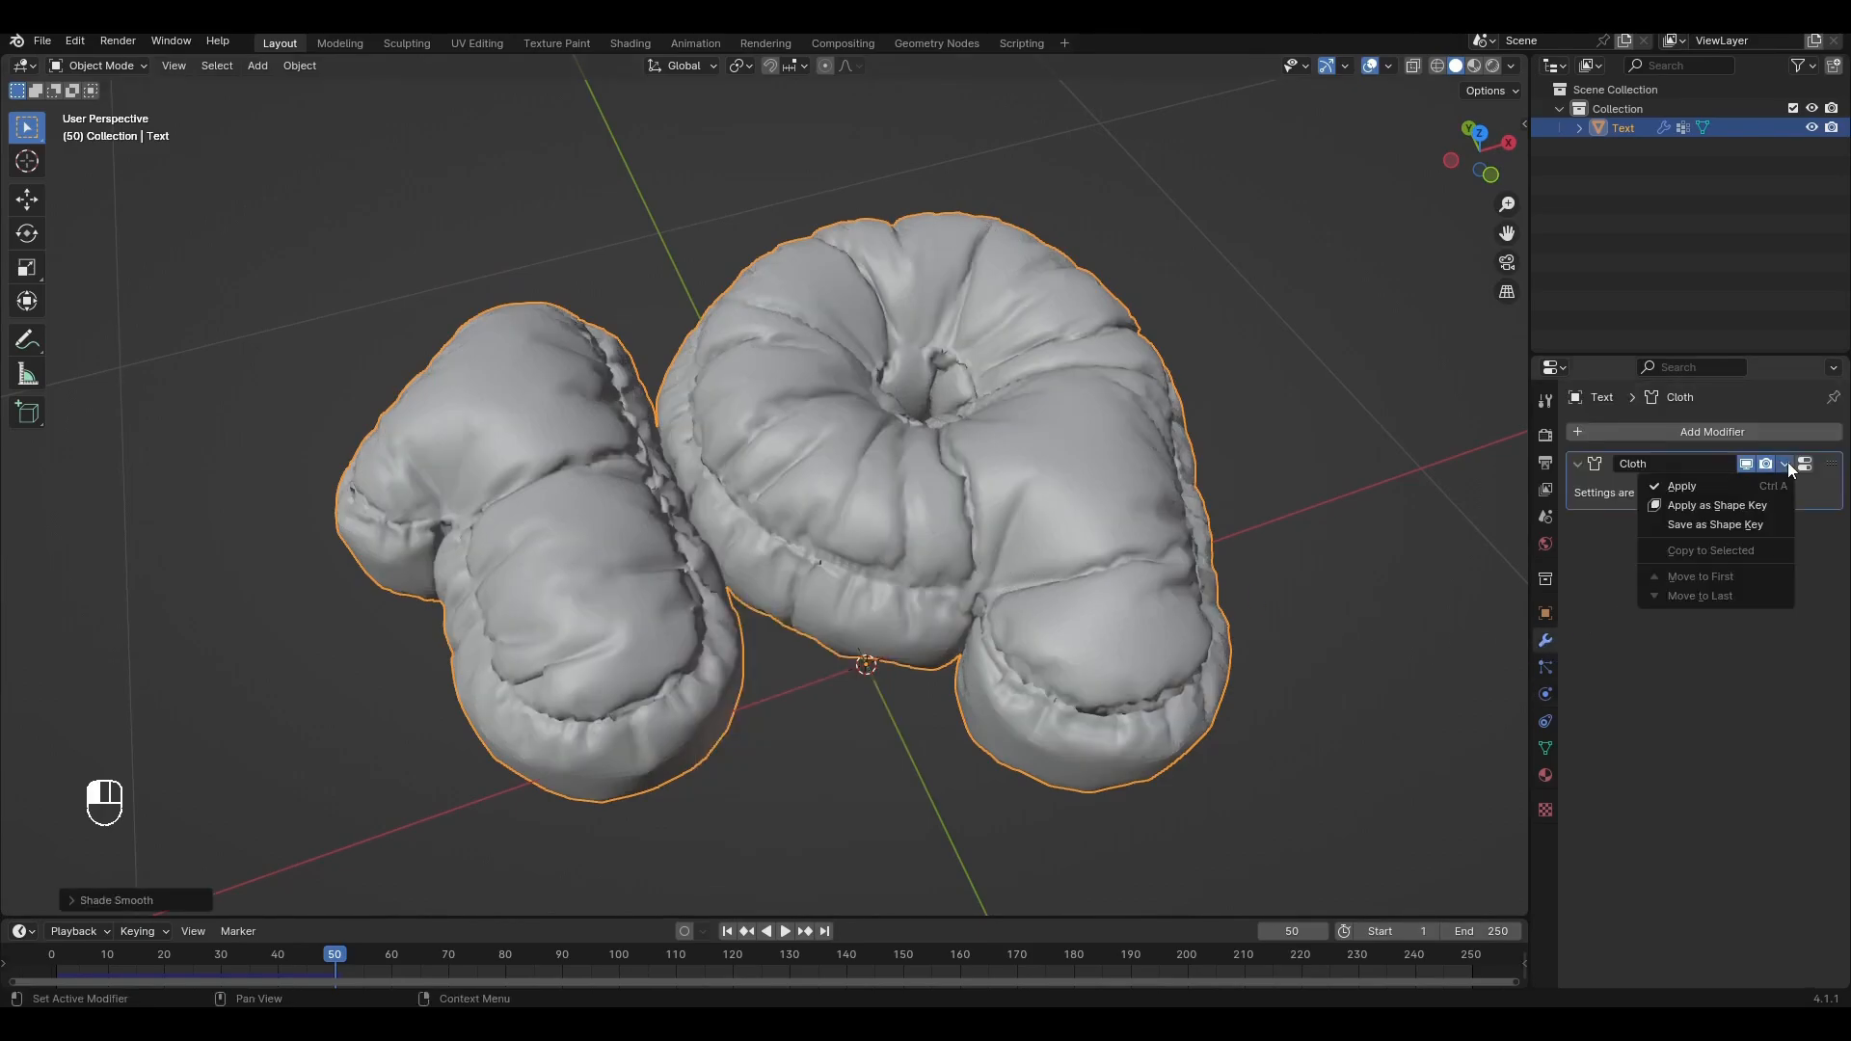
{"action": "left_click", "coordinate": [1681, 485]}
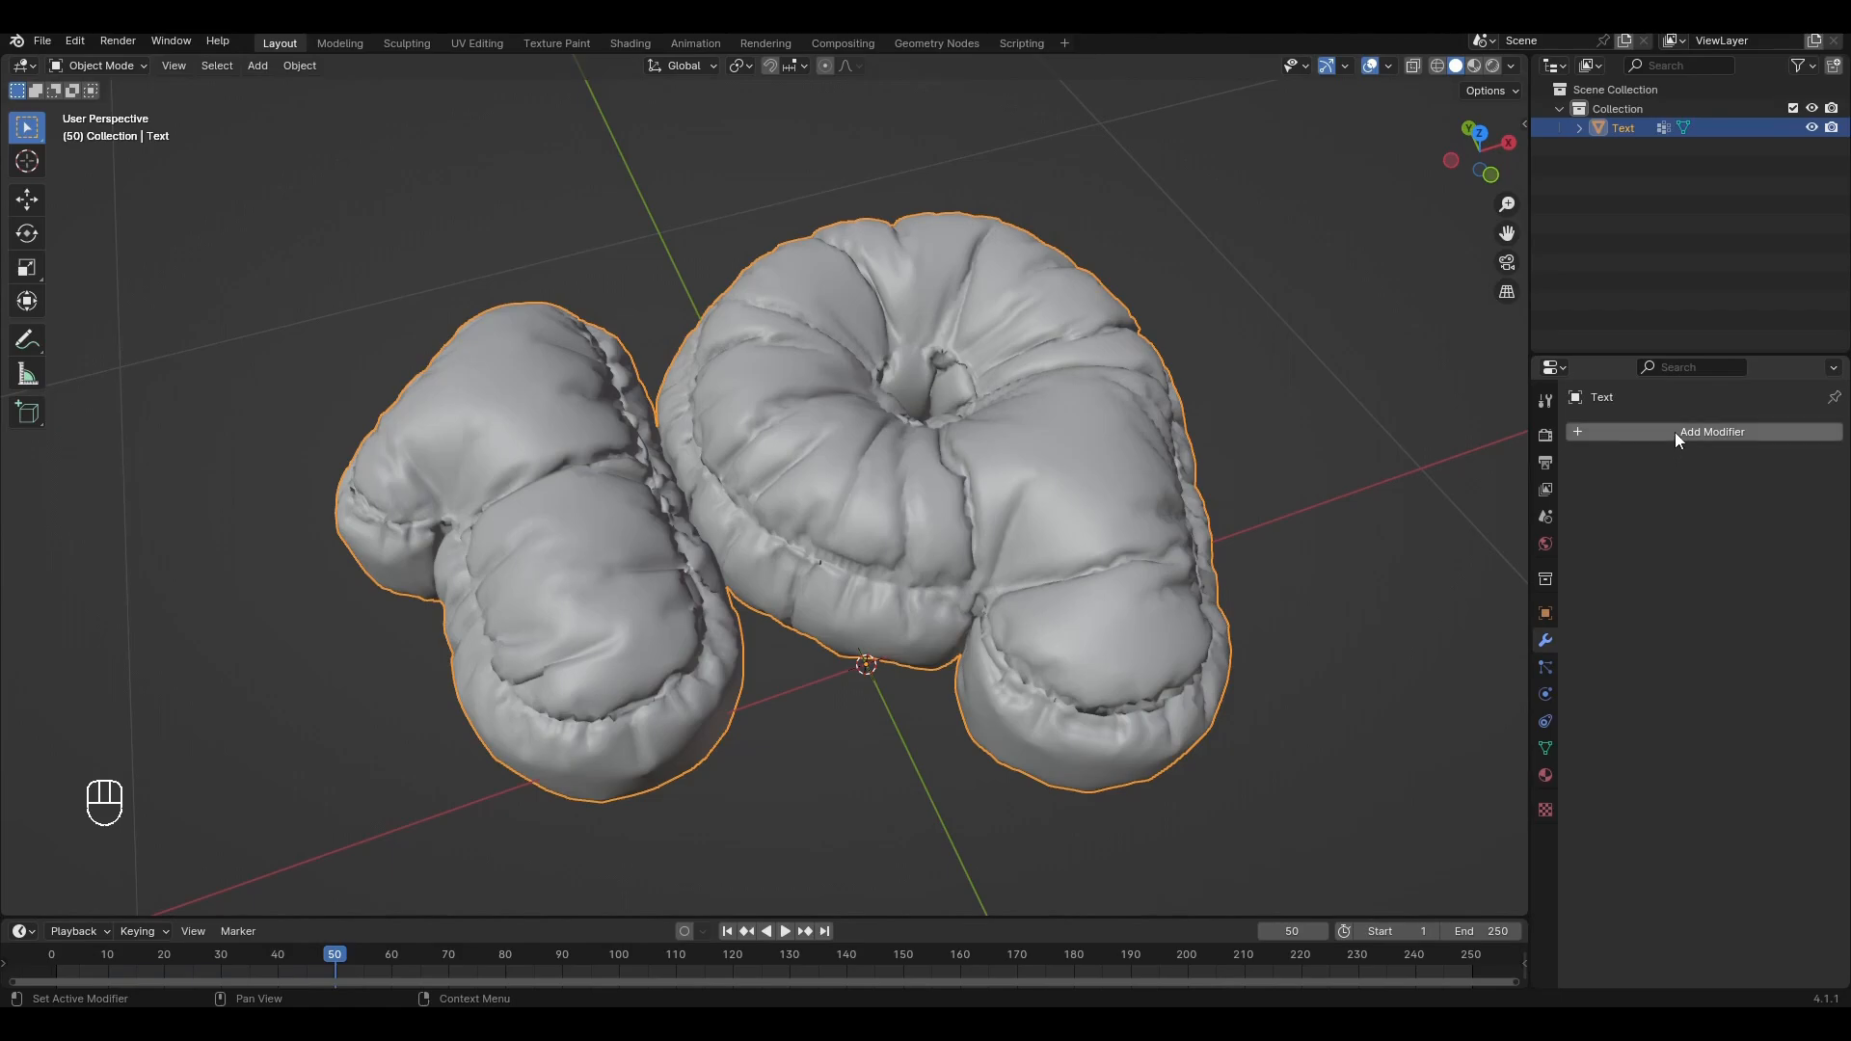
Add a Decimate modifier set to Un-Subdivide
{"action": "left_click", "coordinate": [1710, 431]}
{"action": "type", "text": "d"}
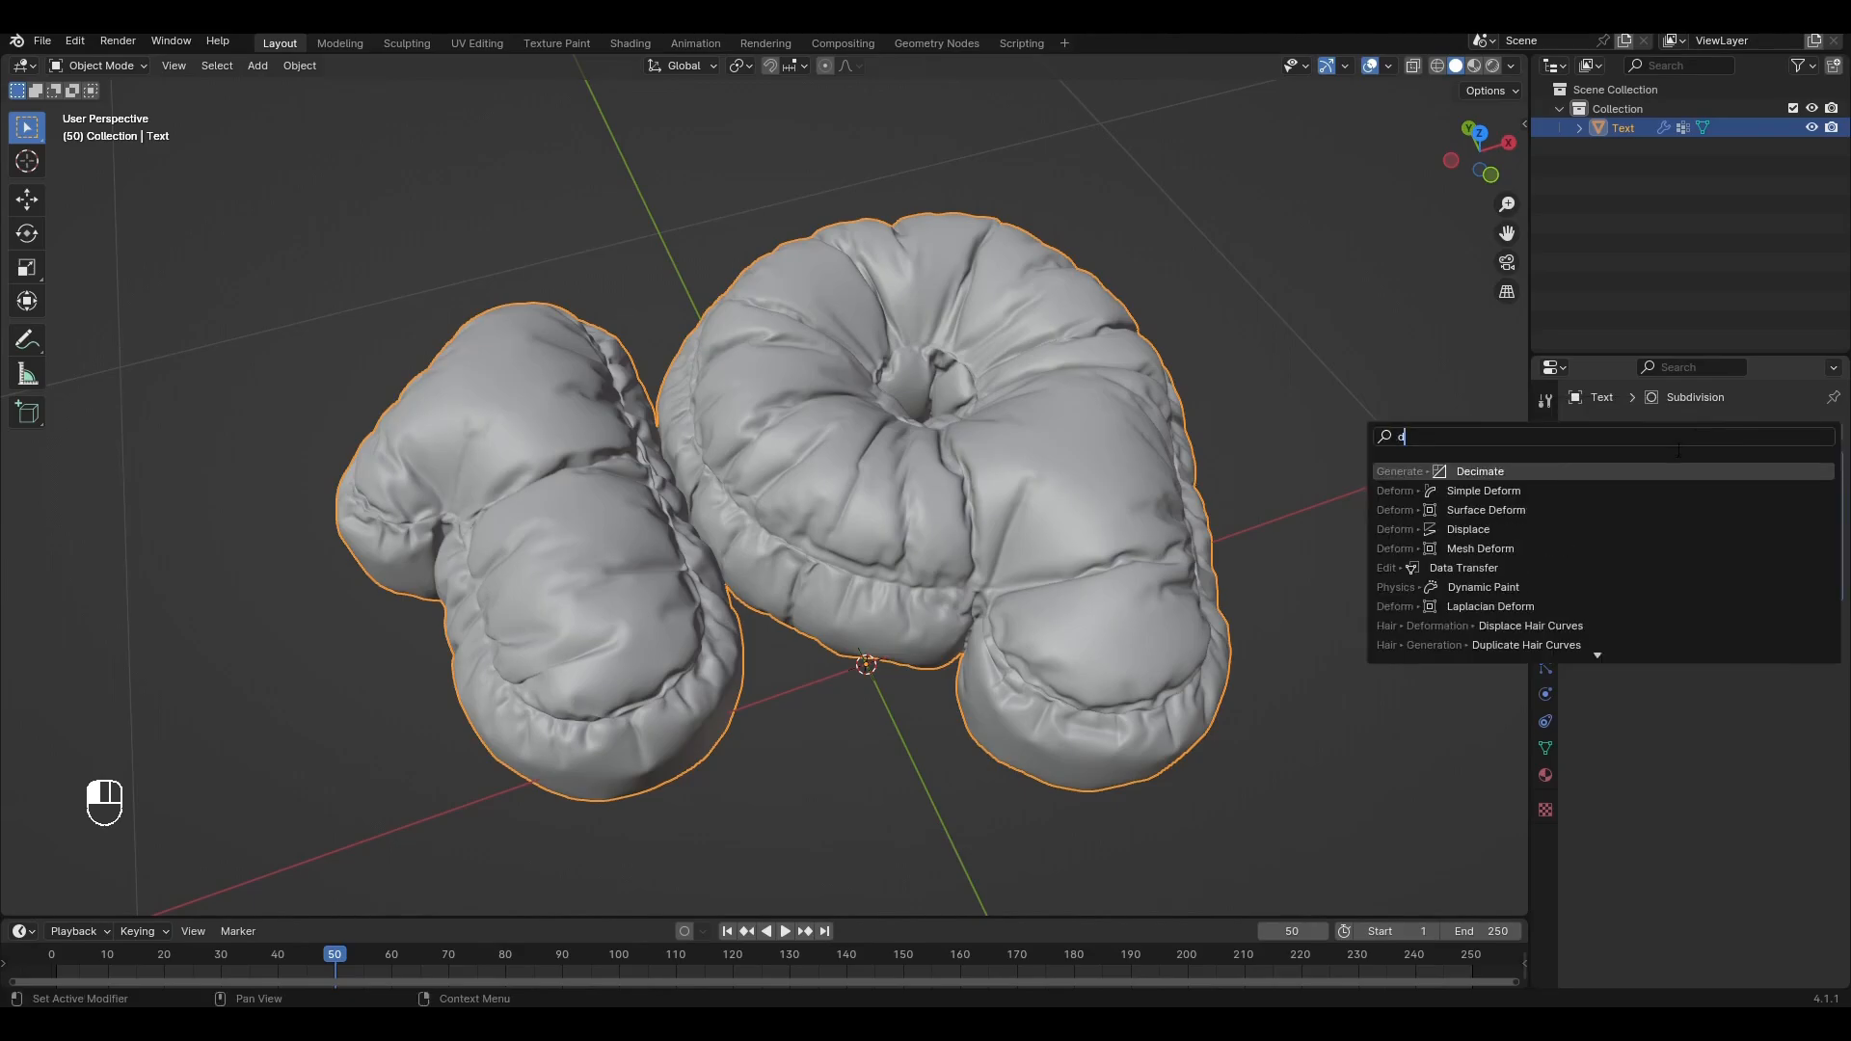
{"action": "left_click", "coordinate": [1478, 471]}
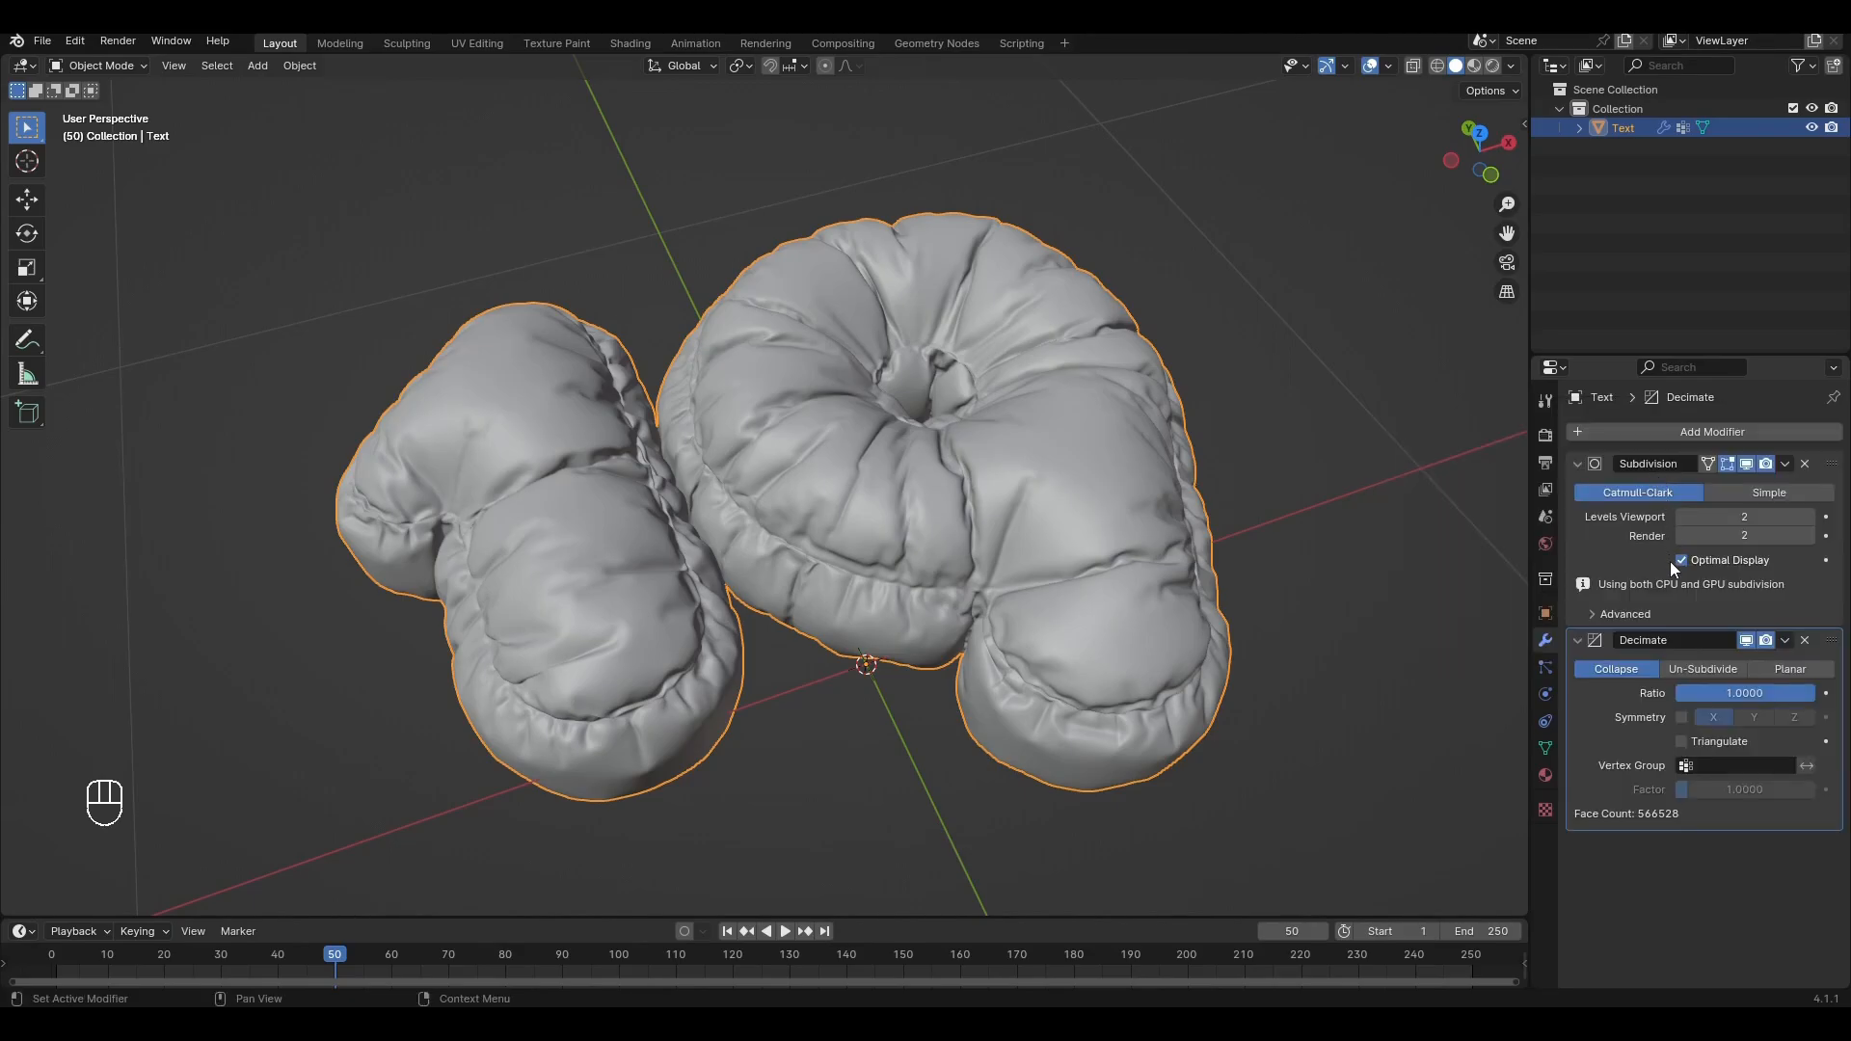
{"action": "left_click", "coordinate": [1703, 645]}
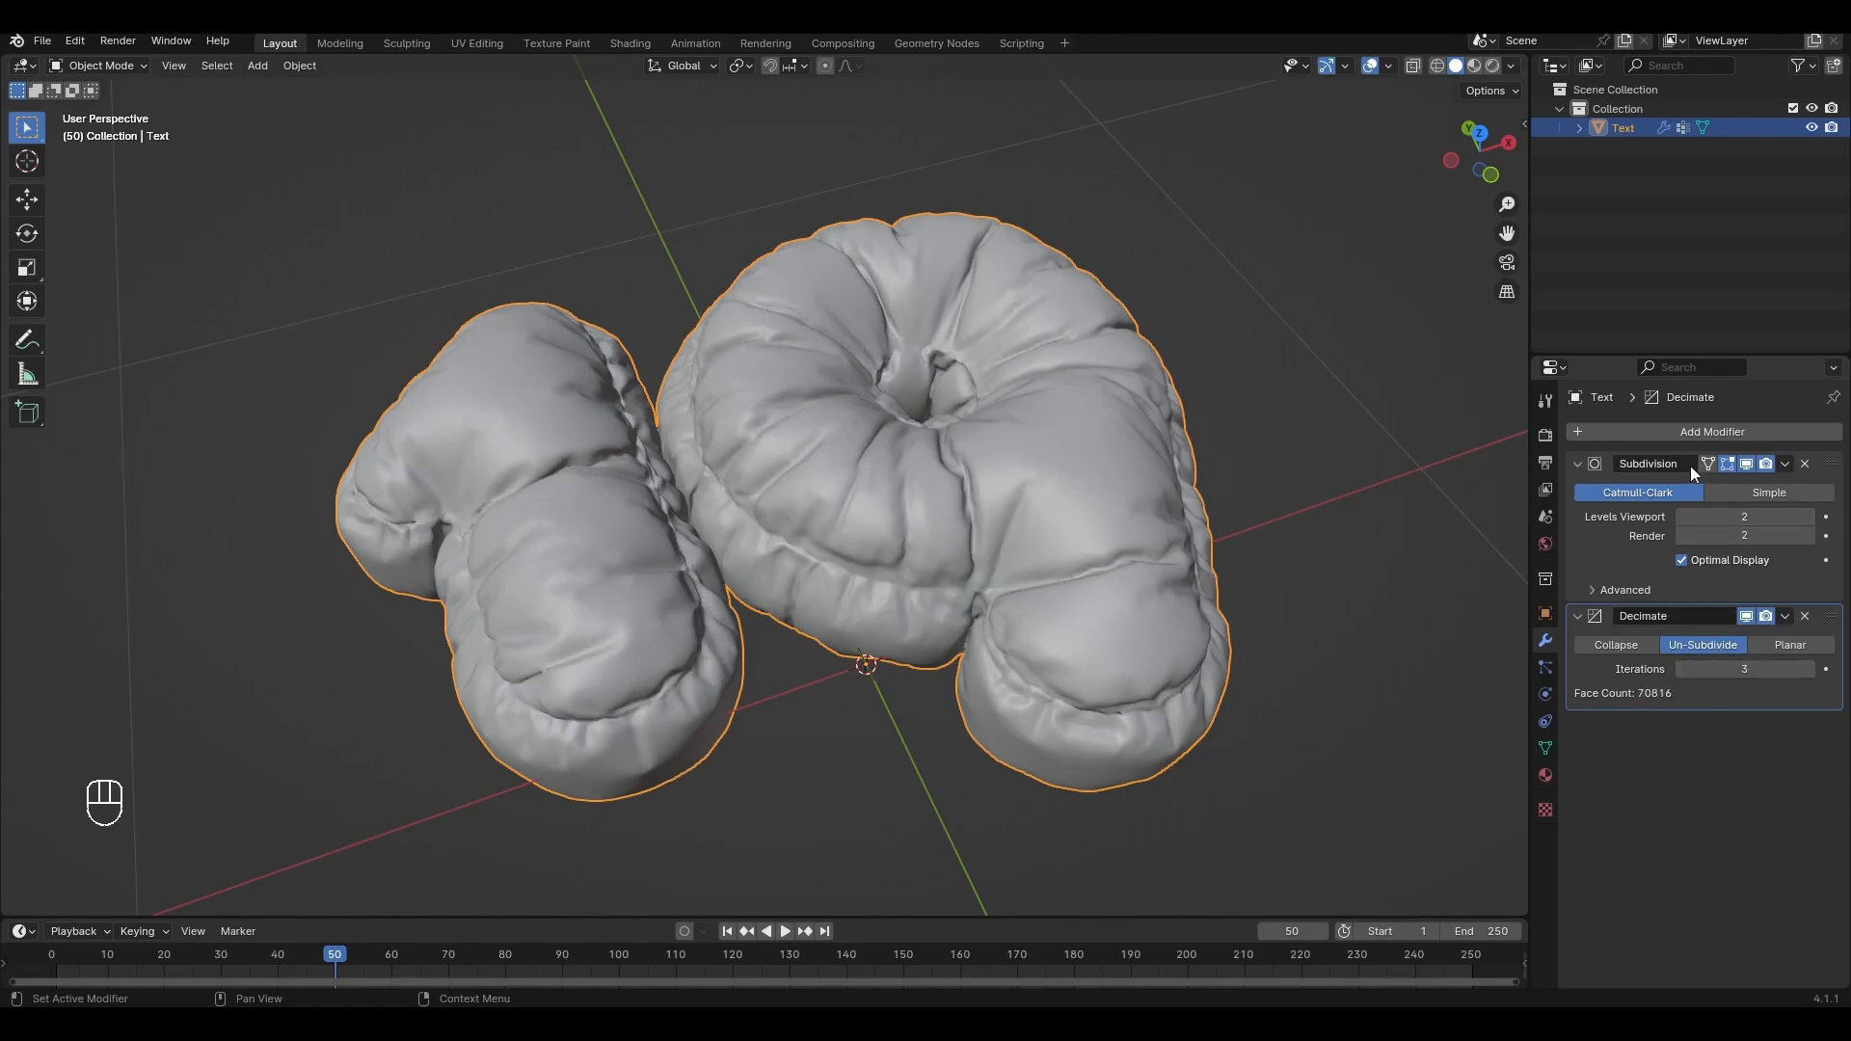
Add a Wireframe modifier with offset 1.0, then apply the decimation and wireframe
{"action": "left_click", "coordinate": [1708, 431]}
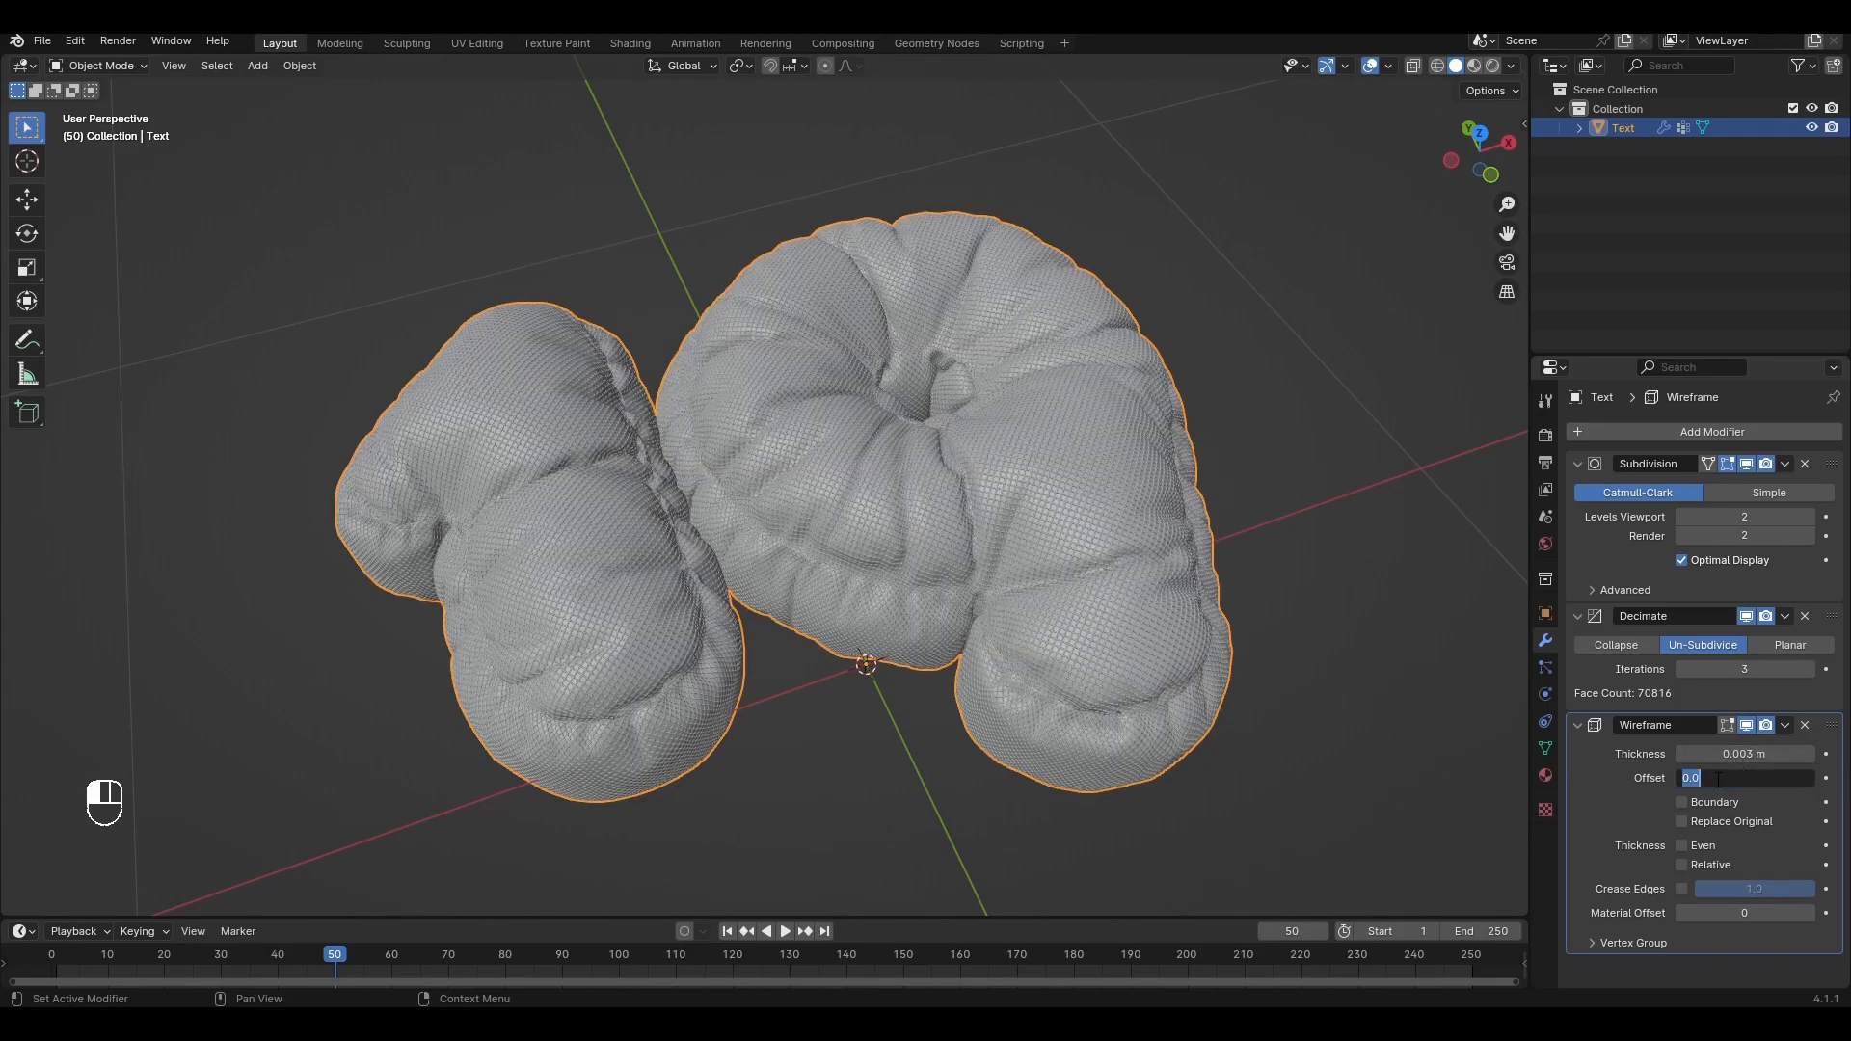
{"action": "type", "text": "1.0"}
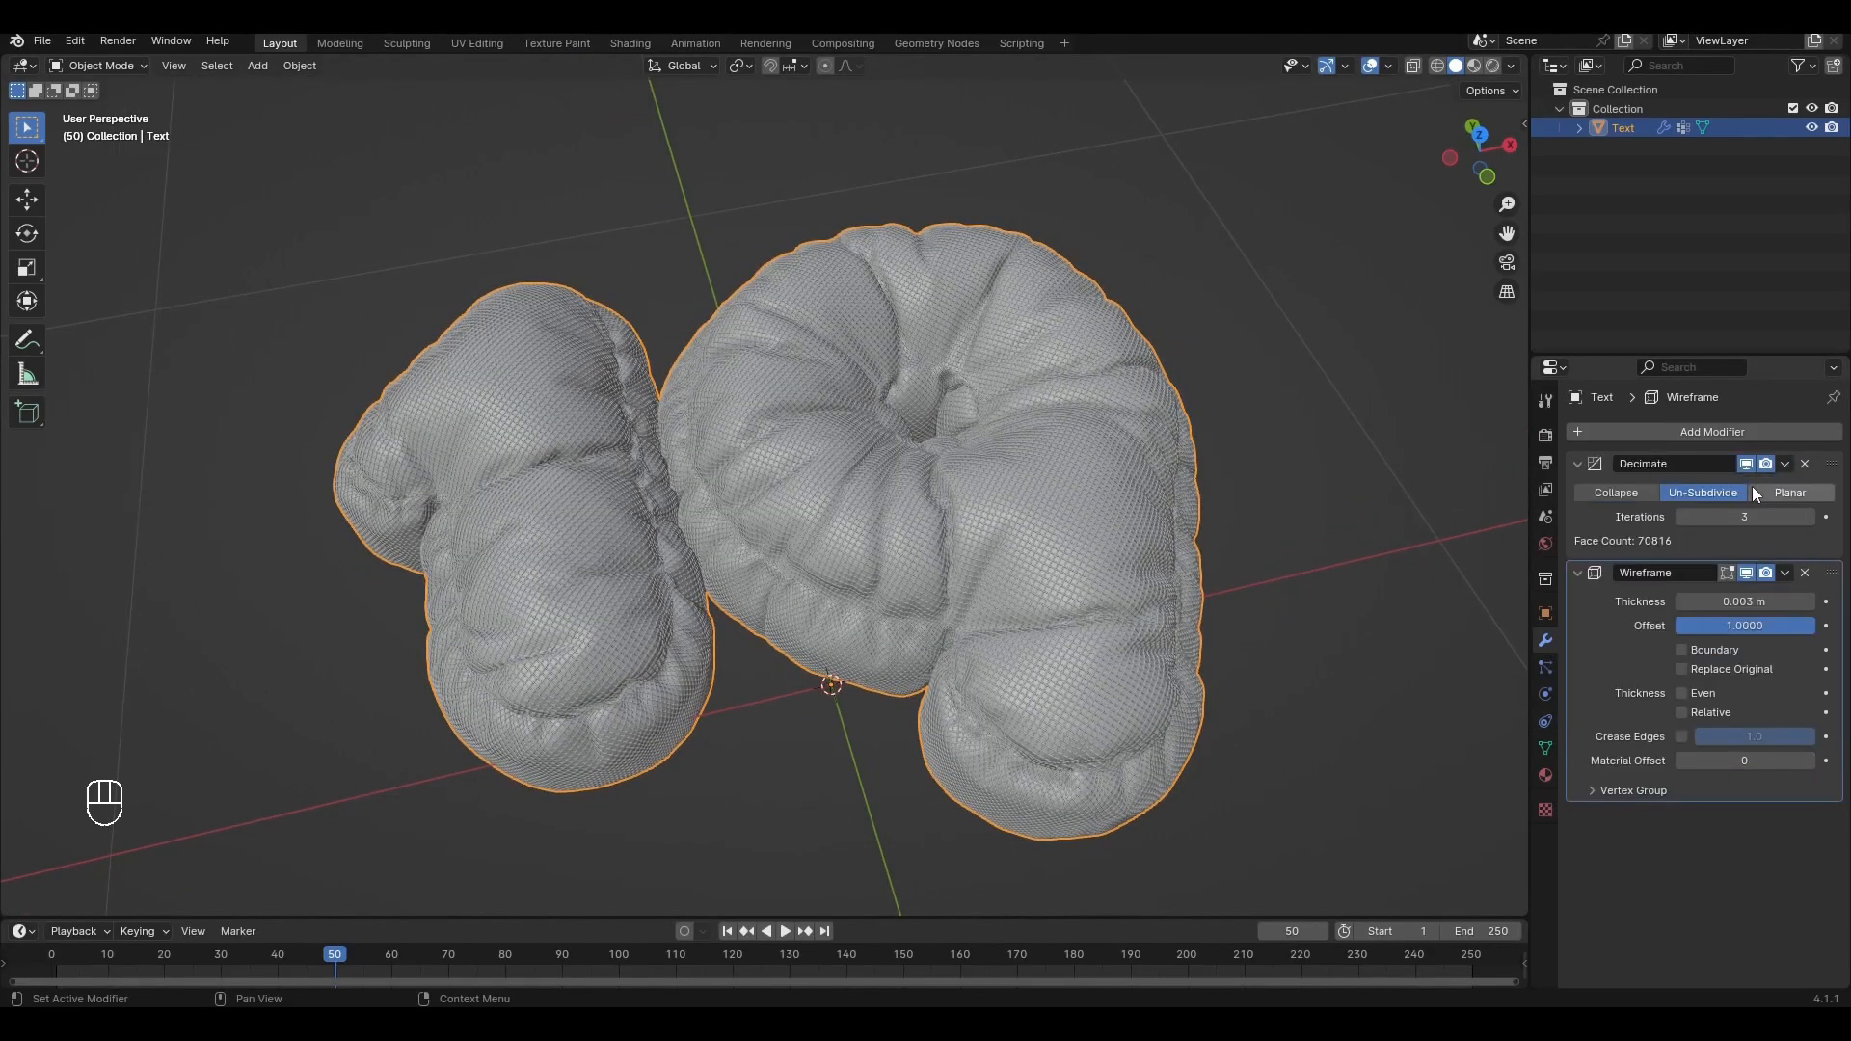
{"action": "left_click", "coordinate": [1804, 462]}
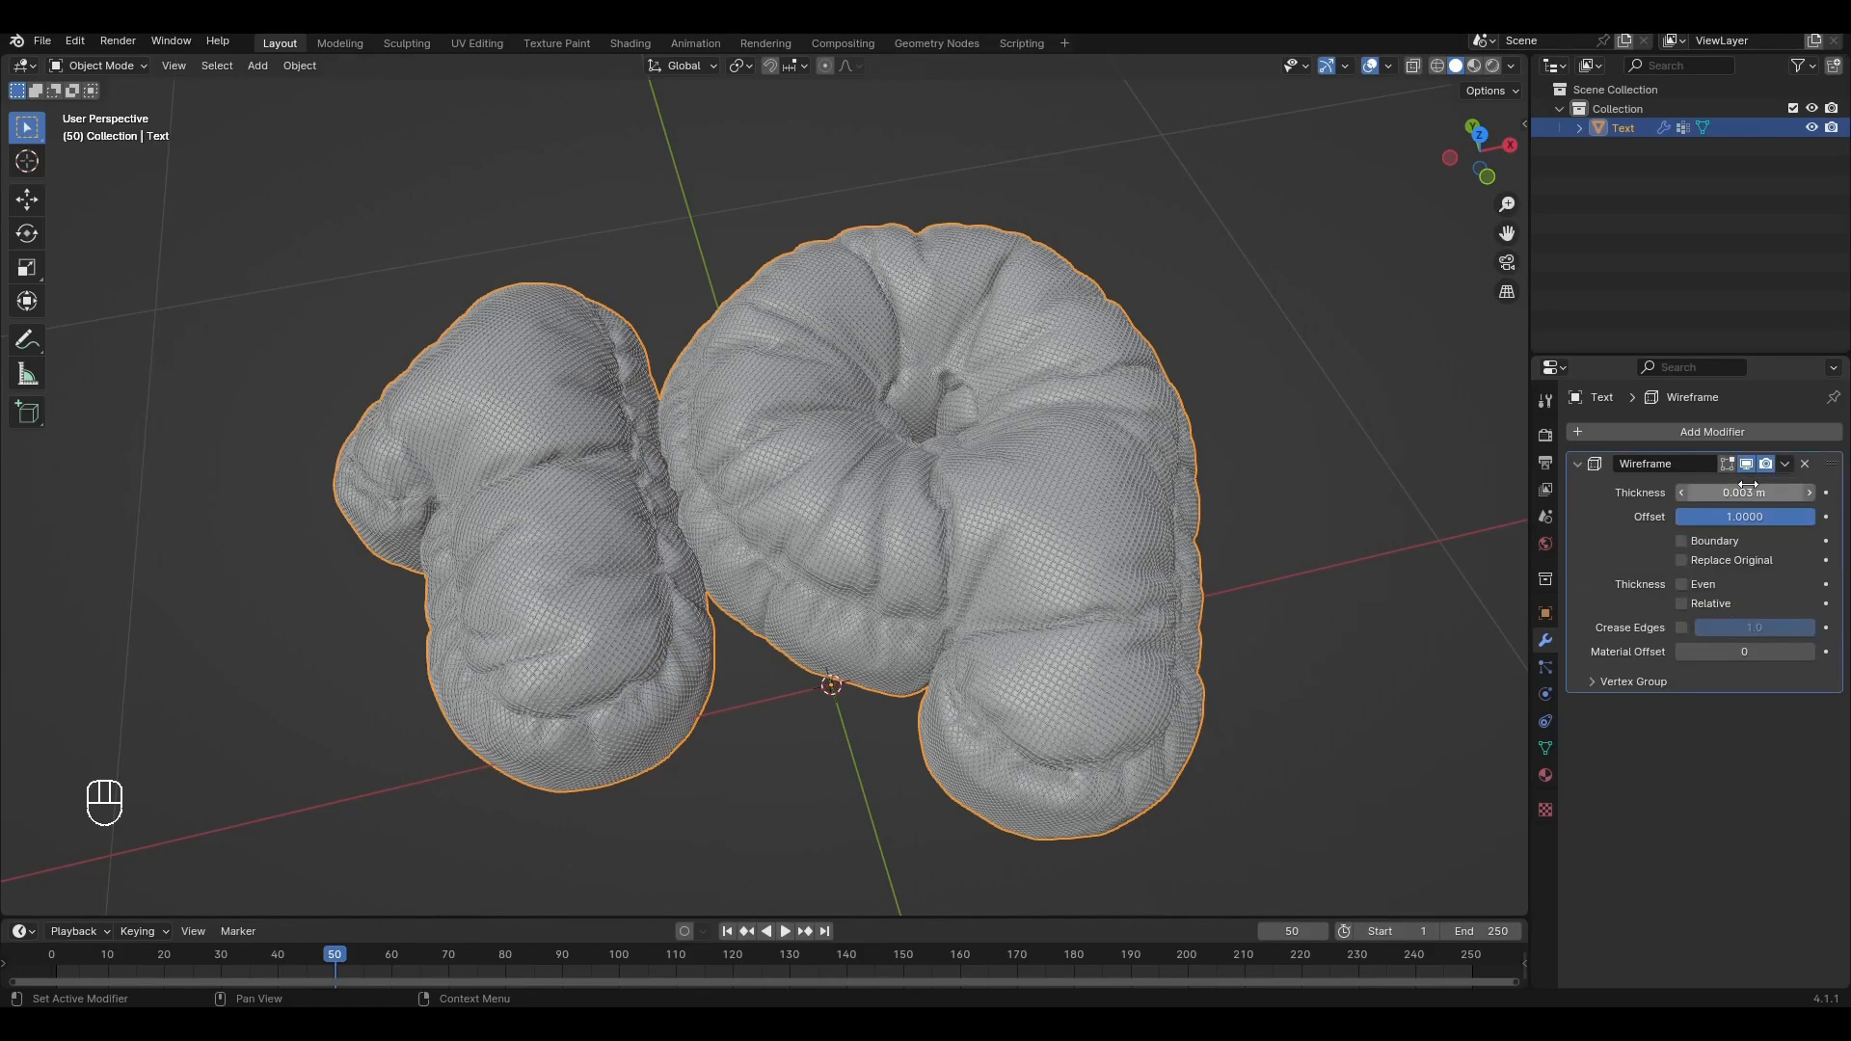
{"action": "left_click", "coordinate": [1805, 463]}
{"action": "type", "text": "9"}
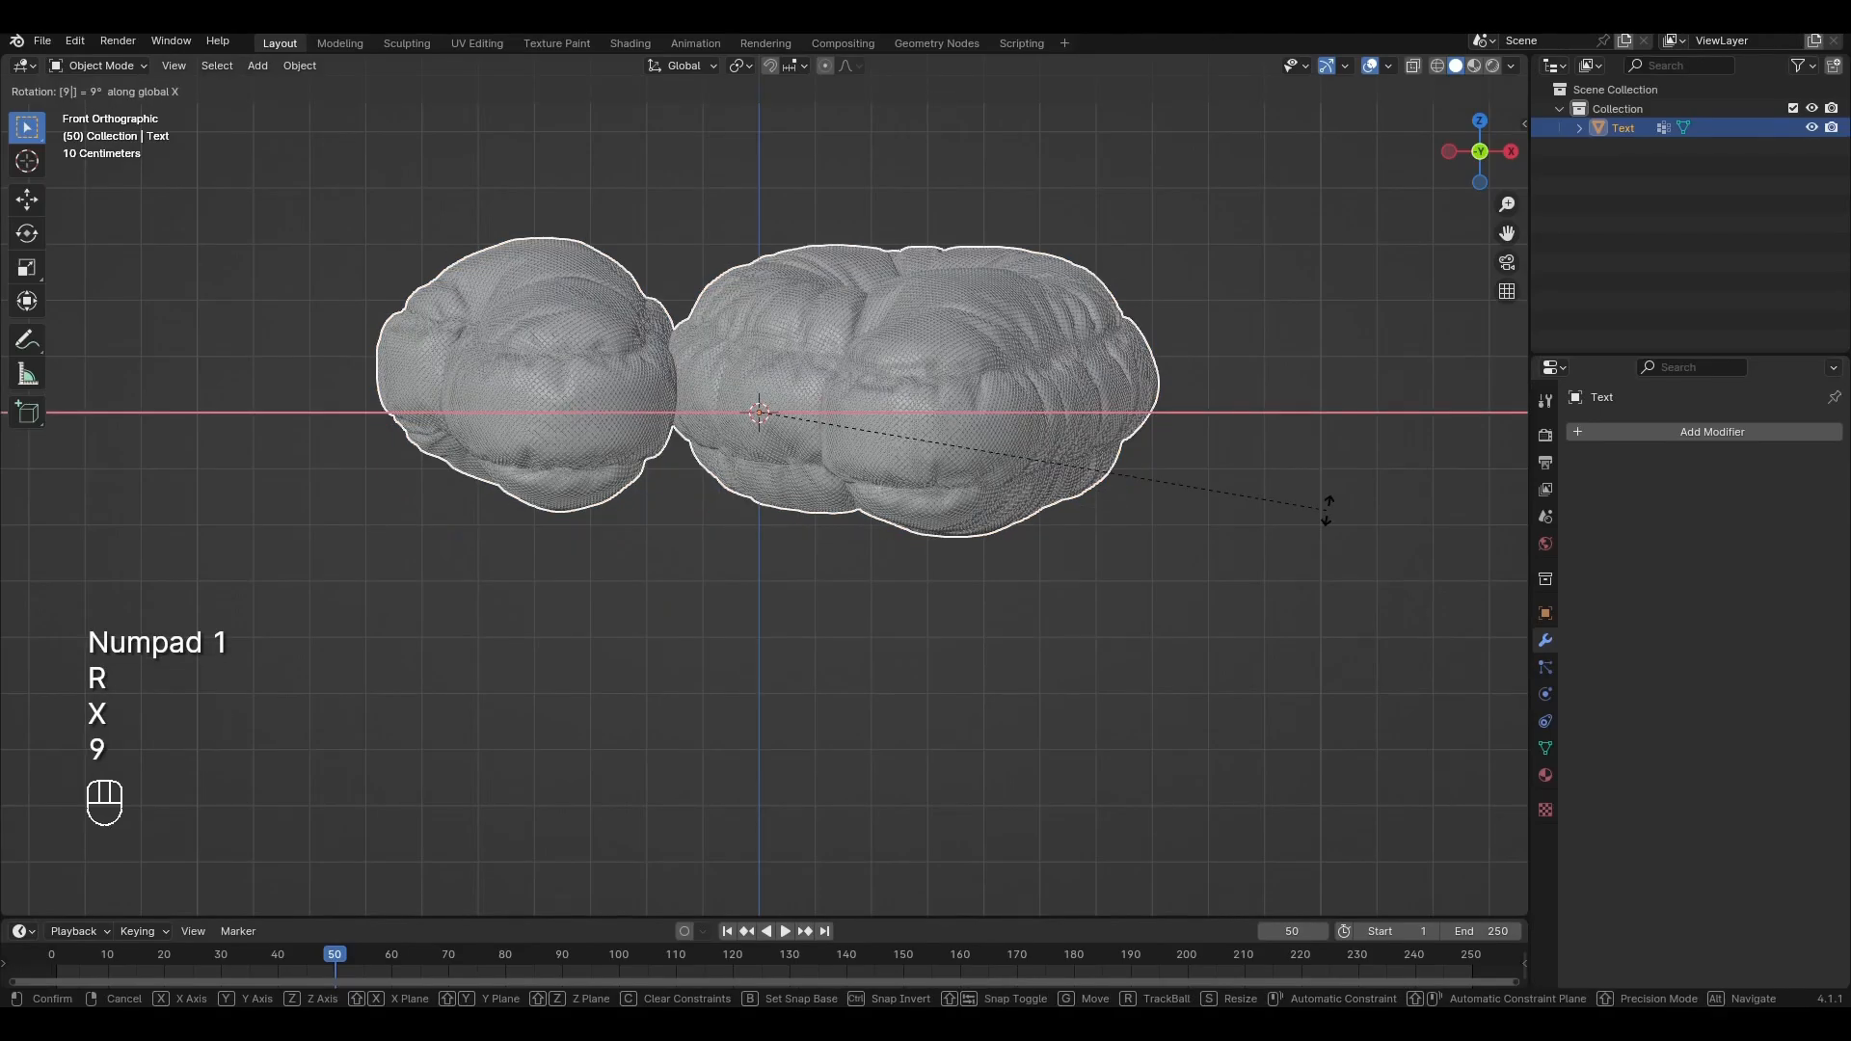
Rotate the 19 upright, add a camera facing it, and scale an empty to 0.575
{"action": "key", "text": "Return"}
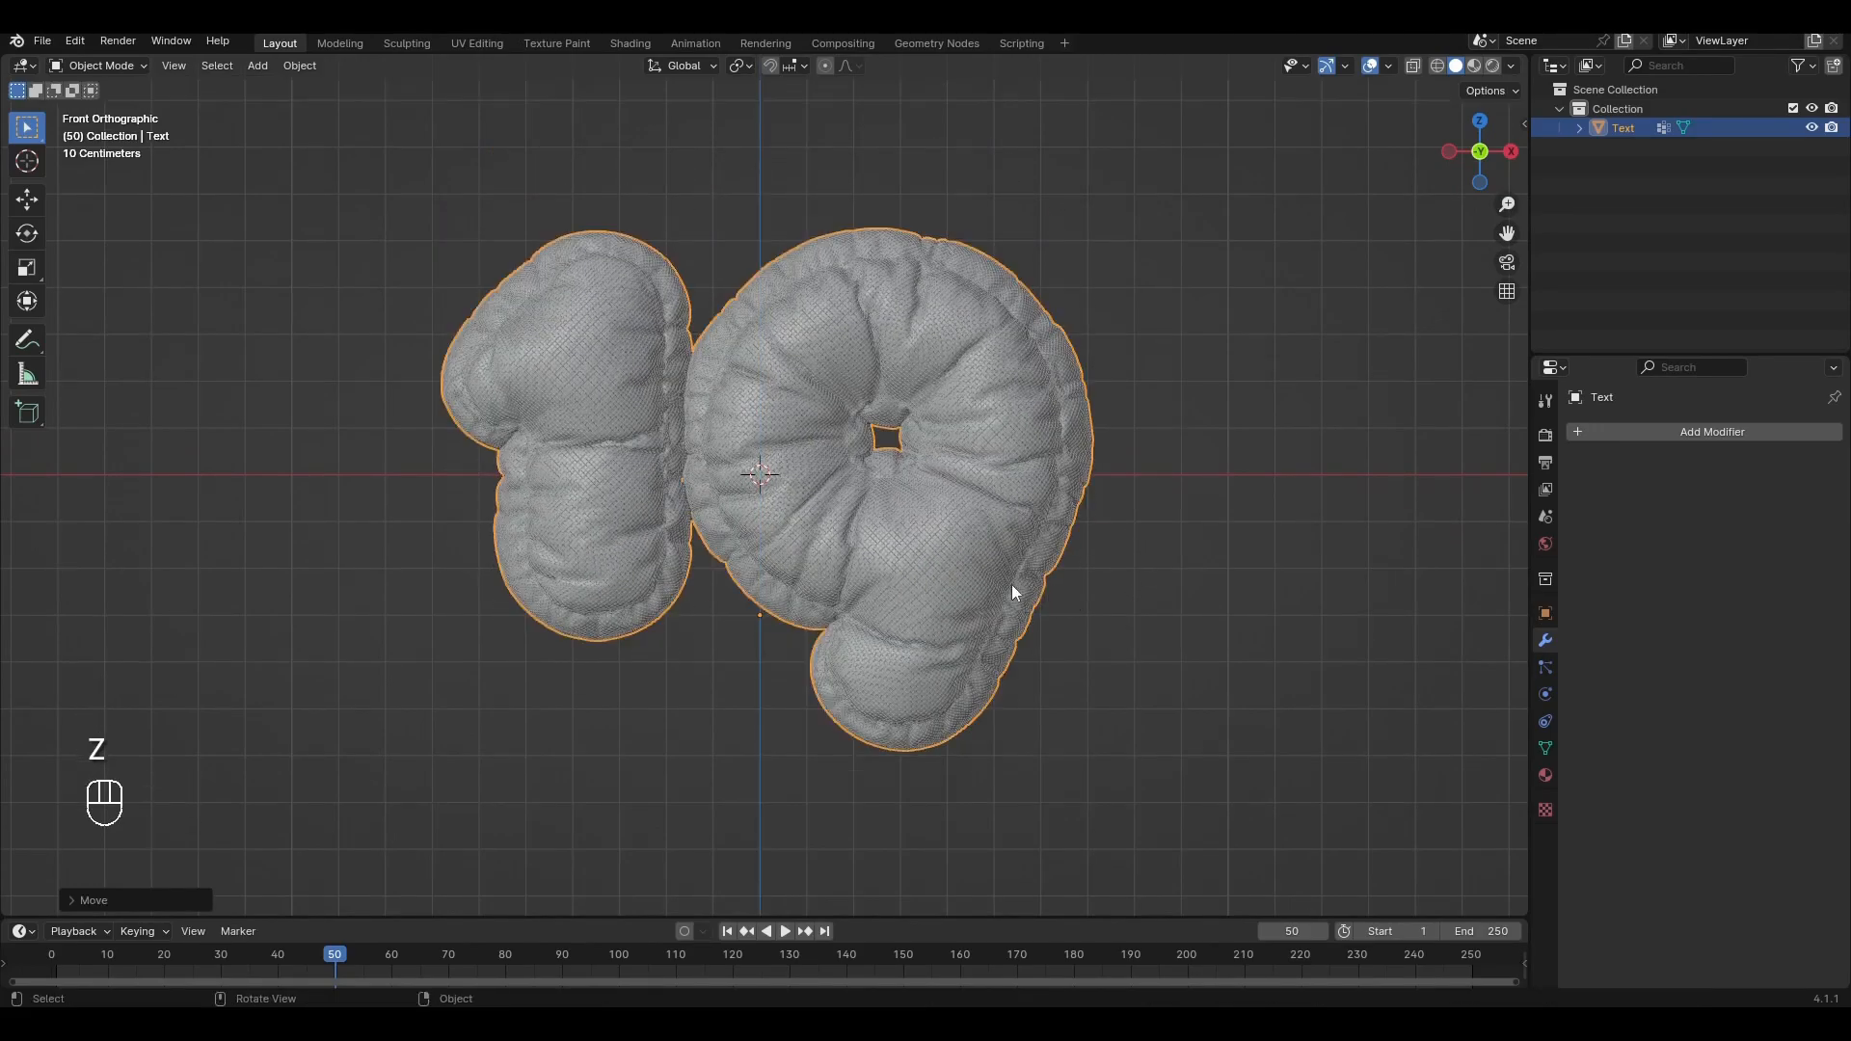
{"action": "key", "text": "shift+a"}
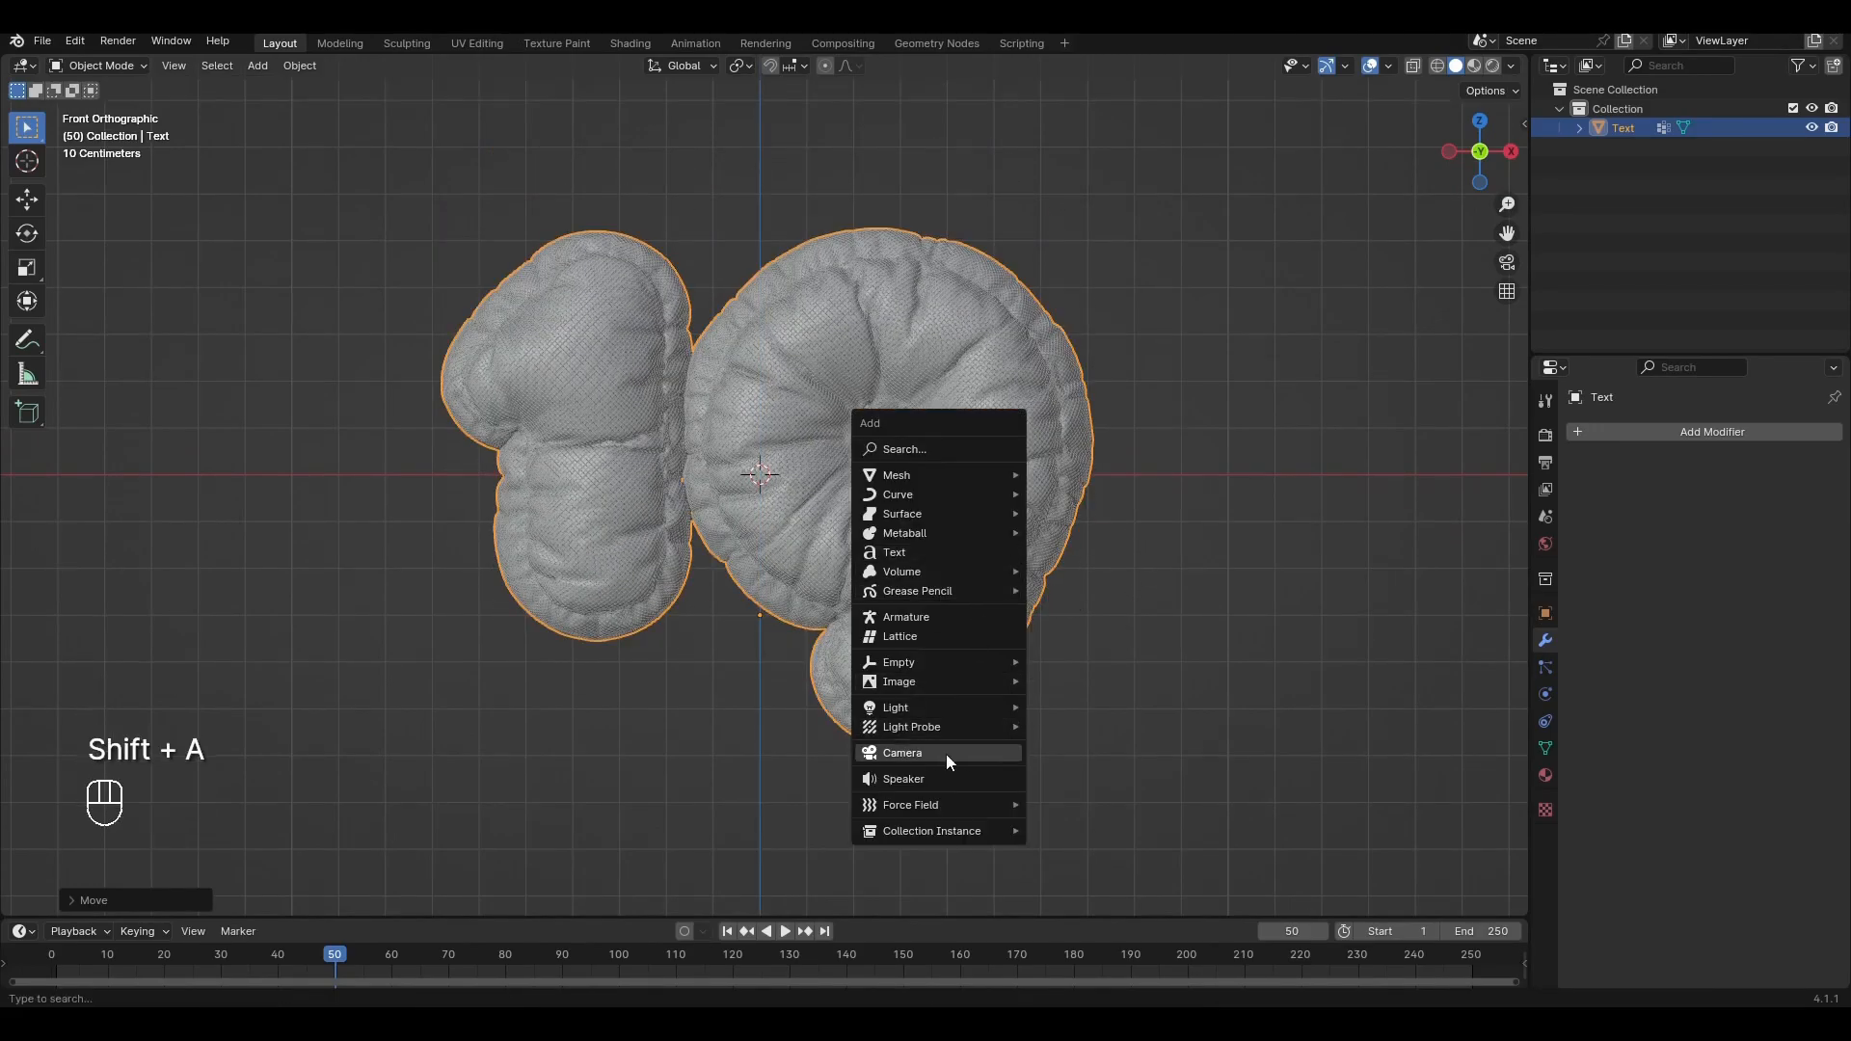
{"action": "left_click", "coordinate": [902, 752]}
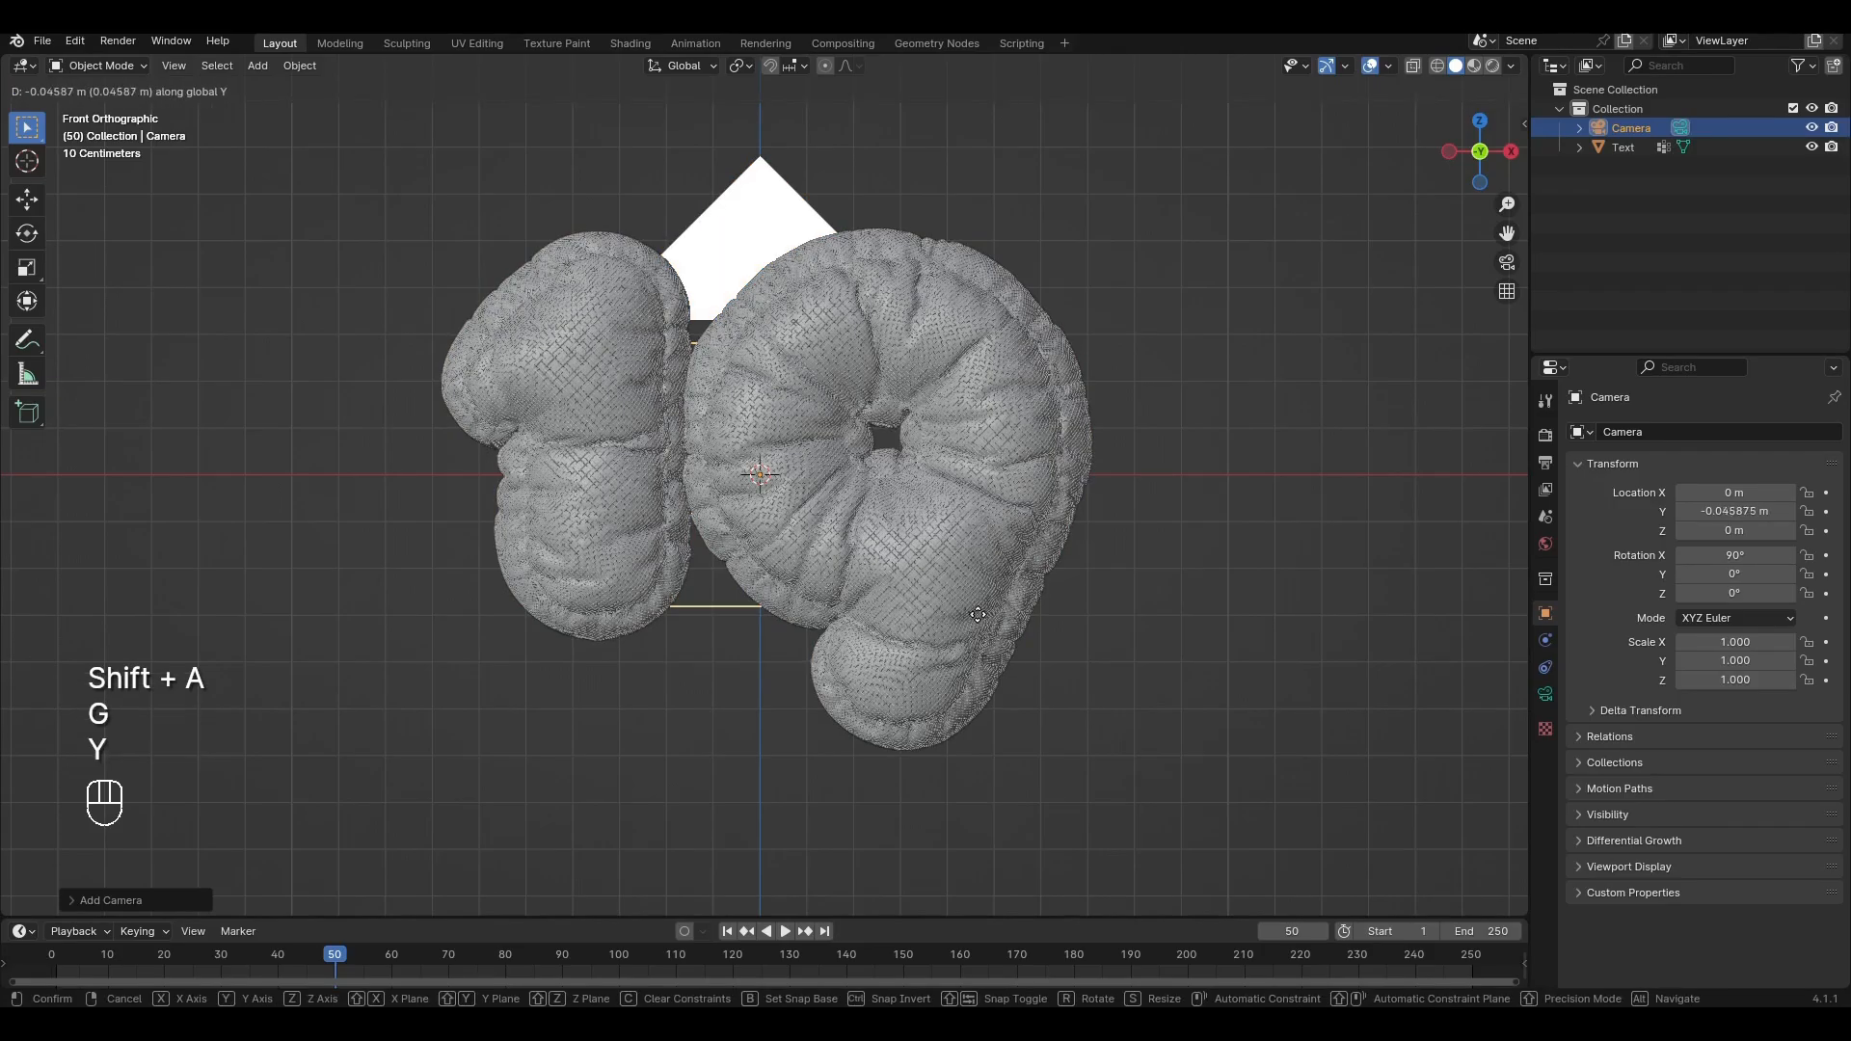
{"action": "key", "text": "KP_0"}
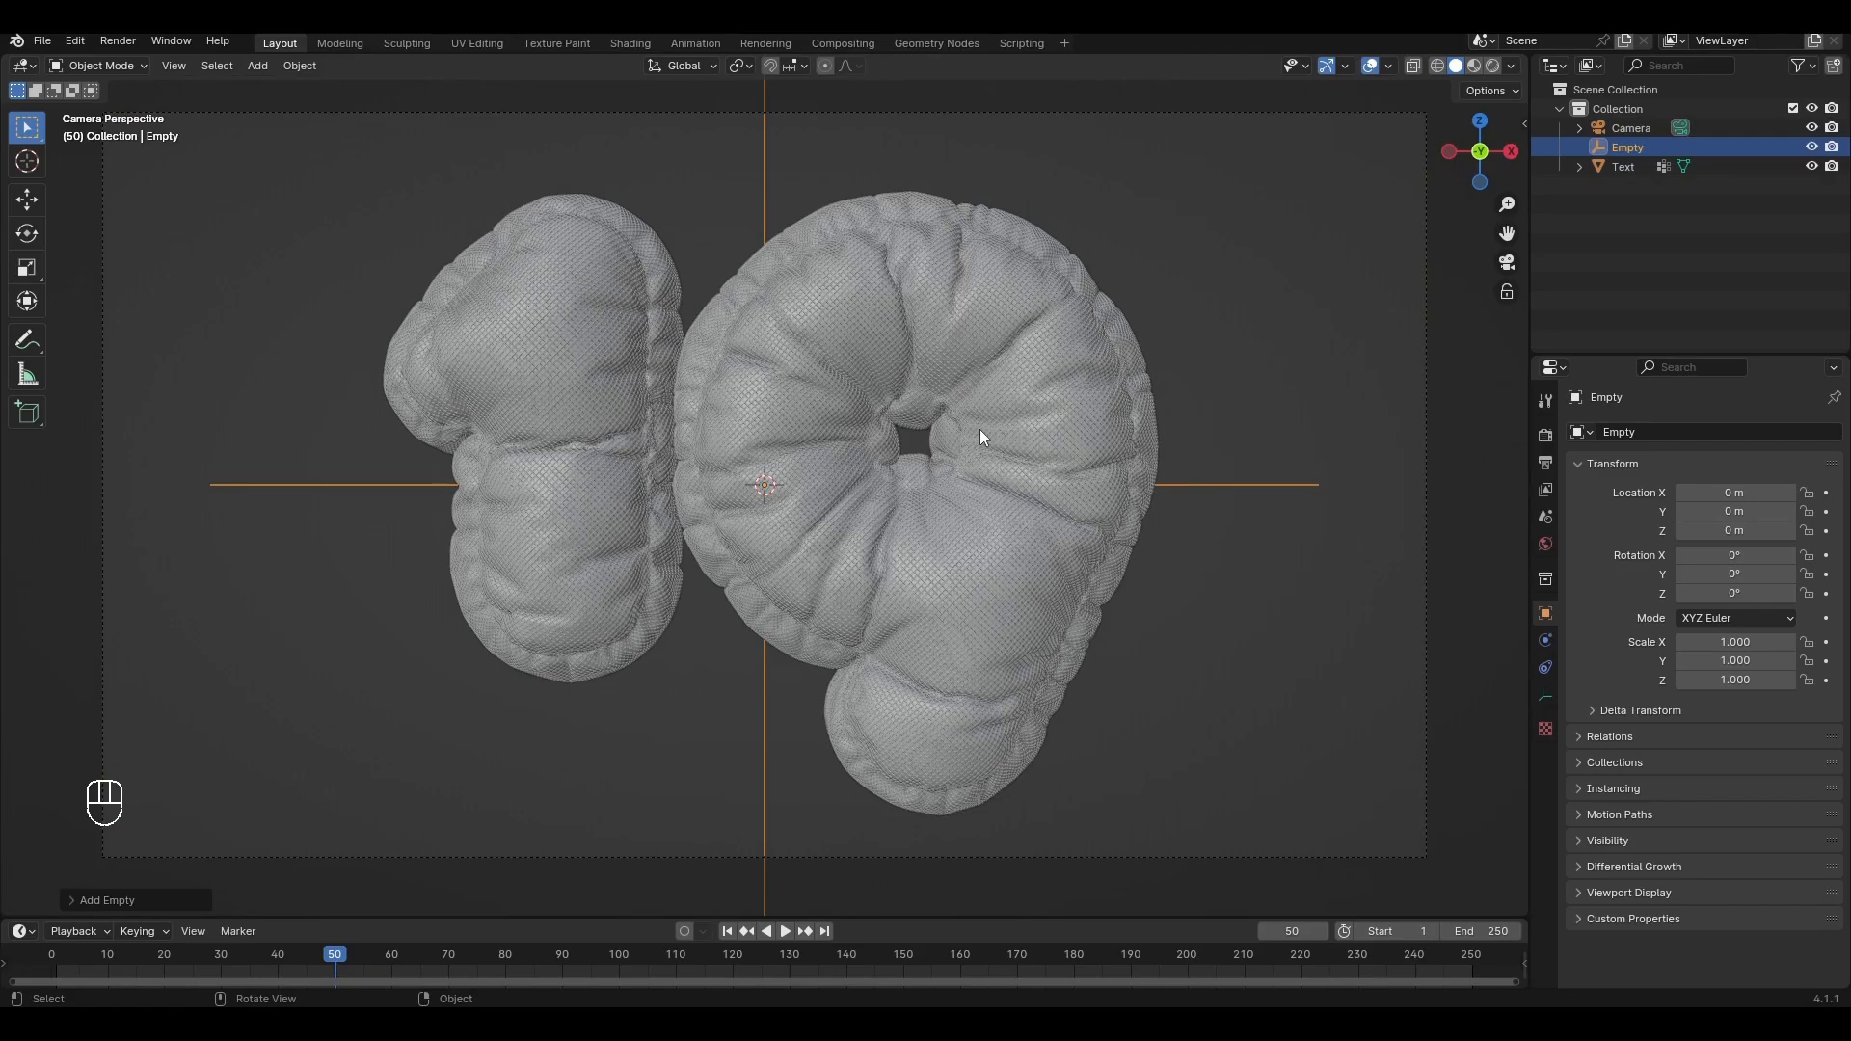
{"action": "key", "text": "s"}
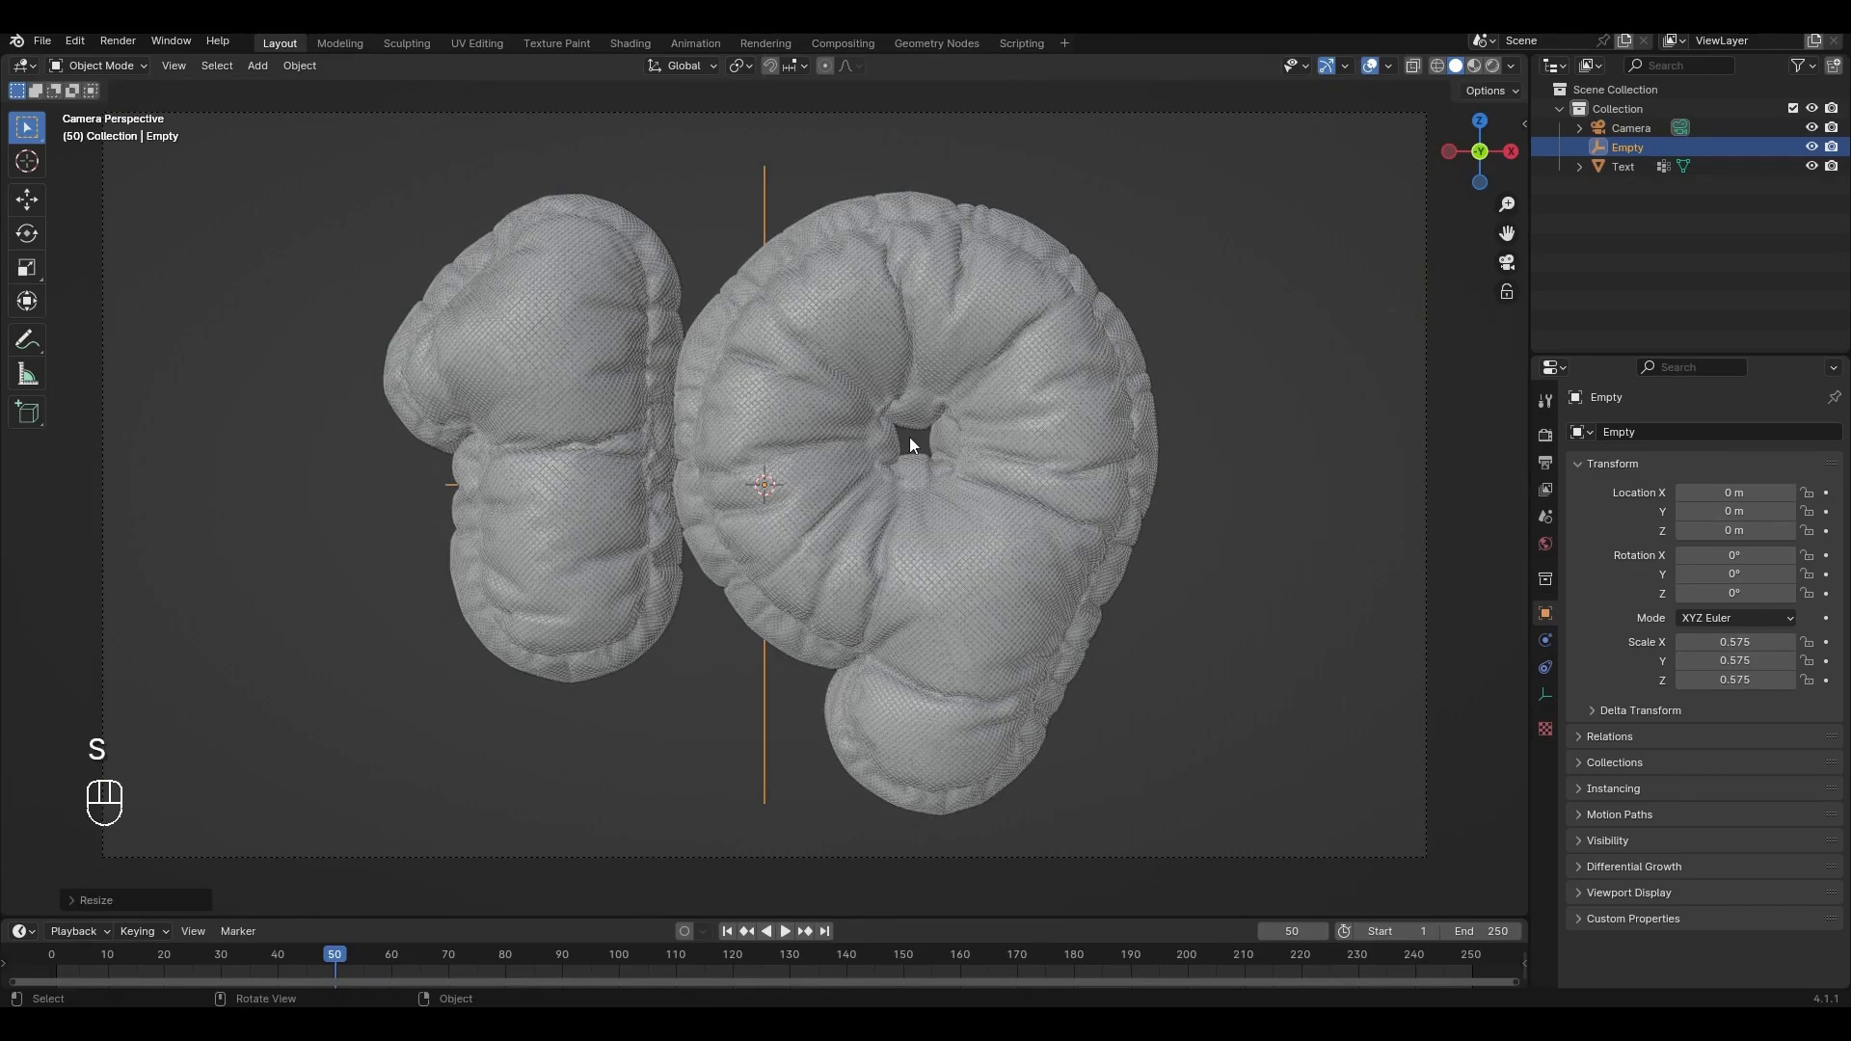
{"action": "left_click", "coordinate": [74, 40]}
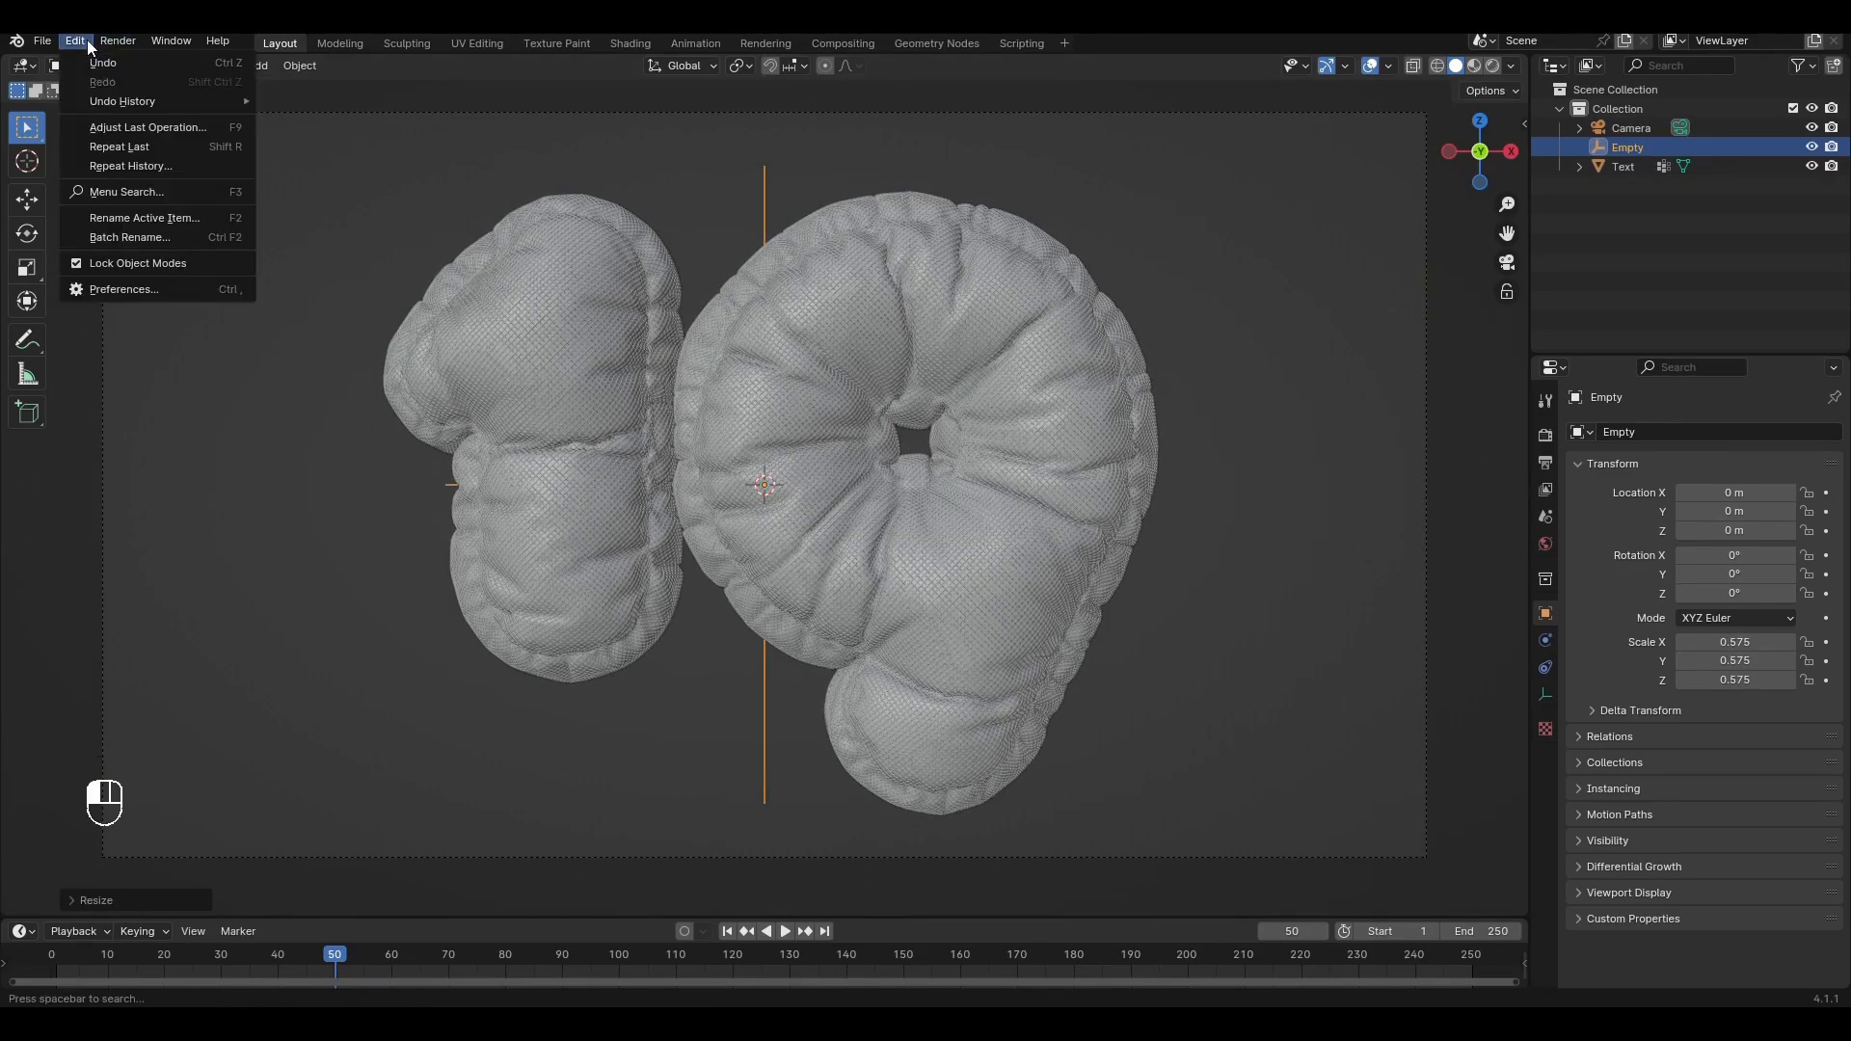
Filter the Preferences add-on list with the search term 'tr'
{"action": "left_click", "coordinate": [122, 289]}
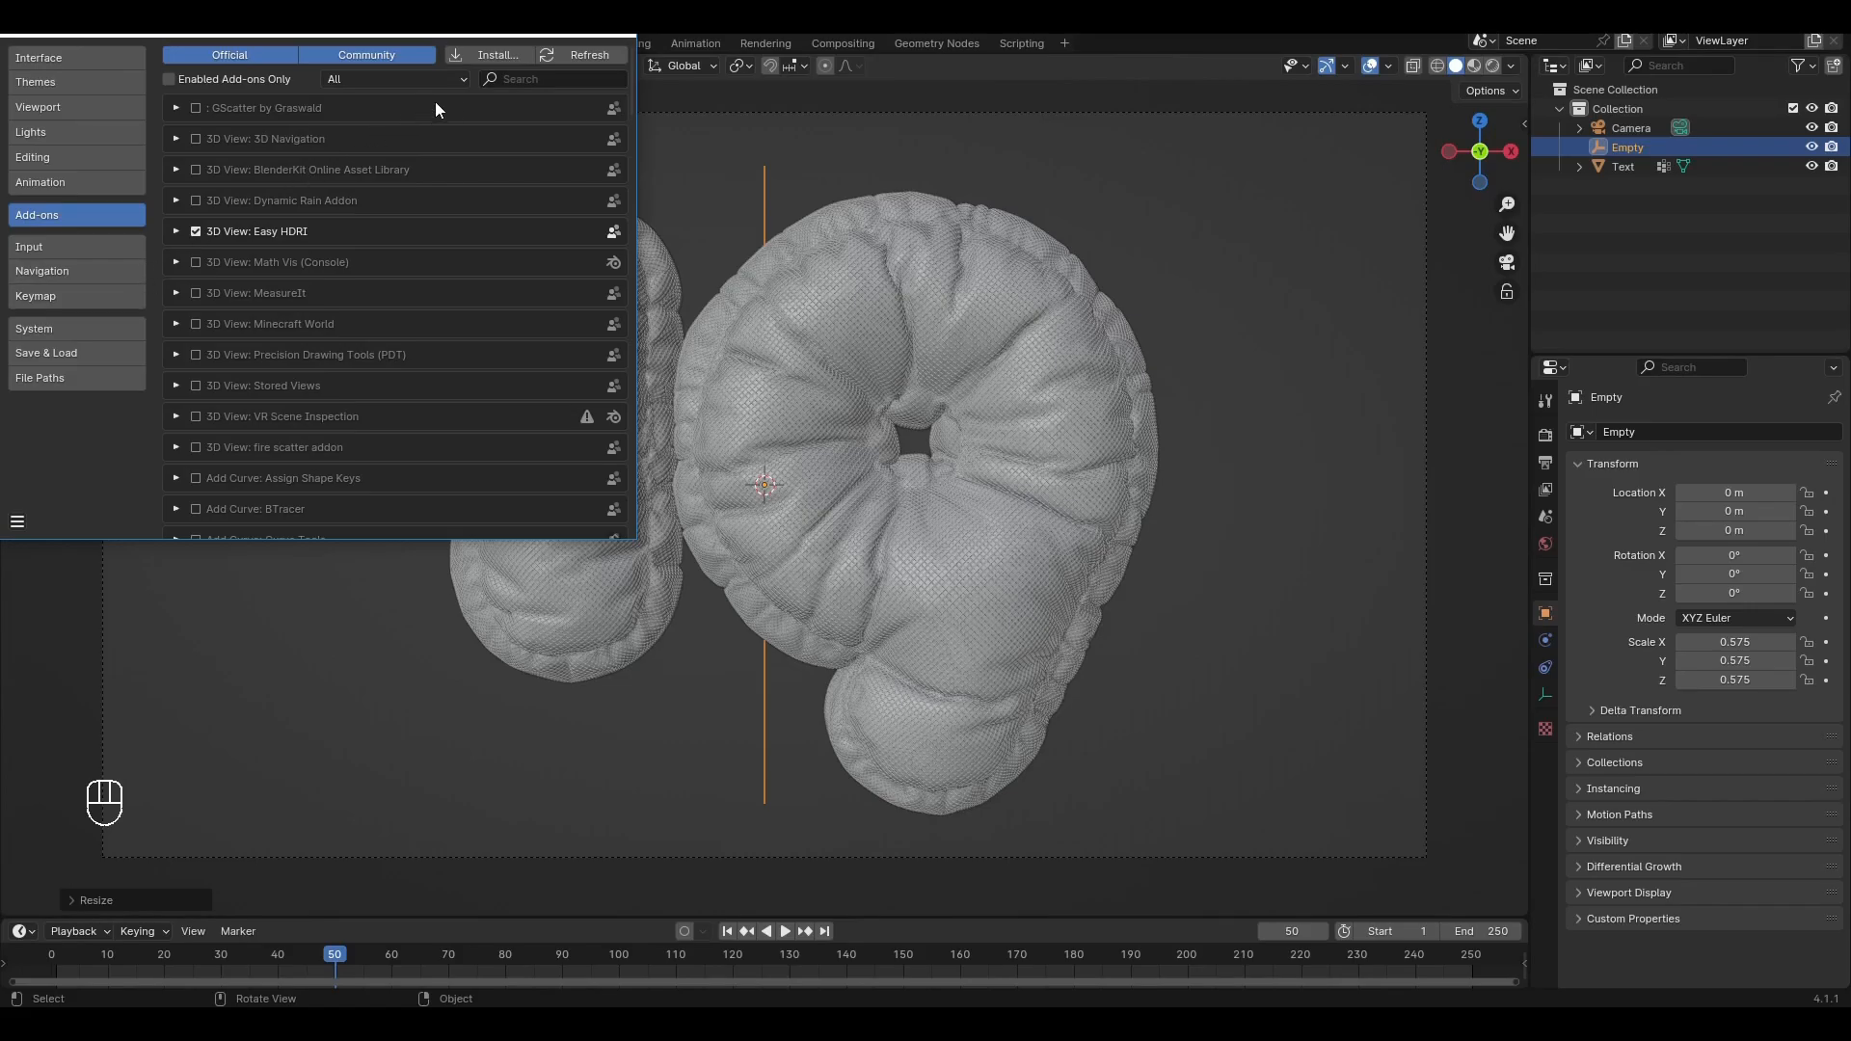
{"action": "type", "text": "tr"}
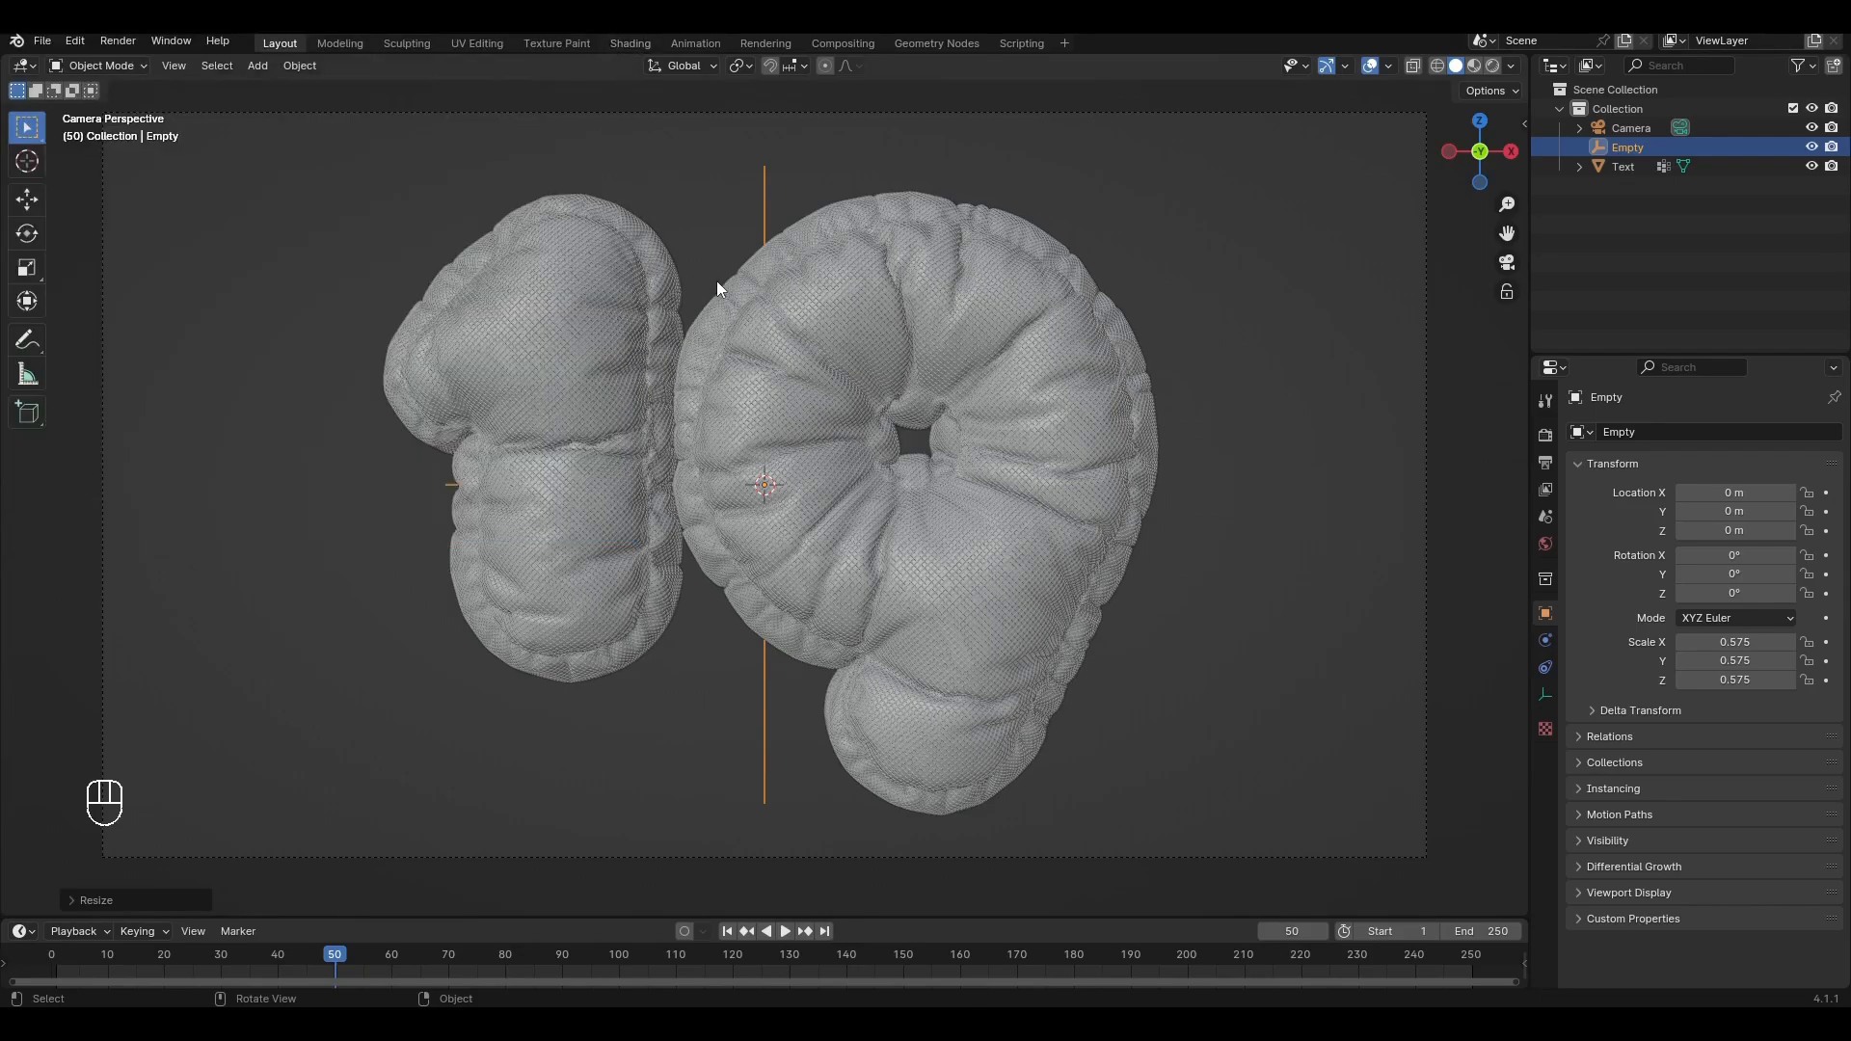
Add a Tri-Lighting rig, raise and enlarge it, and copy 500 W power to all lamps
{"action": "key", "text": "shift+a"}
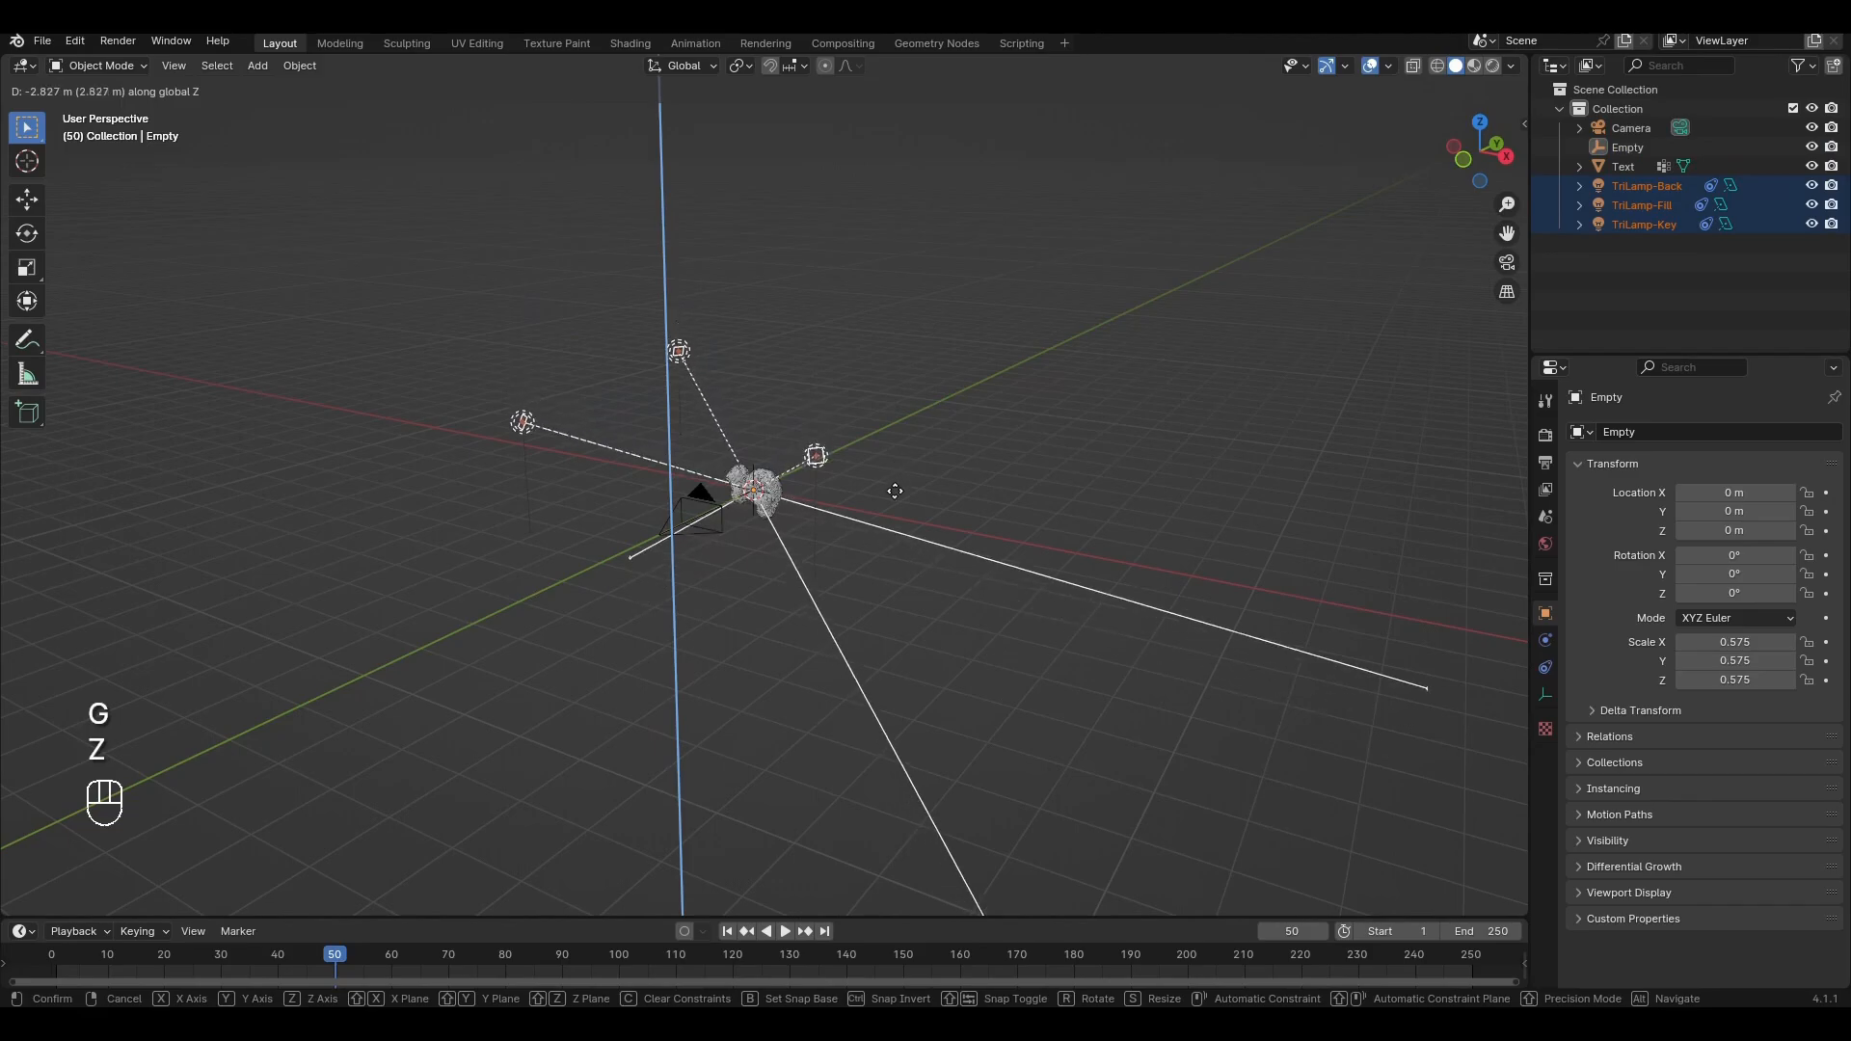
{"action": "key", "text": "KP_7"}
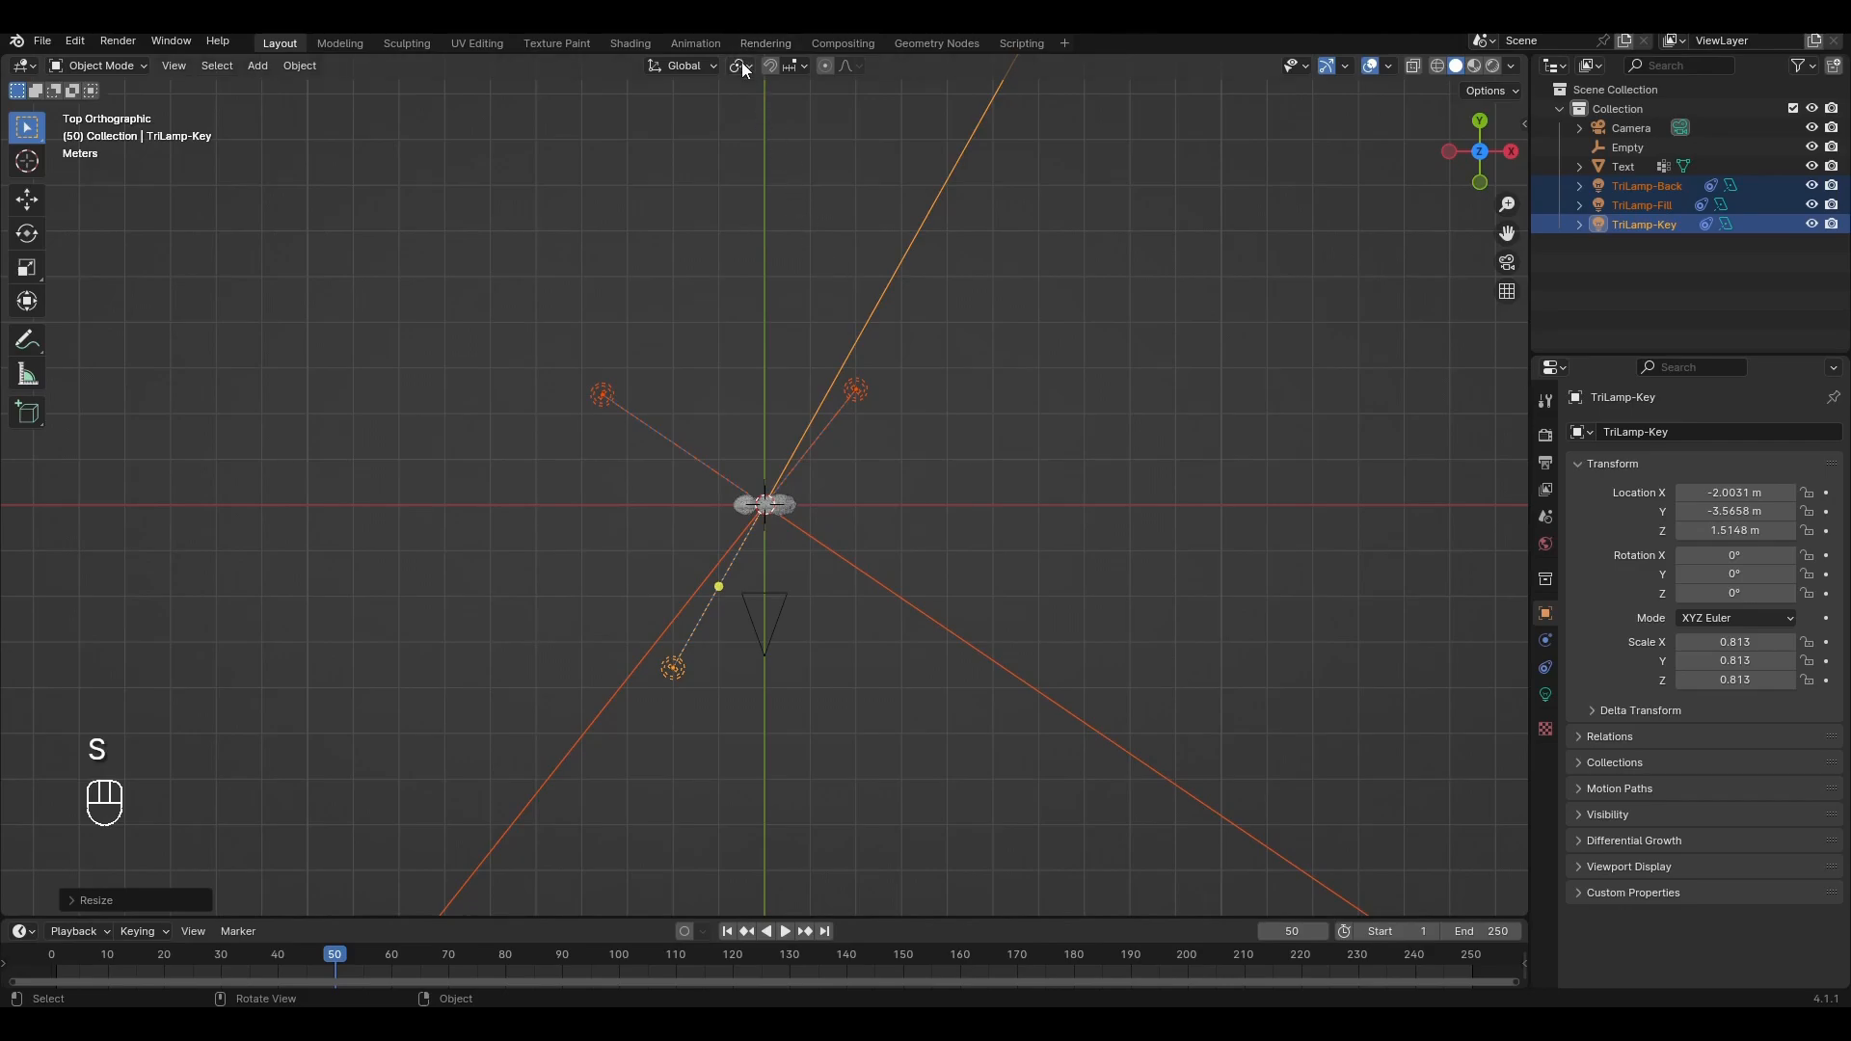
{"action": "mouse_move", "coordinate": [845, 427]}
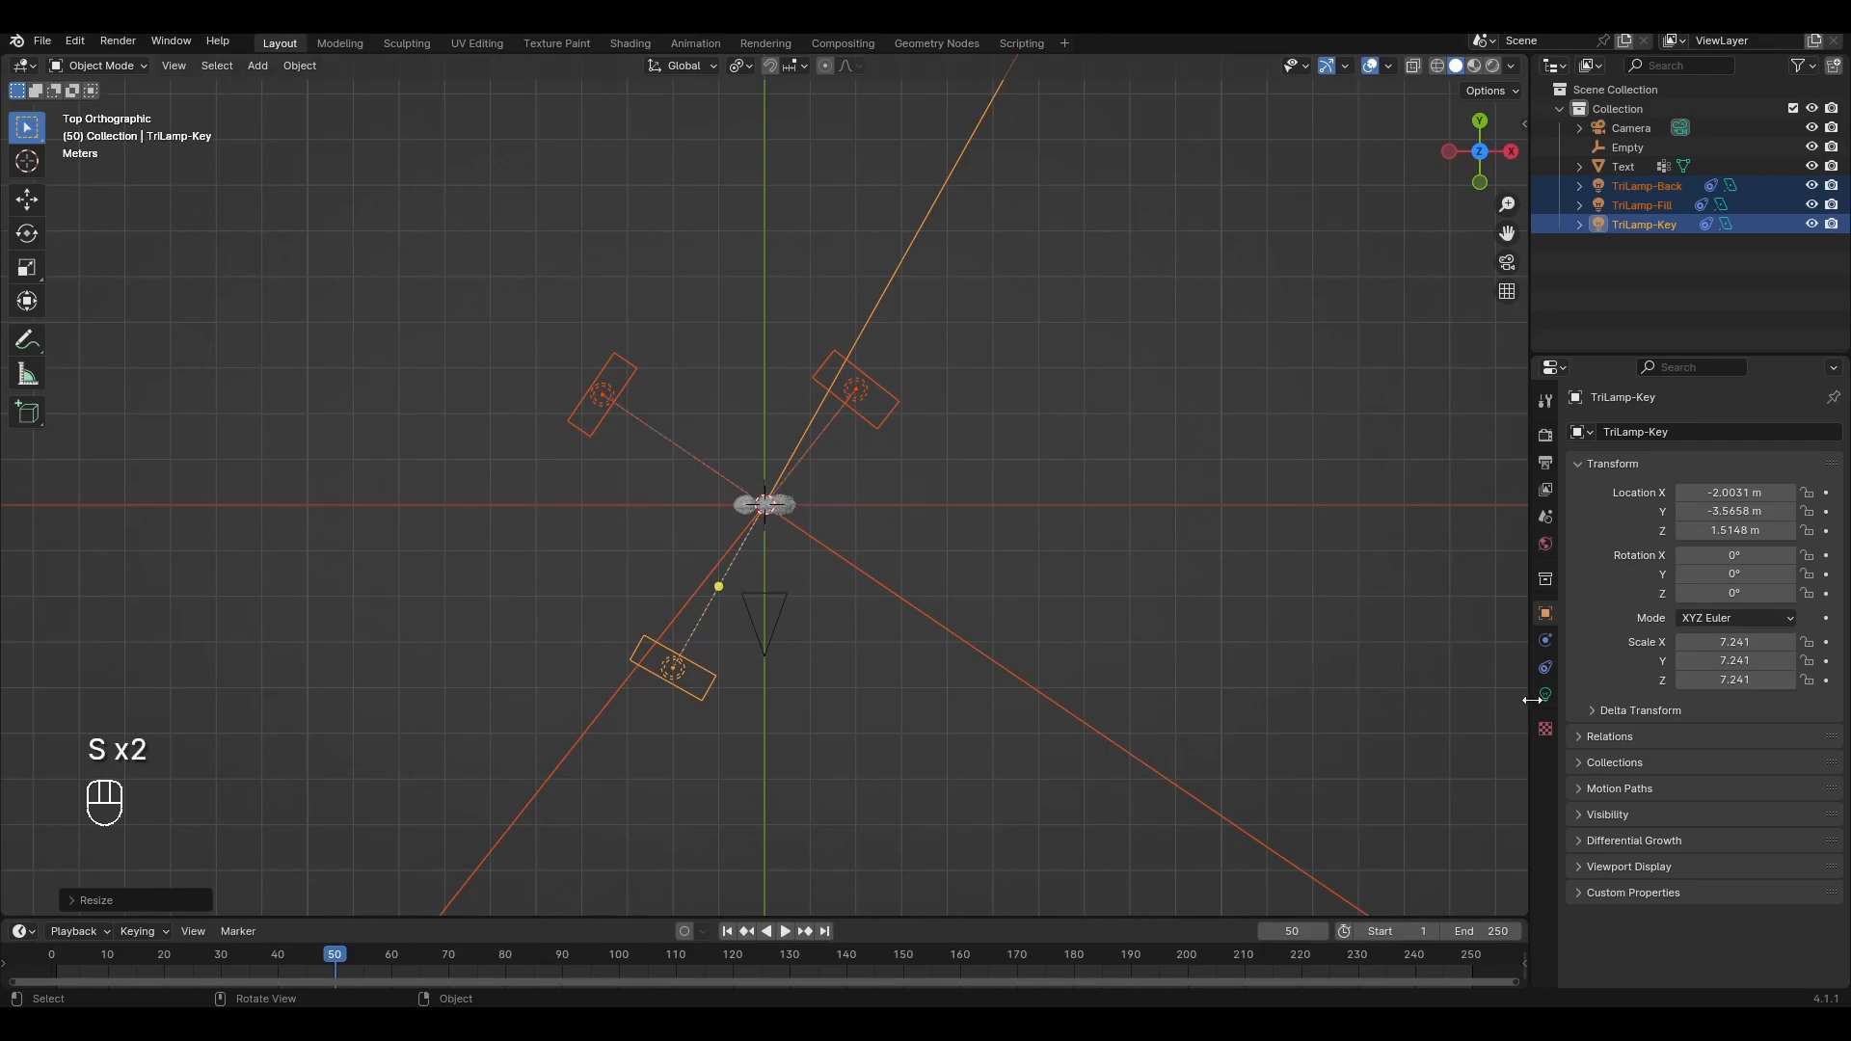
{"action": "left_click", "coordinate": [1545, 694]}
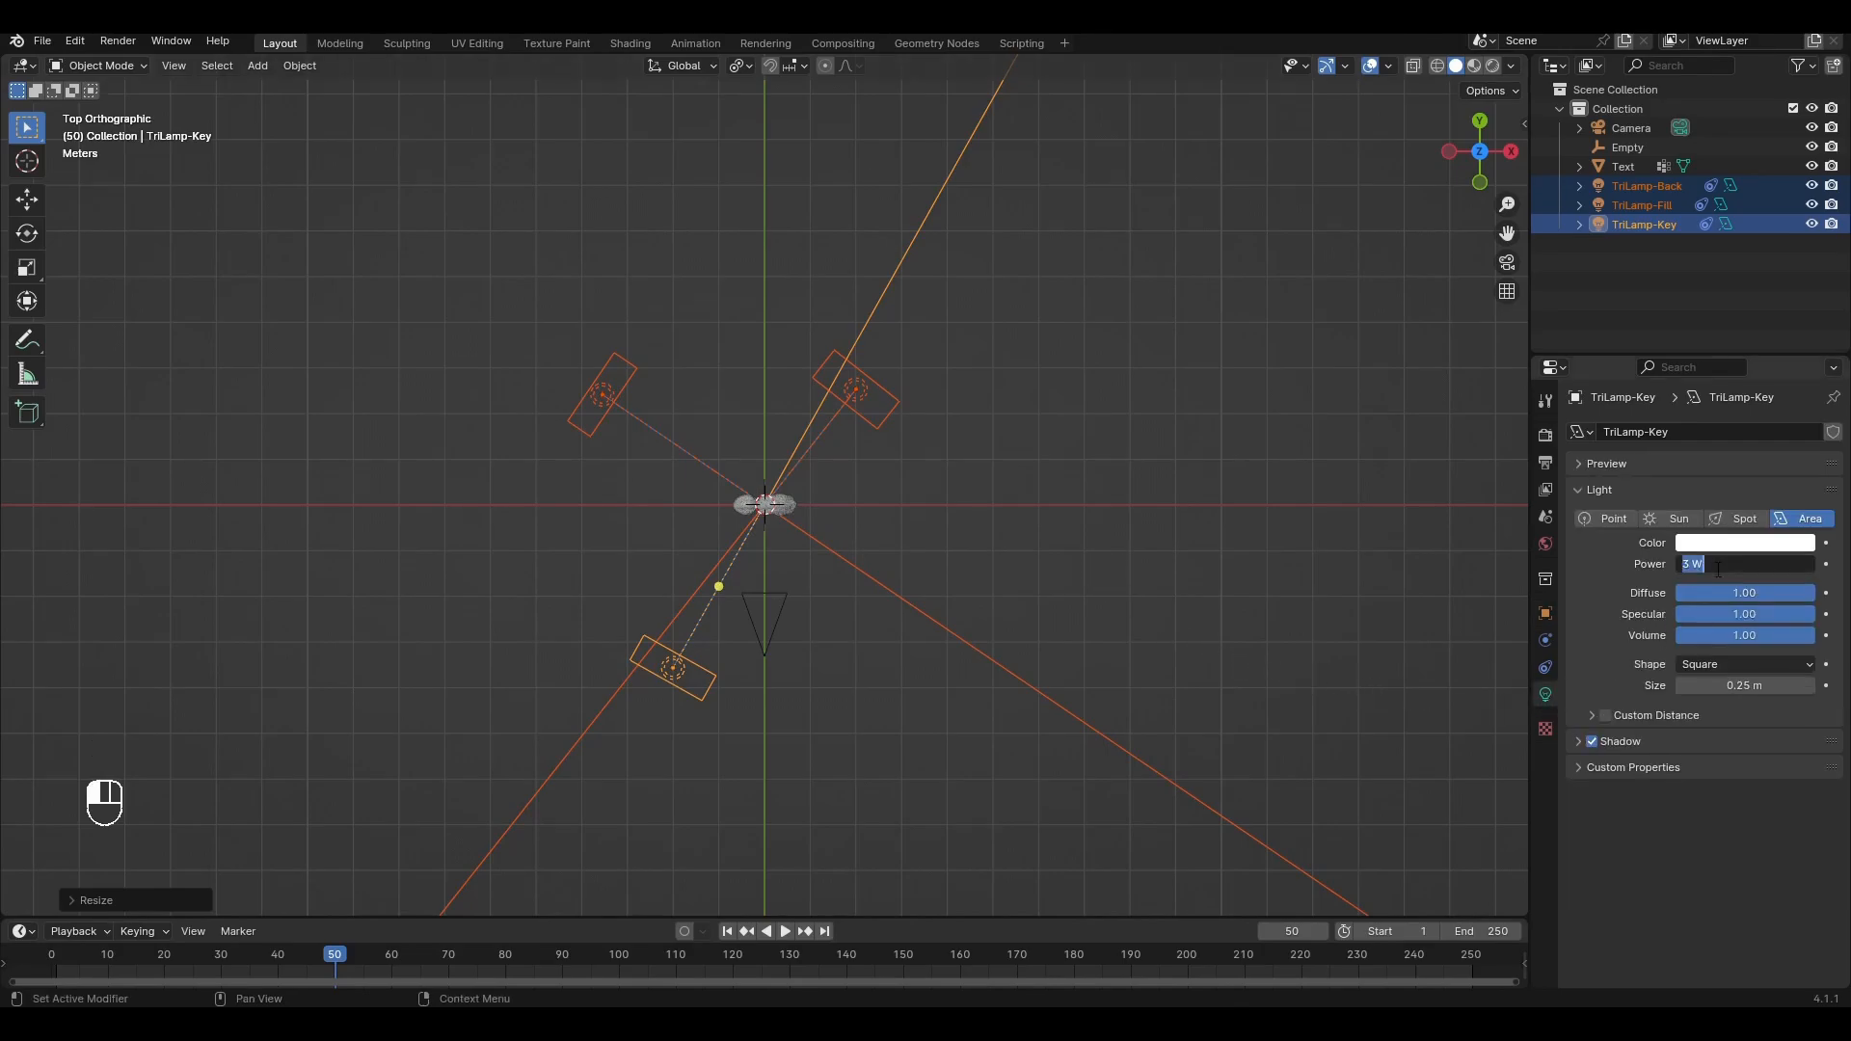
{"action": "right_click", "coordinate": [1745, 563]}
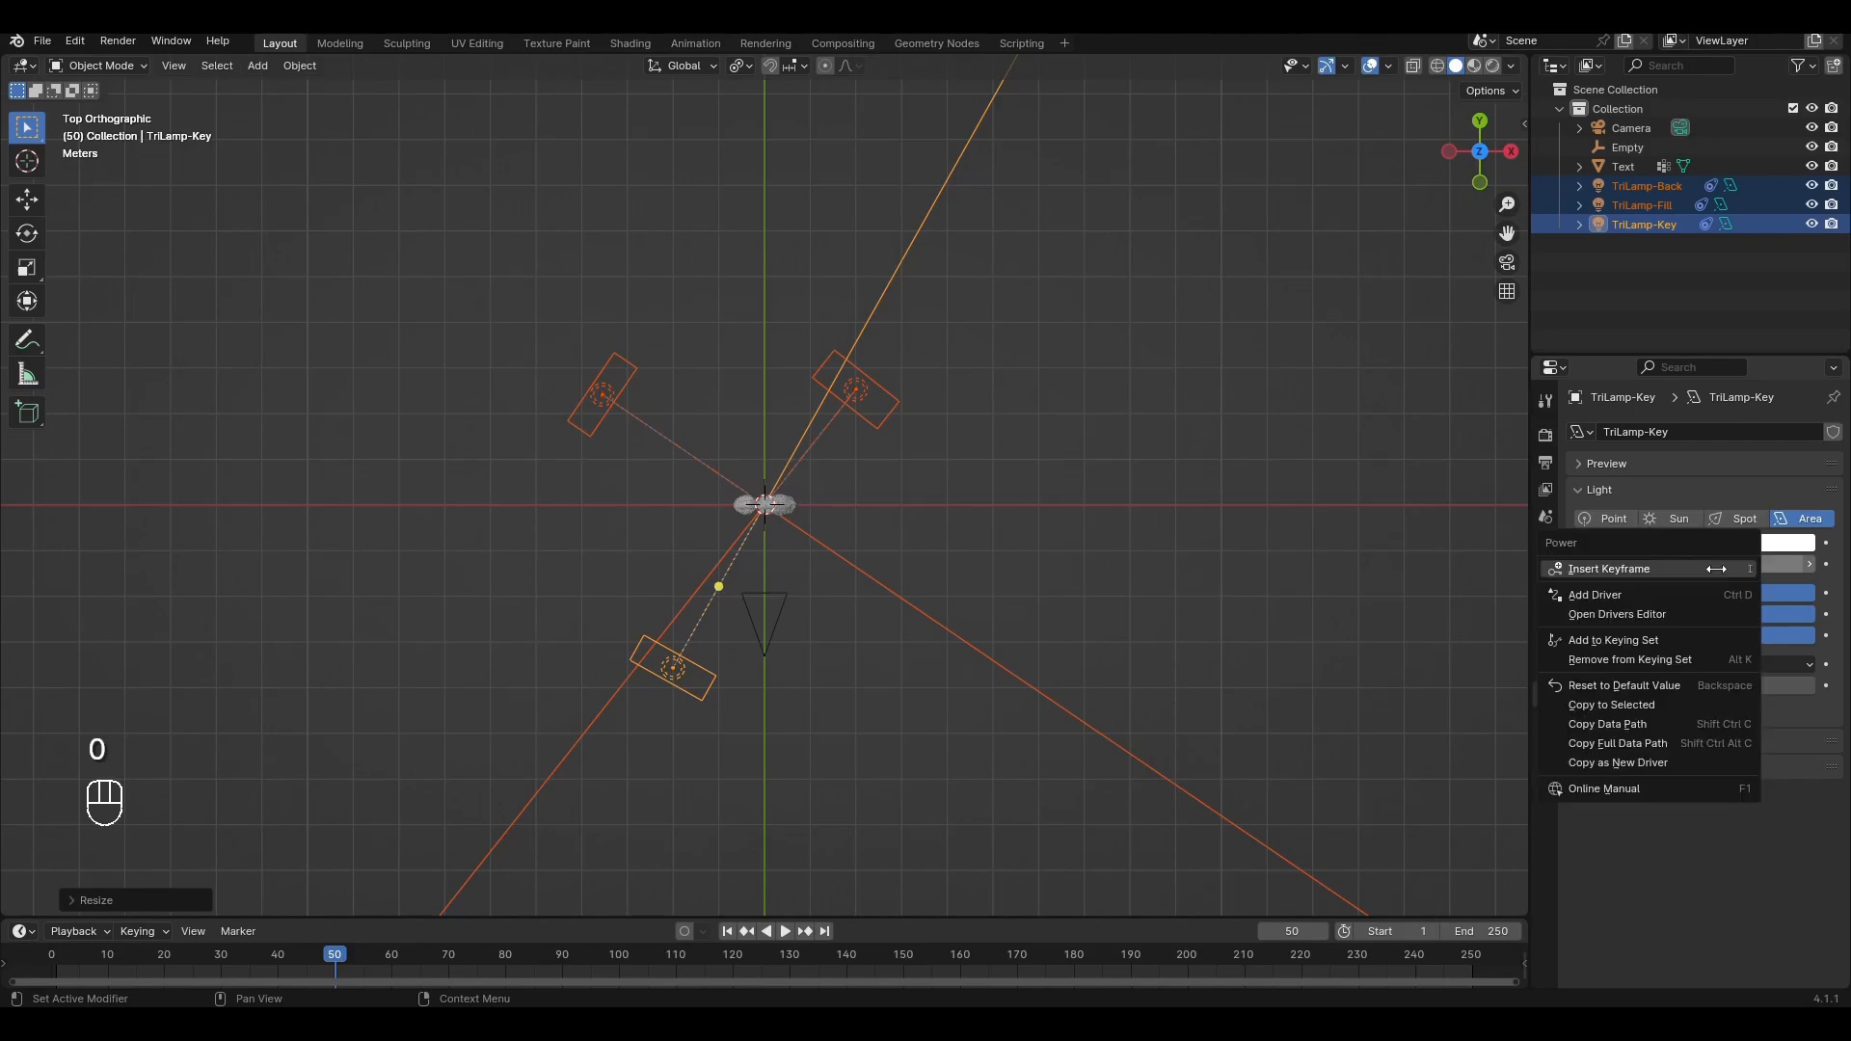
{"action": "mouse_move", "coordinate": [1610, 705]}
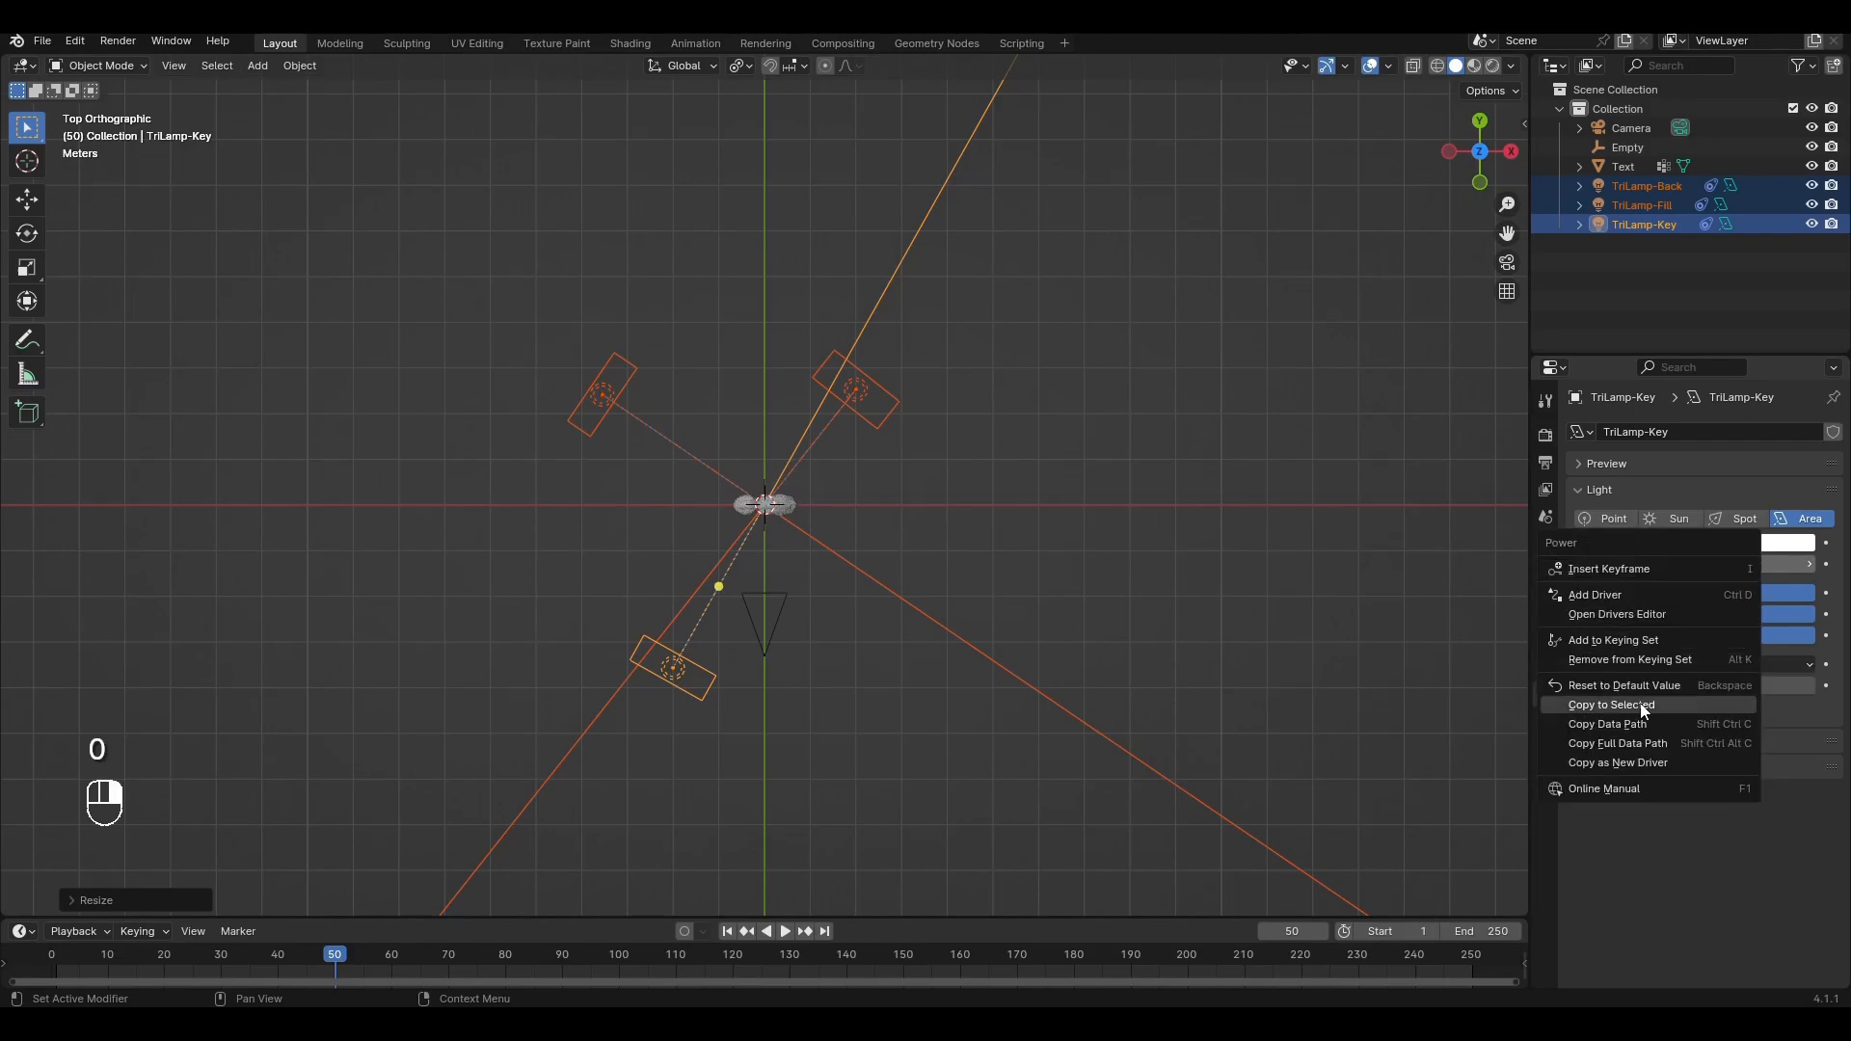
{"action": "left_click", "coordinate": [1611, 705]}
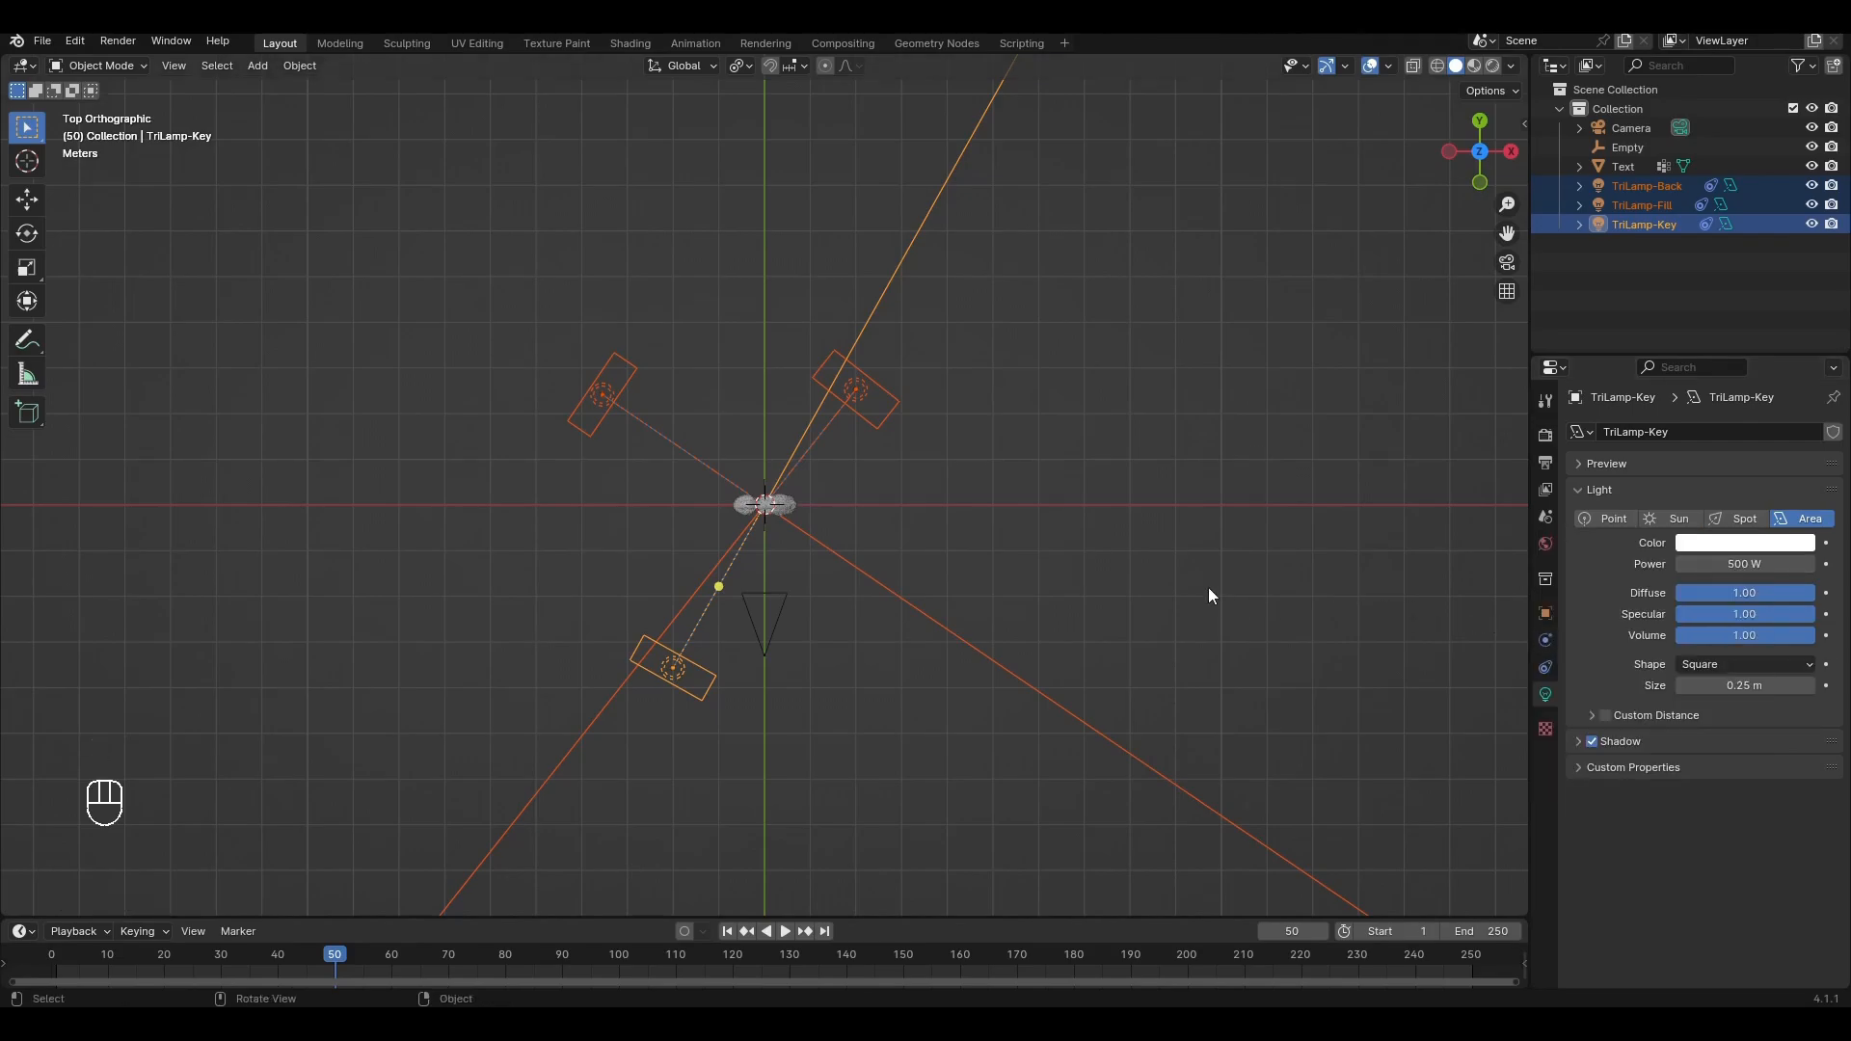
{"action": "key", "text": "KP_0"}
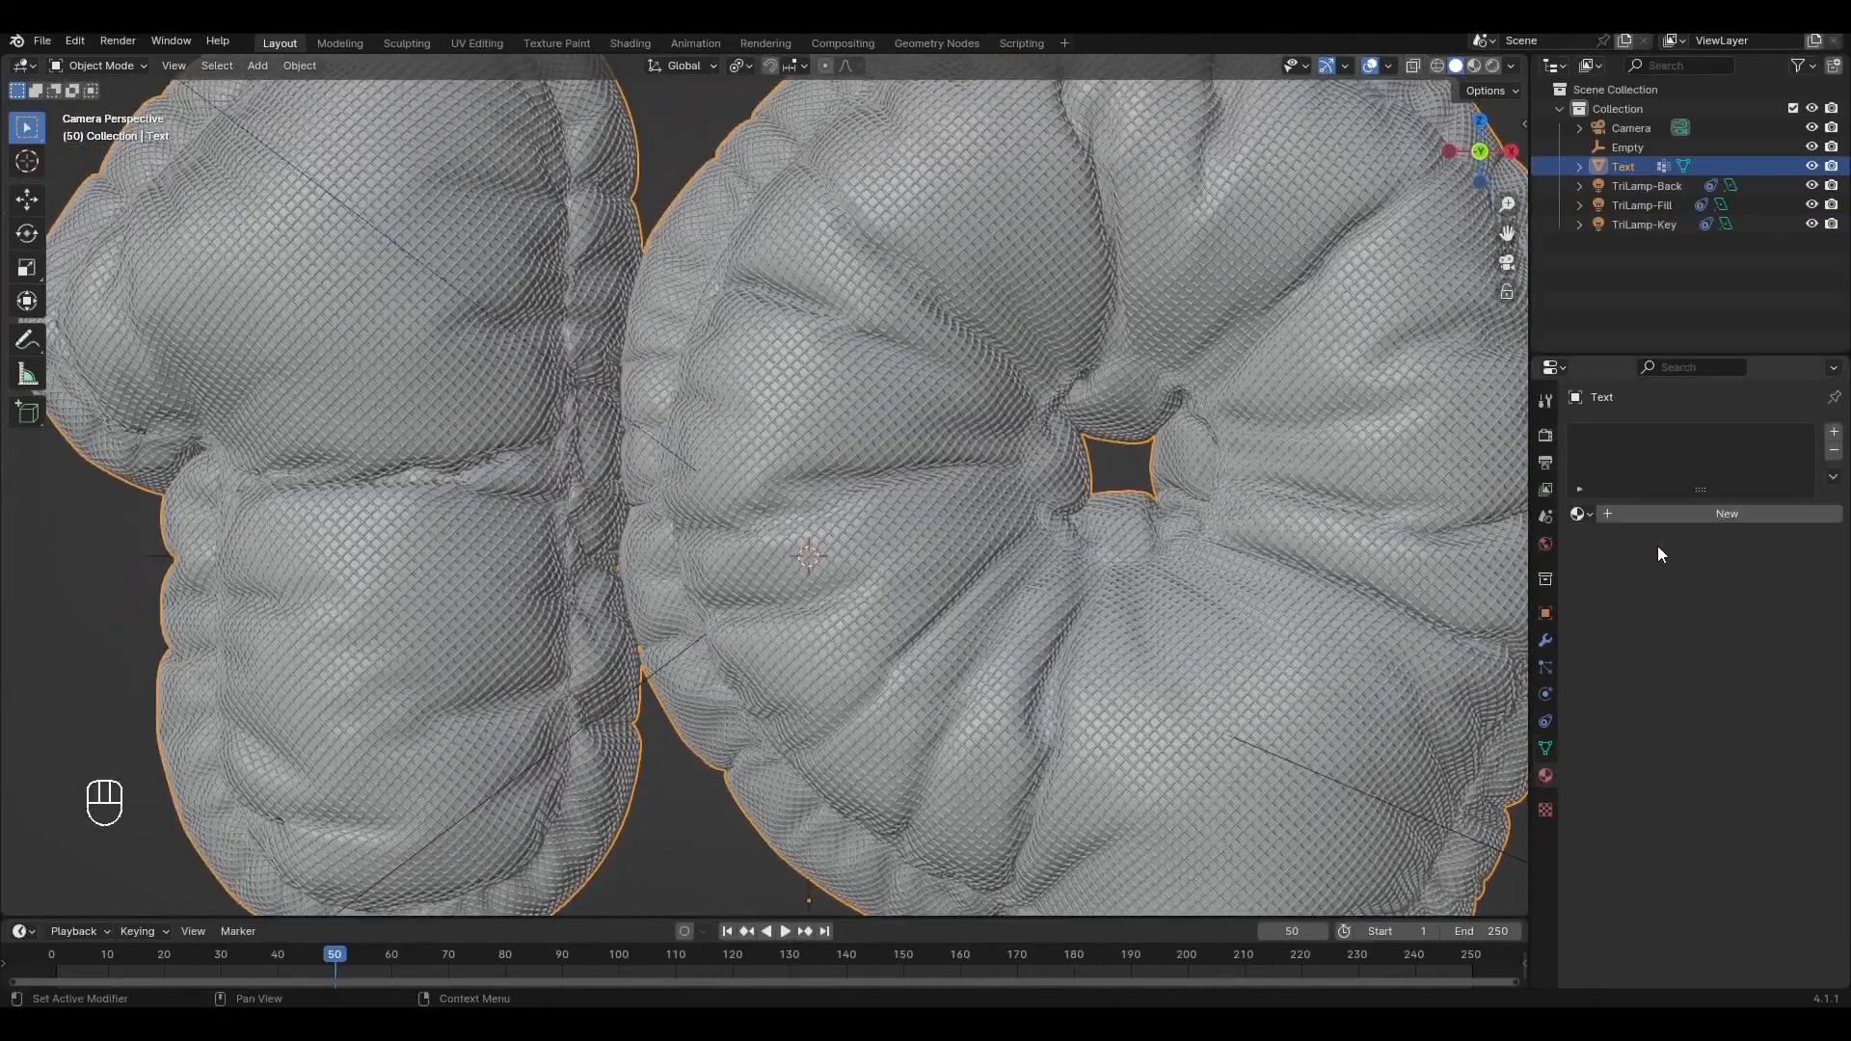
Create material 1, then add a second slot with material 2 in Edit Mode
{"action": "left_click", "coordinate": [1726, 512]}
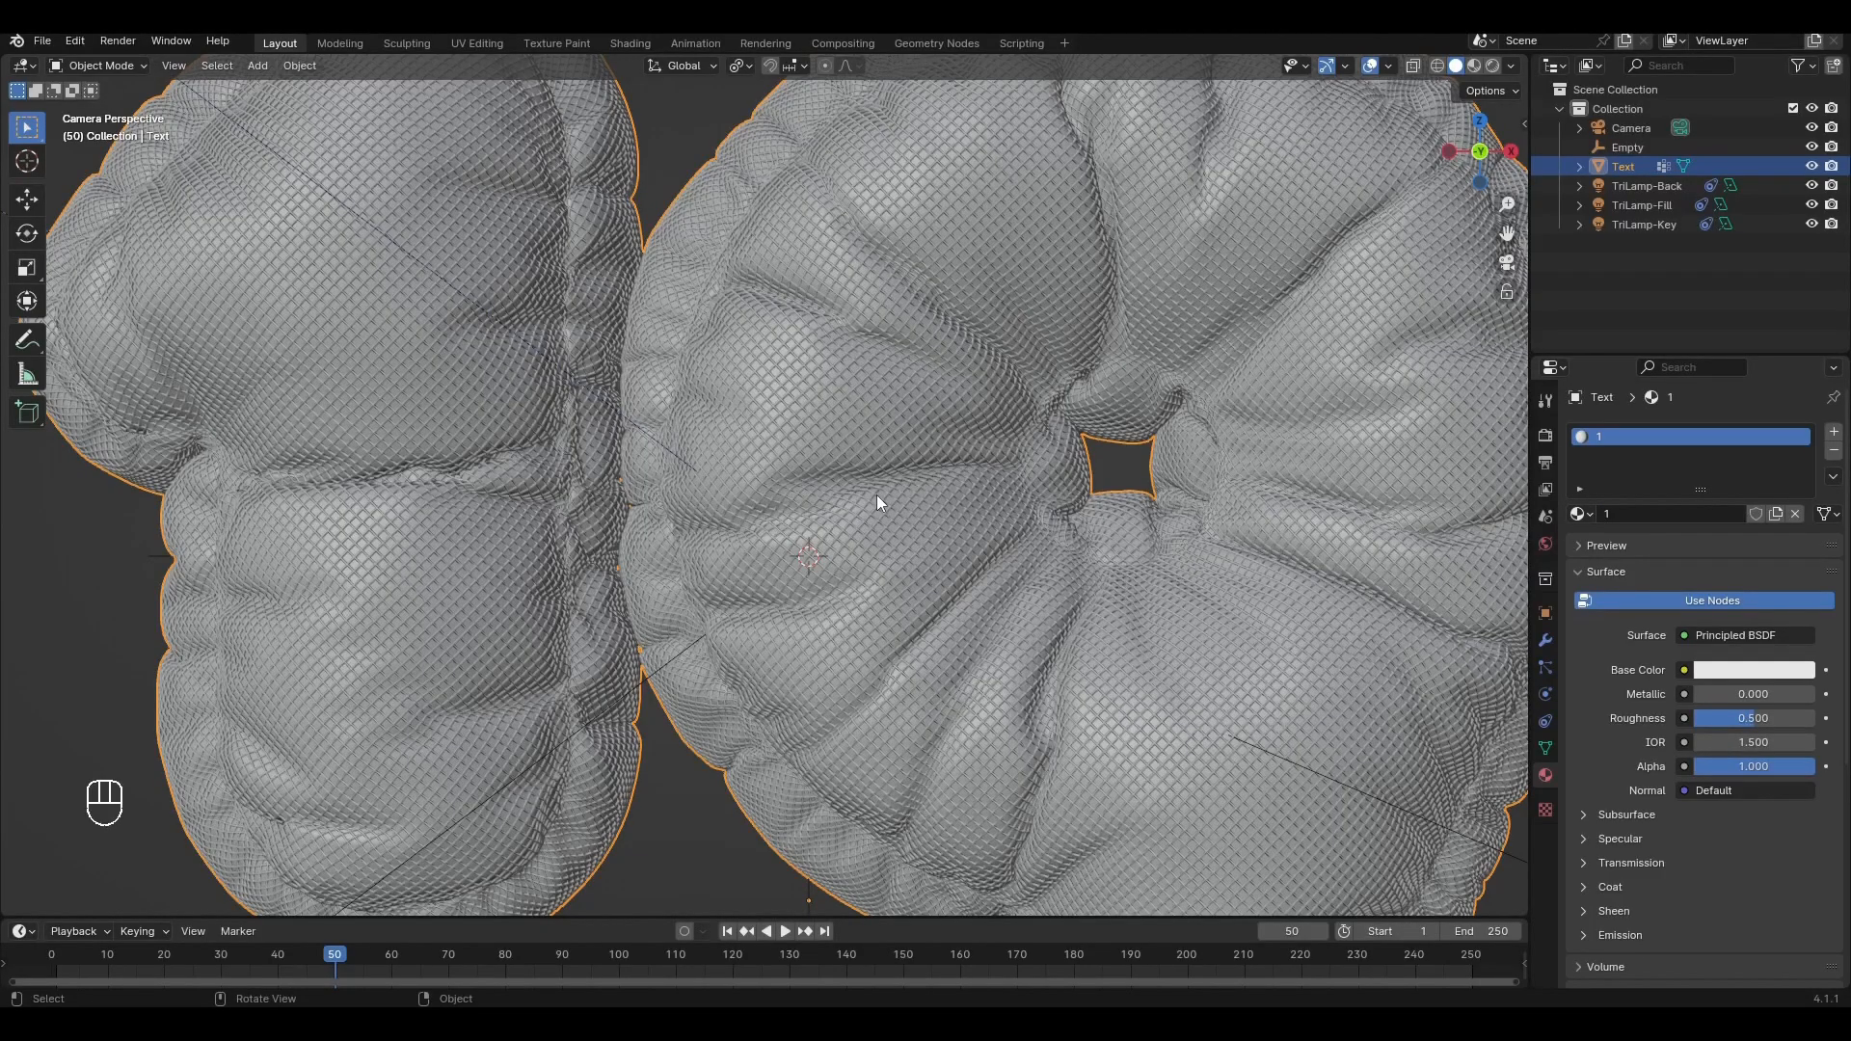
{"action": "key", "text": "Tab"}
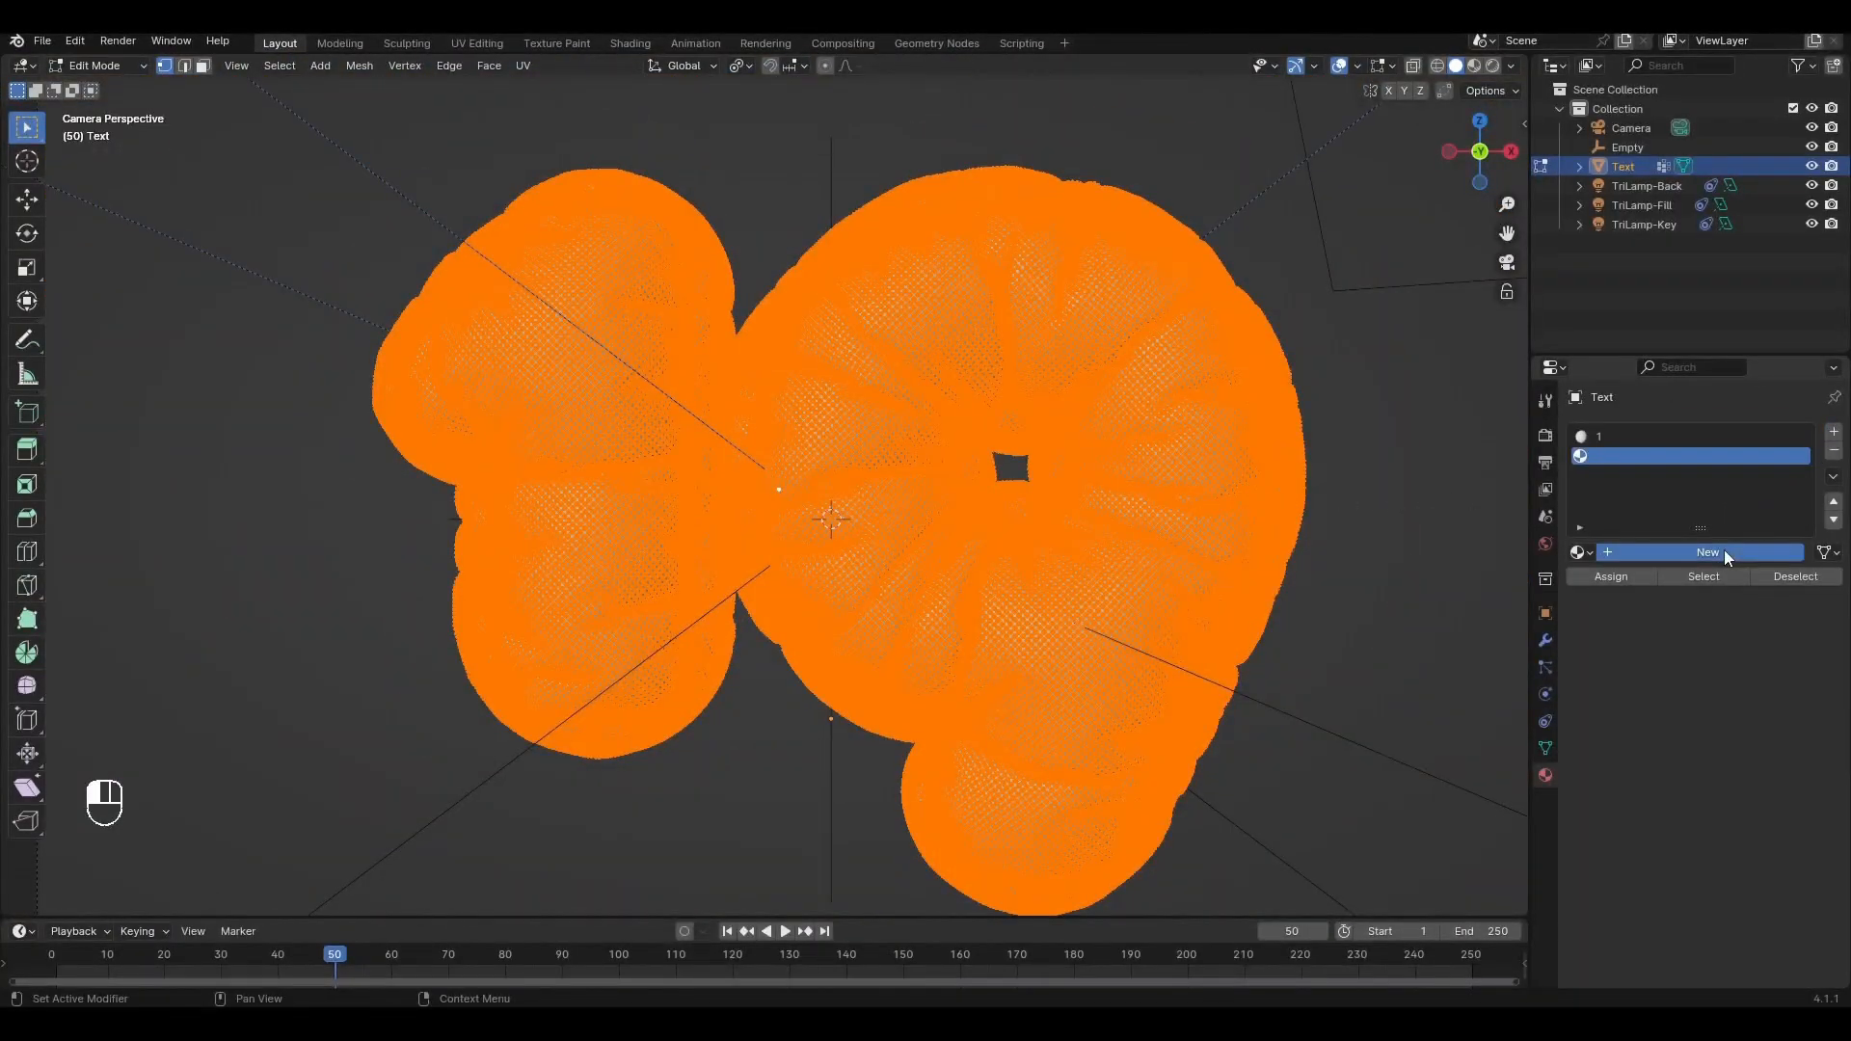
{"action": "left_click", "coordinate": [1705, 551]}
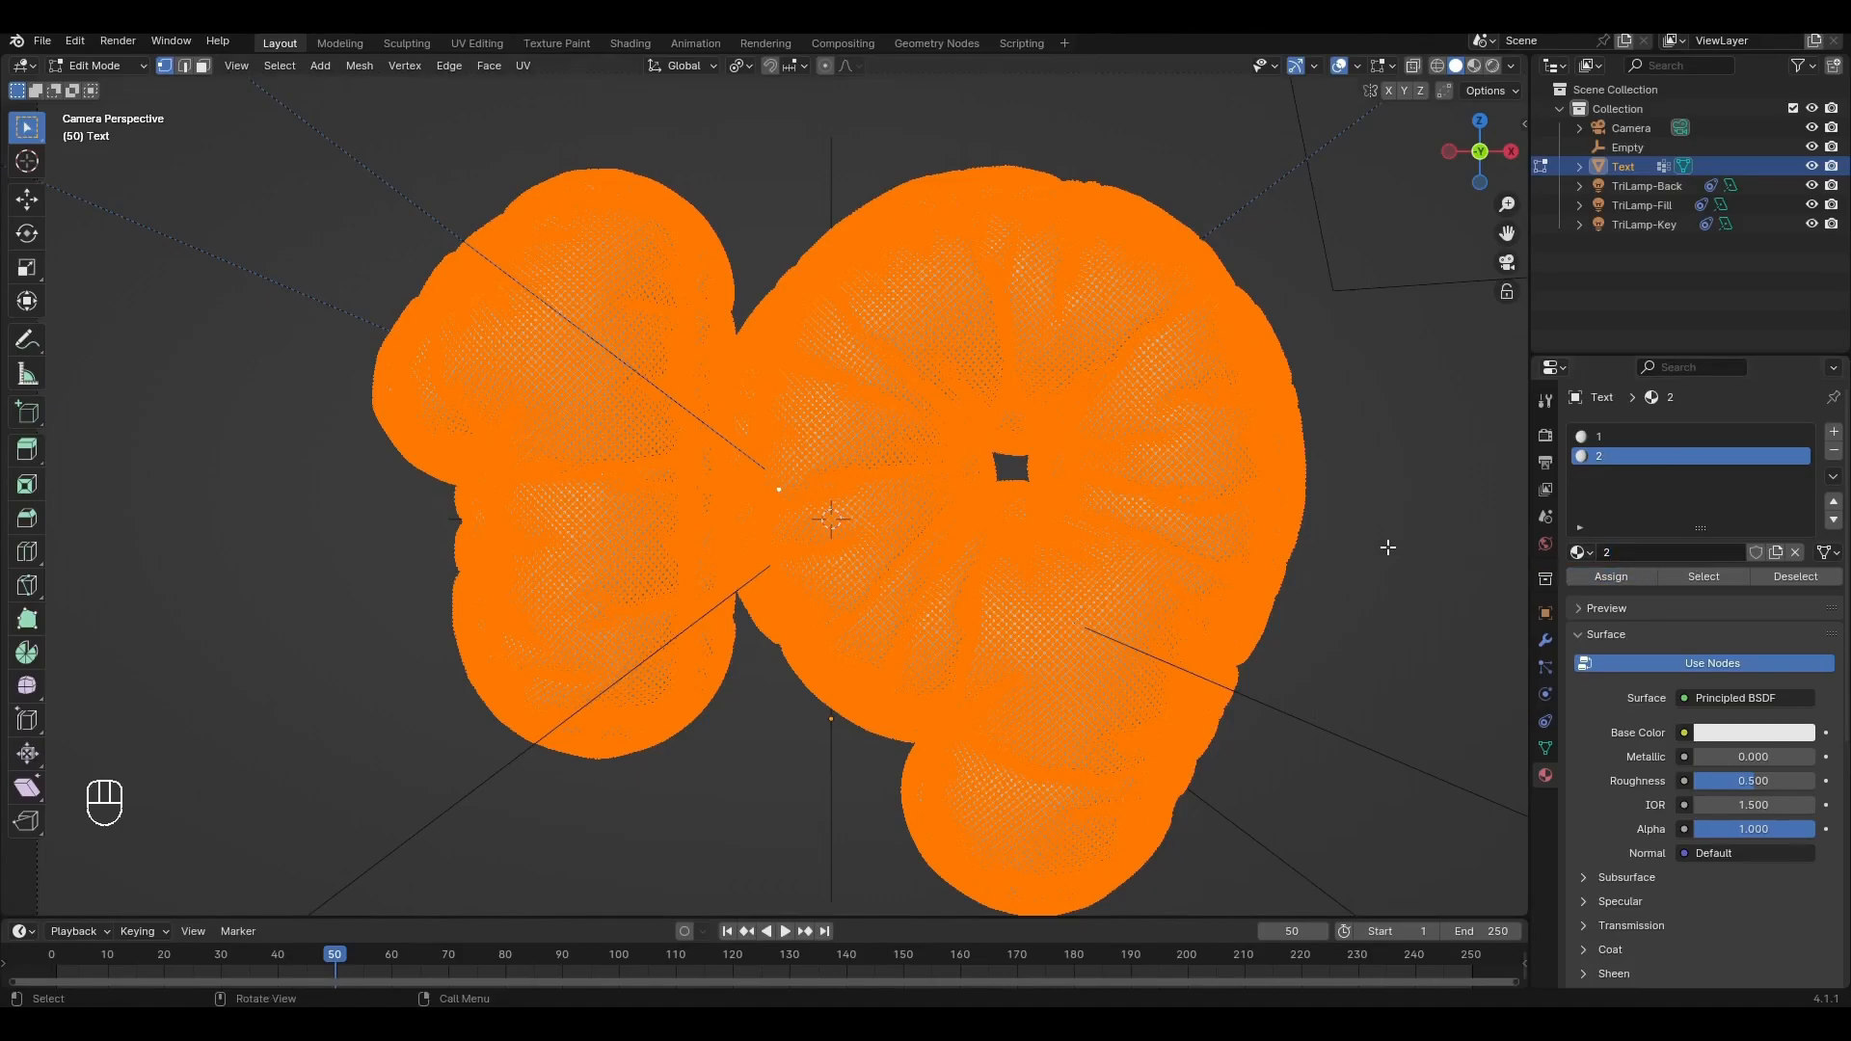
{"action": "key", "text": "Tab"}
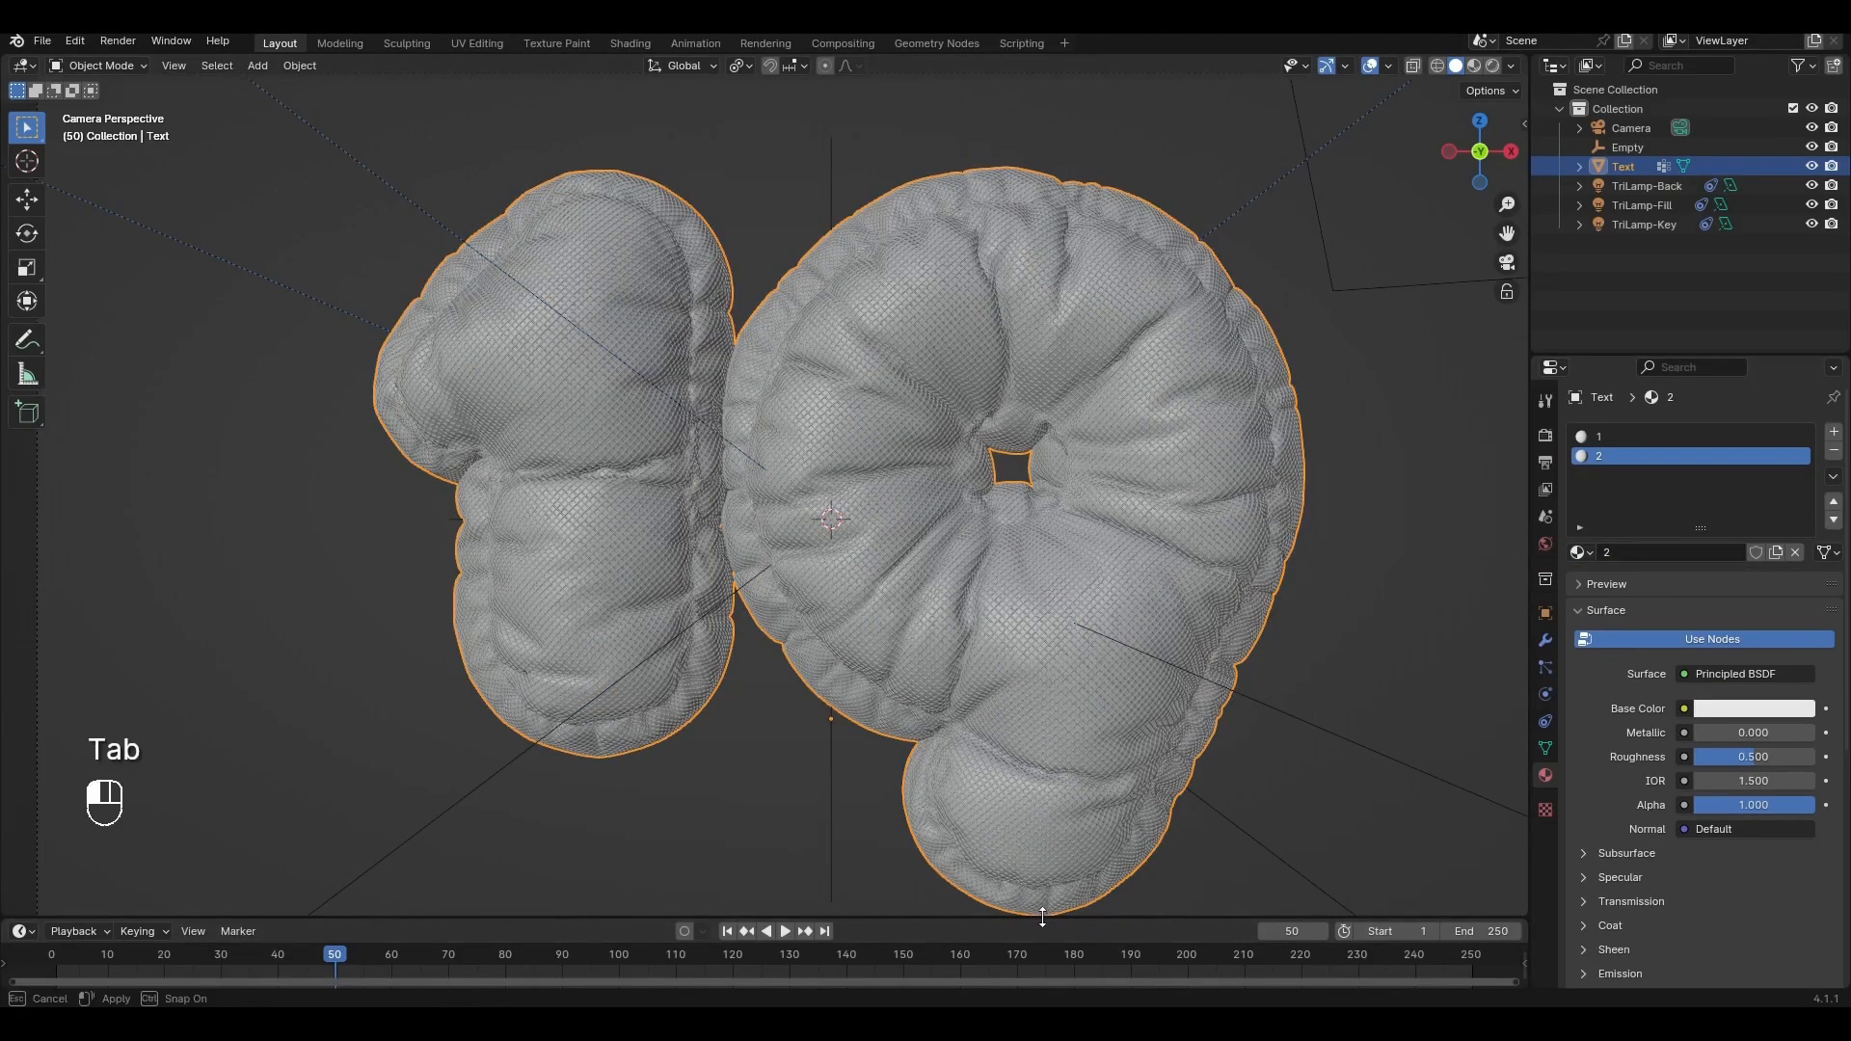
{"action": "left_click", "coordinate": [21, 477]}
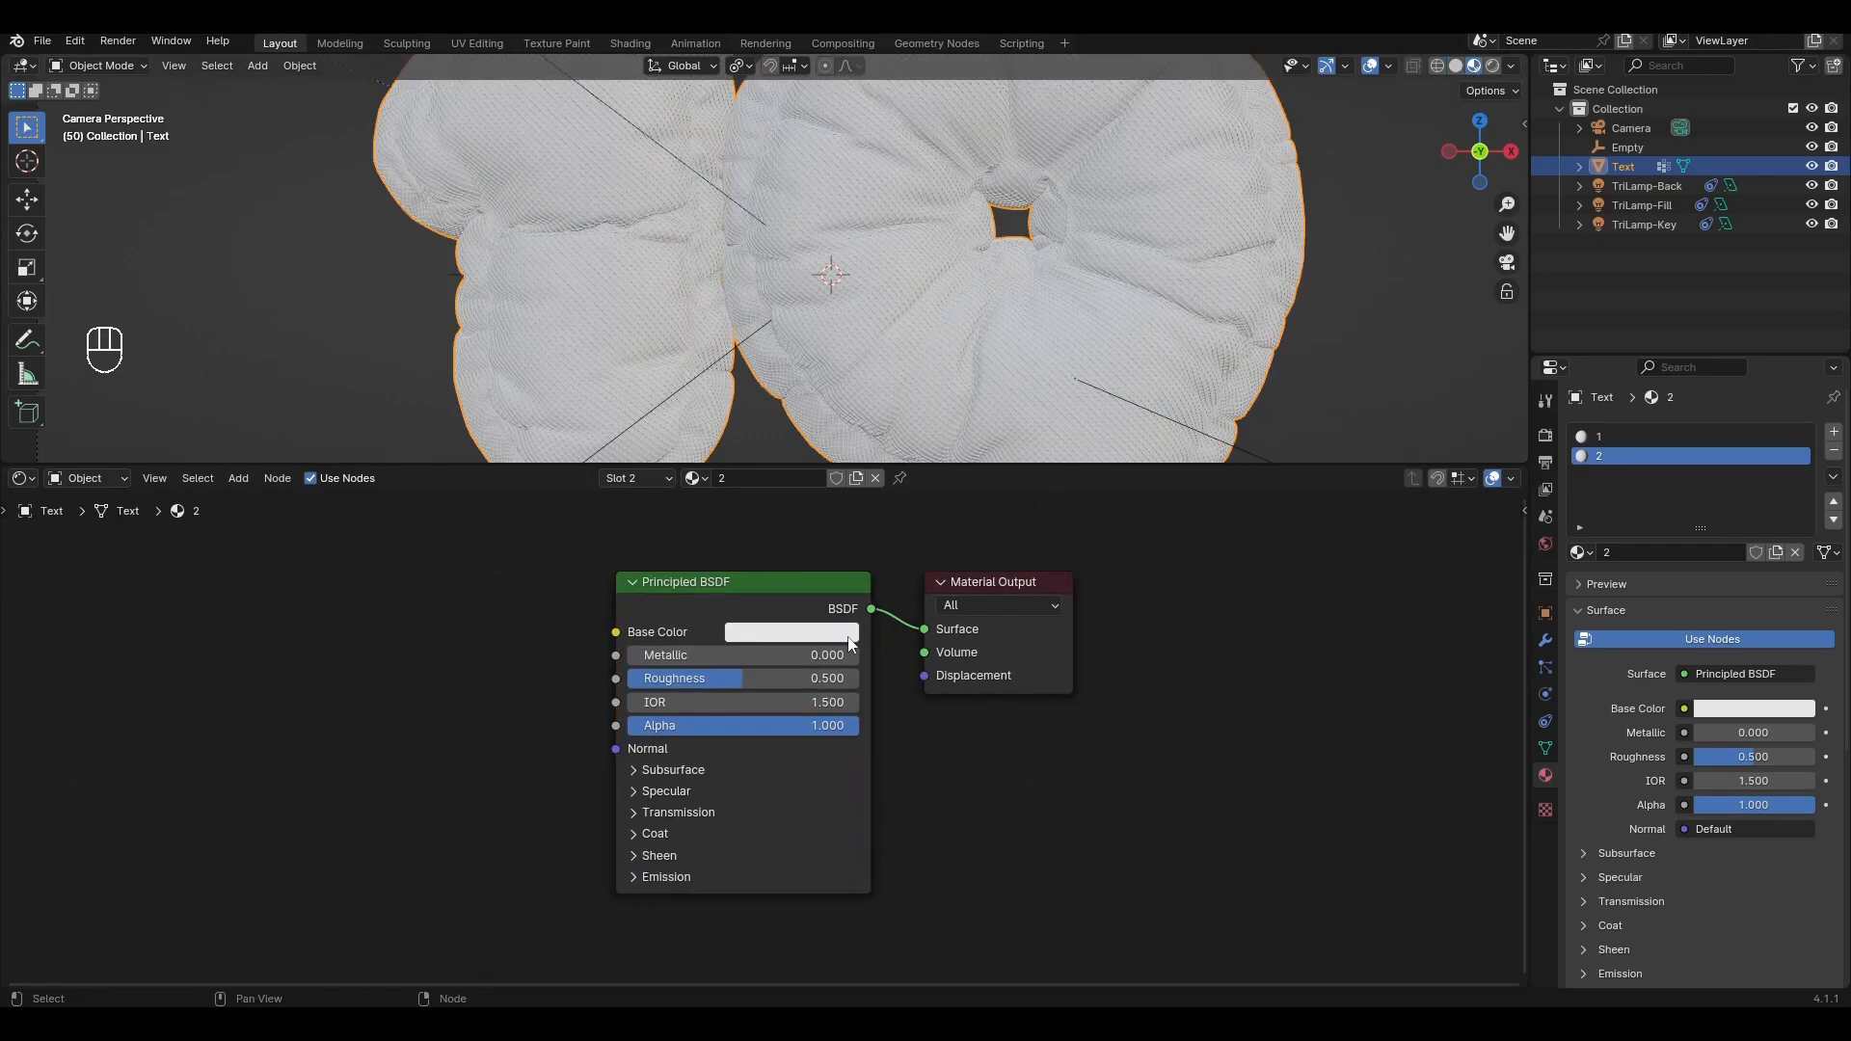
Make material 2 a grey metal with Metallic 1 and Roughness 0.2
{"action": "left_click_drag", "start_coordinate": [826, 678], "coordinate": [710, 677]}
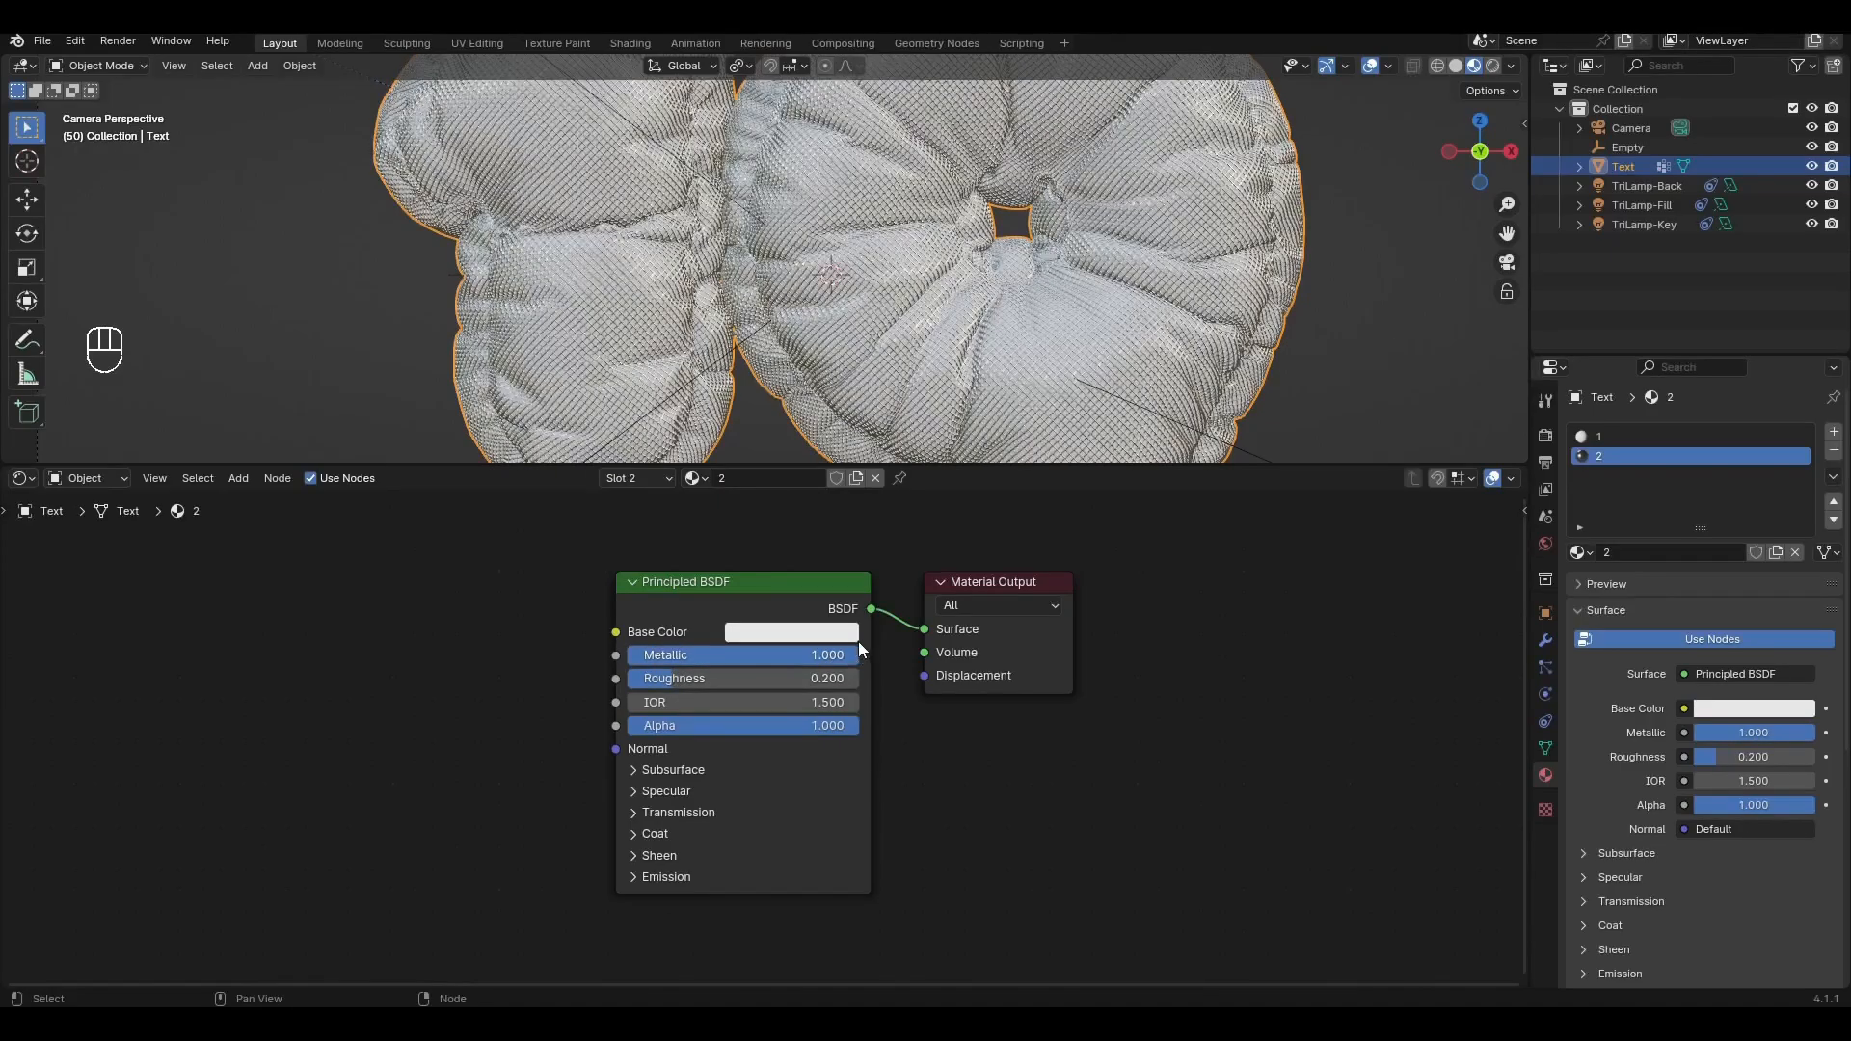
{"action": "left_click", "coordinate": [791, 631]}
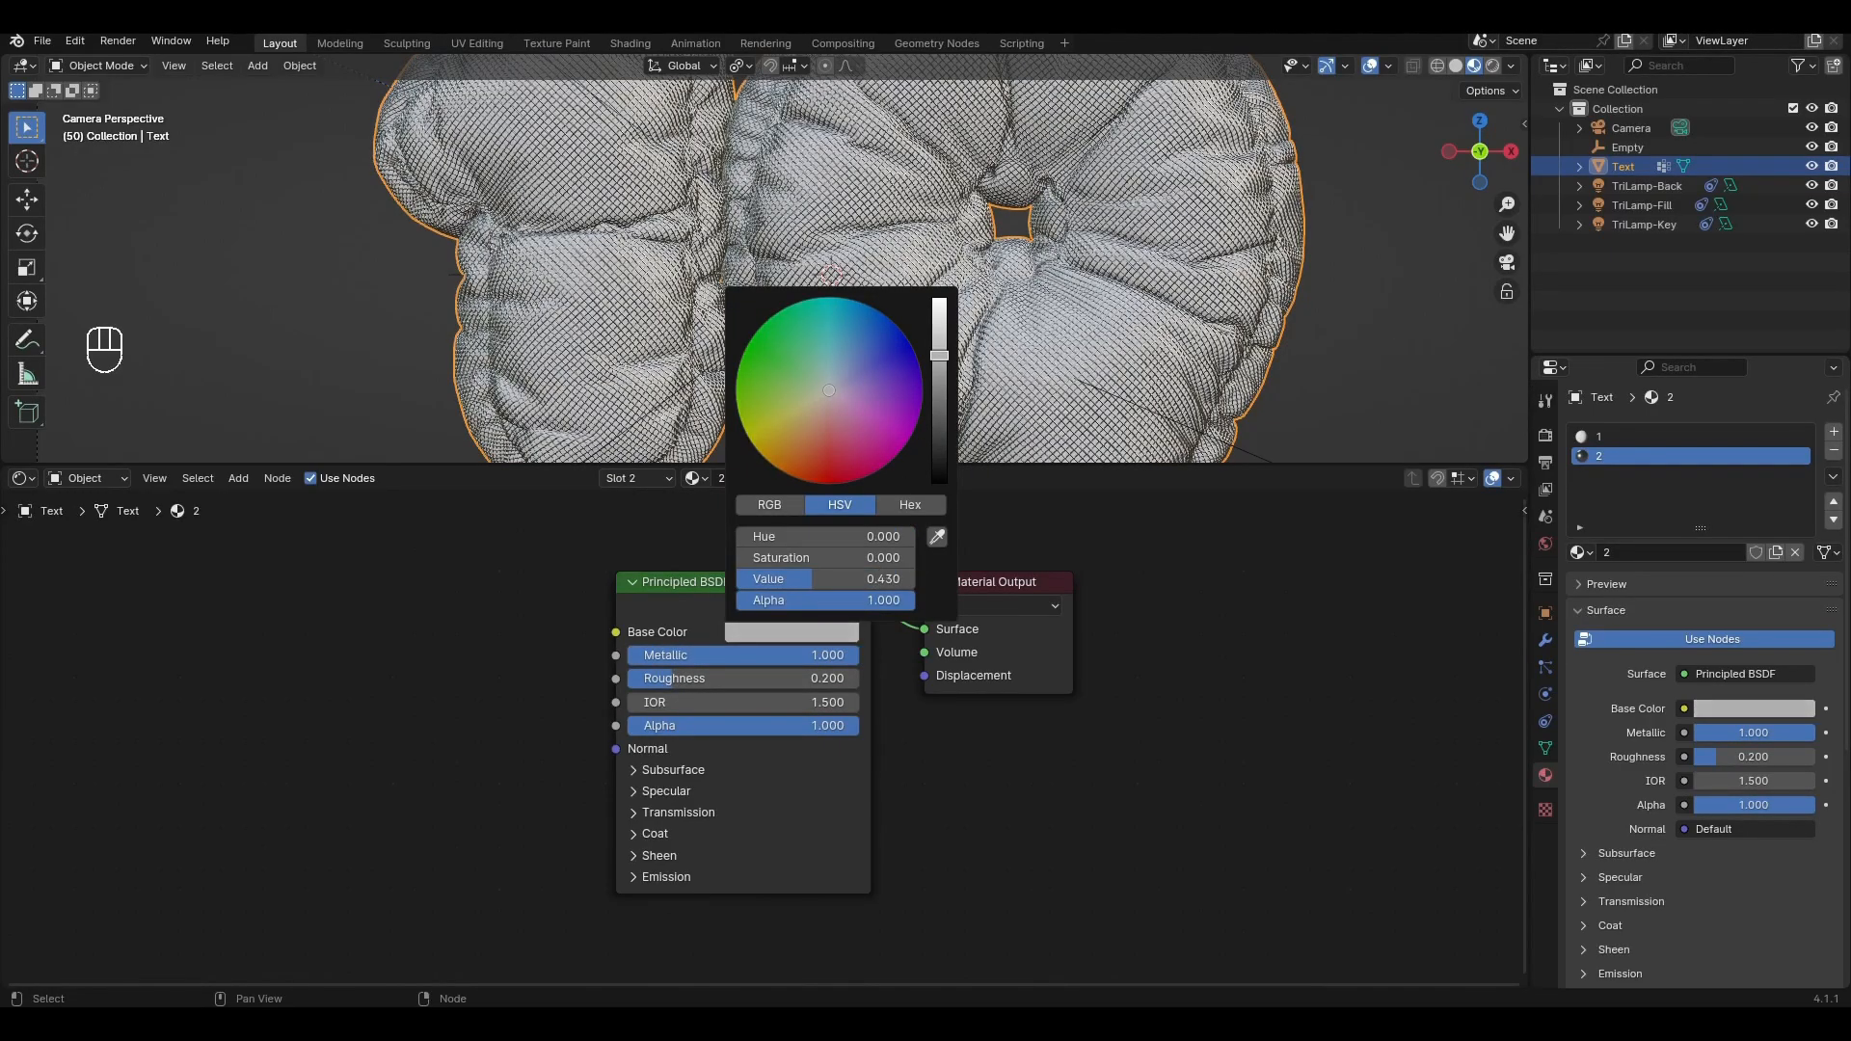
{"action": "left_click", "coordinate": [1130, 602]}
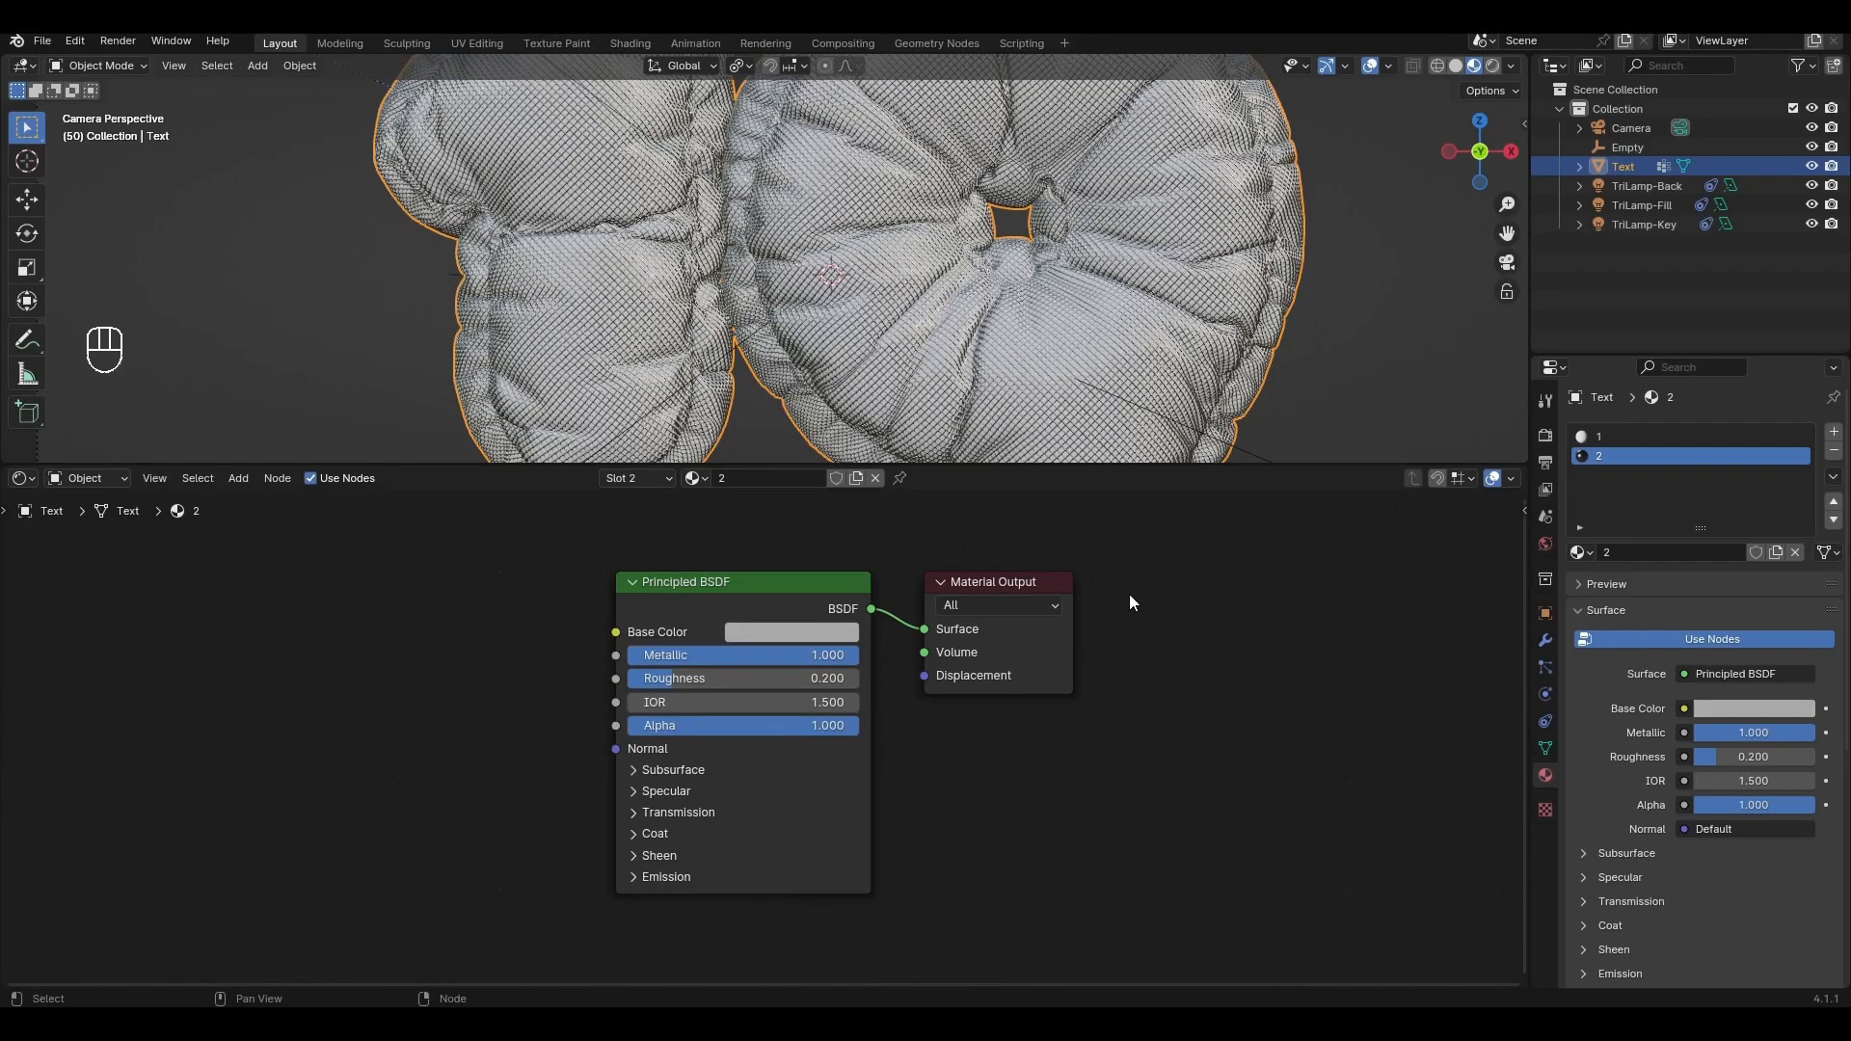
On material 1, set Transmission 1 and add Color Ramp, Noise Texture, Mapping and Texture Coordinate nodes
{"action": "left_click", "coordinate": [1653, 436]}
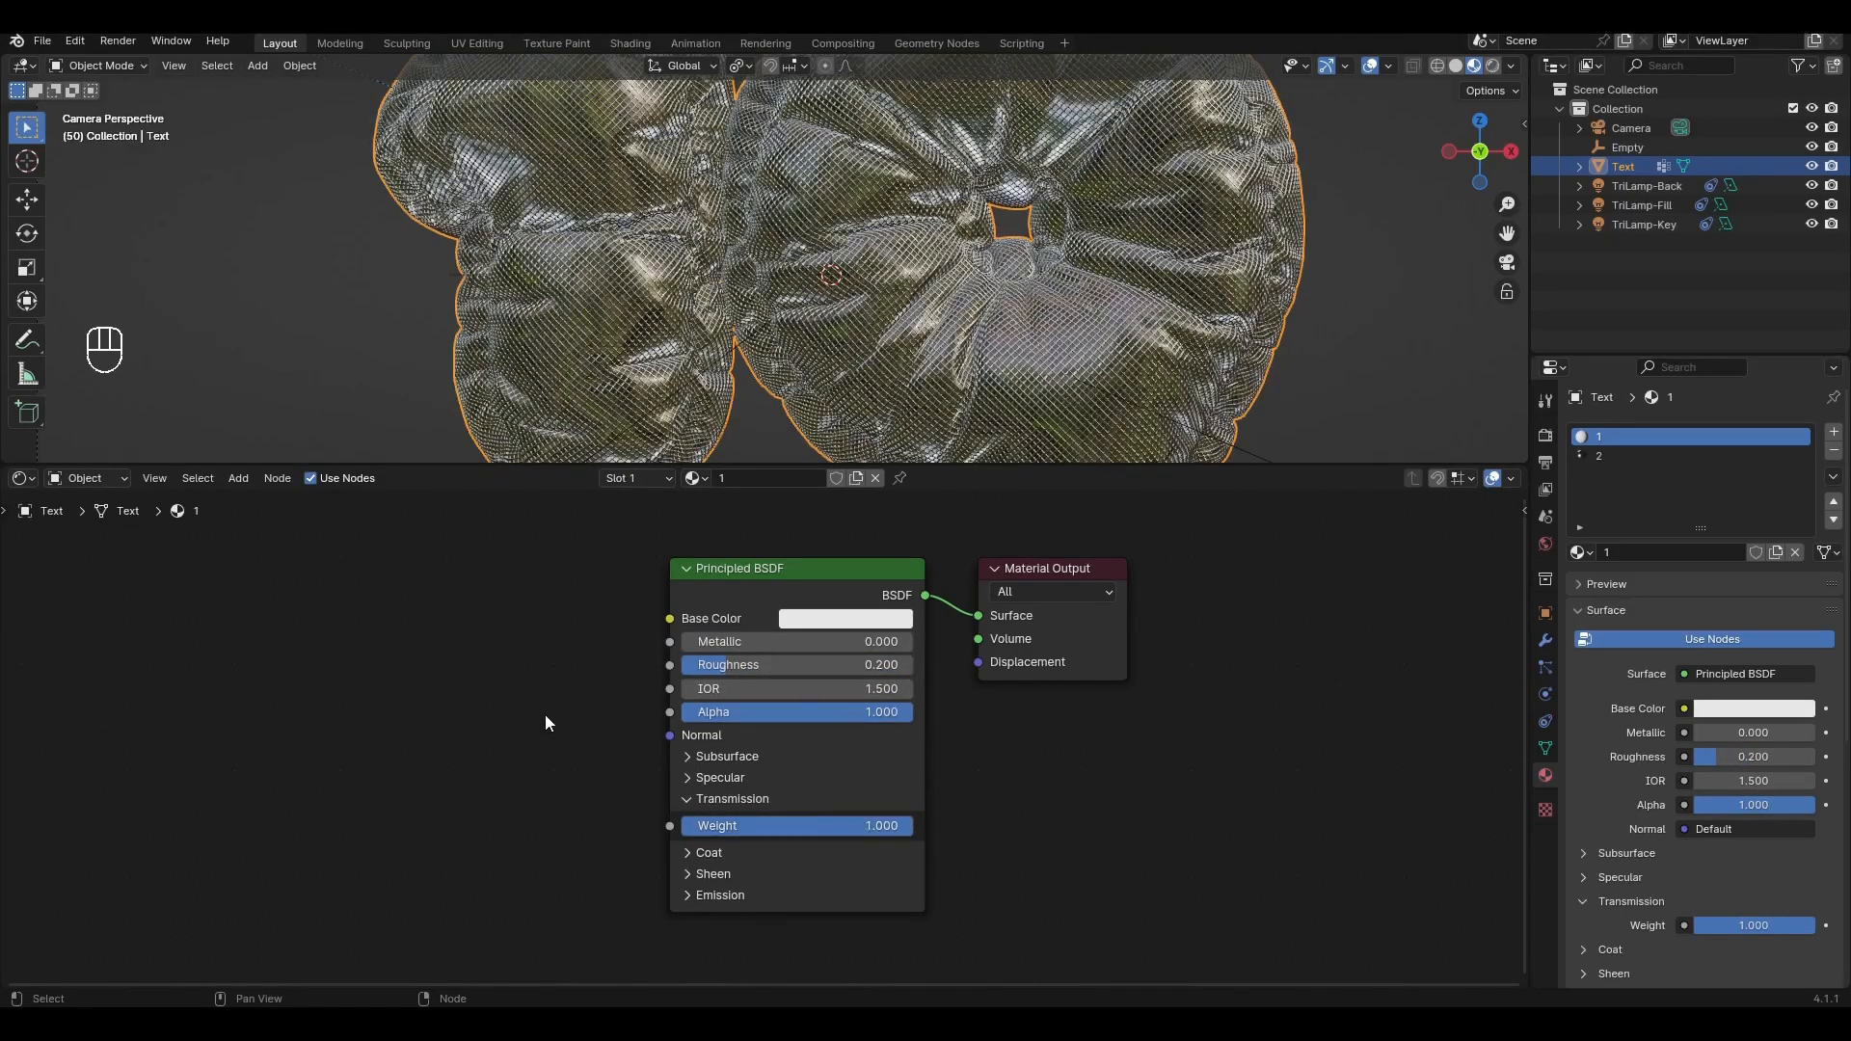
{"action": "key", "text": "shift+a"}
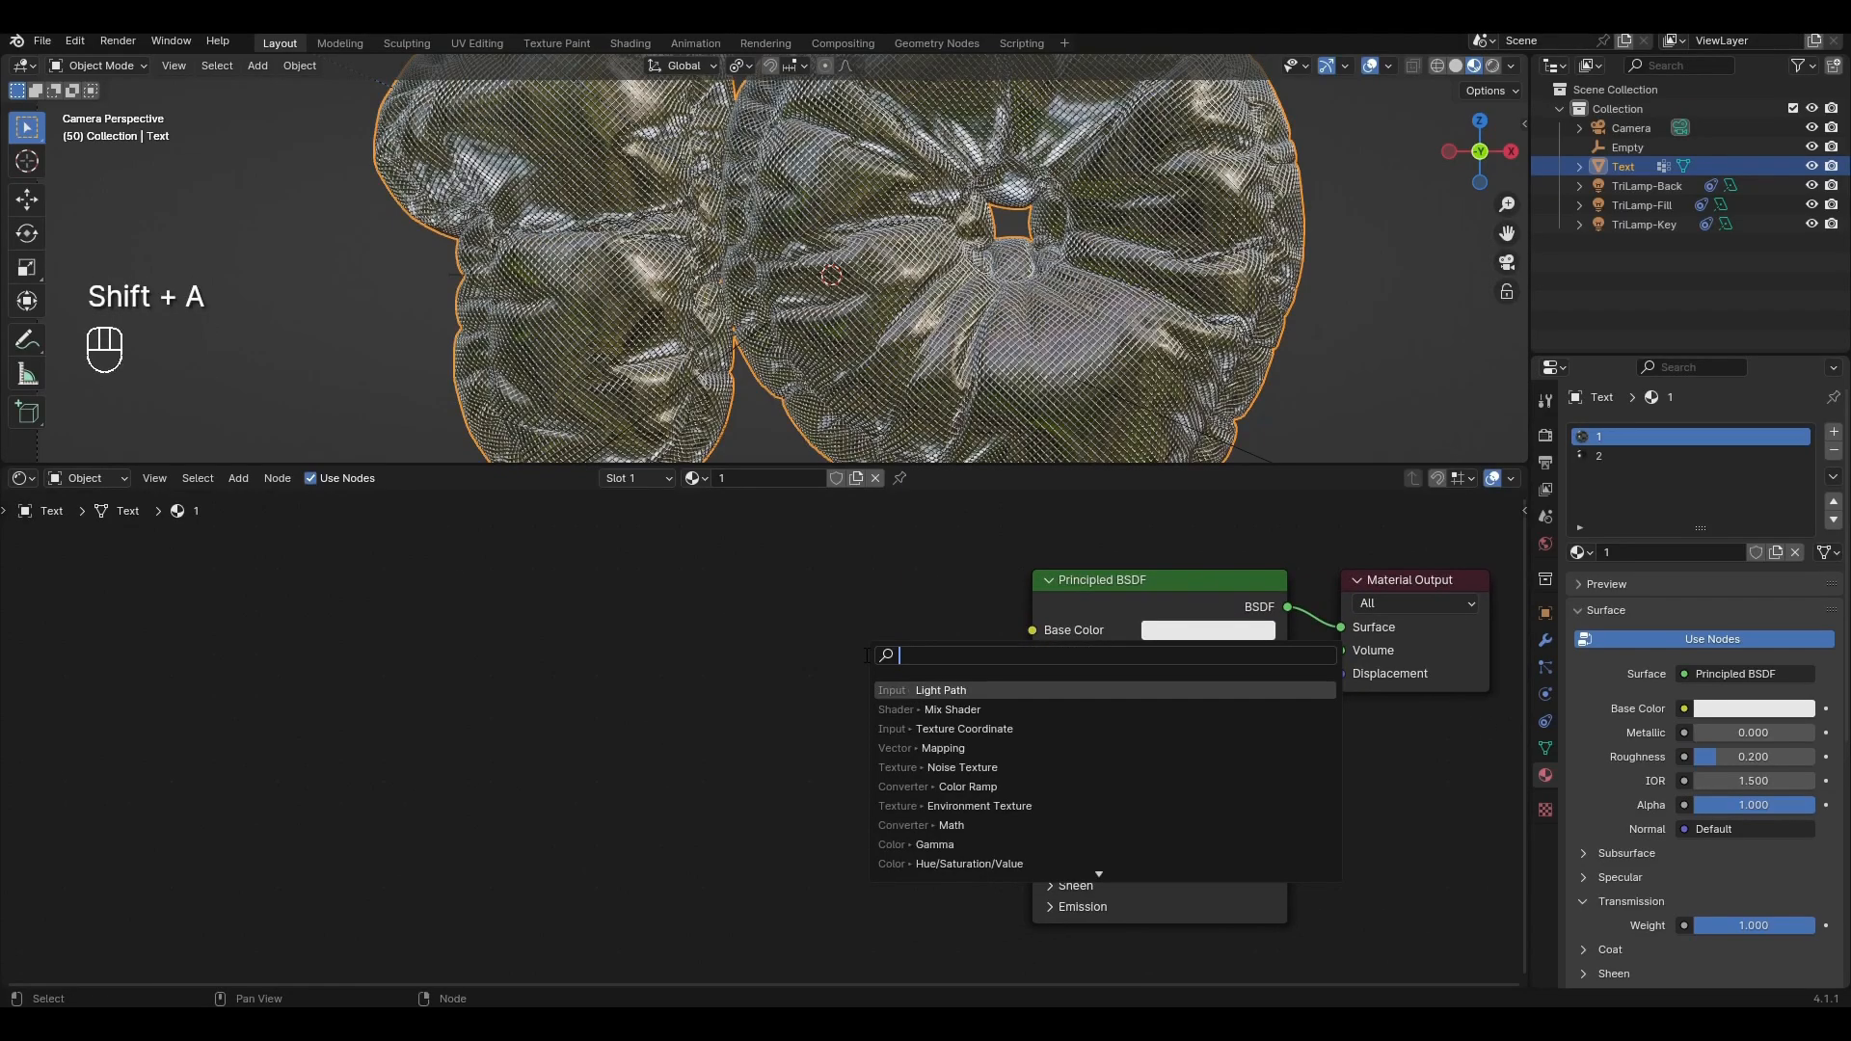
{"action": "left_click", "coordinate": [963, 787]}
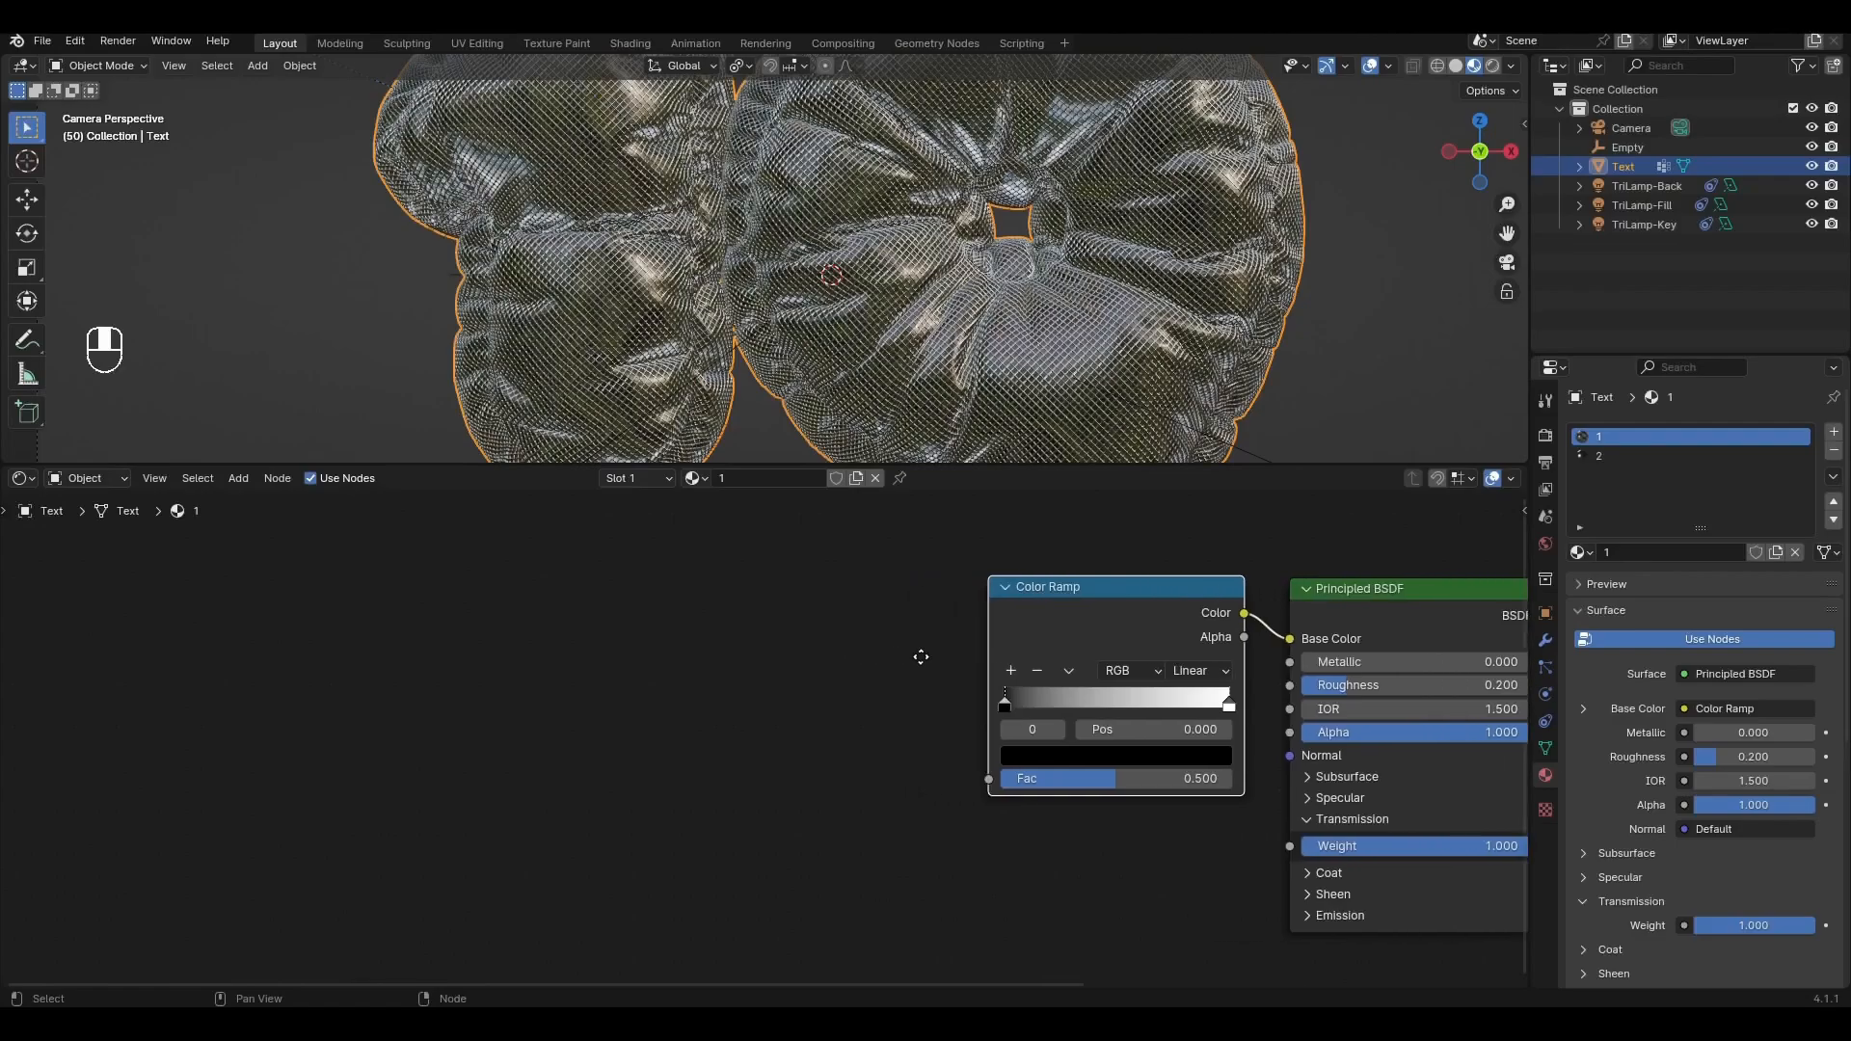
{"action": "key", "text": "shift+a"}
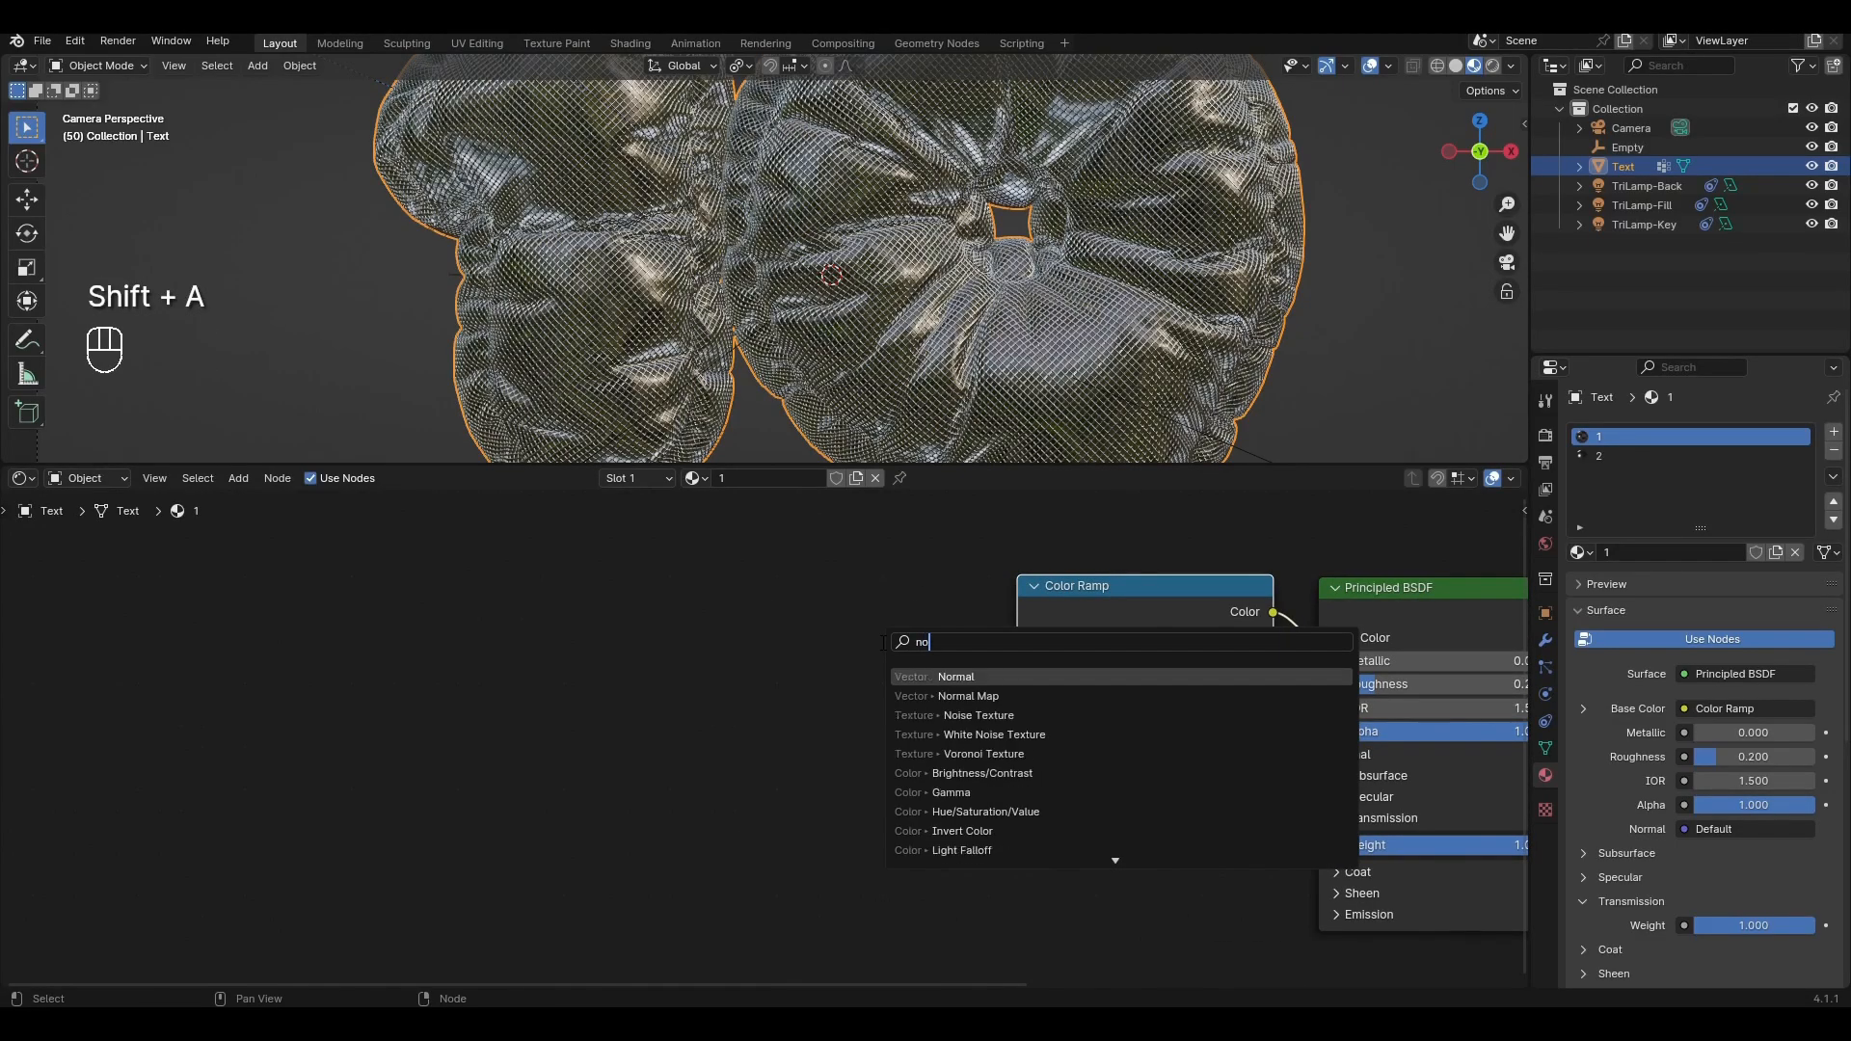
{"action": "left_click", "coordinate": [978, 716]}
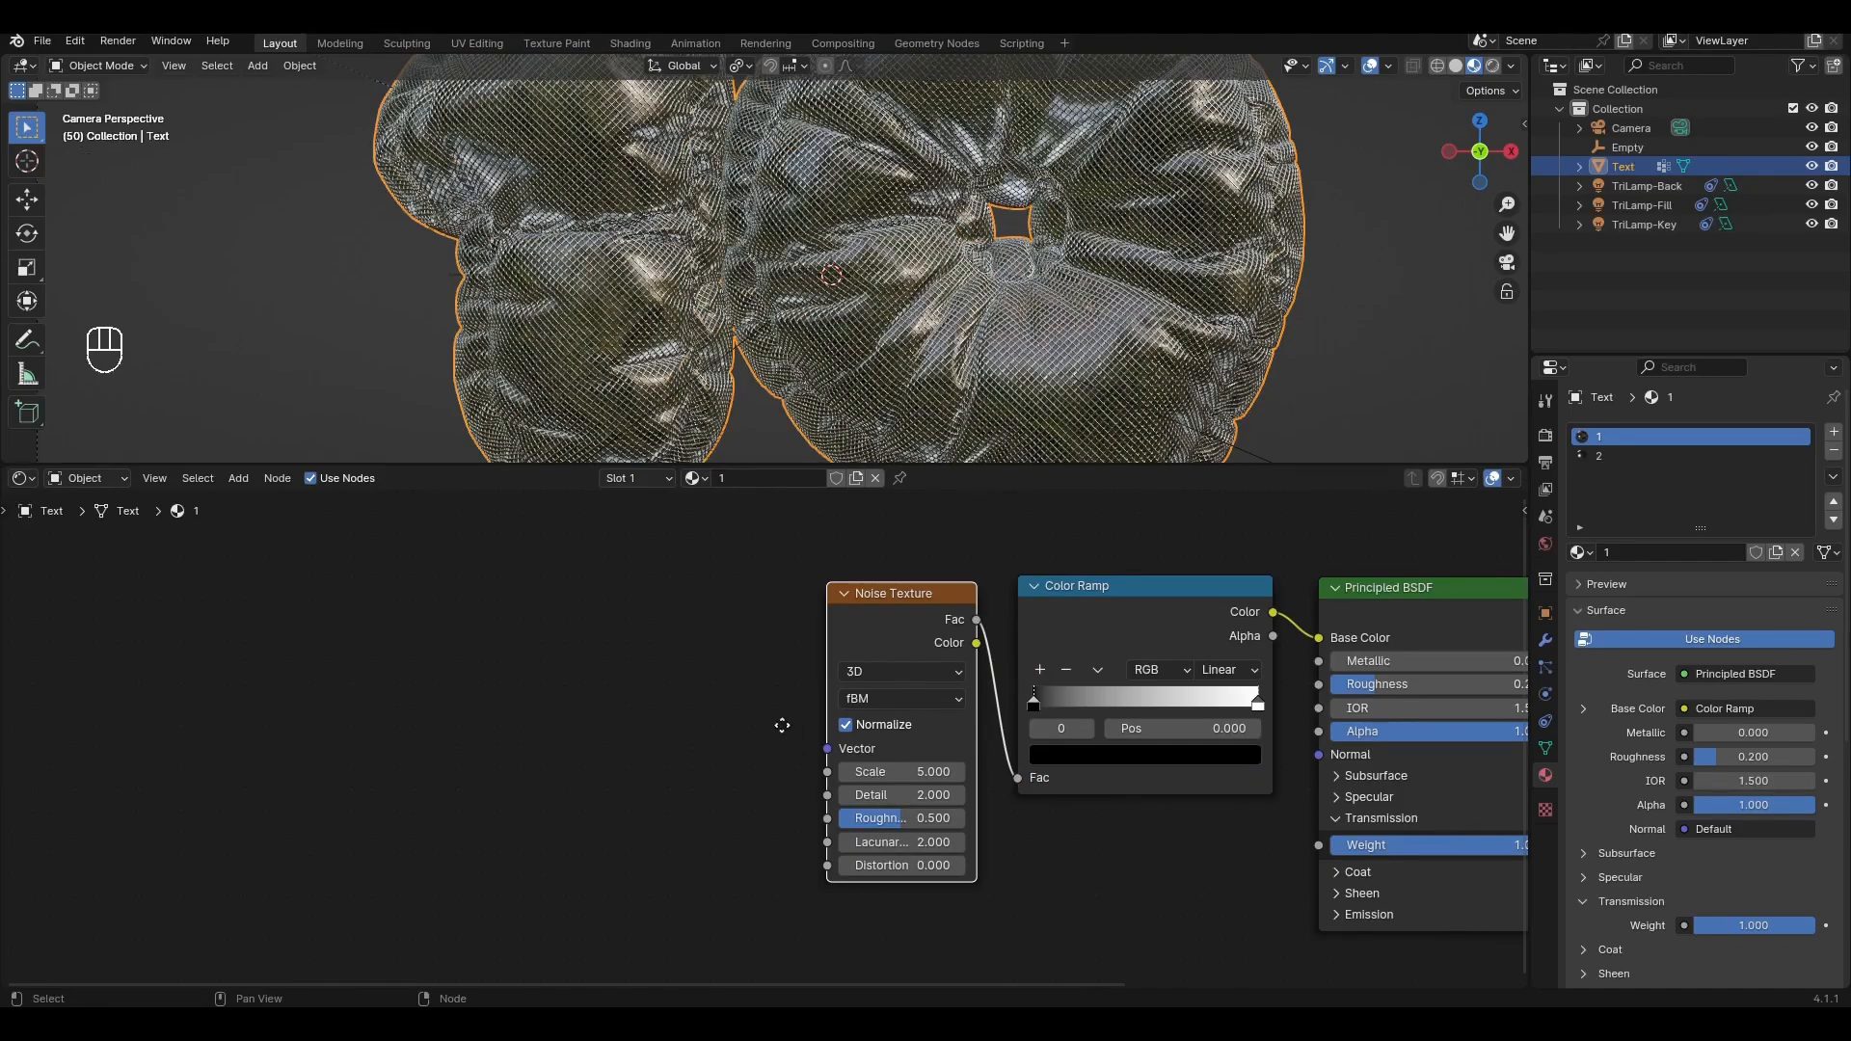
{"action": "key", "text": "shift+a"}
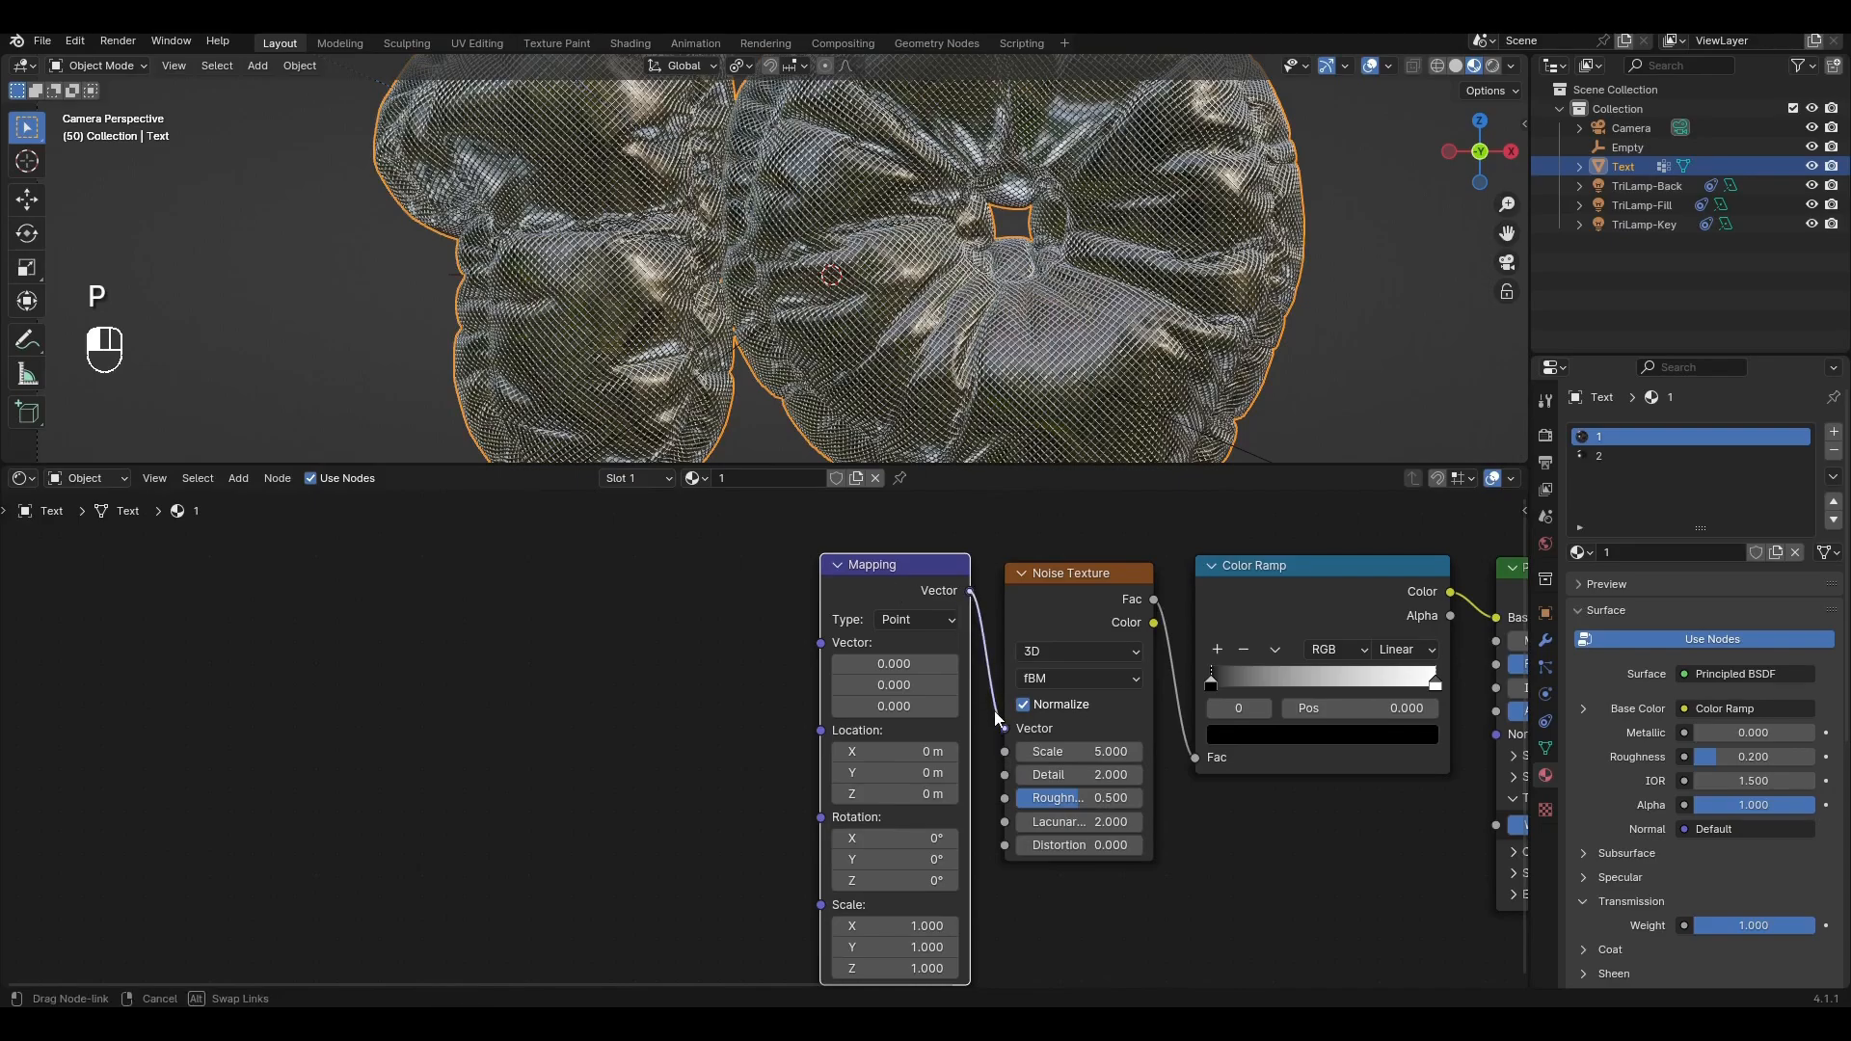
{"action": "key", "text": "shift+a"}
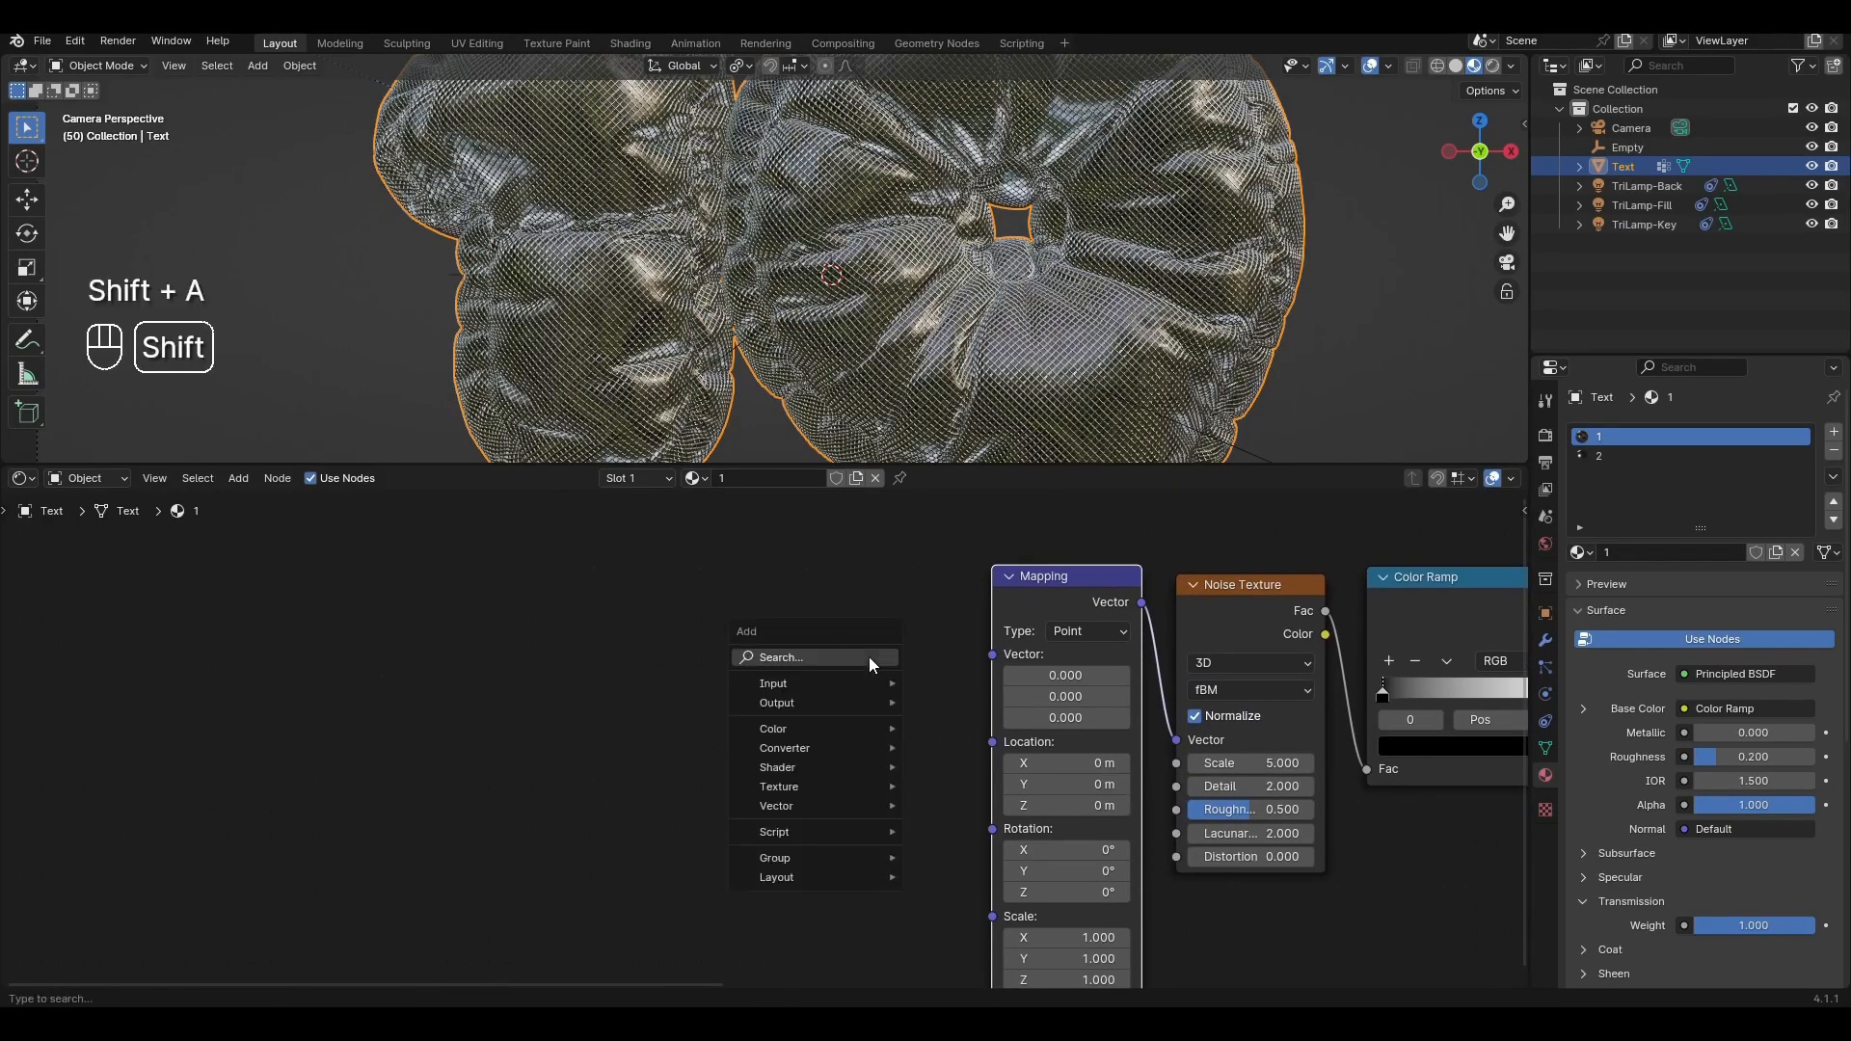
{"action": "type", "text": "textu"}
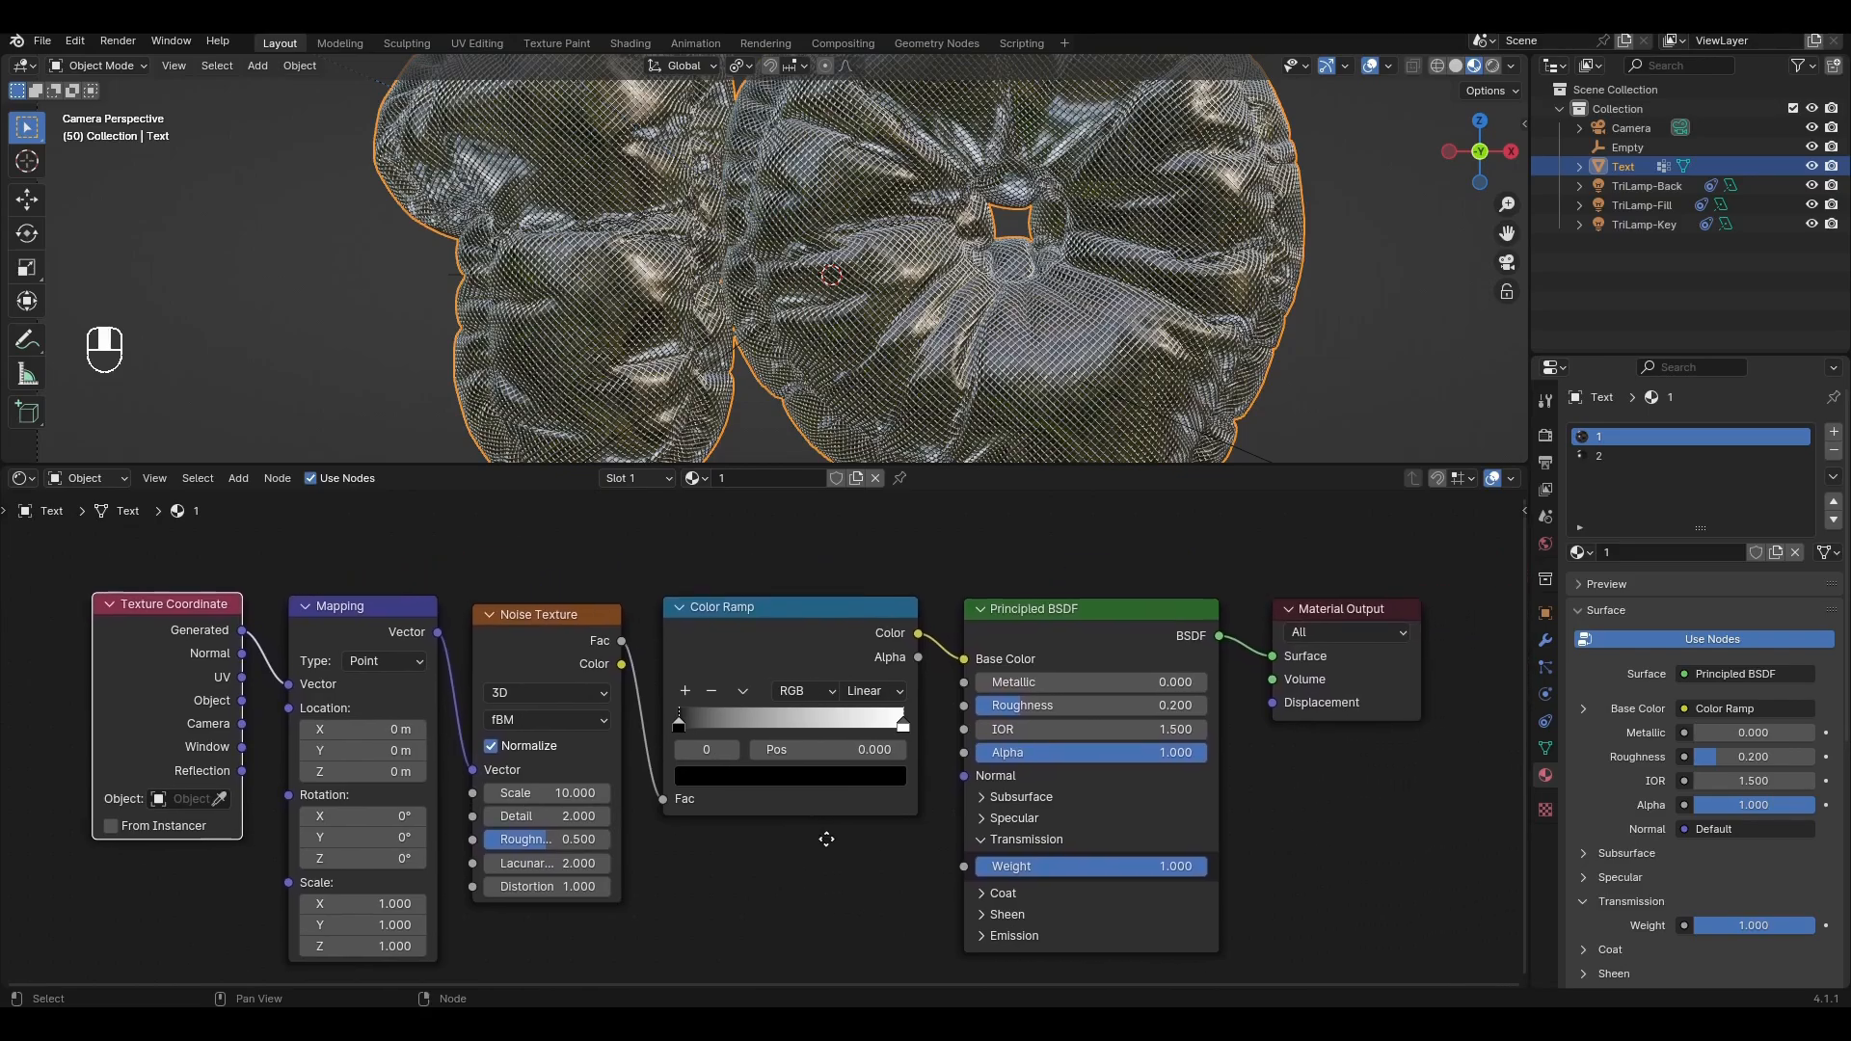
Set the Color Ramp to HSL with Counter-Clockwise interpolation and adjust its end stop
{"action": "left_click", "coordinate": [797, 688]}
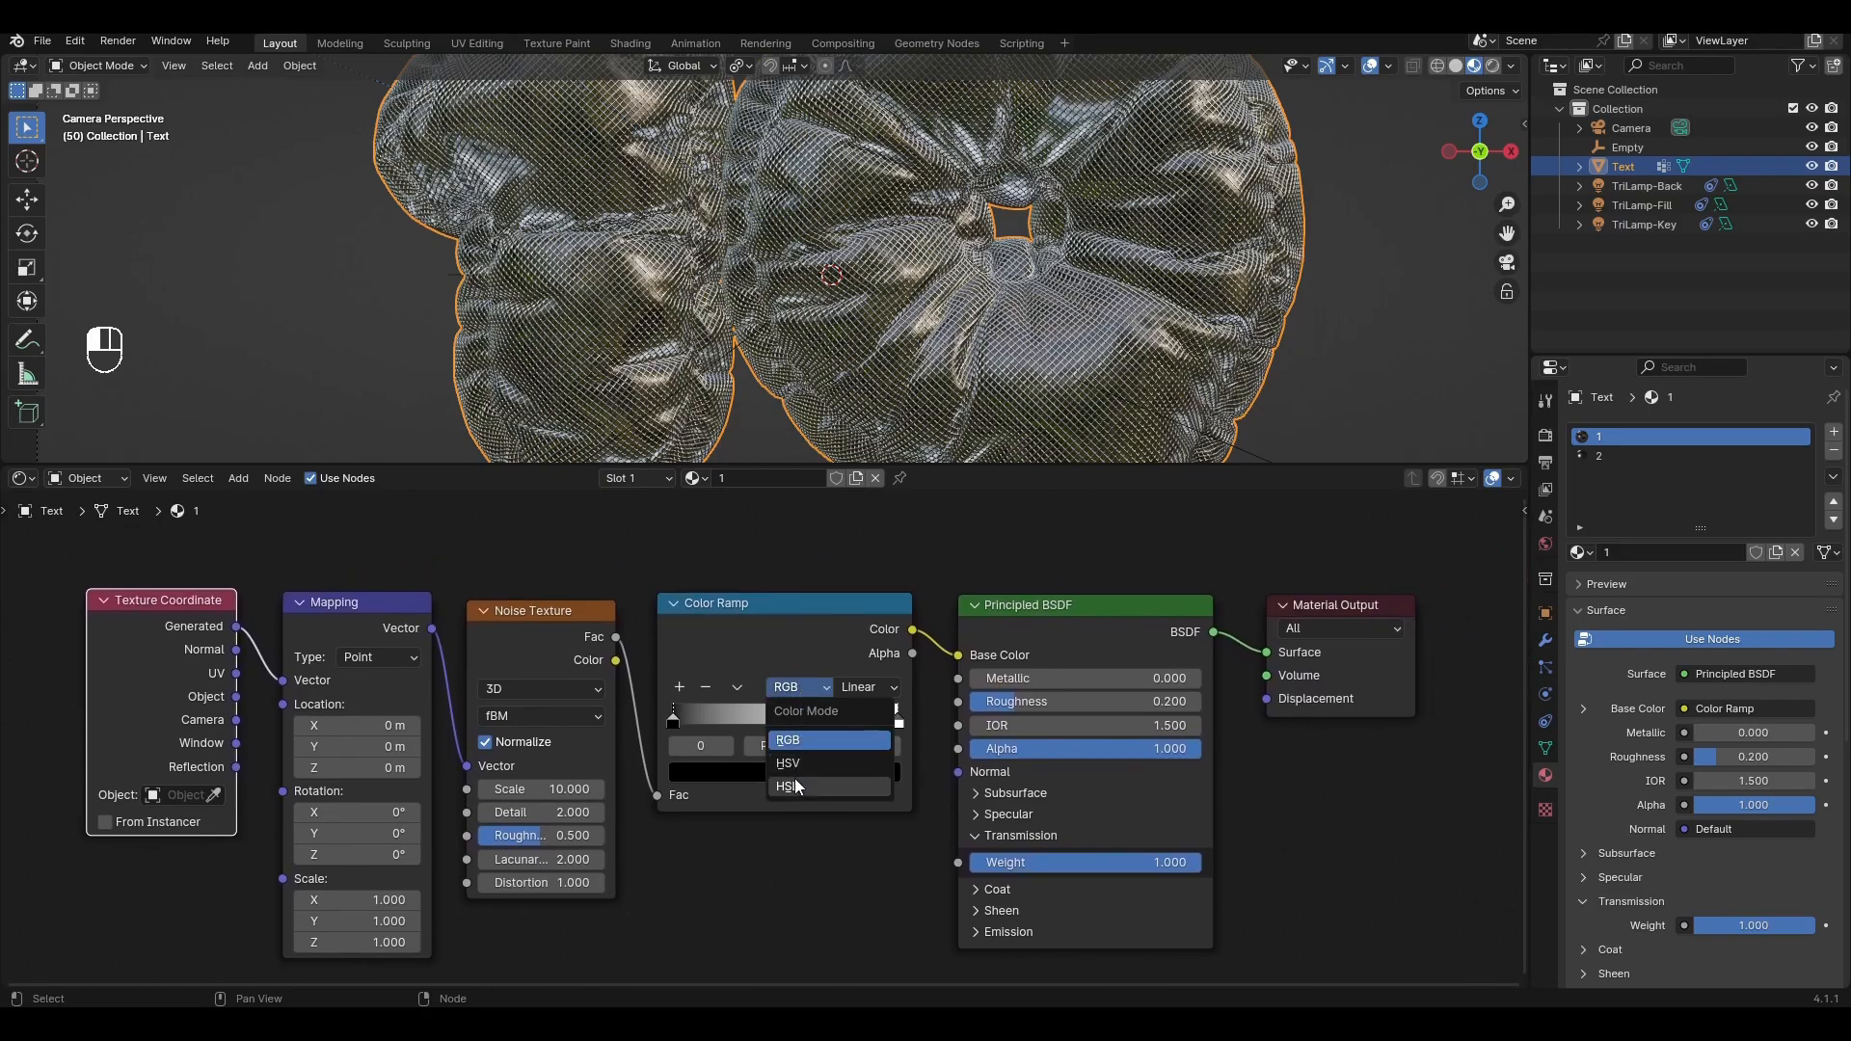
{"action": "left_click", "coordinate": [787, 785]}
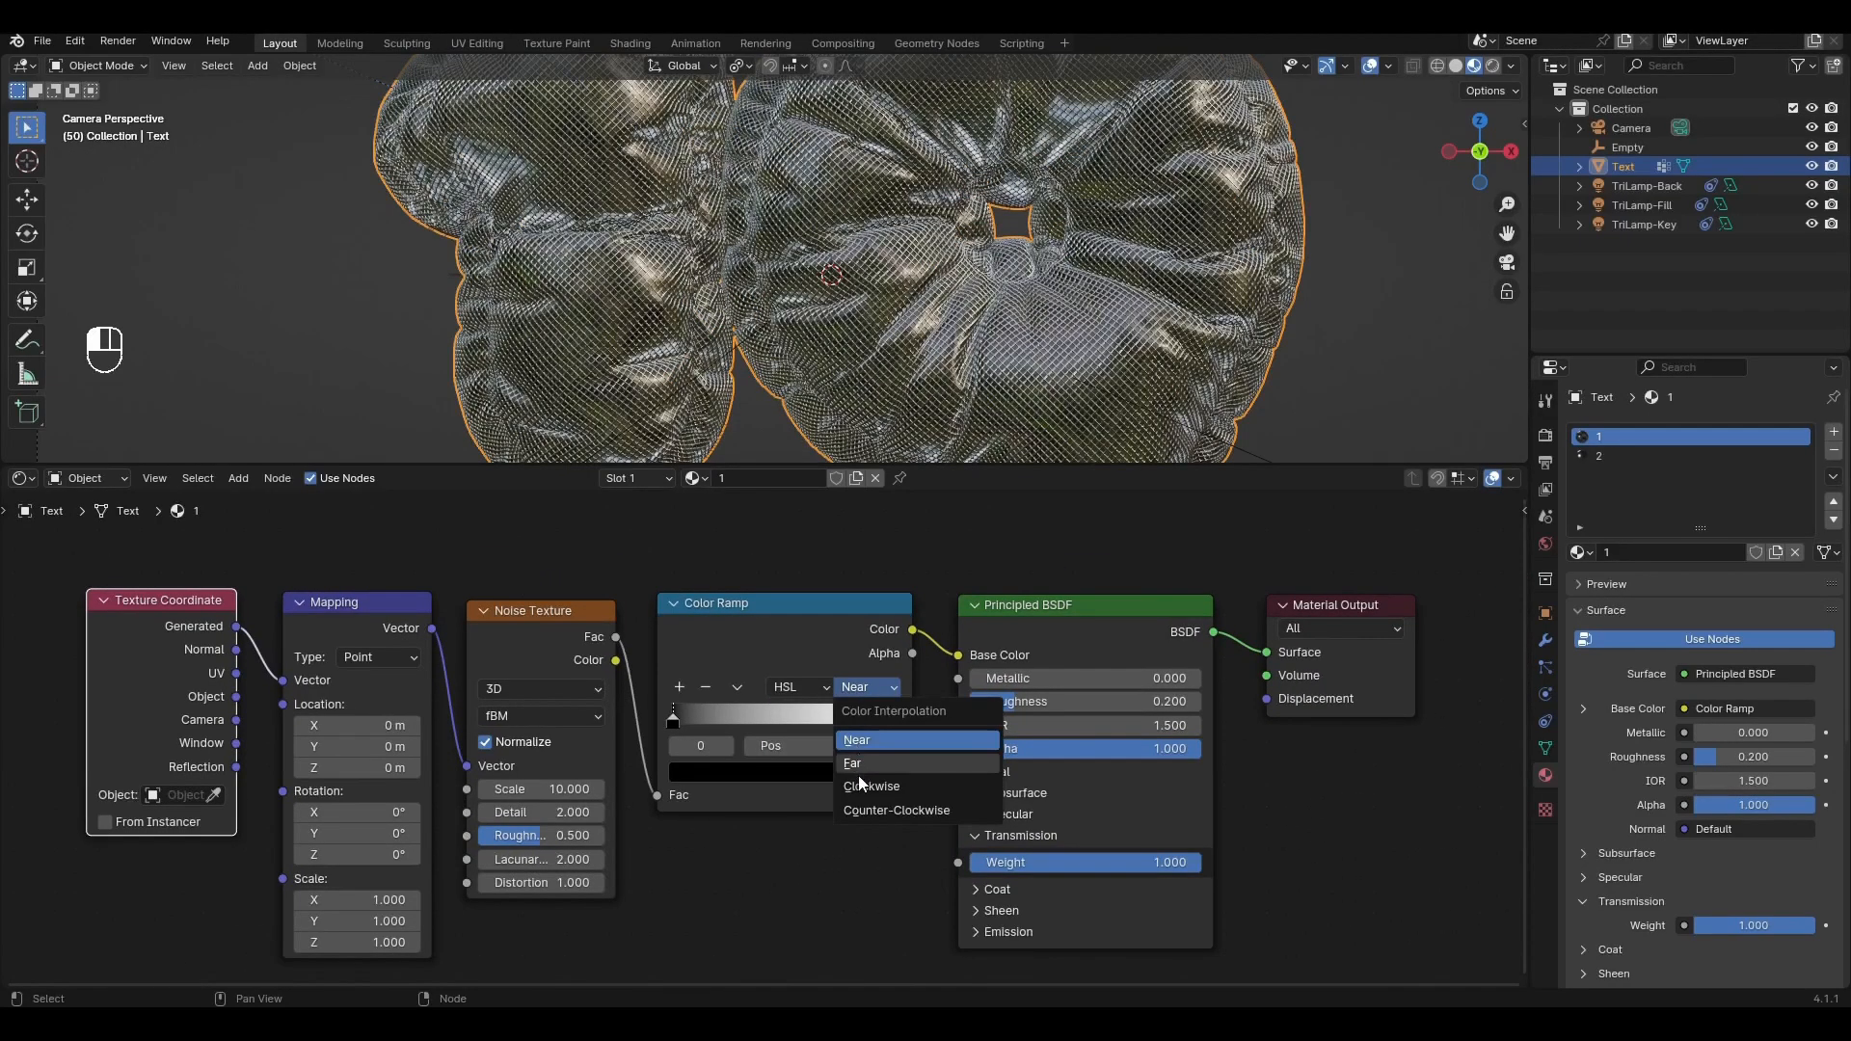
{"action": "left_click", "coordinate": [895, 810]}
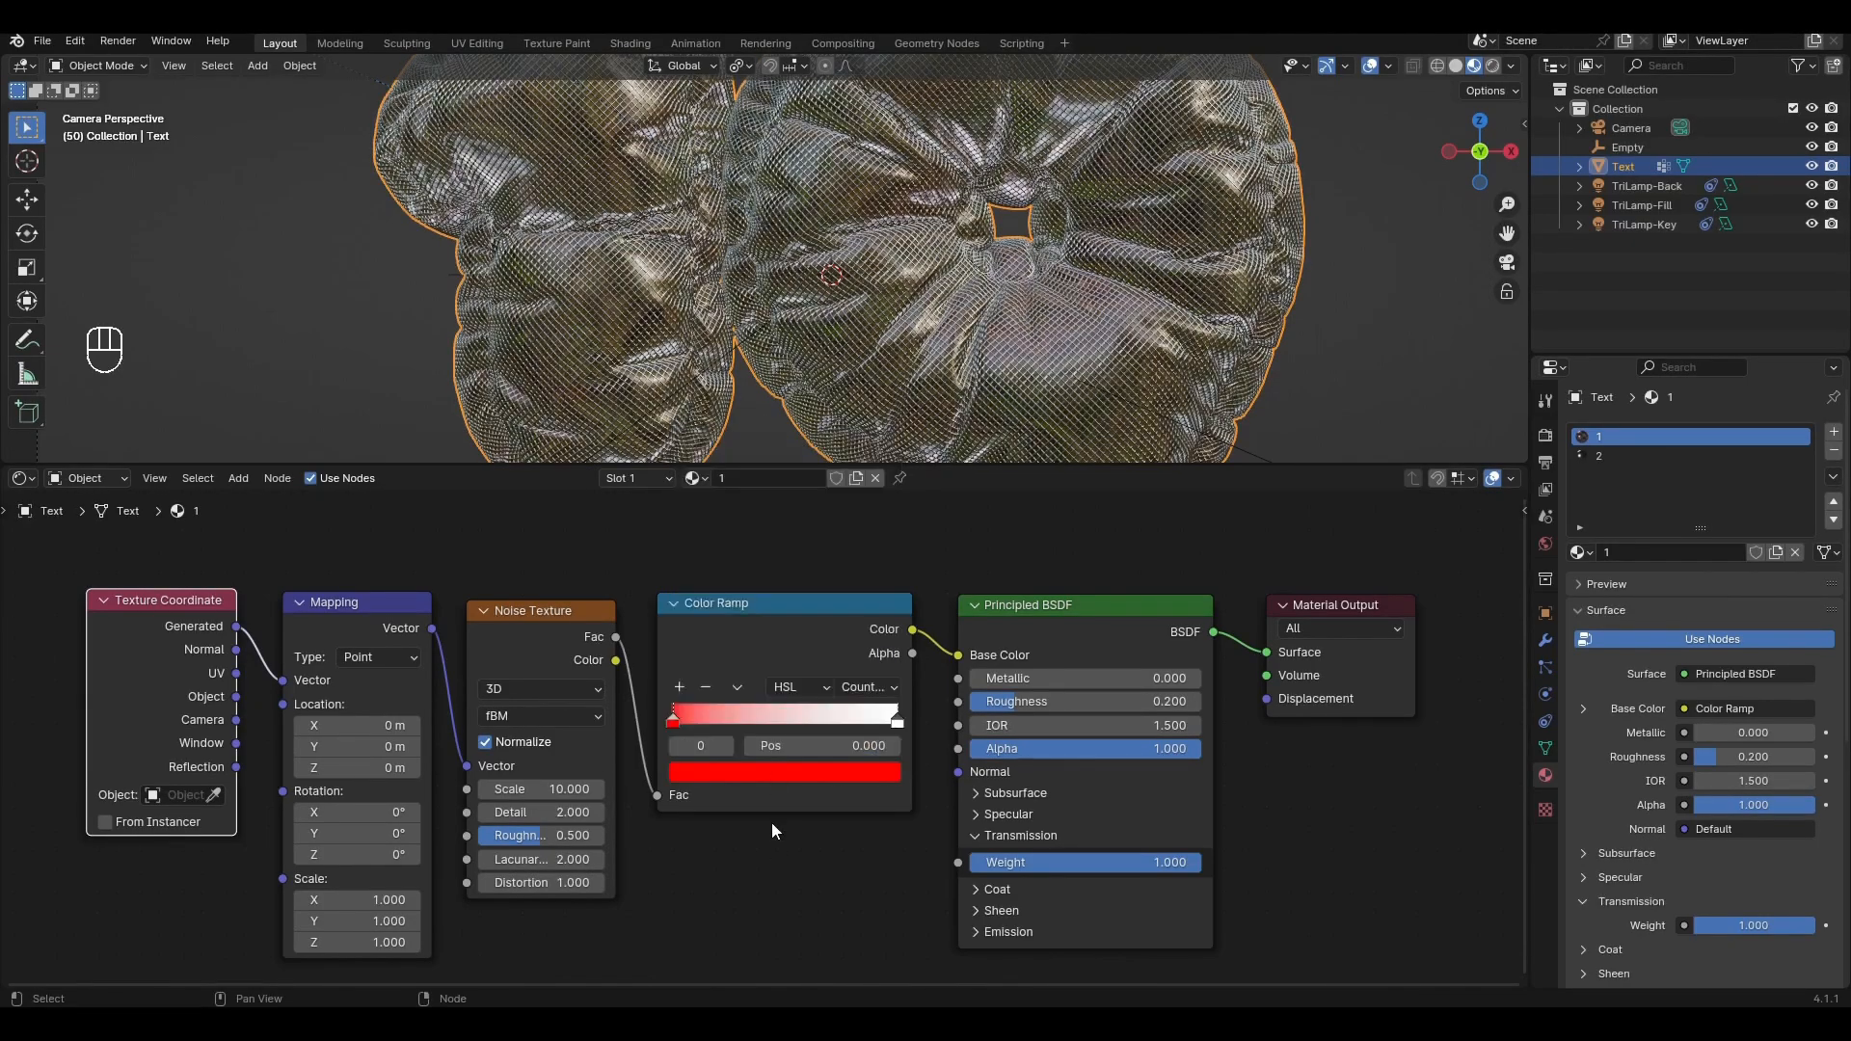
{"action": "left_click", "coordinate": [895, 711]}
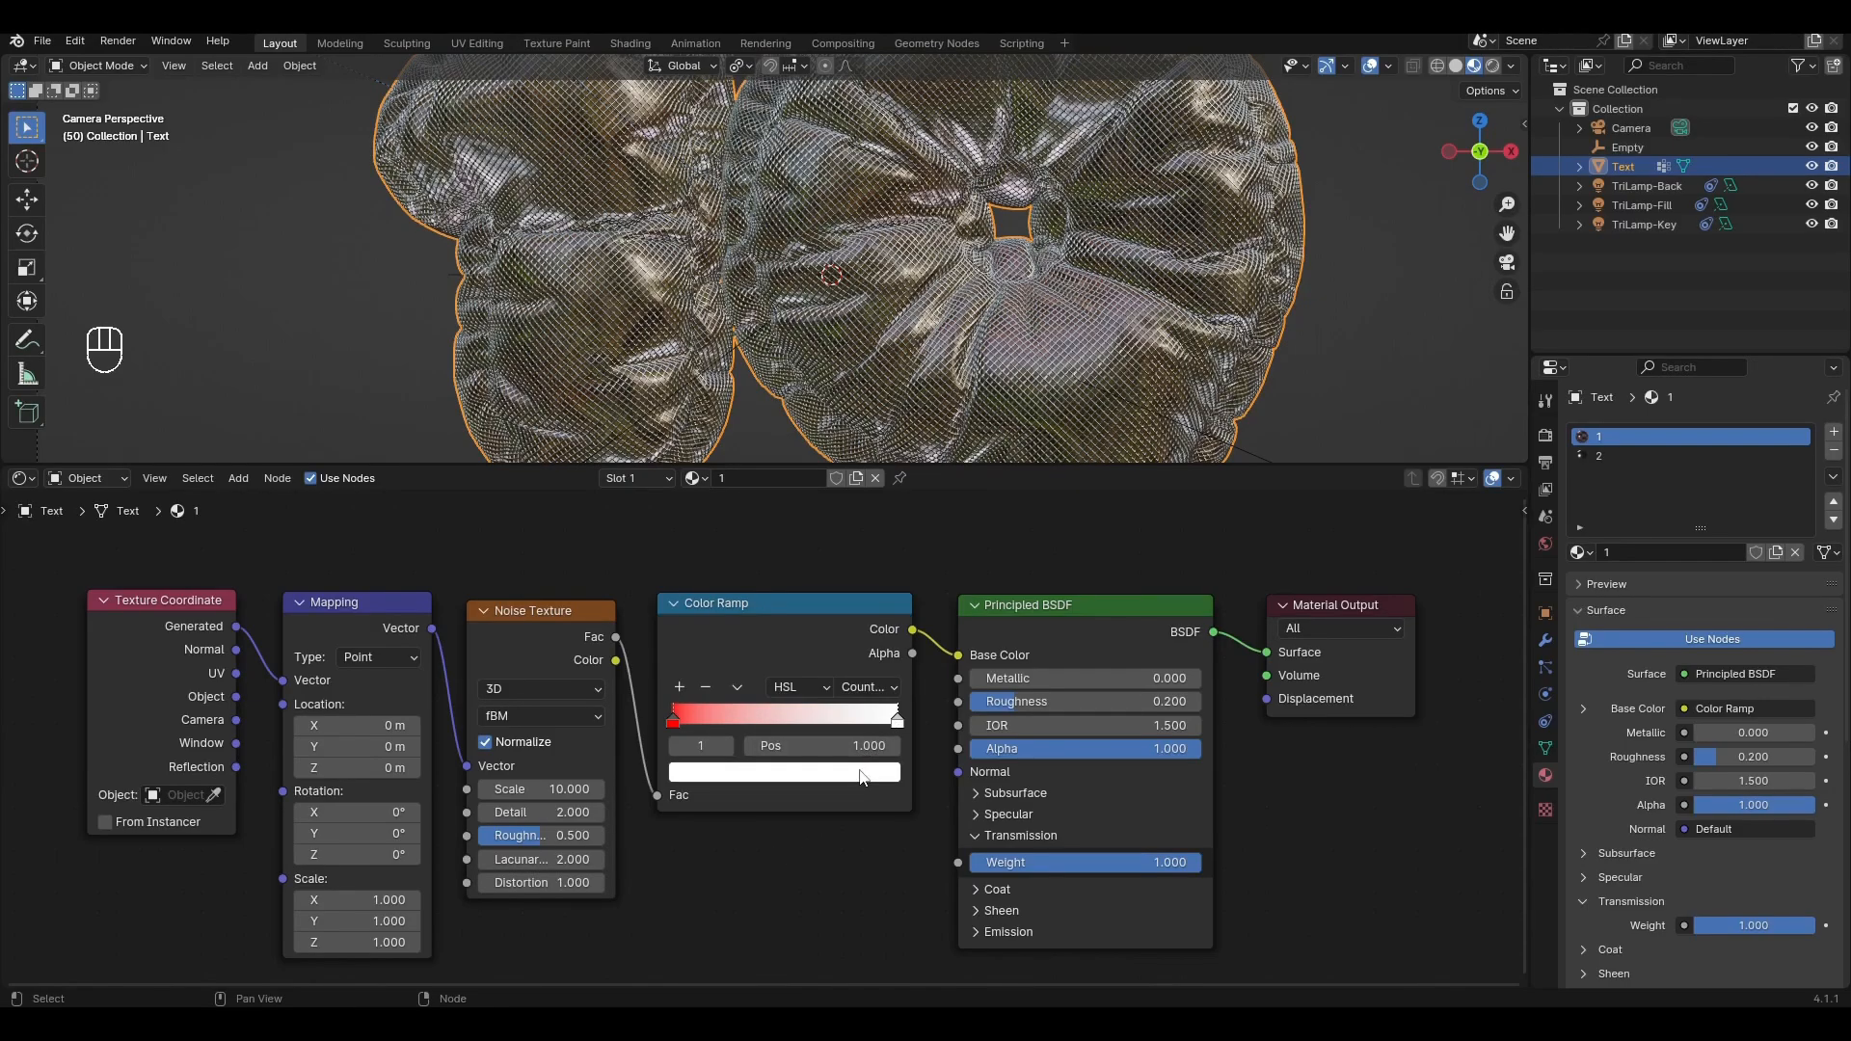
{"action": "left_click", "coordinate": [782, 773]}
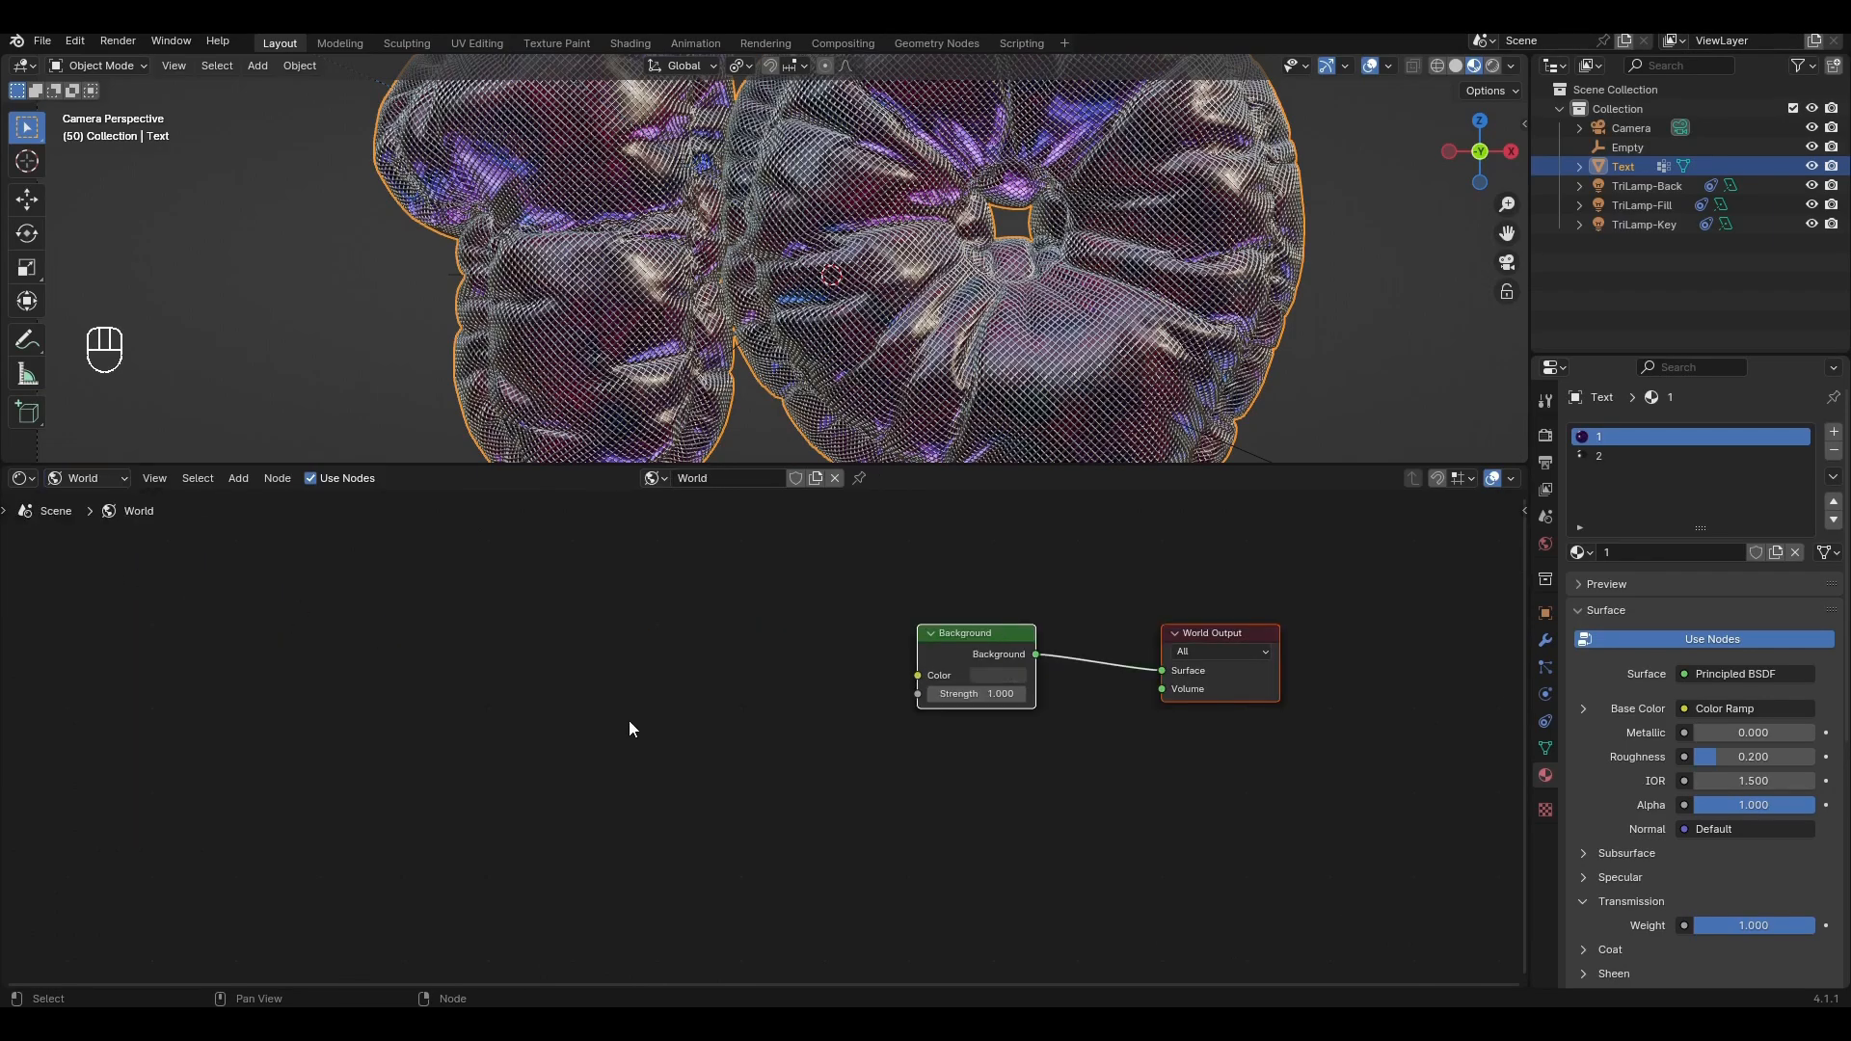
Add Light Path, a second Background and a Mix Shader to the world nodes
{"action": "key", "text": "shift+a"}
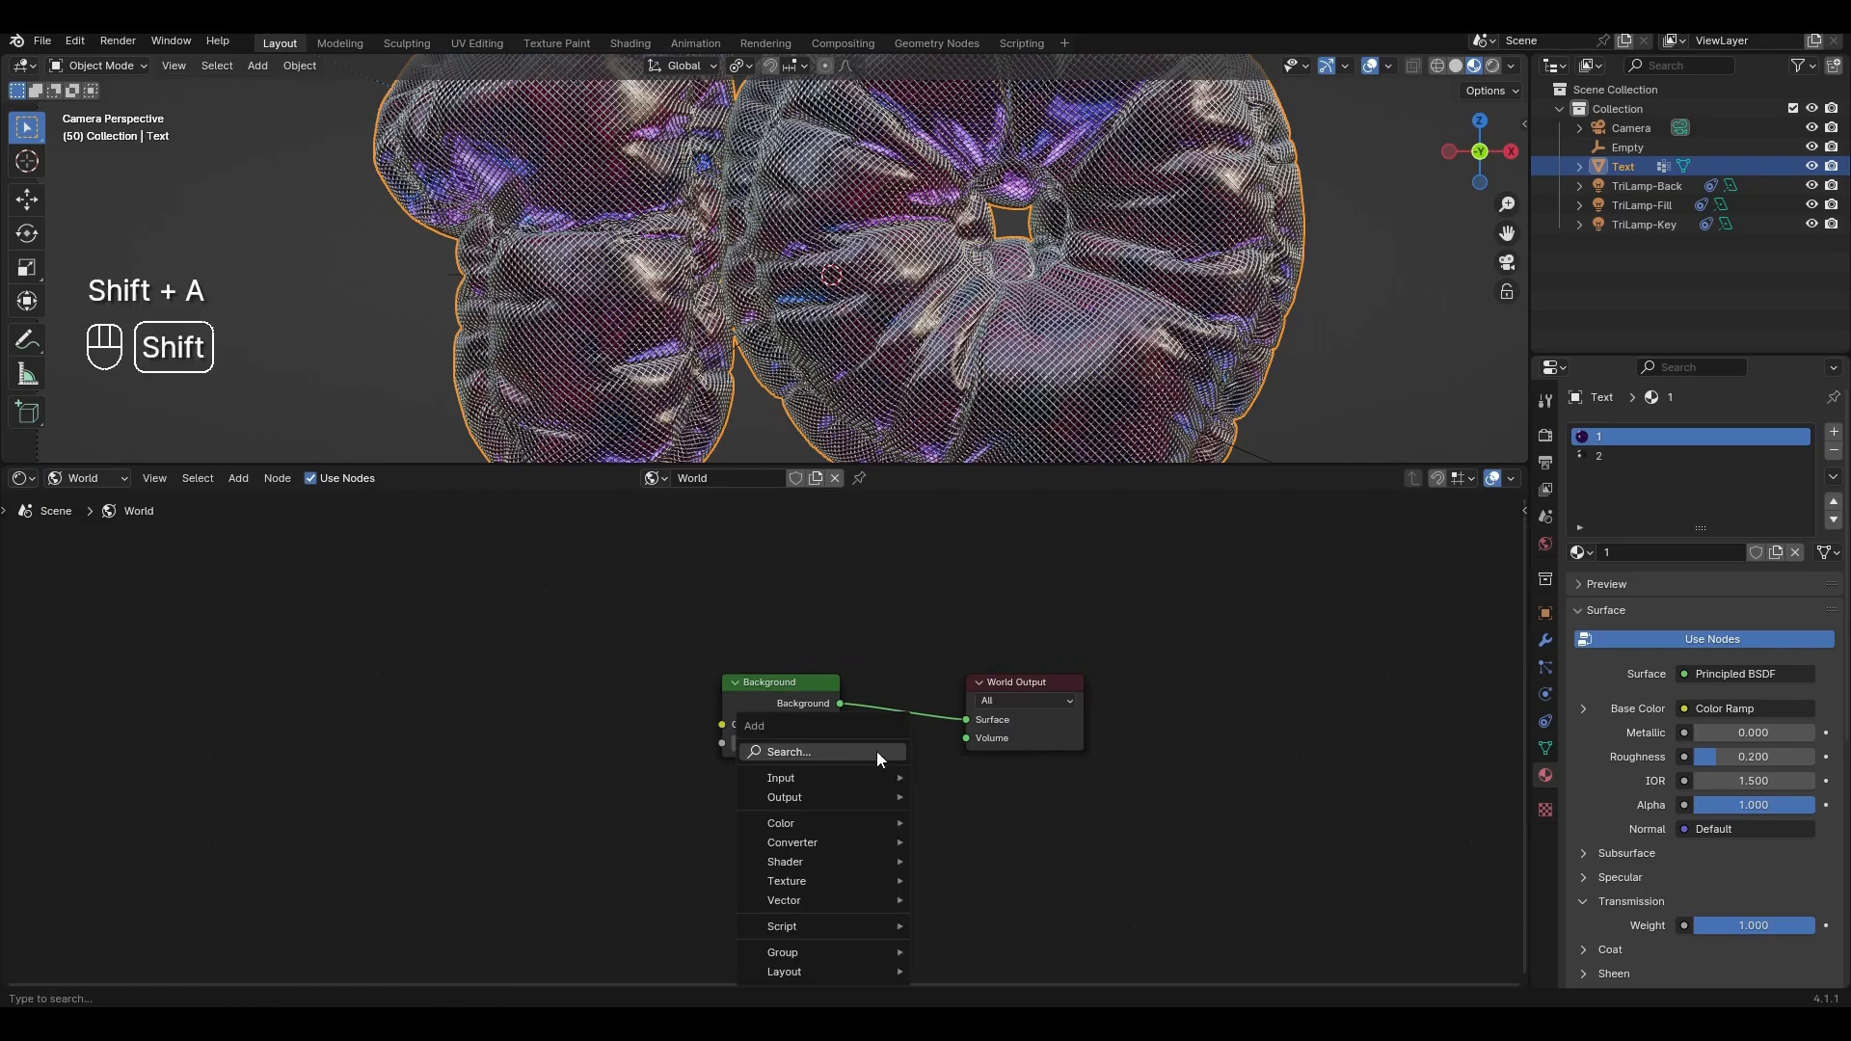
{"action": "type", "text": "mi"}
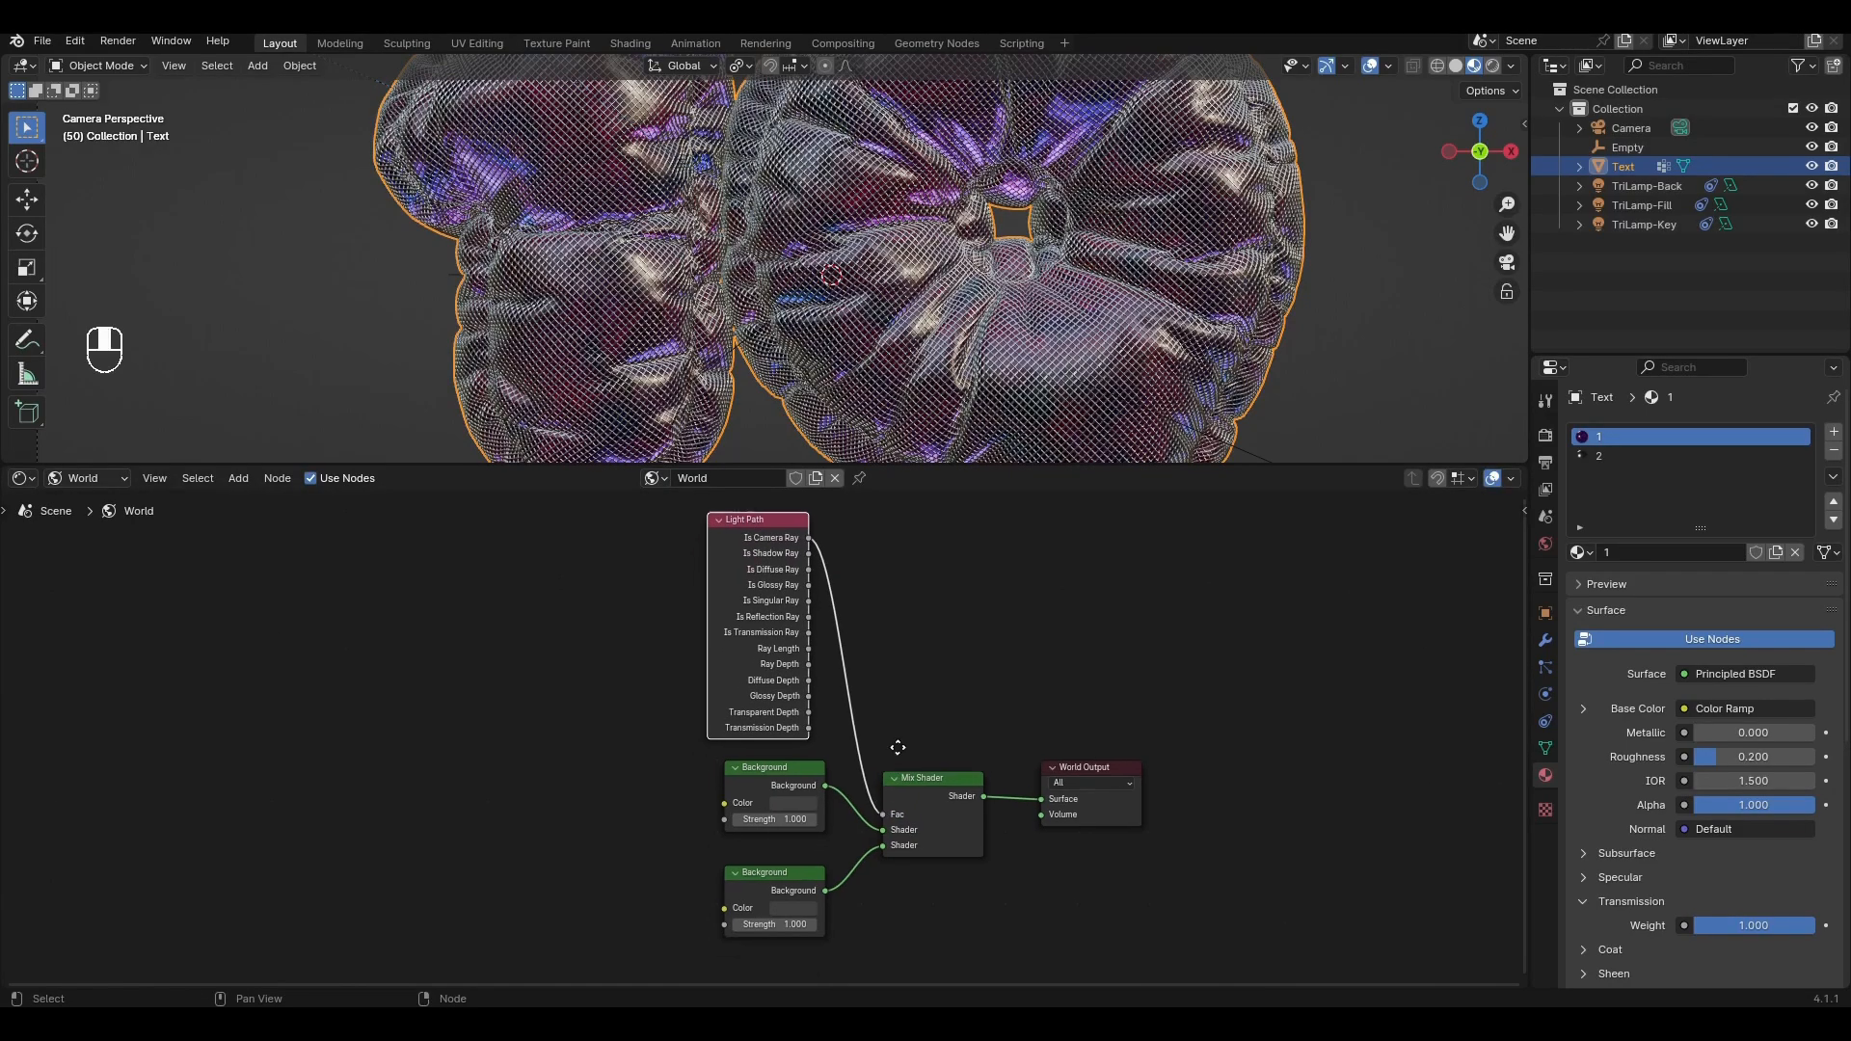
{"action": "left_click", "coordinate": [803, 803]}
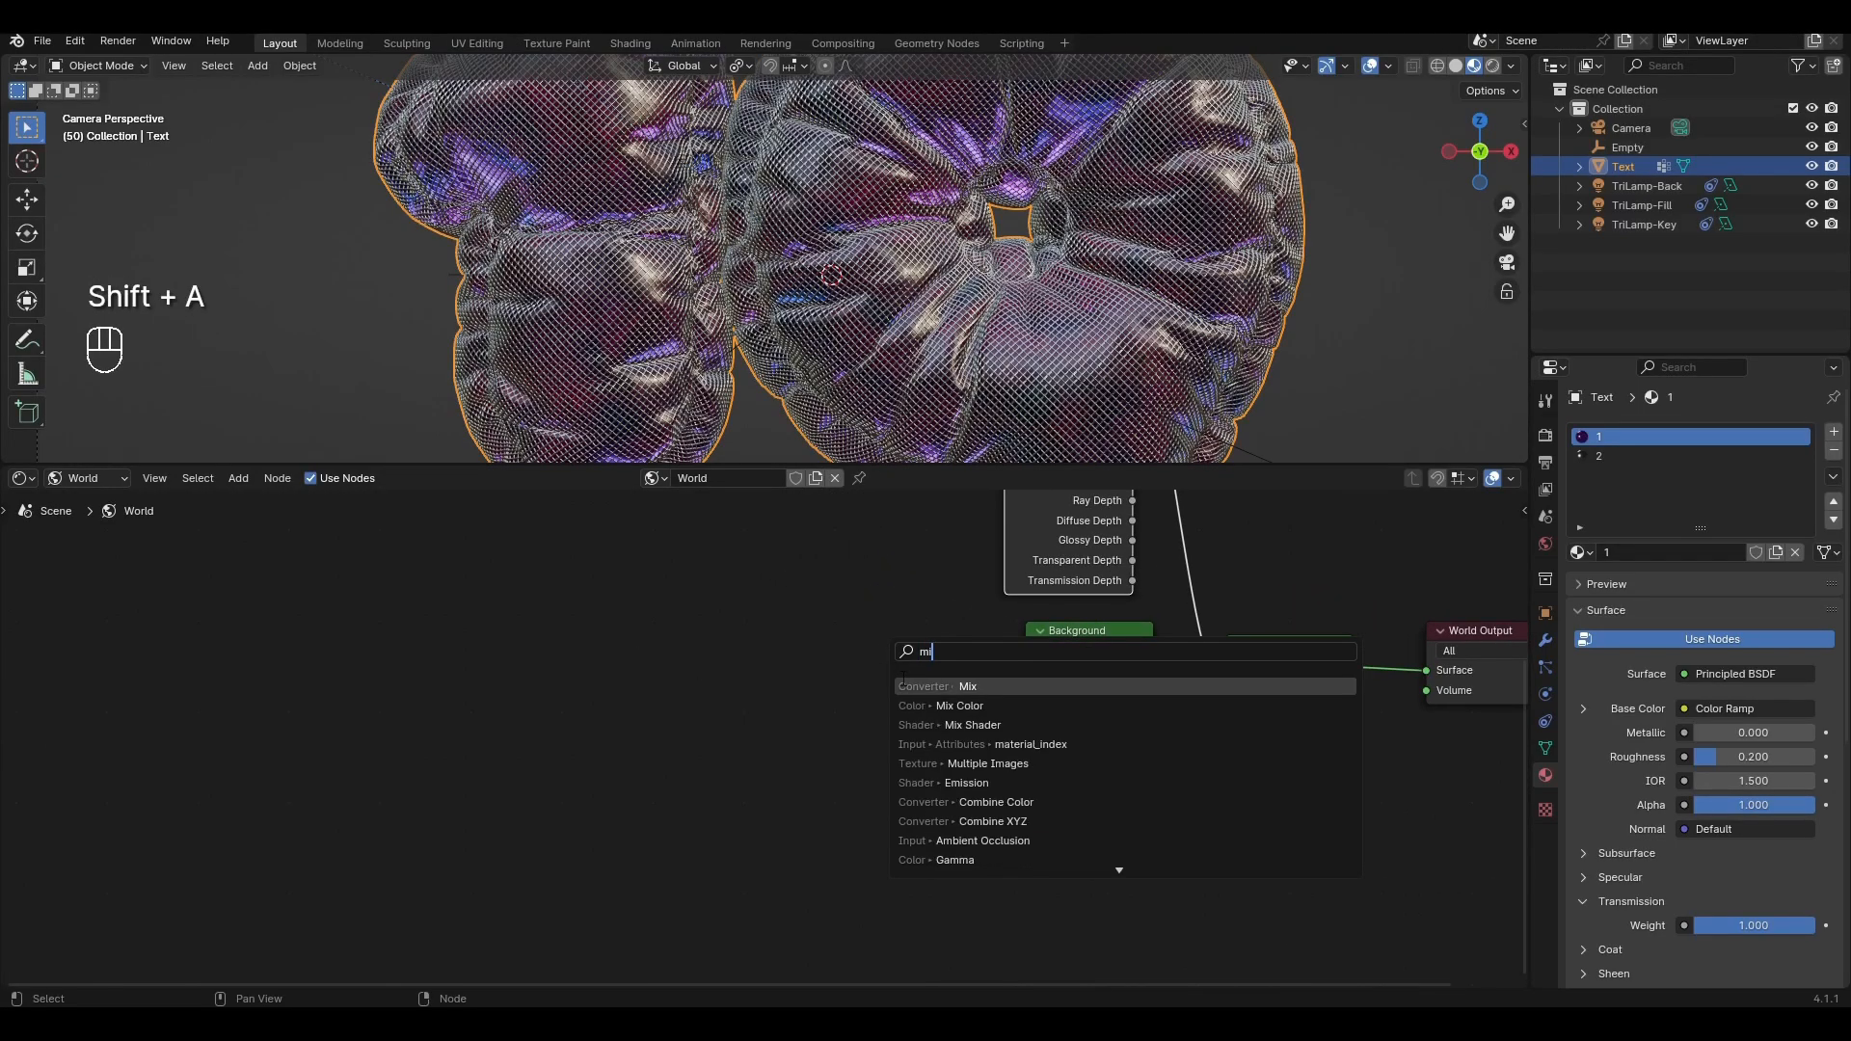
Add a Mix colour node set to Multiply, feeding the first background
{"action": "left_click", "coordinate": [967, 685]}
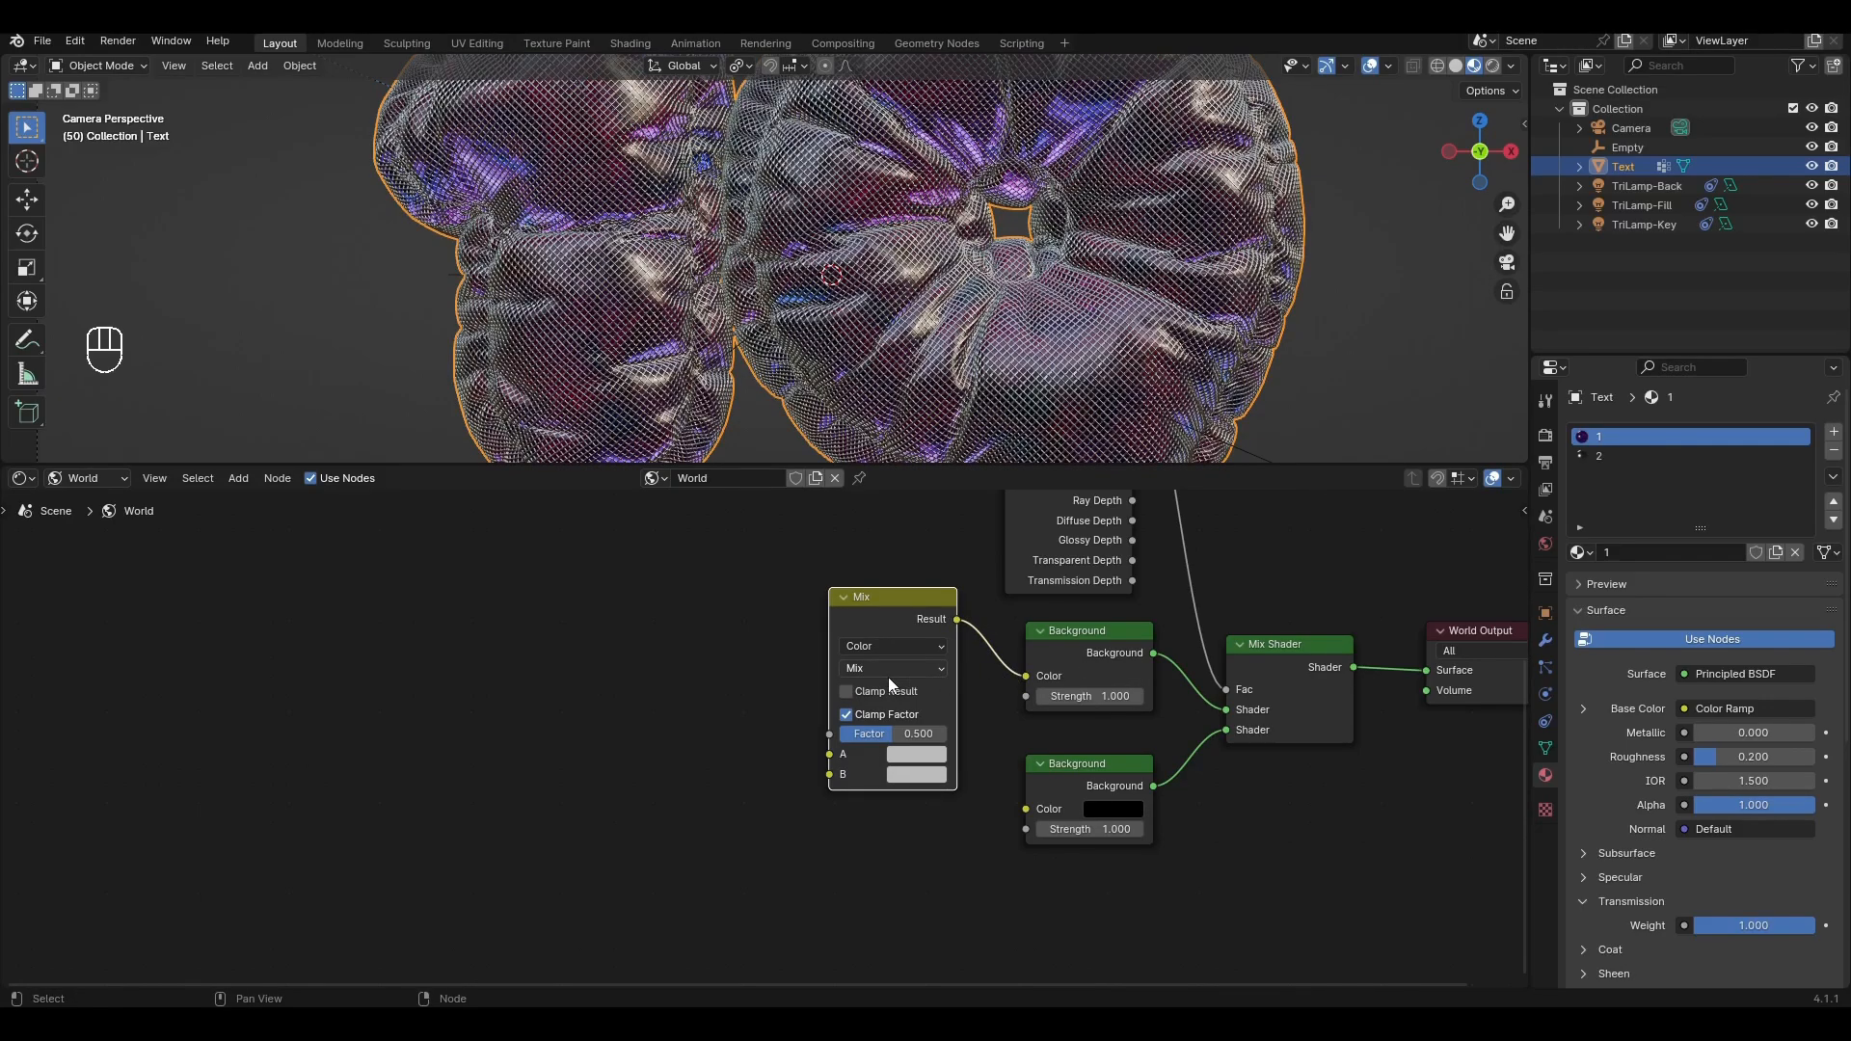
{"action": "left_click", "coordinate": [894, 669]}
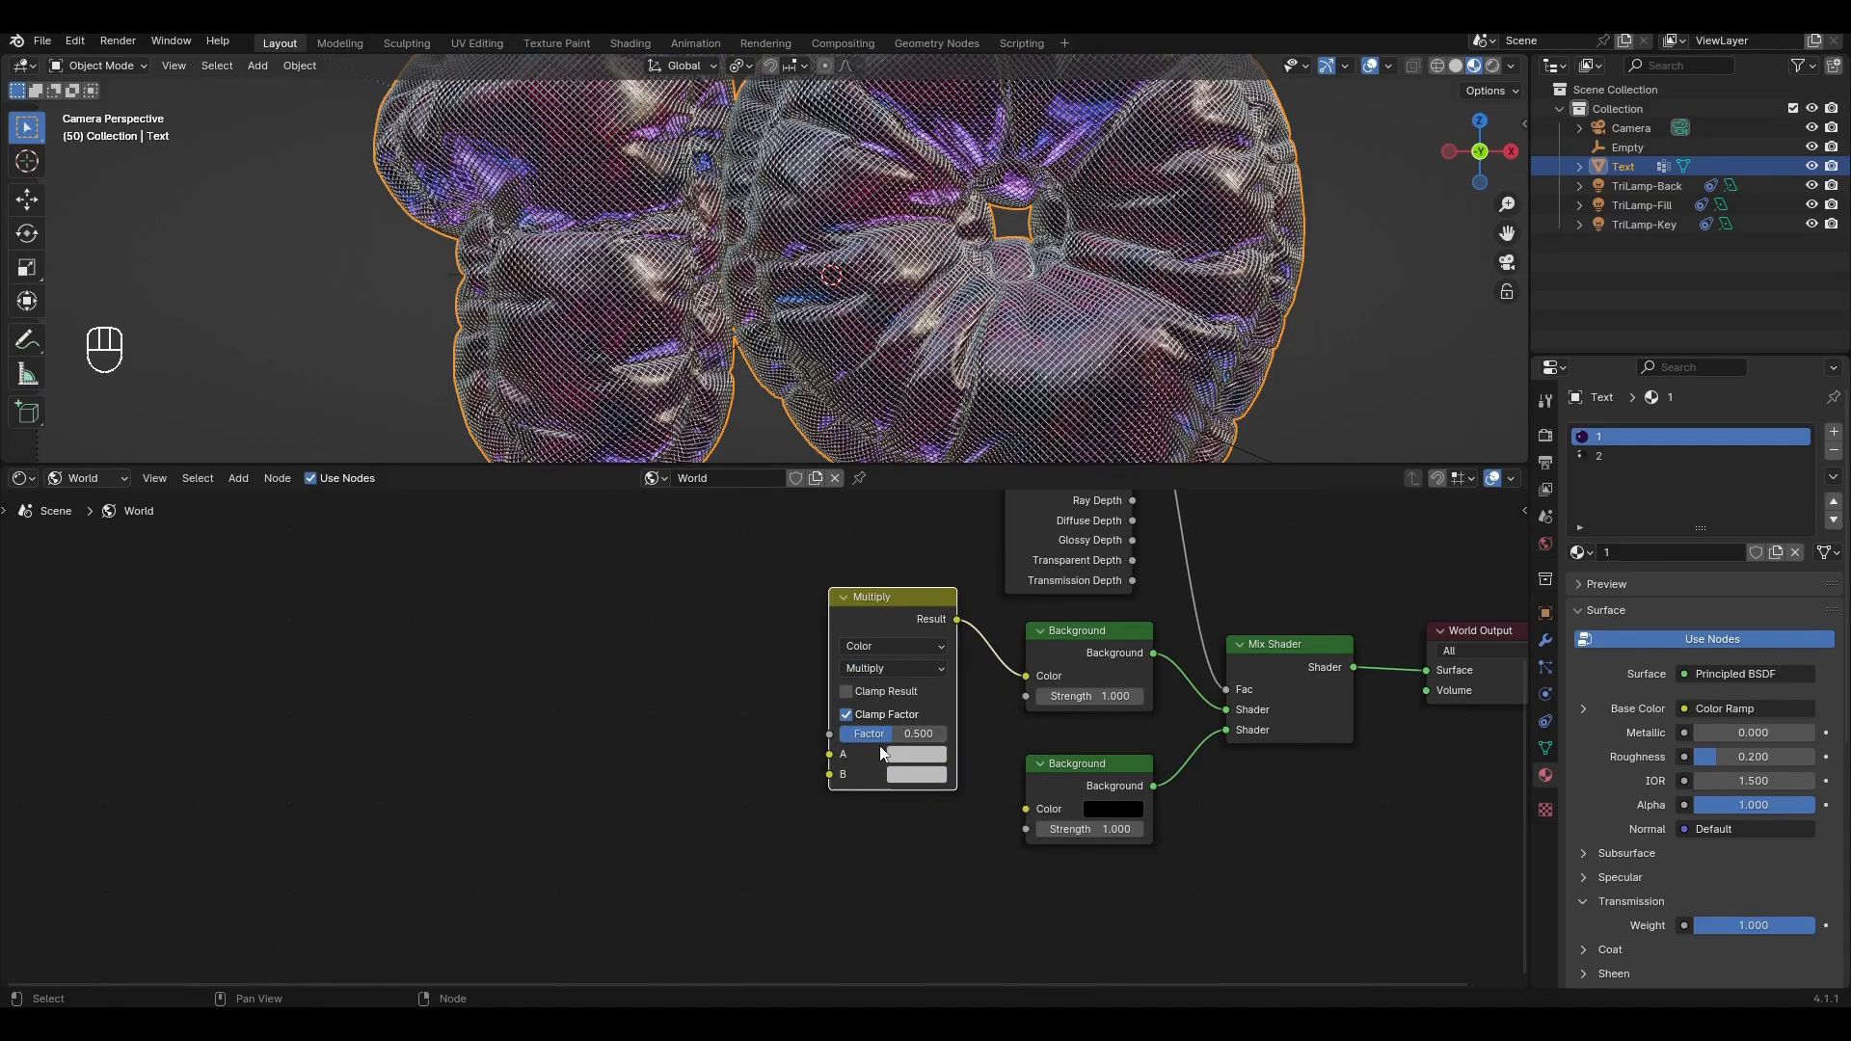
{"action": "left_click", "coordinate": [911, 753]}
{"action": "type", "text": "hu"}
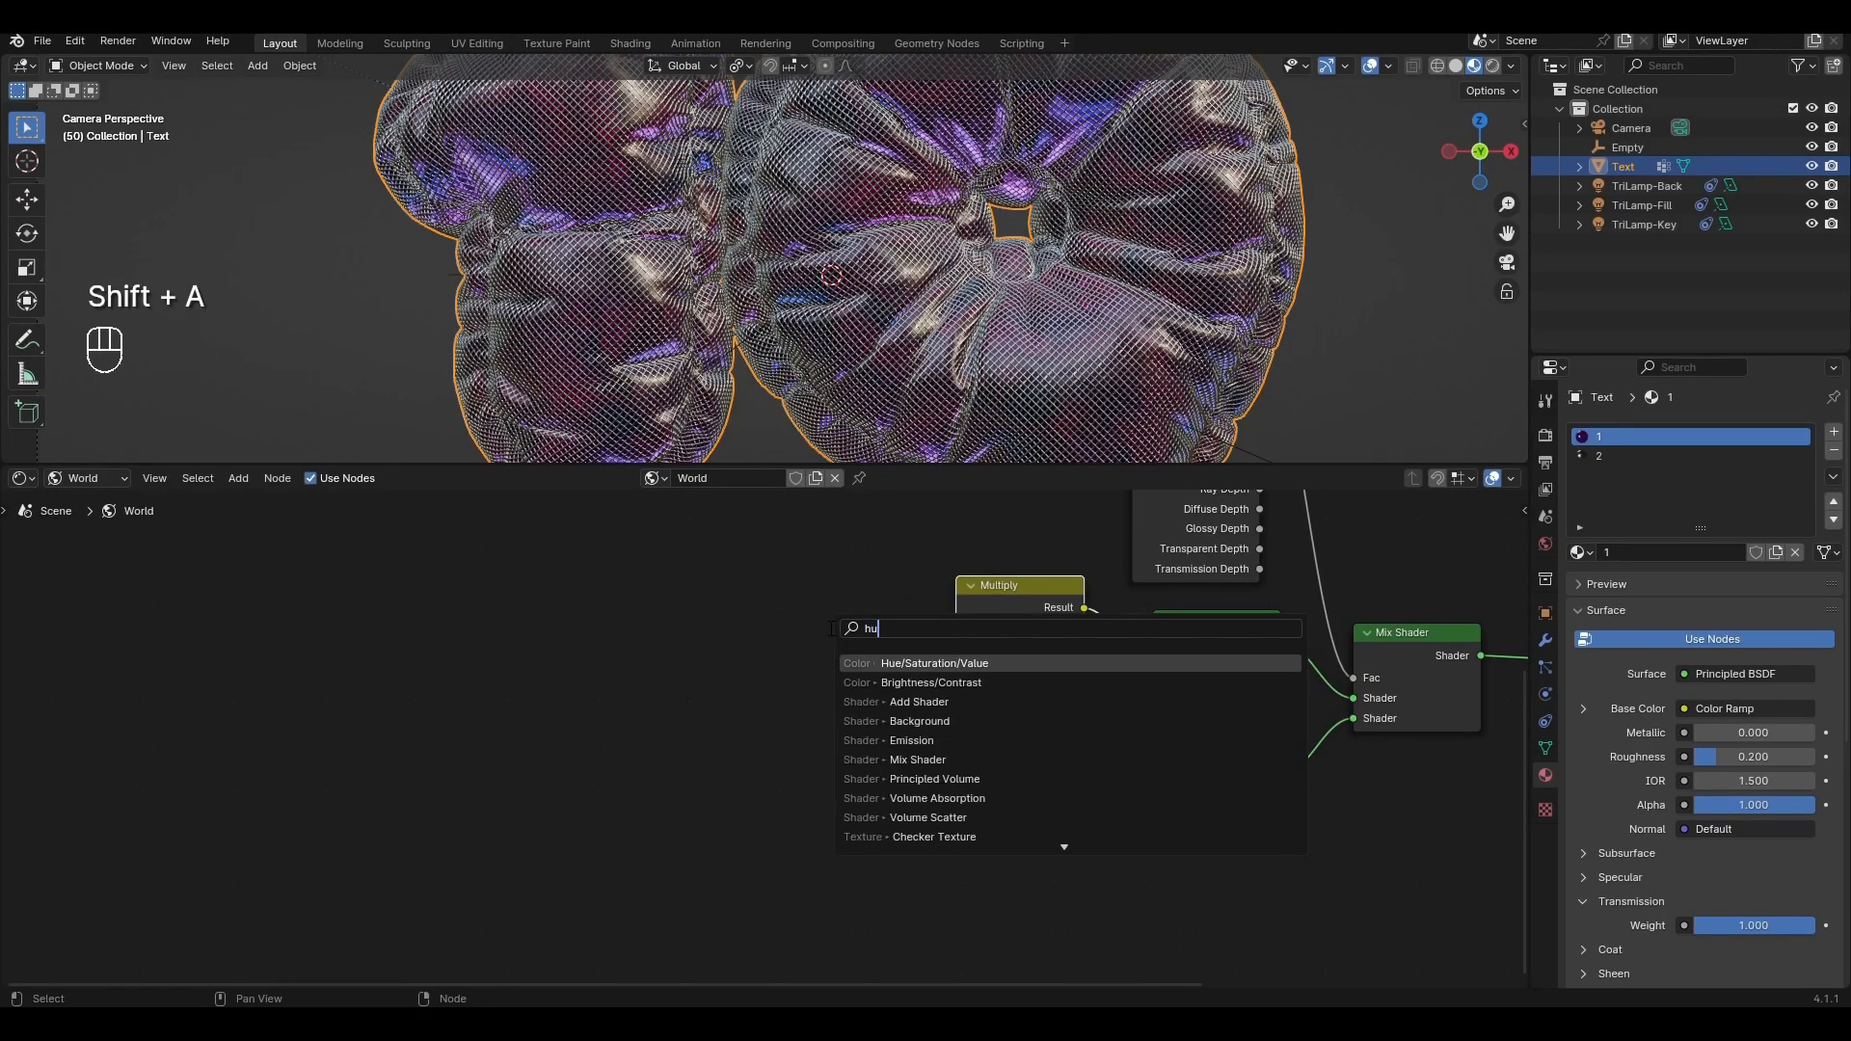
Add Hue/Saturation/Value, Gamma and Math nodes to the world colour chain
{"action": "left_click", "coordinate": [933, 662]}
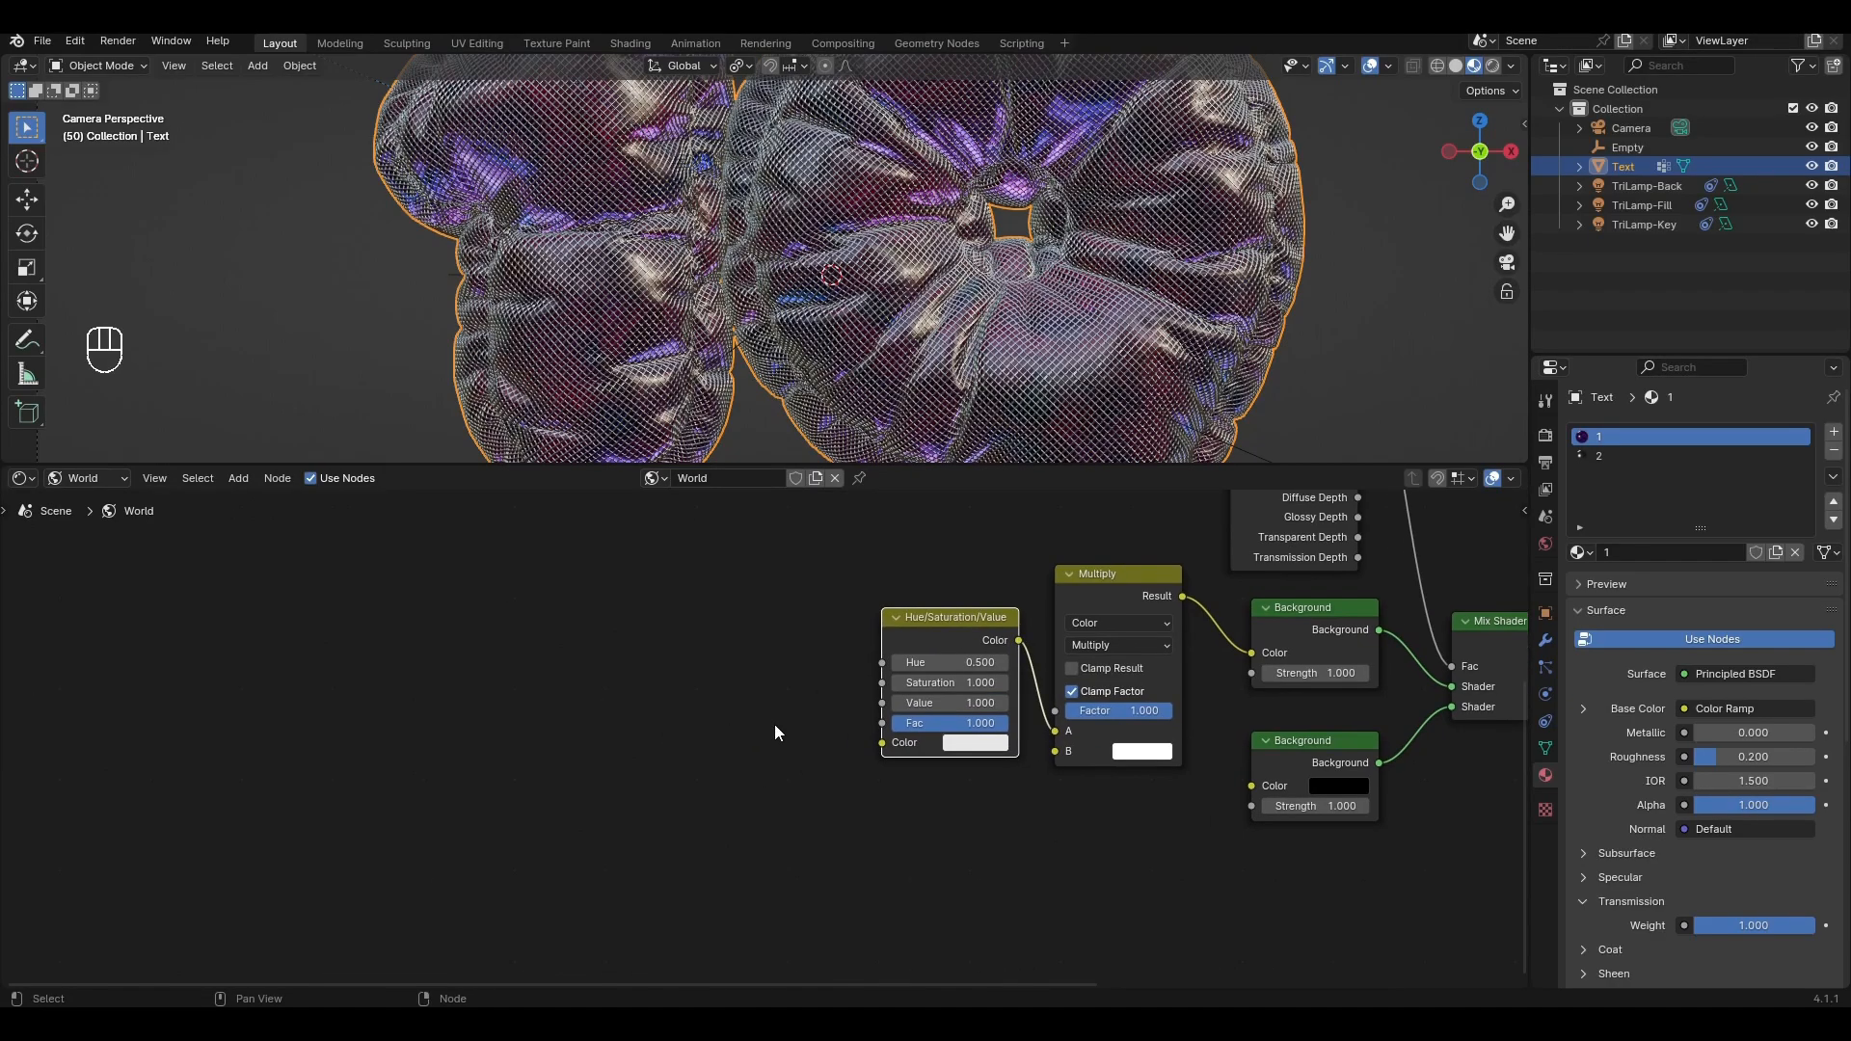
{"action": "type", "text": "gam"}
{"action": "type", "text": "ma"}
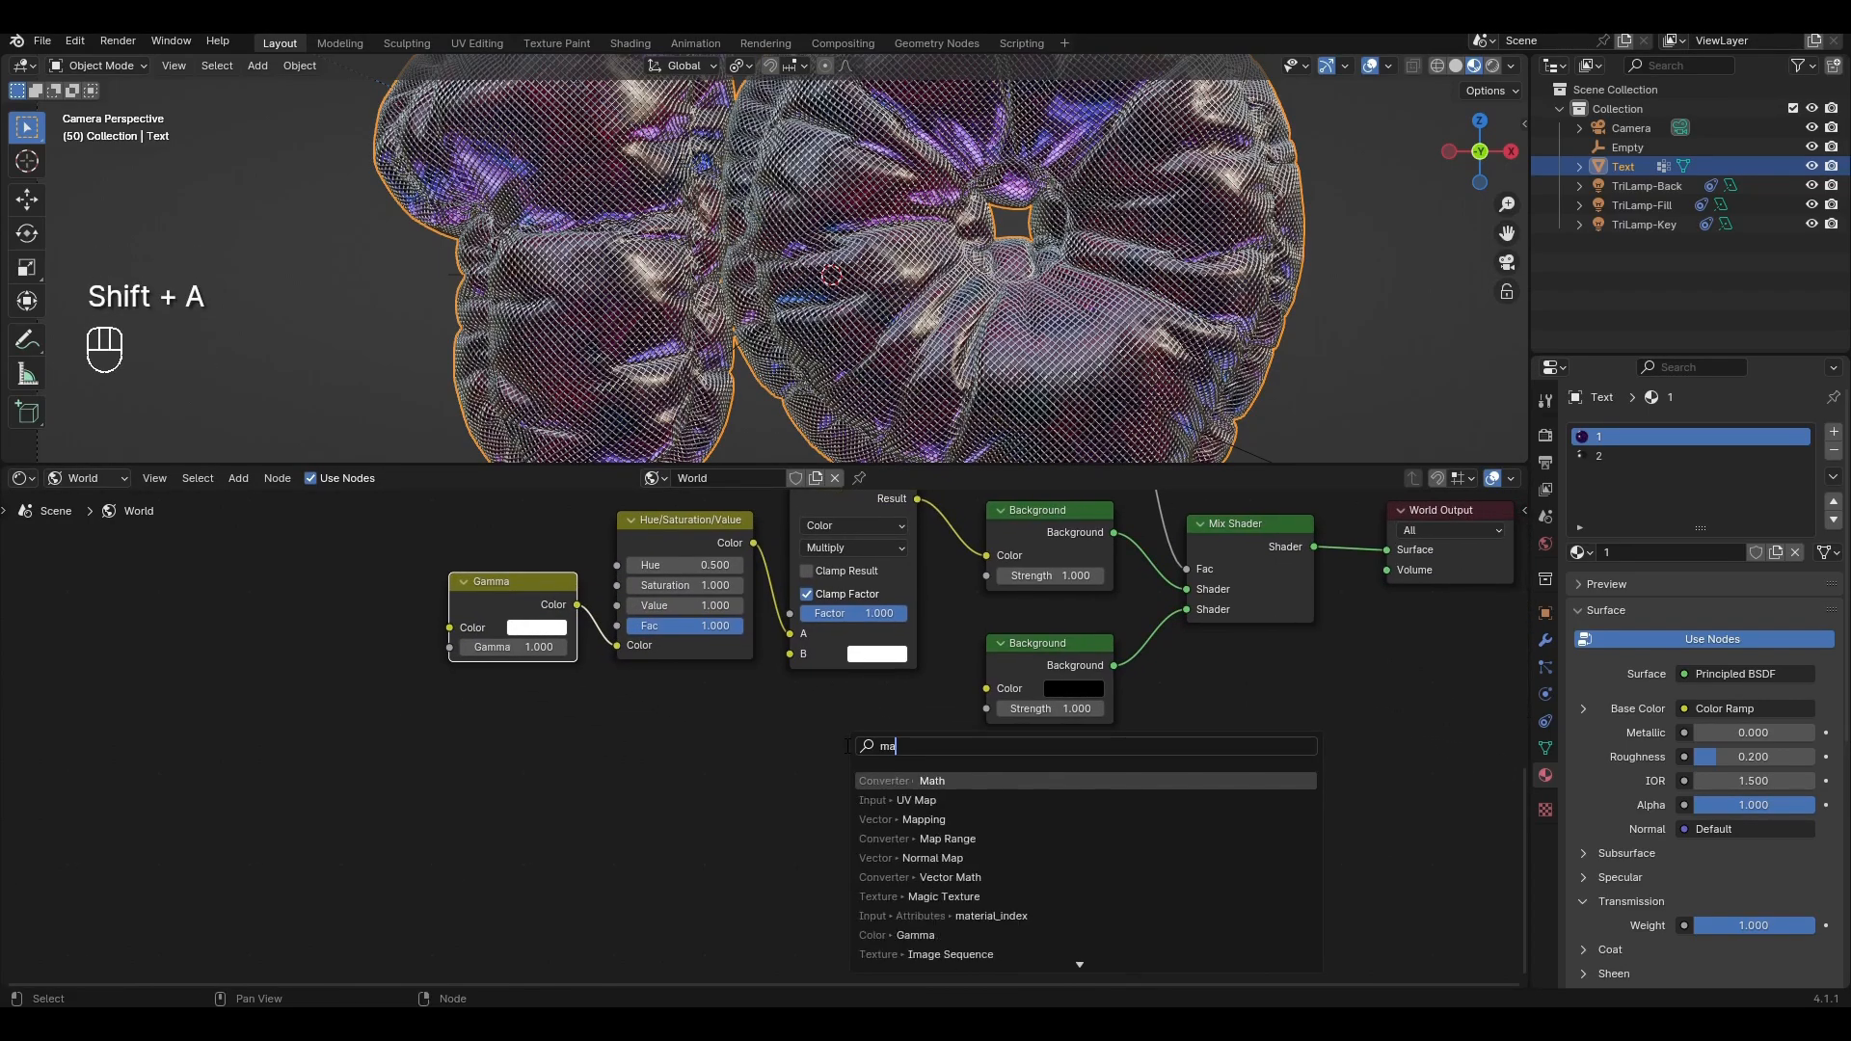
{"action": "left_click", "coordinate": [930, 780]}
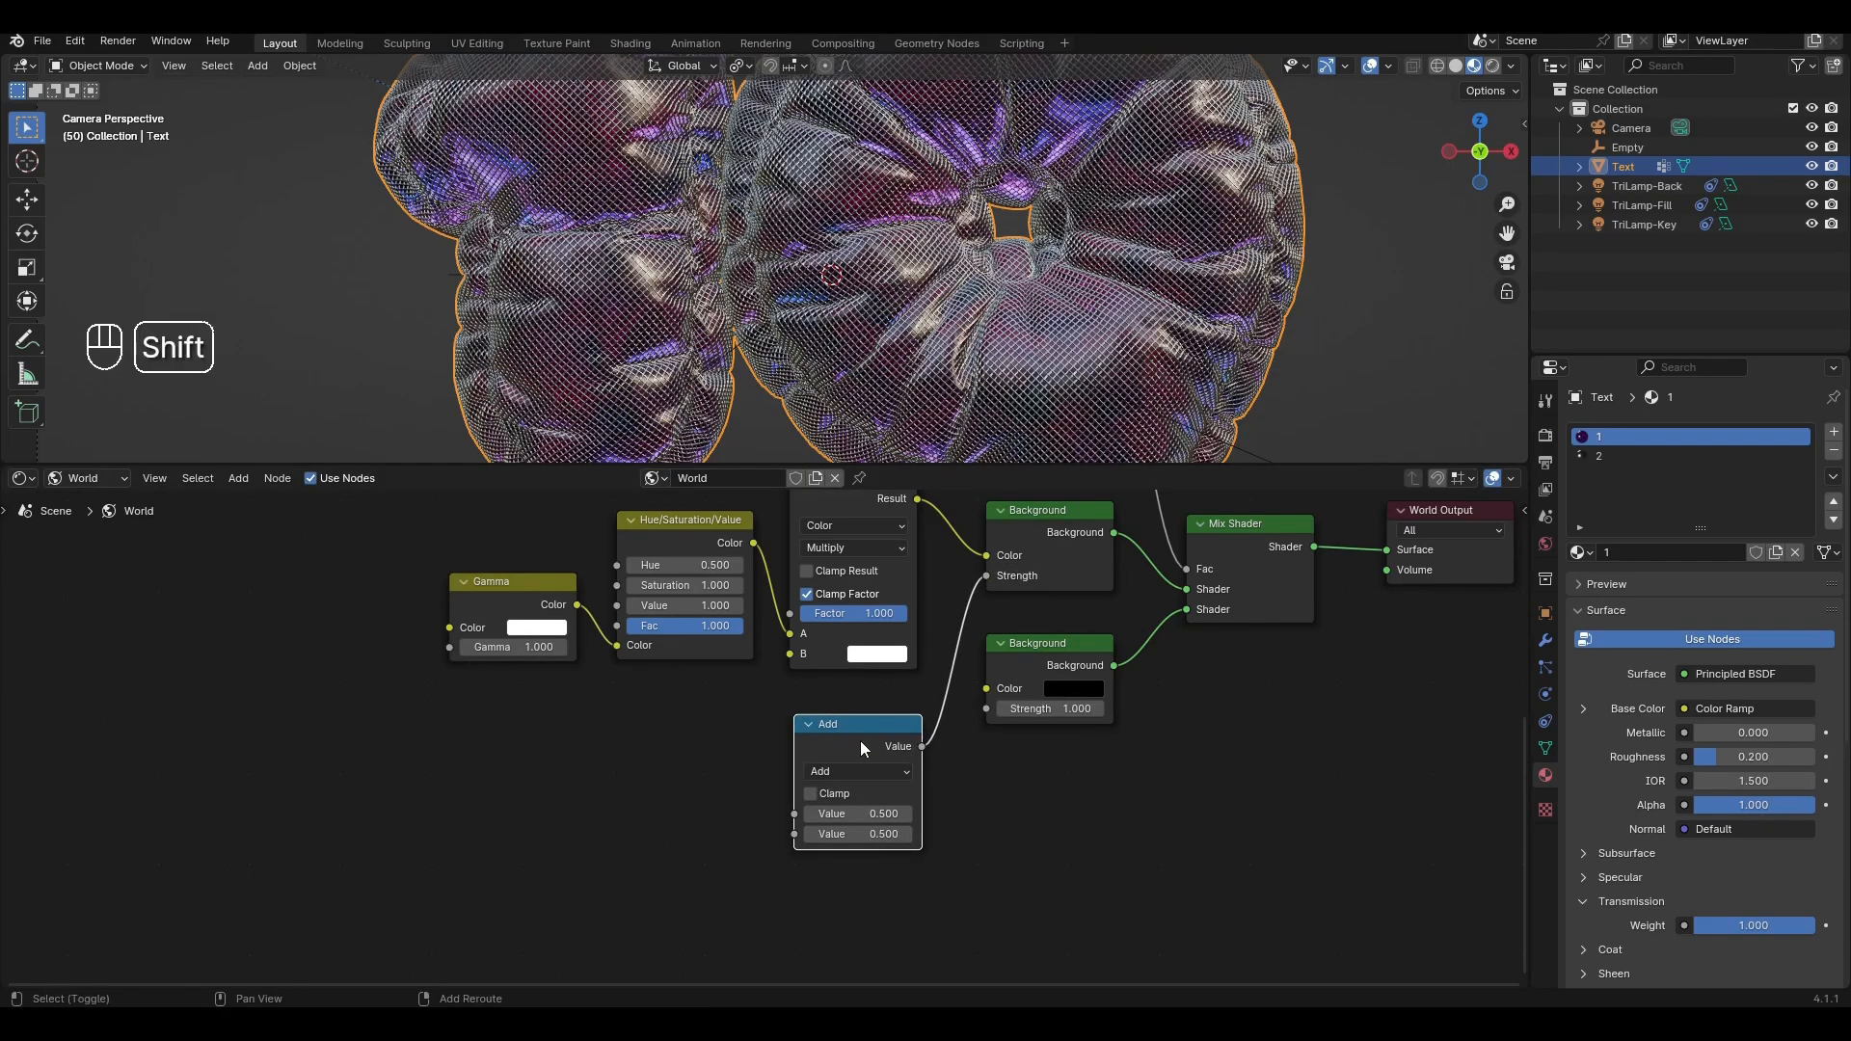
Duplicate the Math node into a Multiply, Divide (100) and Add chain
{"action": "key", "text": "shift+d"}
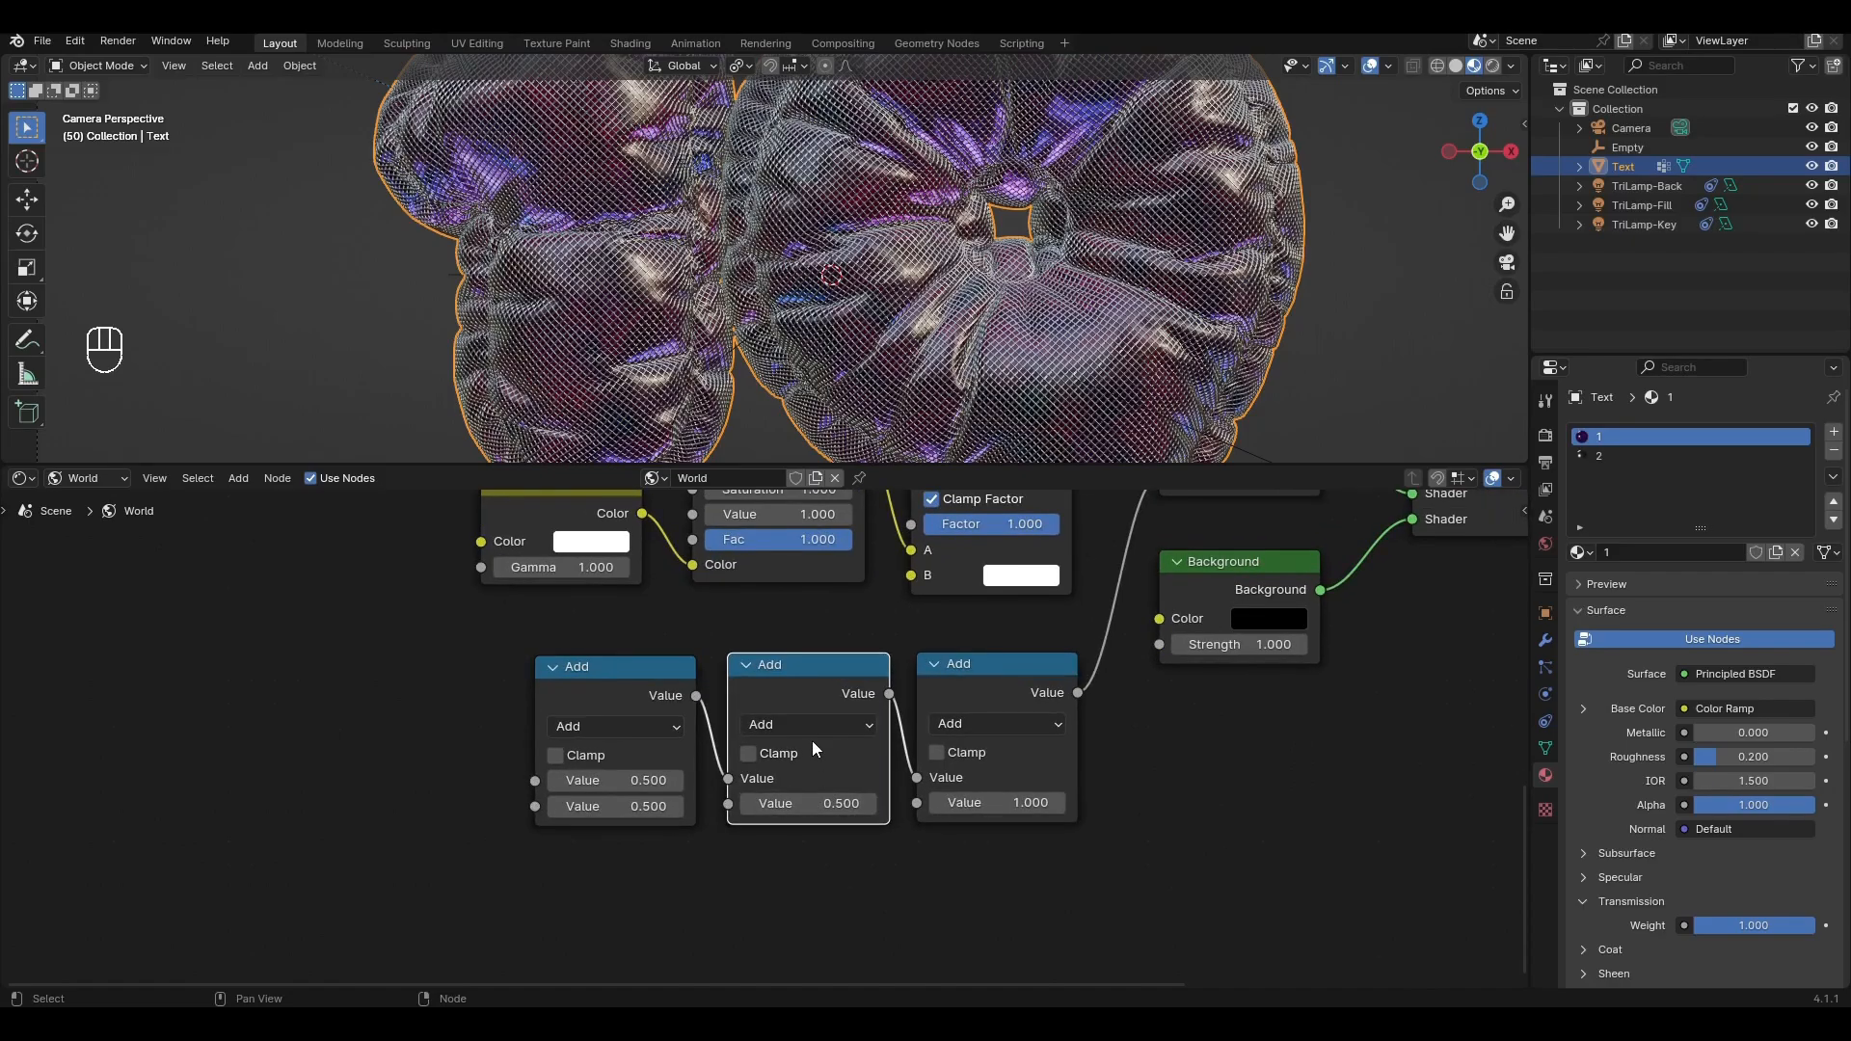
{"action": "left_click", "coordinate": [806, 724]}
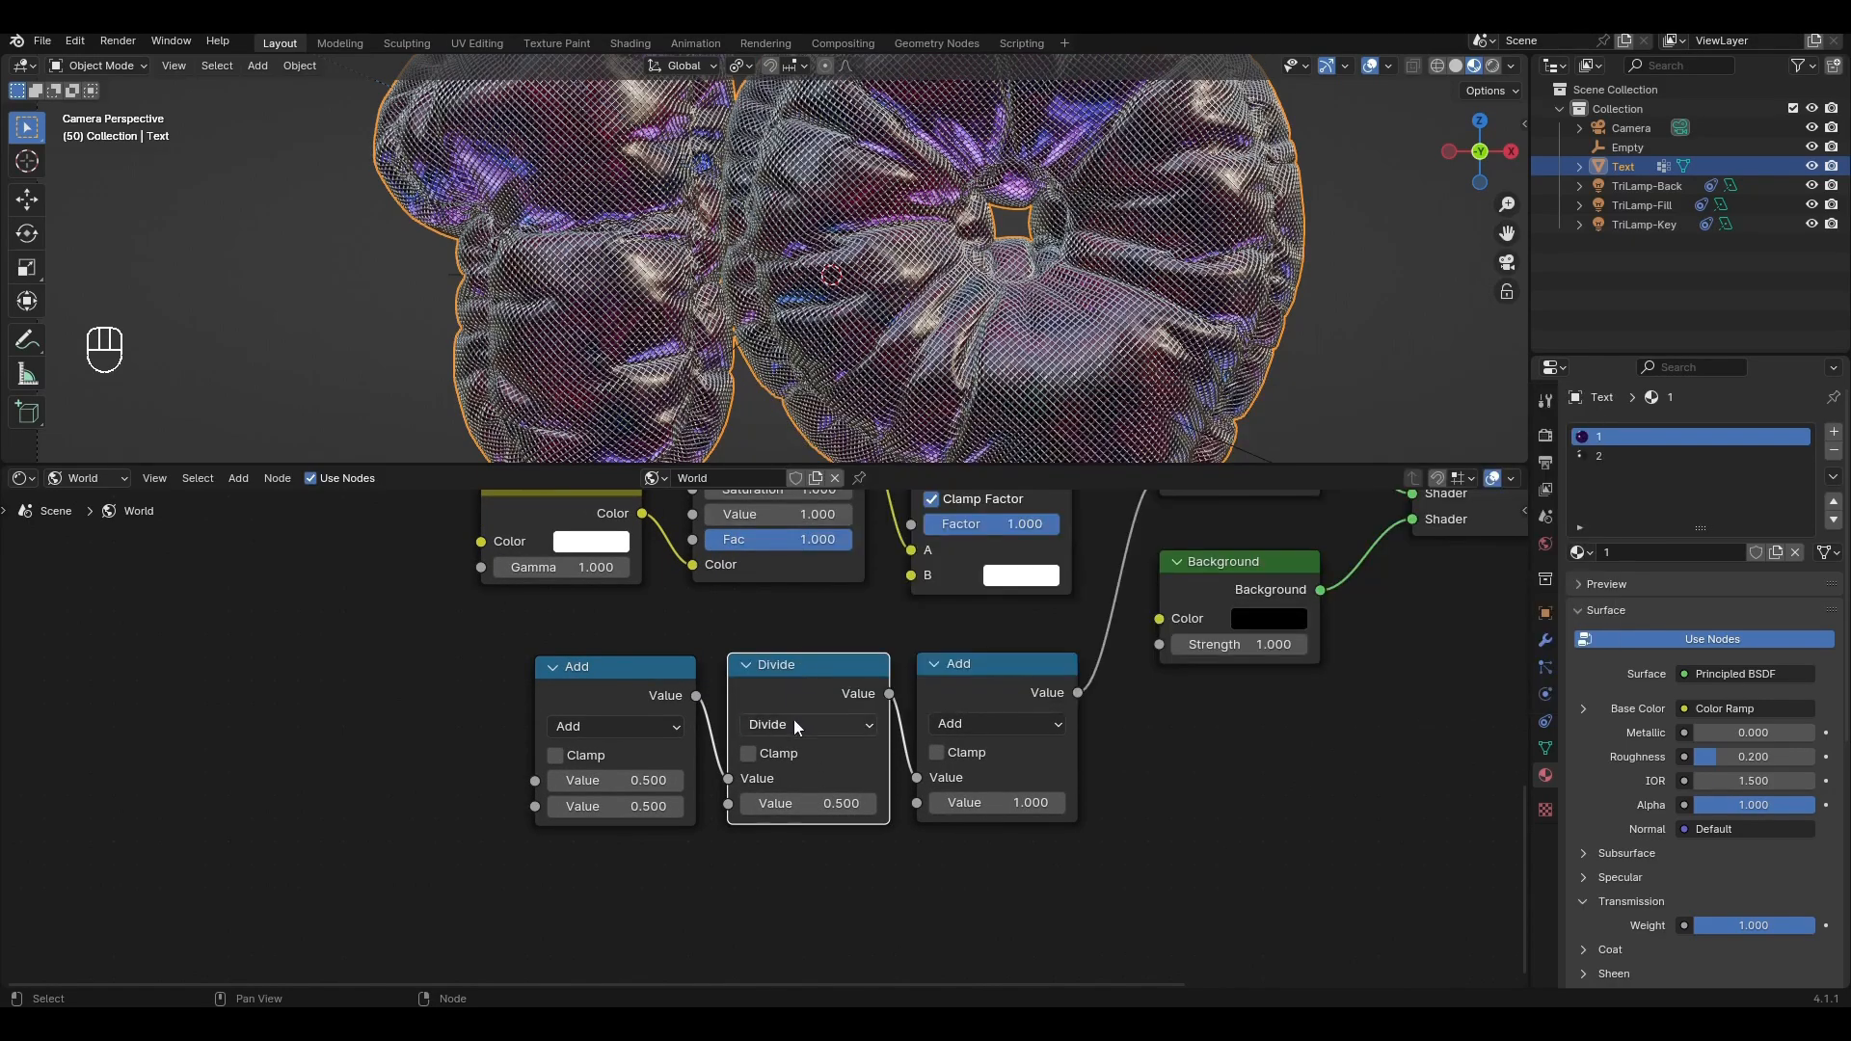
{"action": "type", "text": "100"}
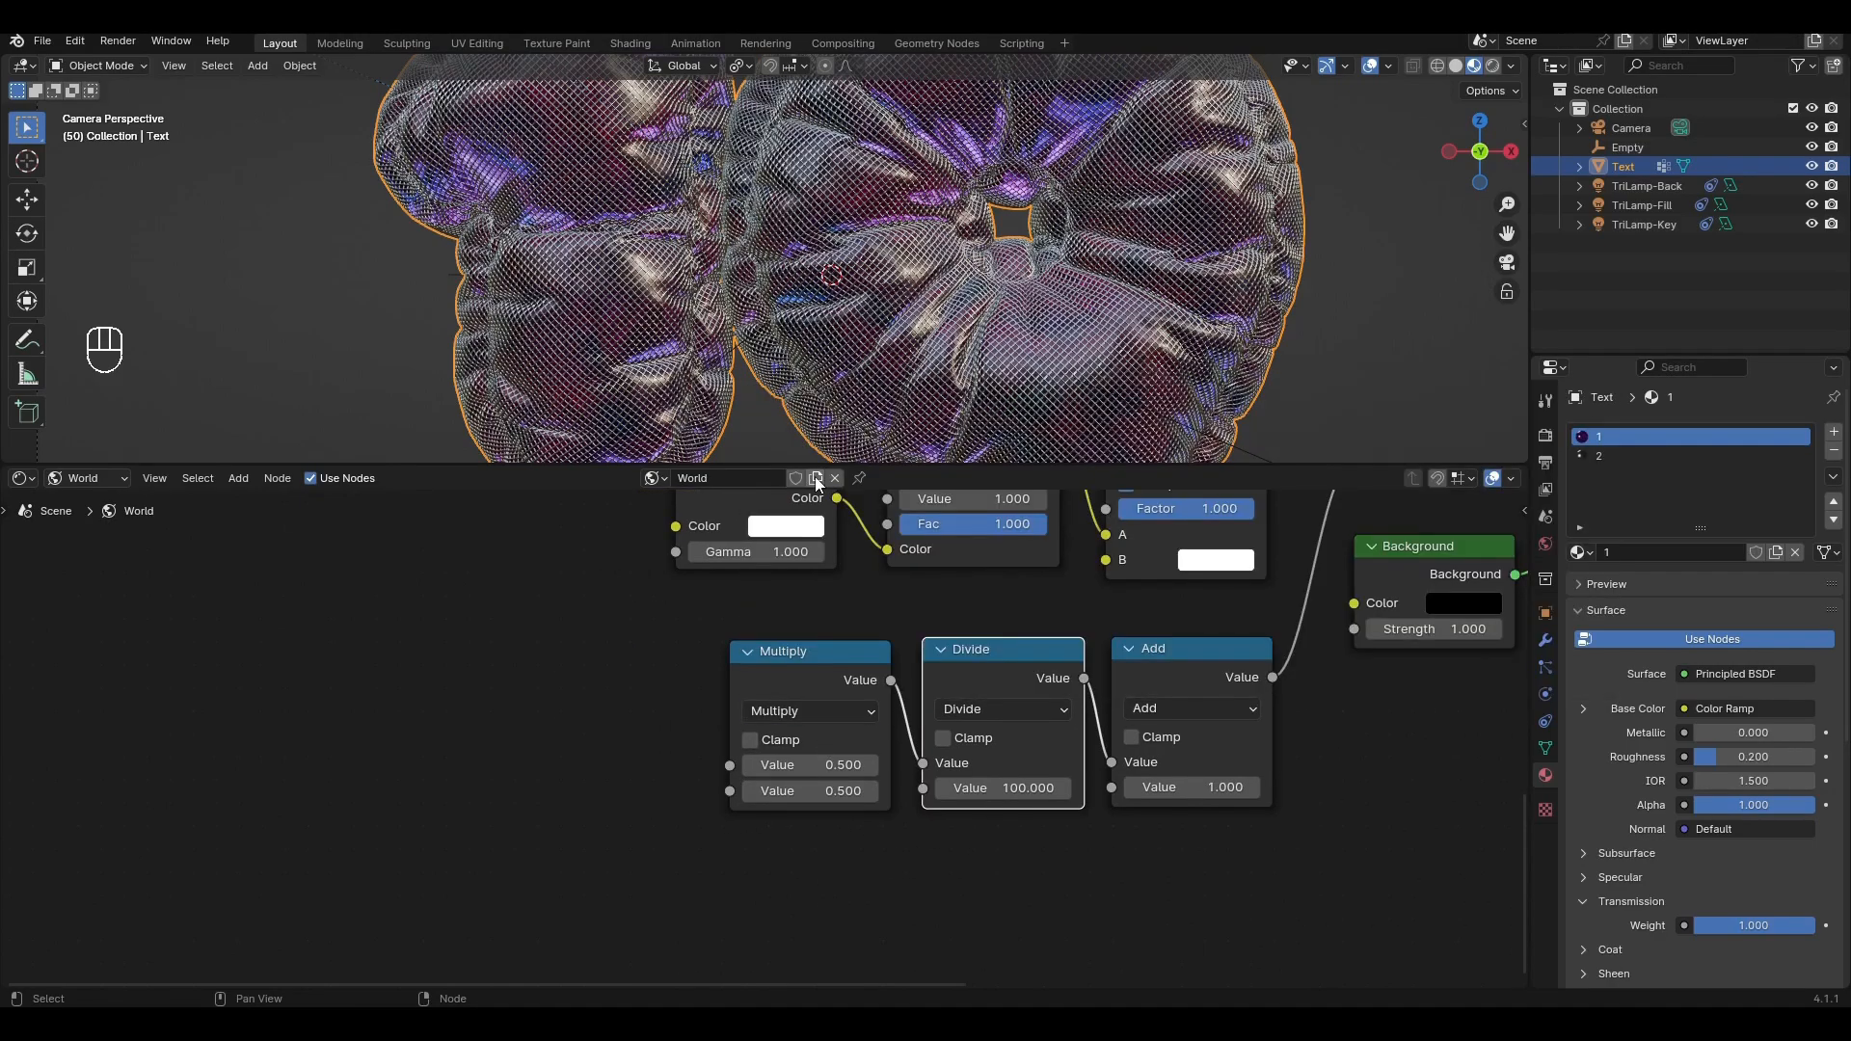
{"action": "left_click", "coordinate": [809, 790]}
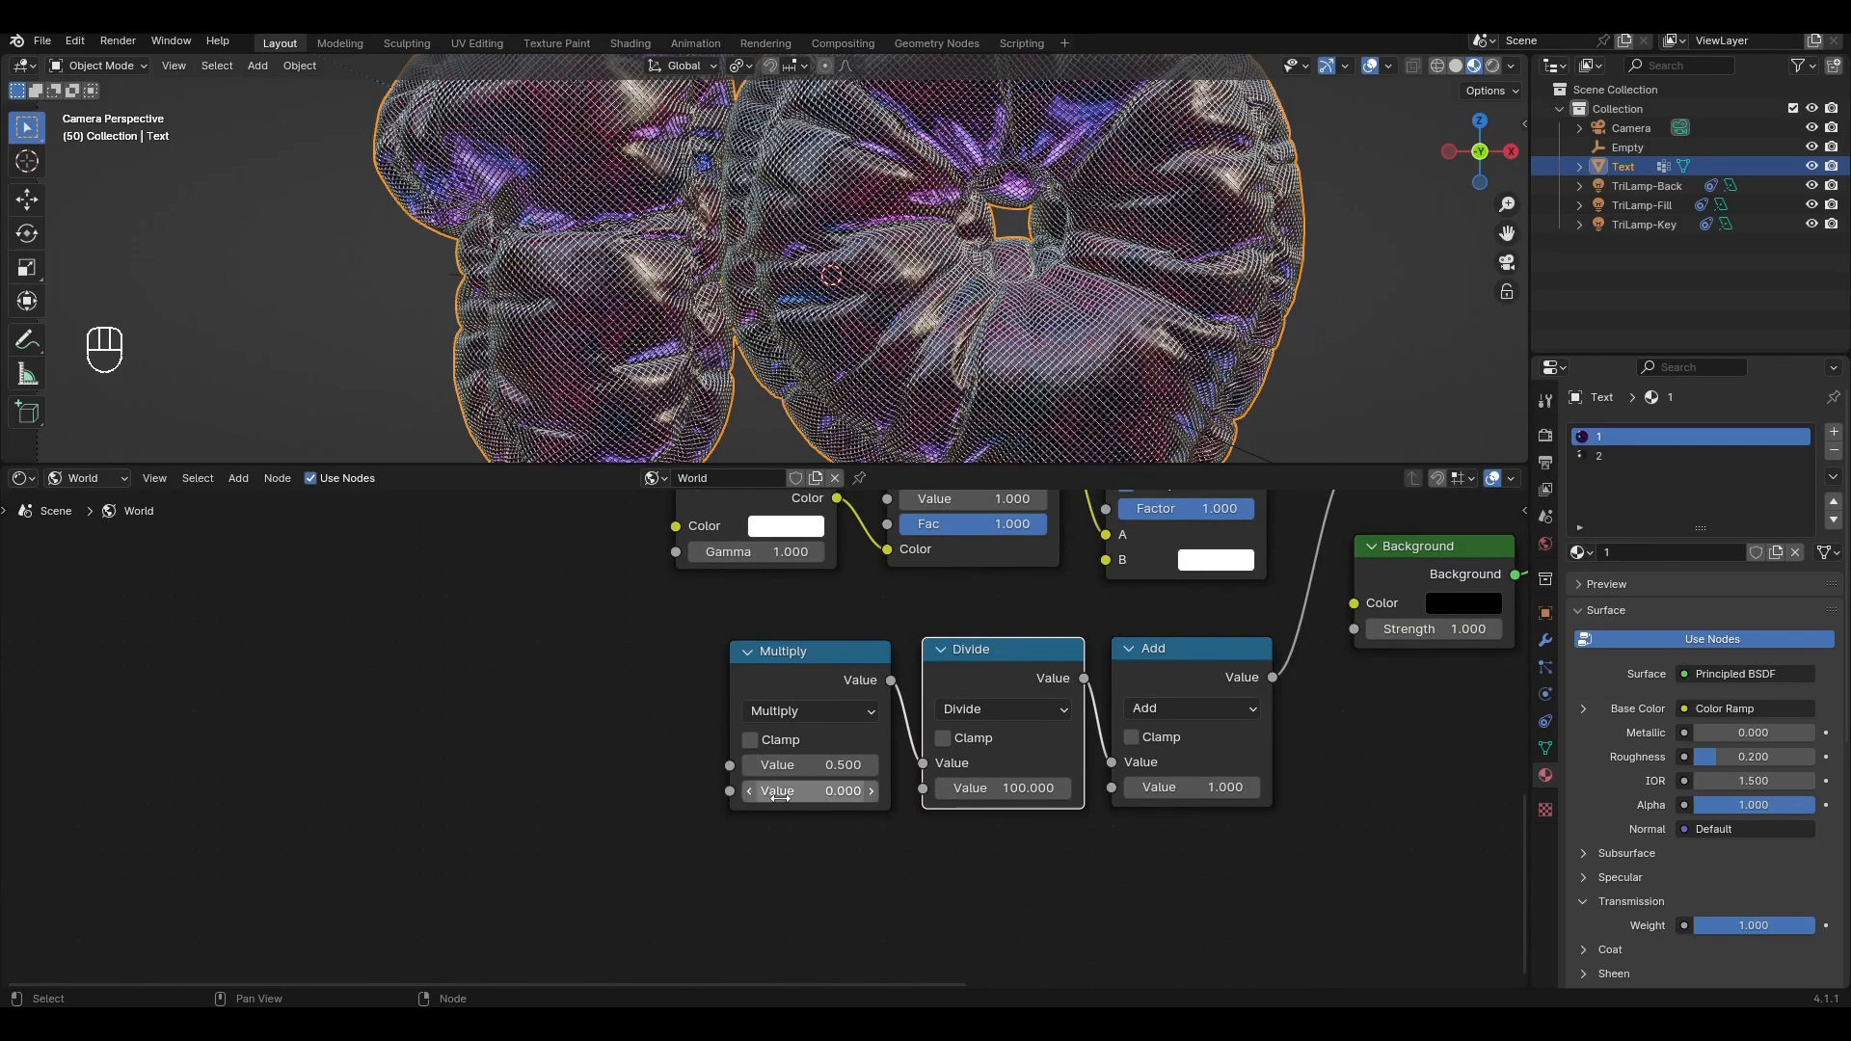
{"action": "key", "text": "shift+a"}
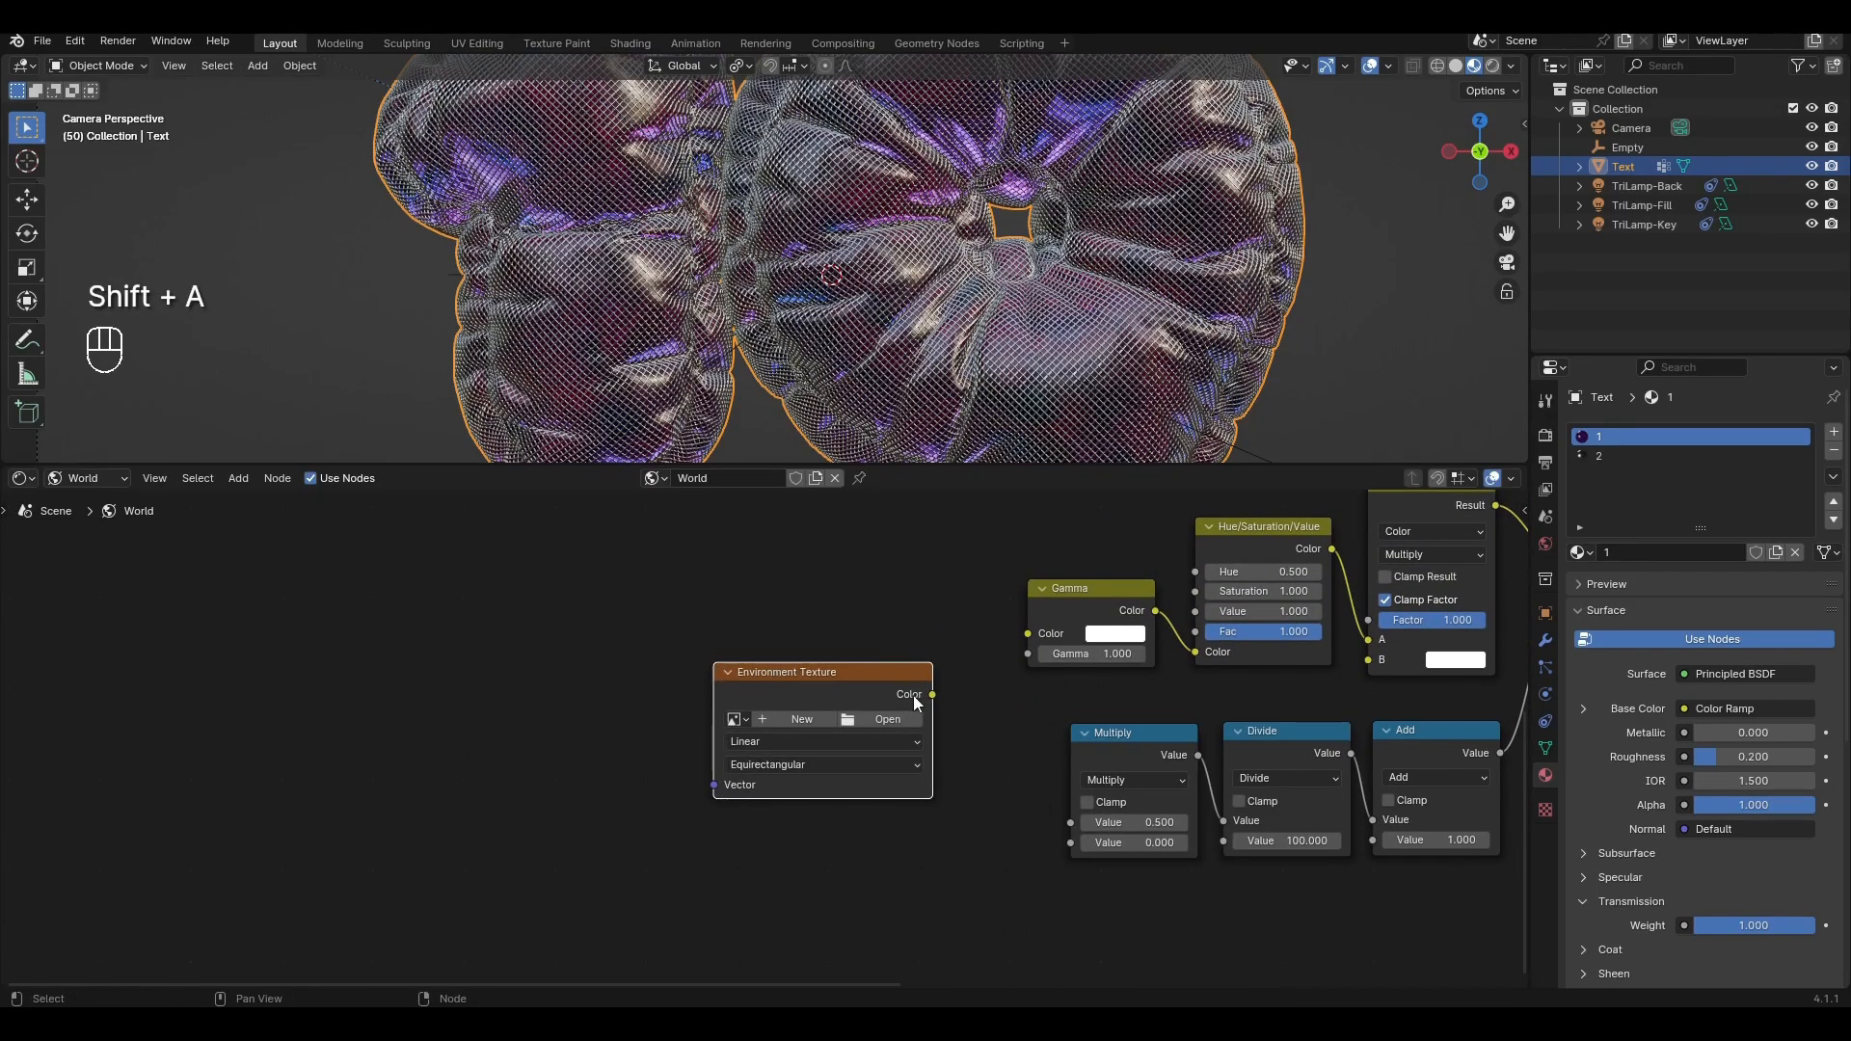
Link the Environment Texture colour into Multiply and drive its Vector with Mapping and Texture Coordinate
{"action": "left_click_drag", "start_coordinate": [932, 694], "coordinate": [1045, 788]}
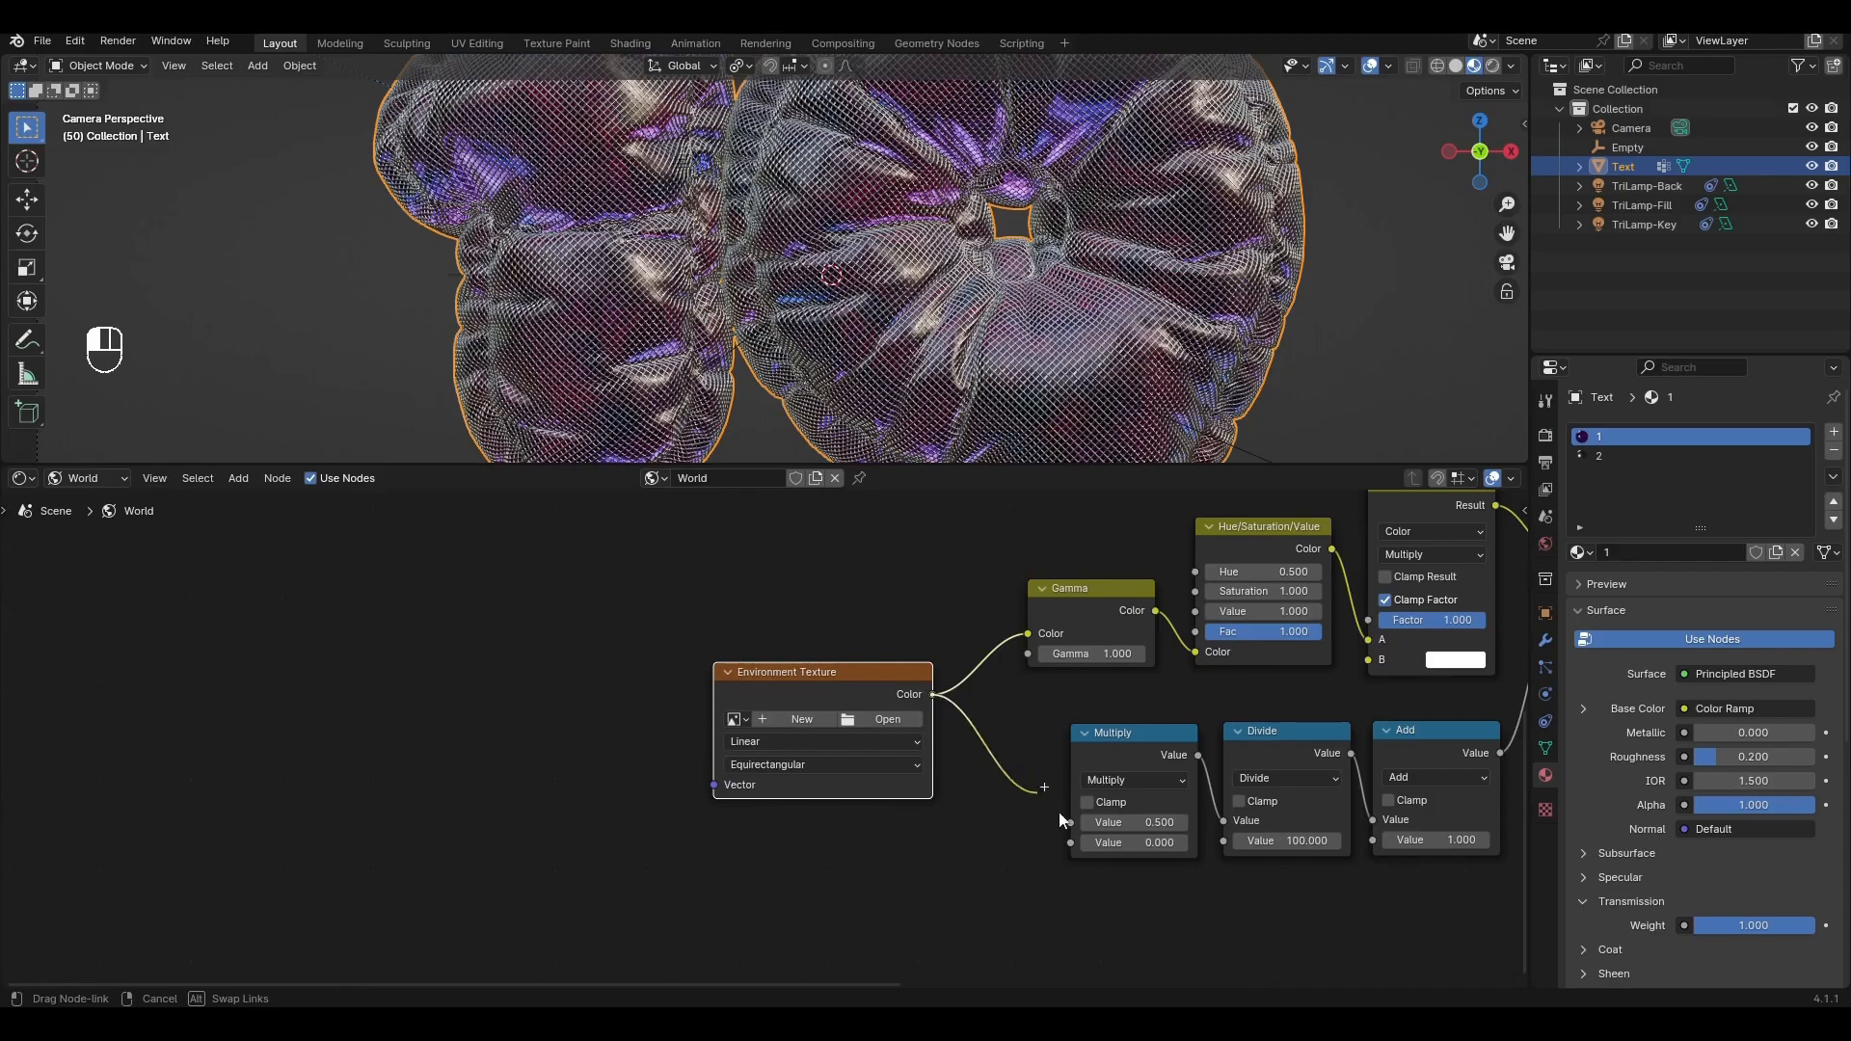
{"action": "key", "text": "shift+a"}
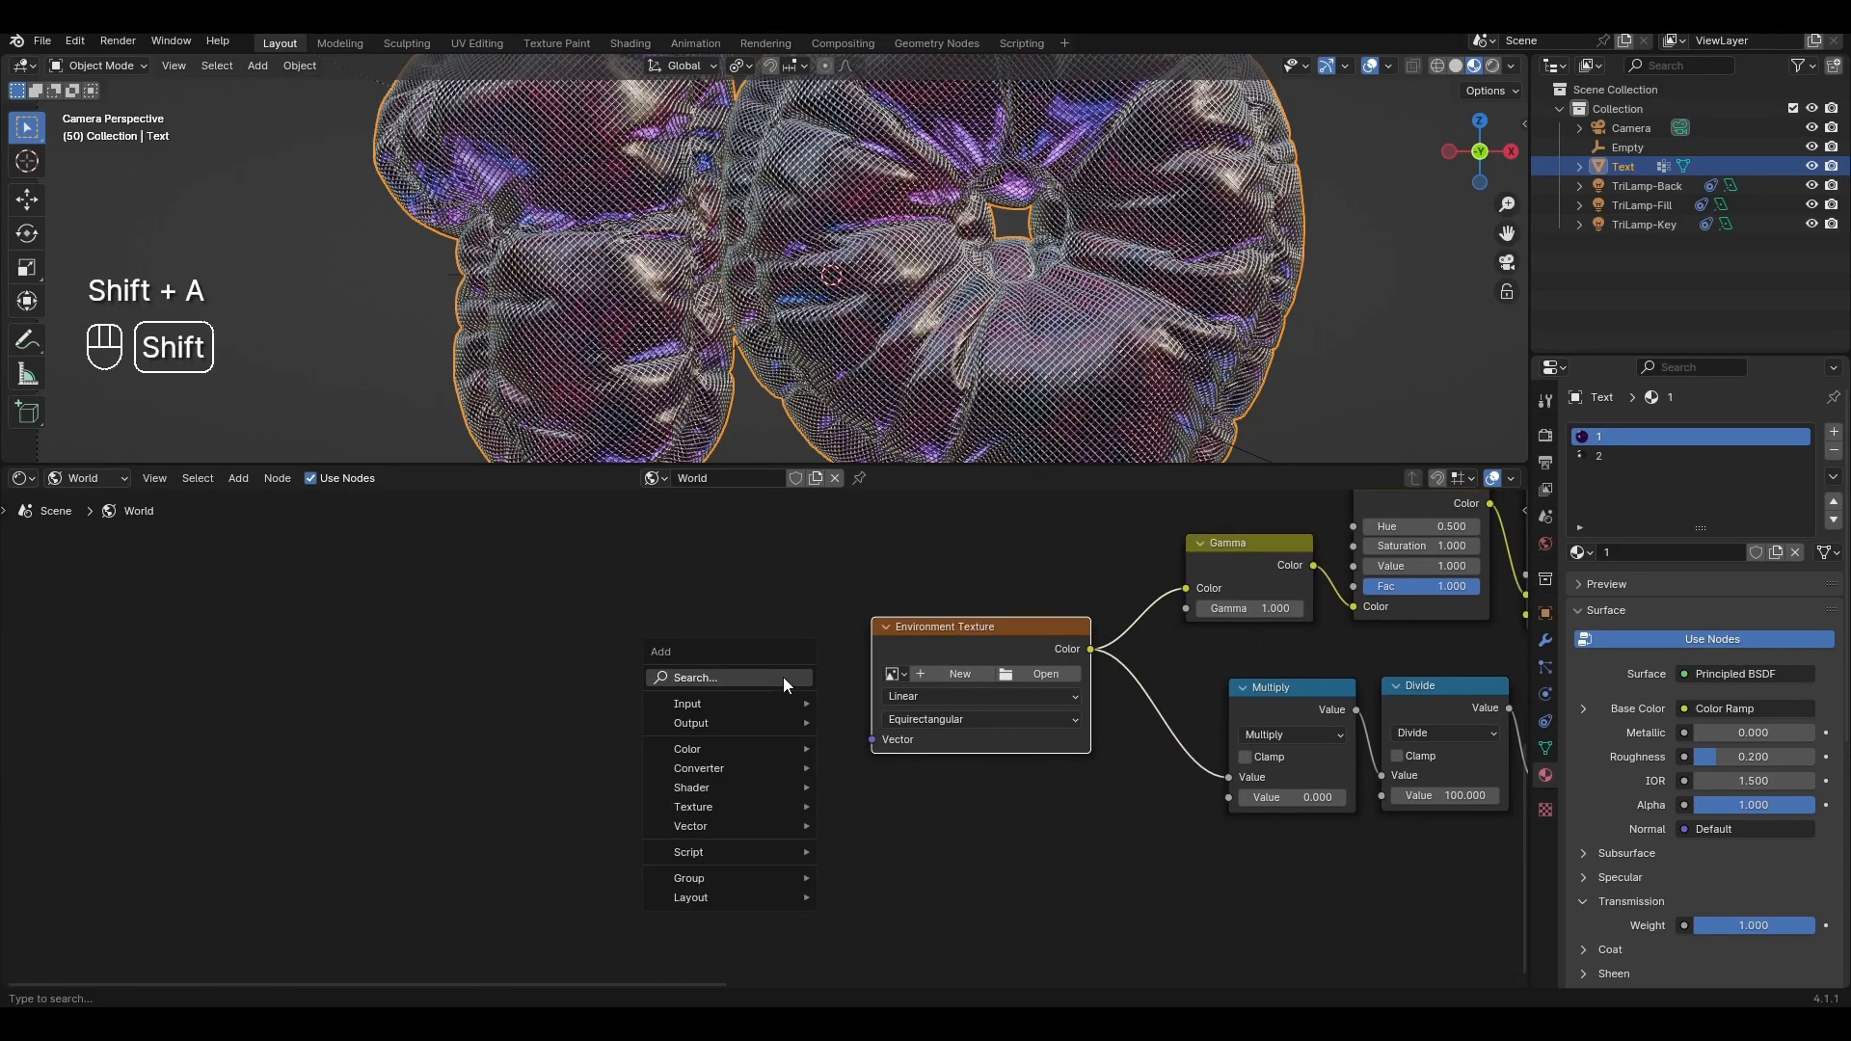
{"action": "type", "text": "mapp"}
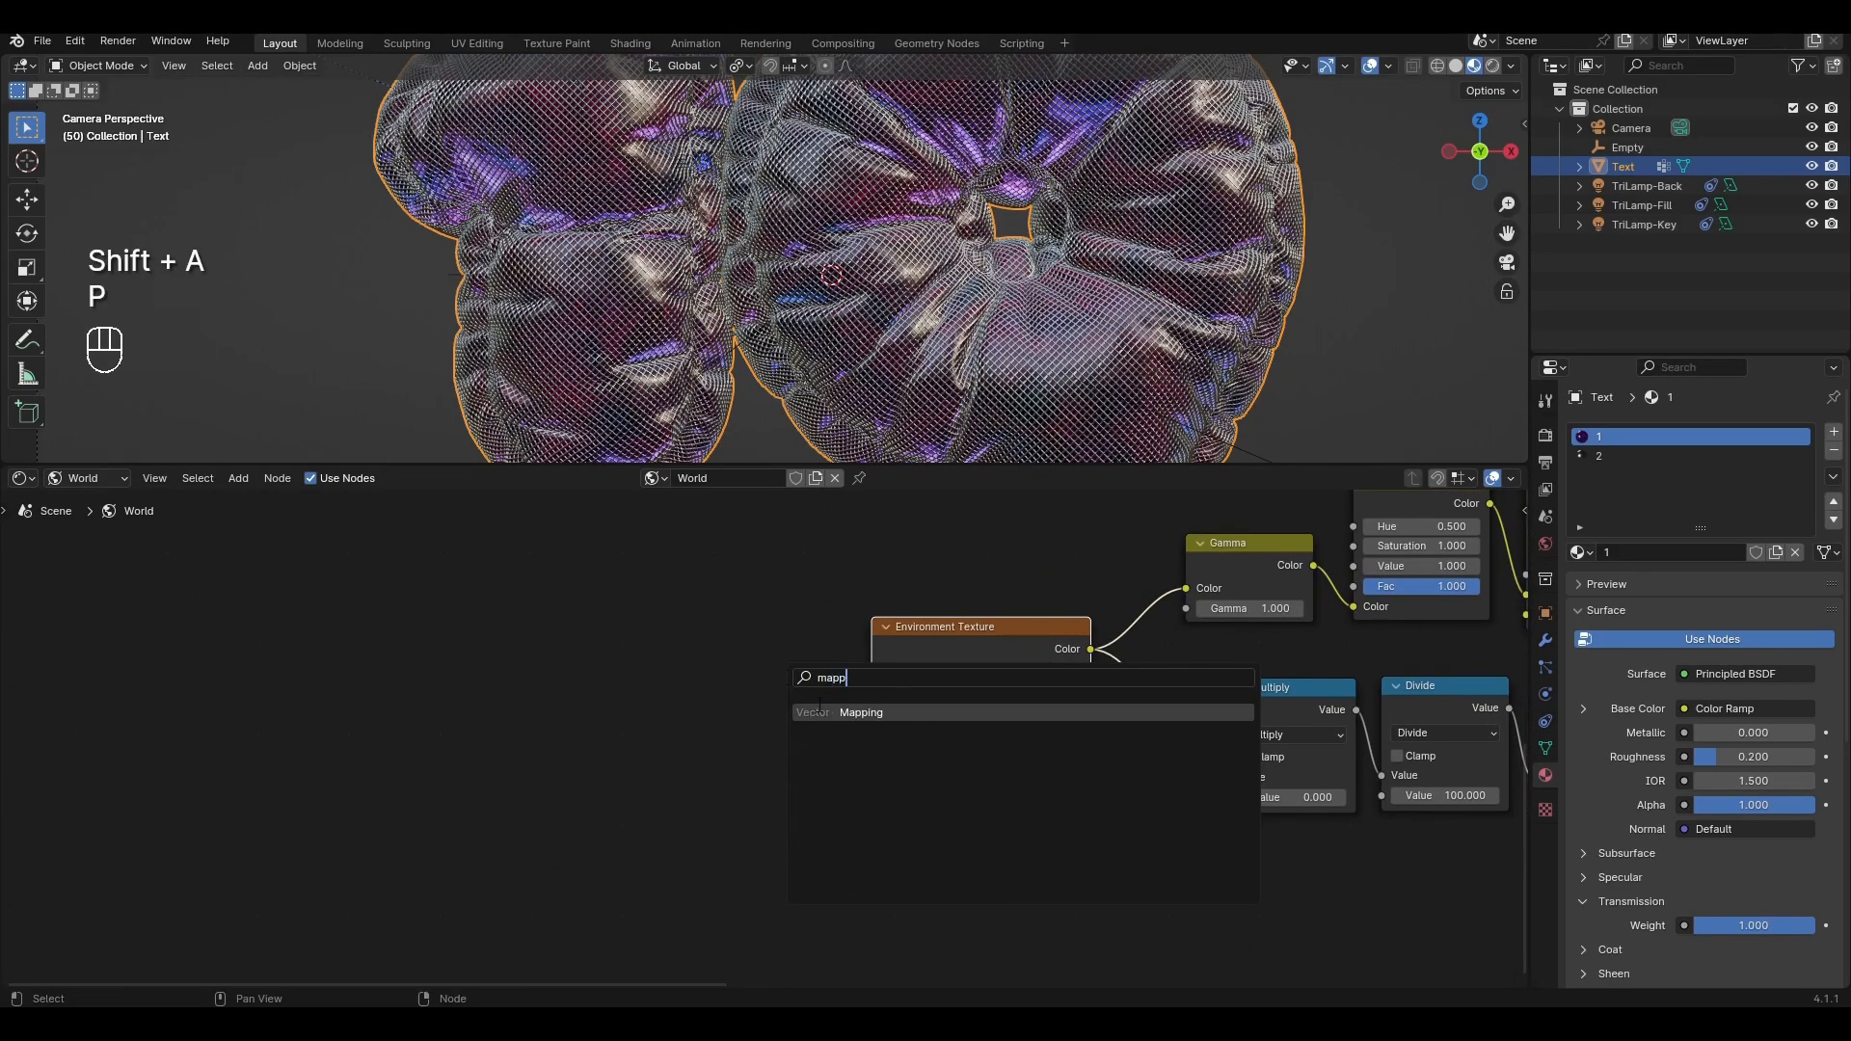
{"action": "left_click", "coordinate": [859, 712]}
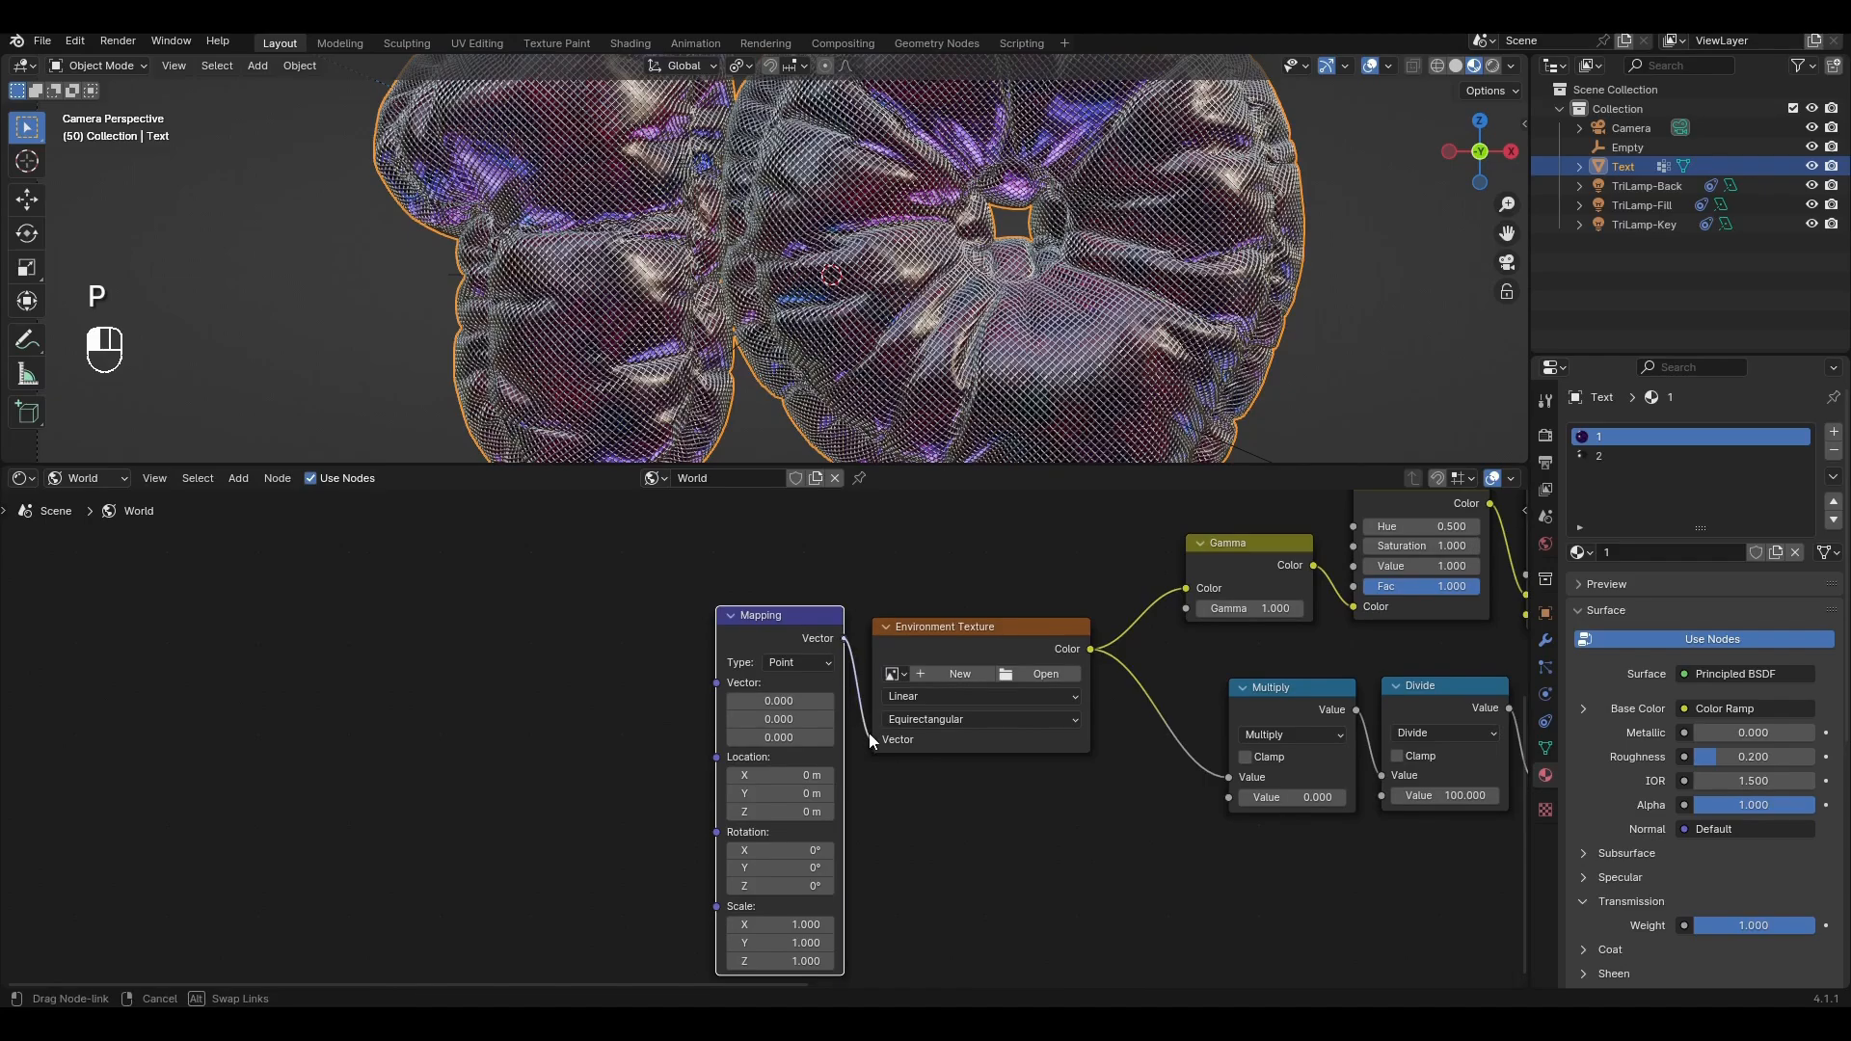
{"action": "key", "text": "shift+a"}
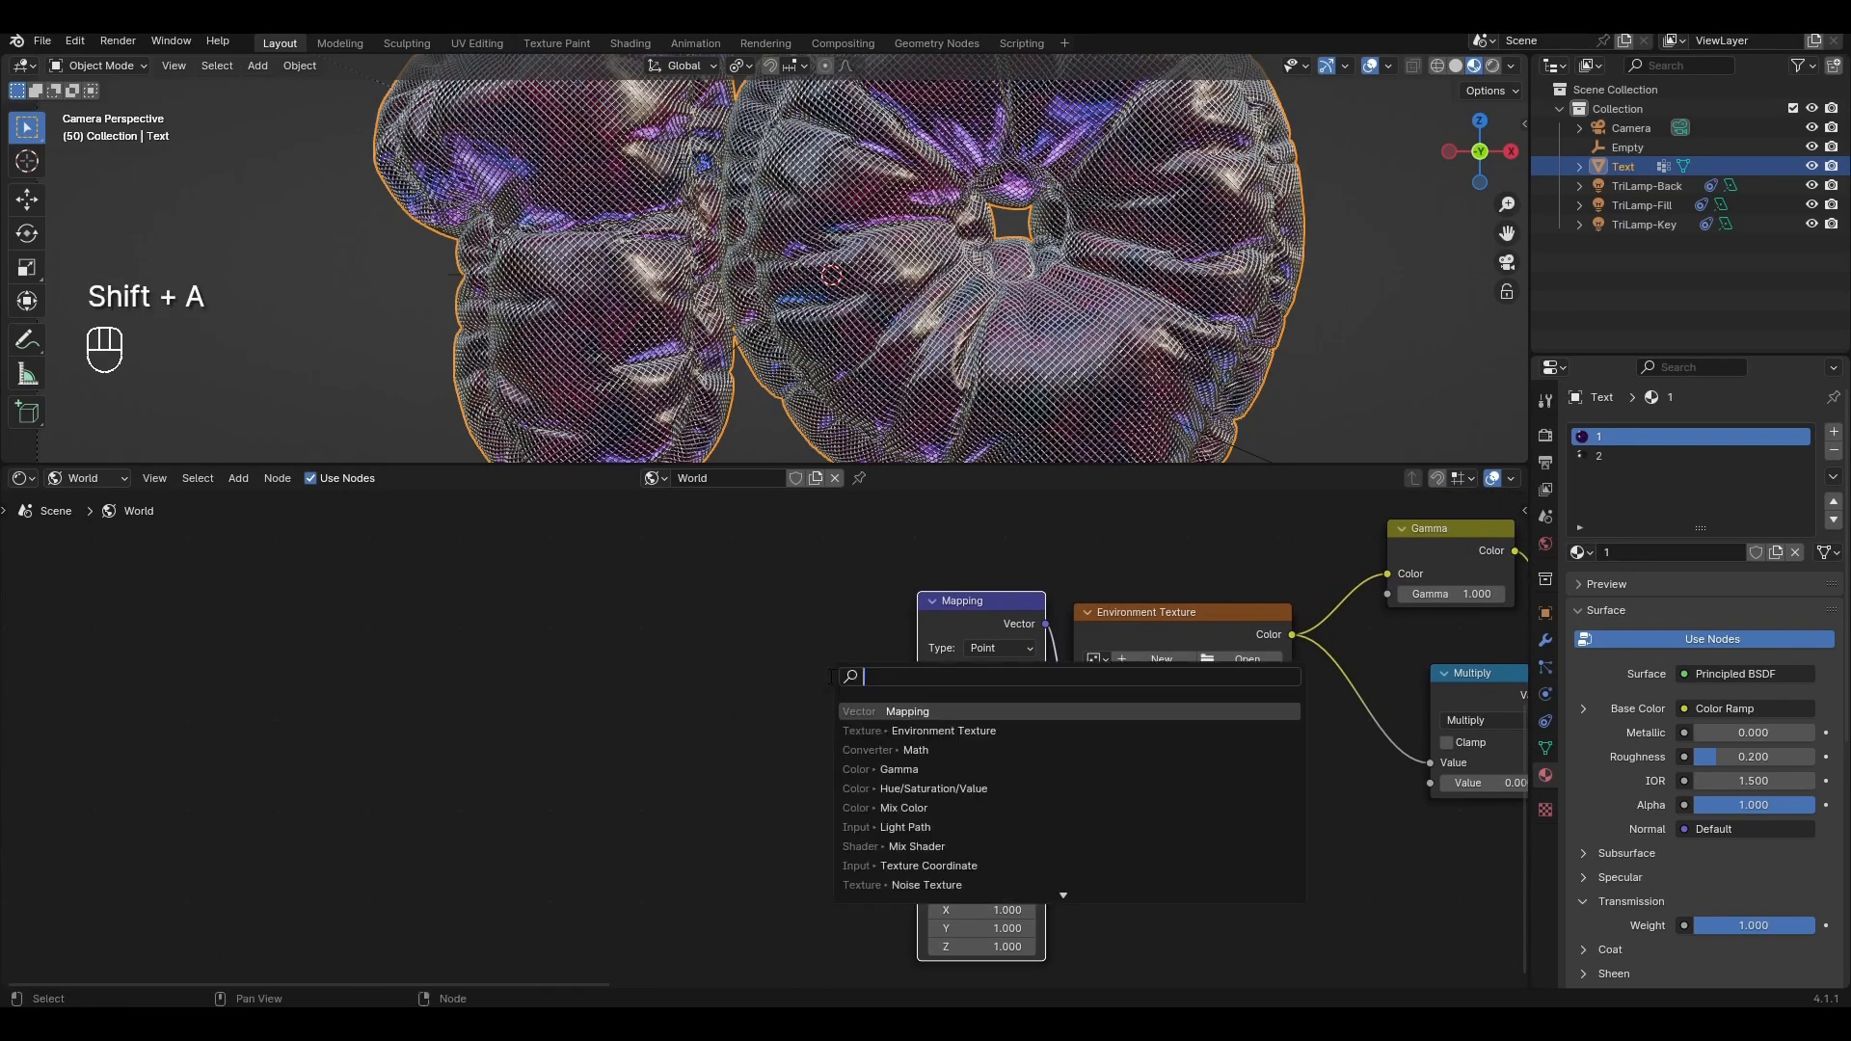
{"action": "type", "text": "texture c"}
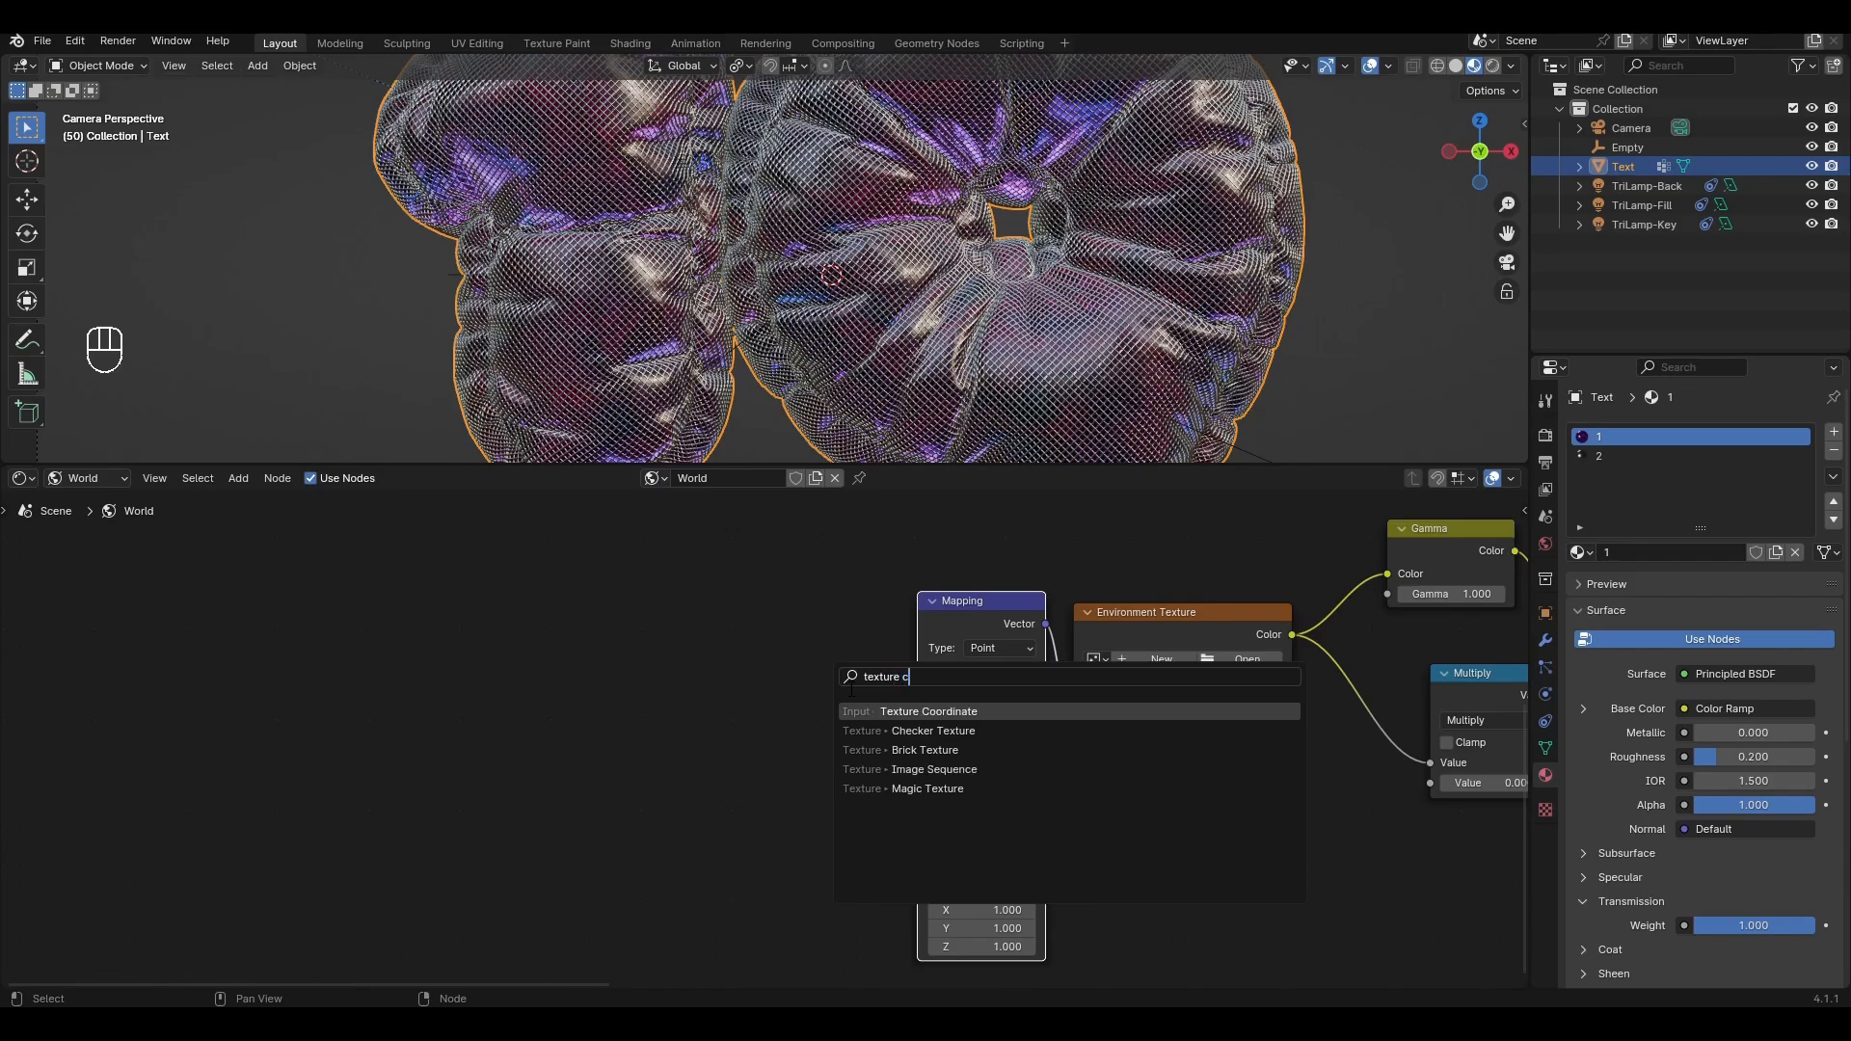
{"action": "left_click", "coordinate": [928, 711]}
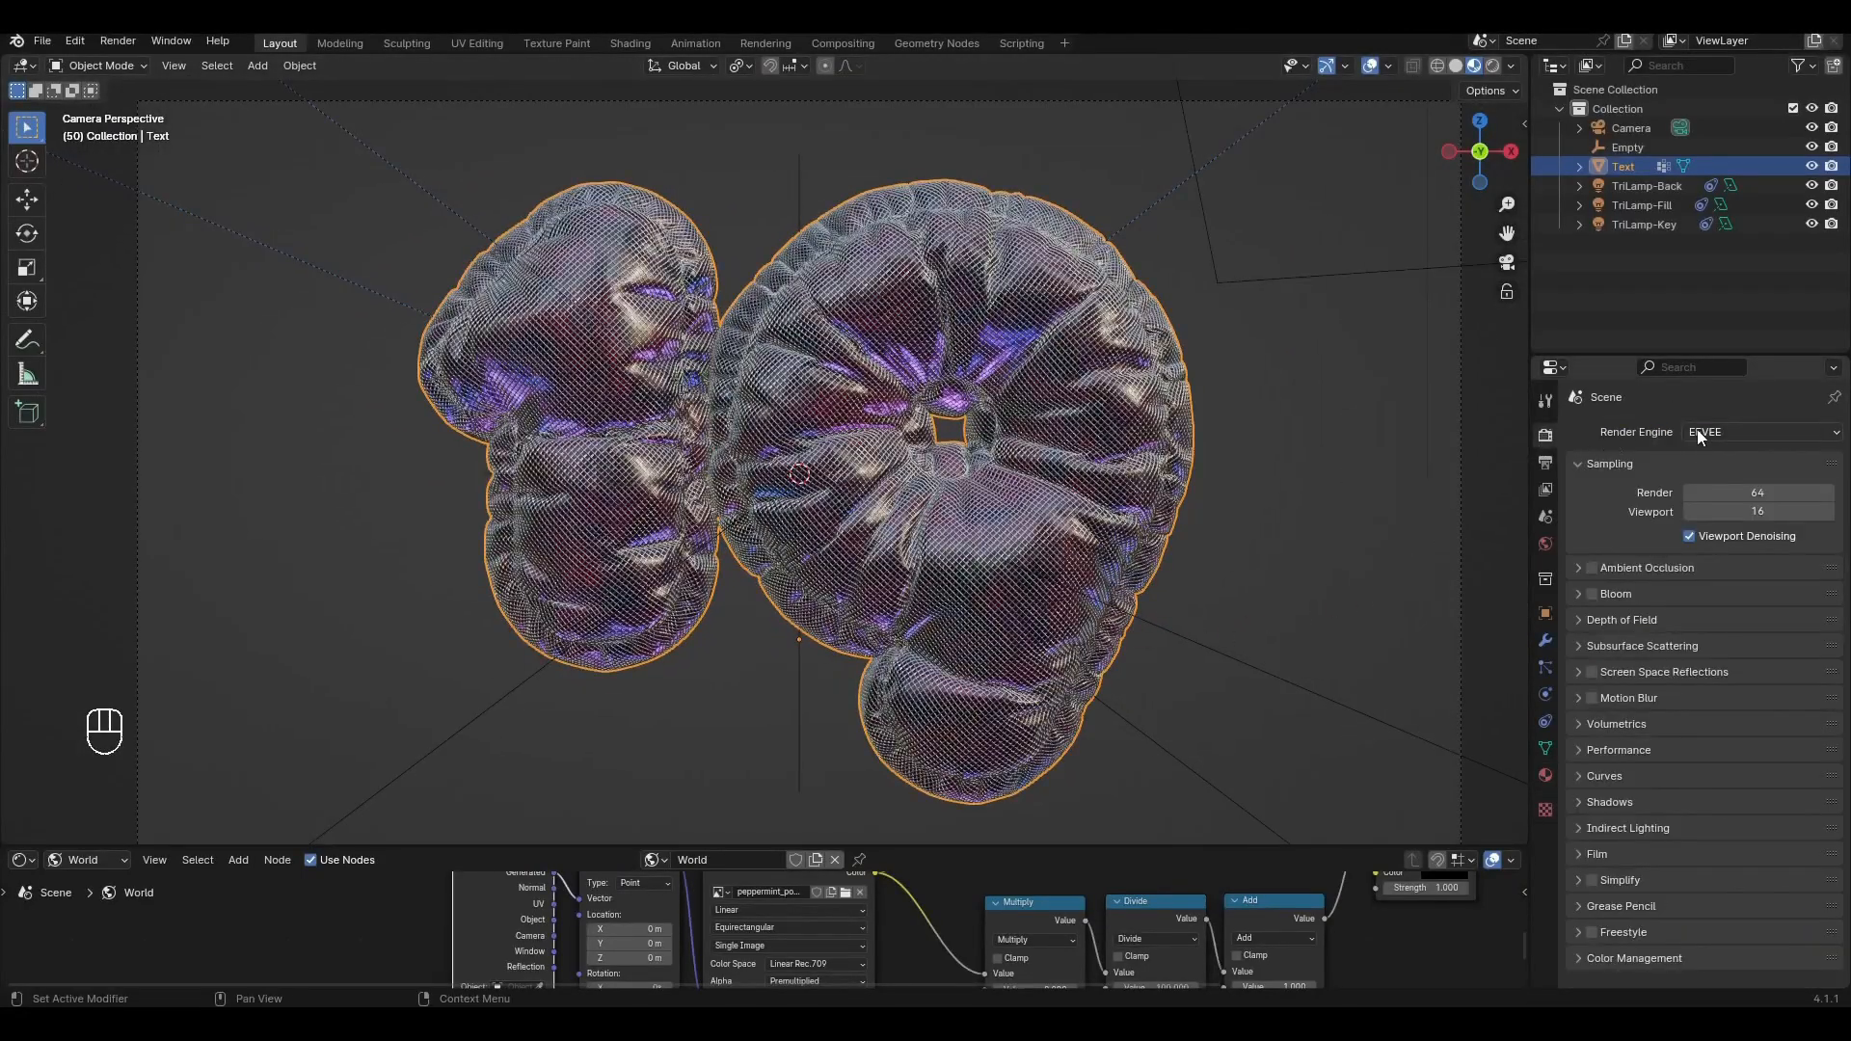
Choose Cycles in the Render Properties engine dropdown
{"action": "left_click", "coordinate": [1758, 431]}
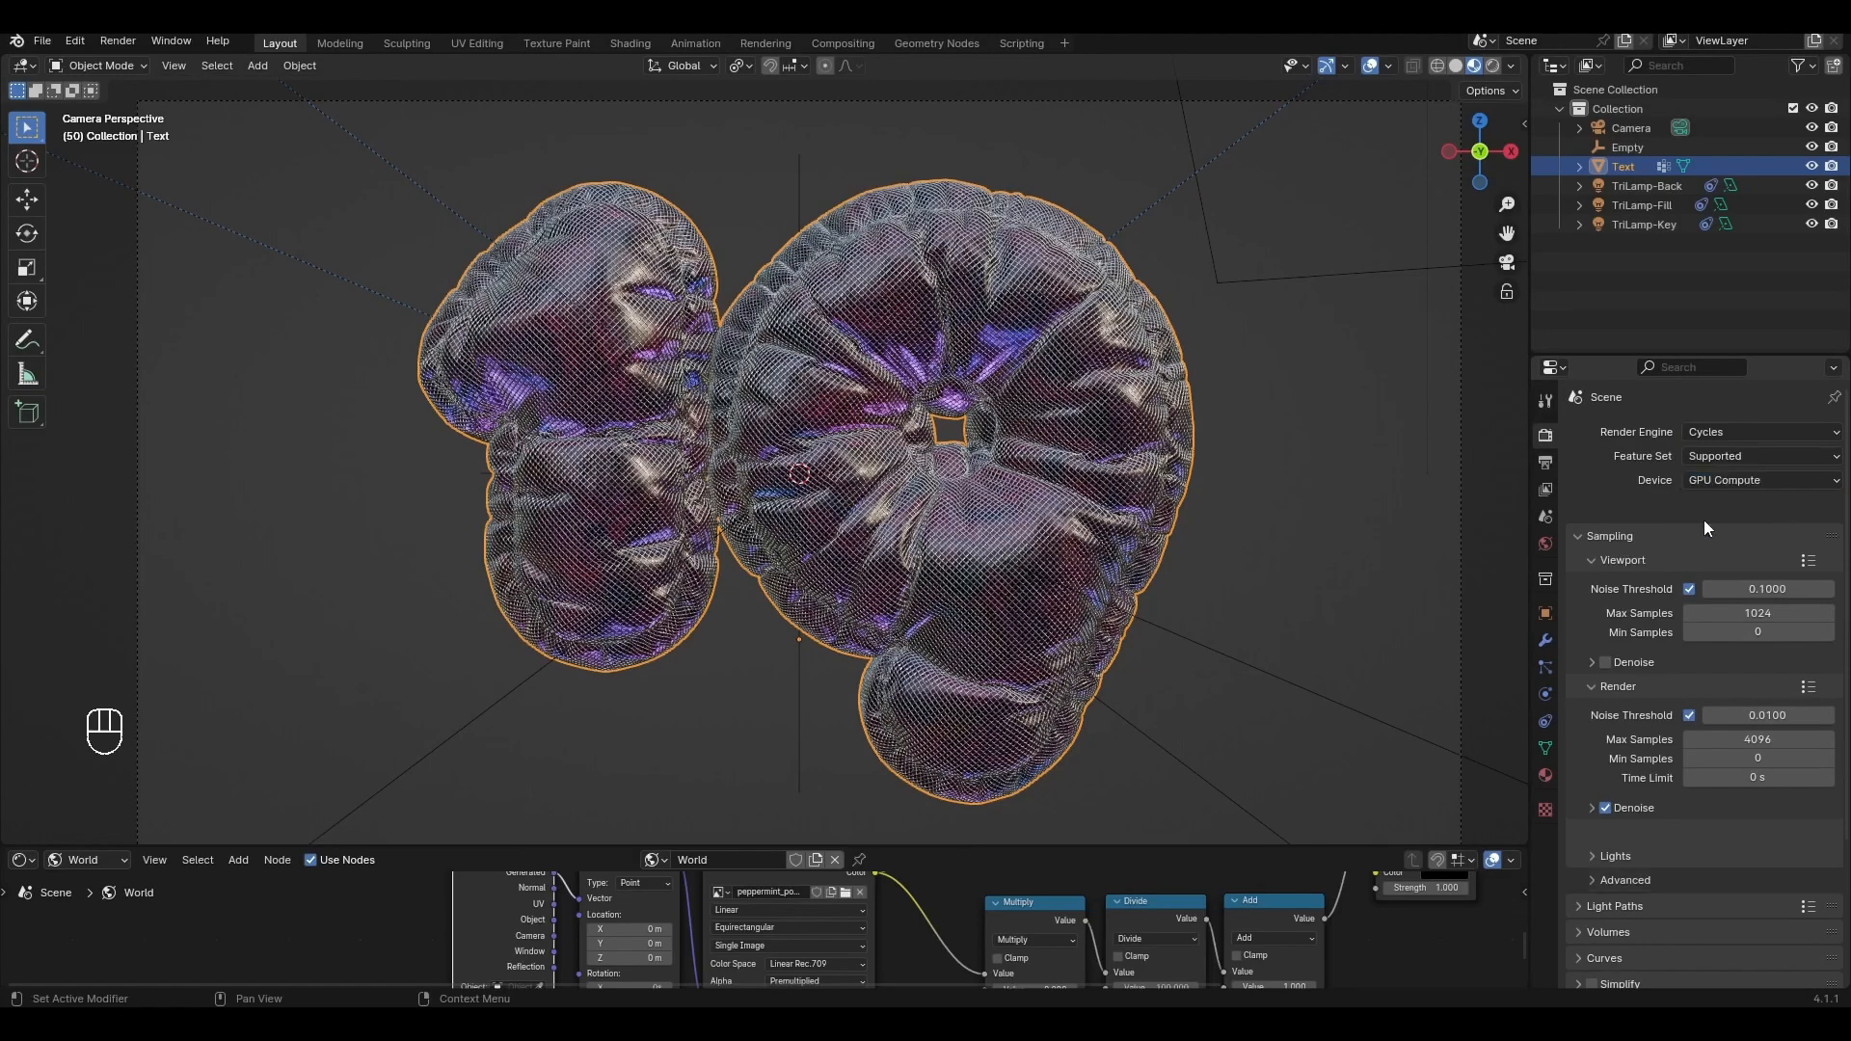